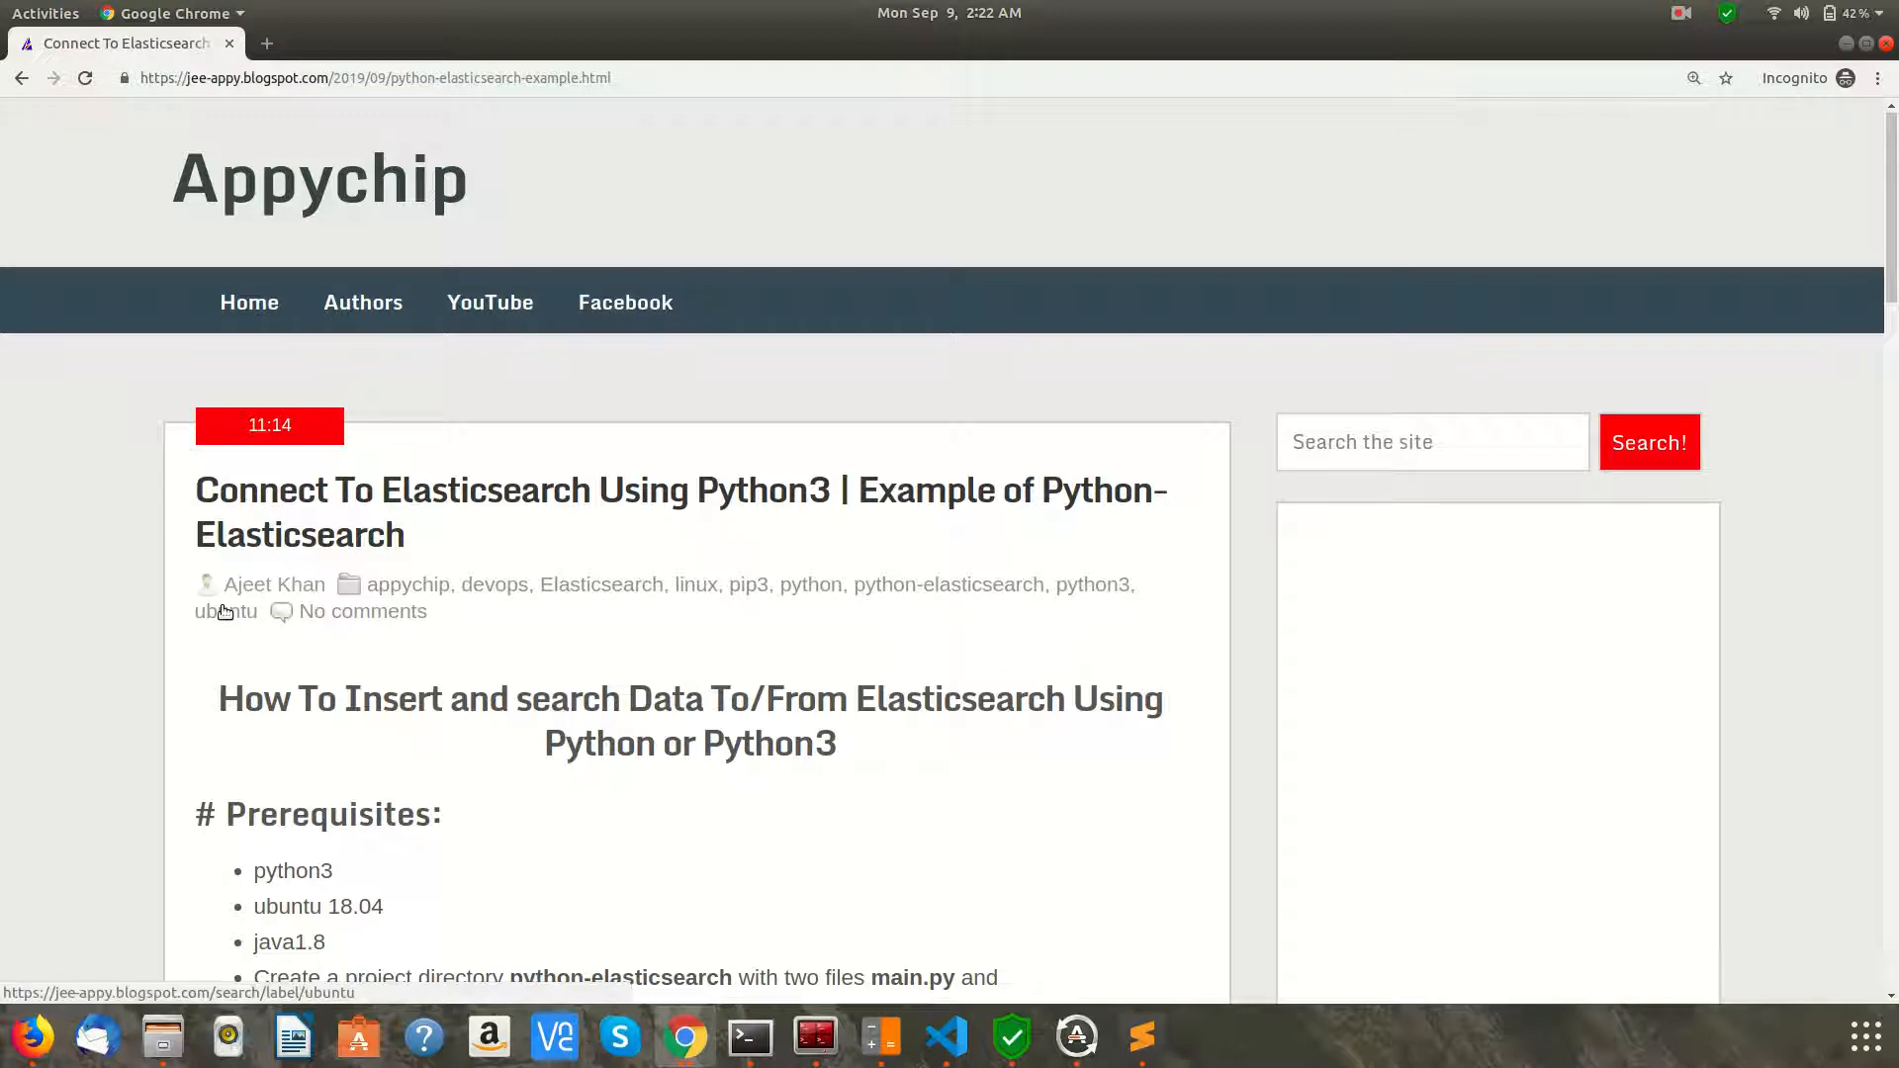
# Scroll the Appychip tutorial down to its Prerequisites section
pyautogui.scroll(-3)
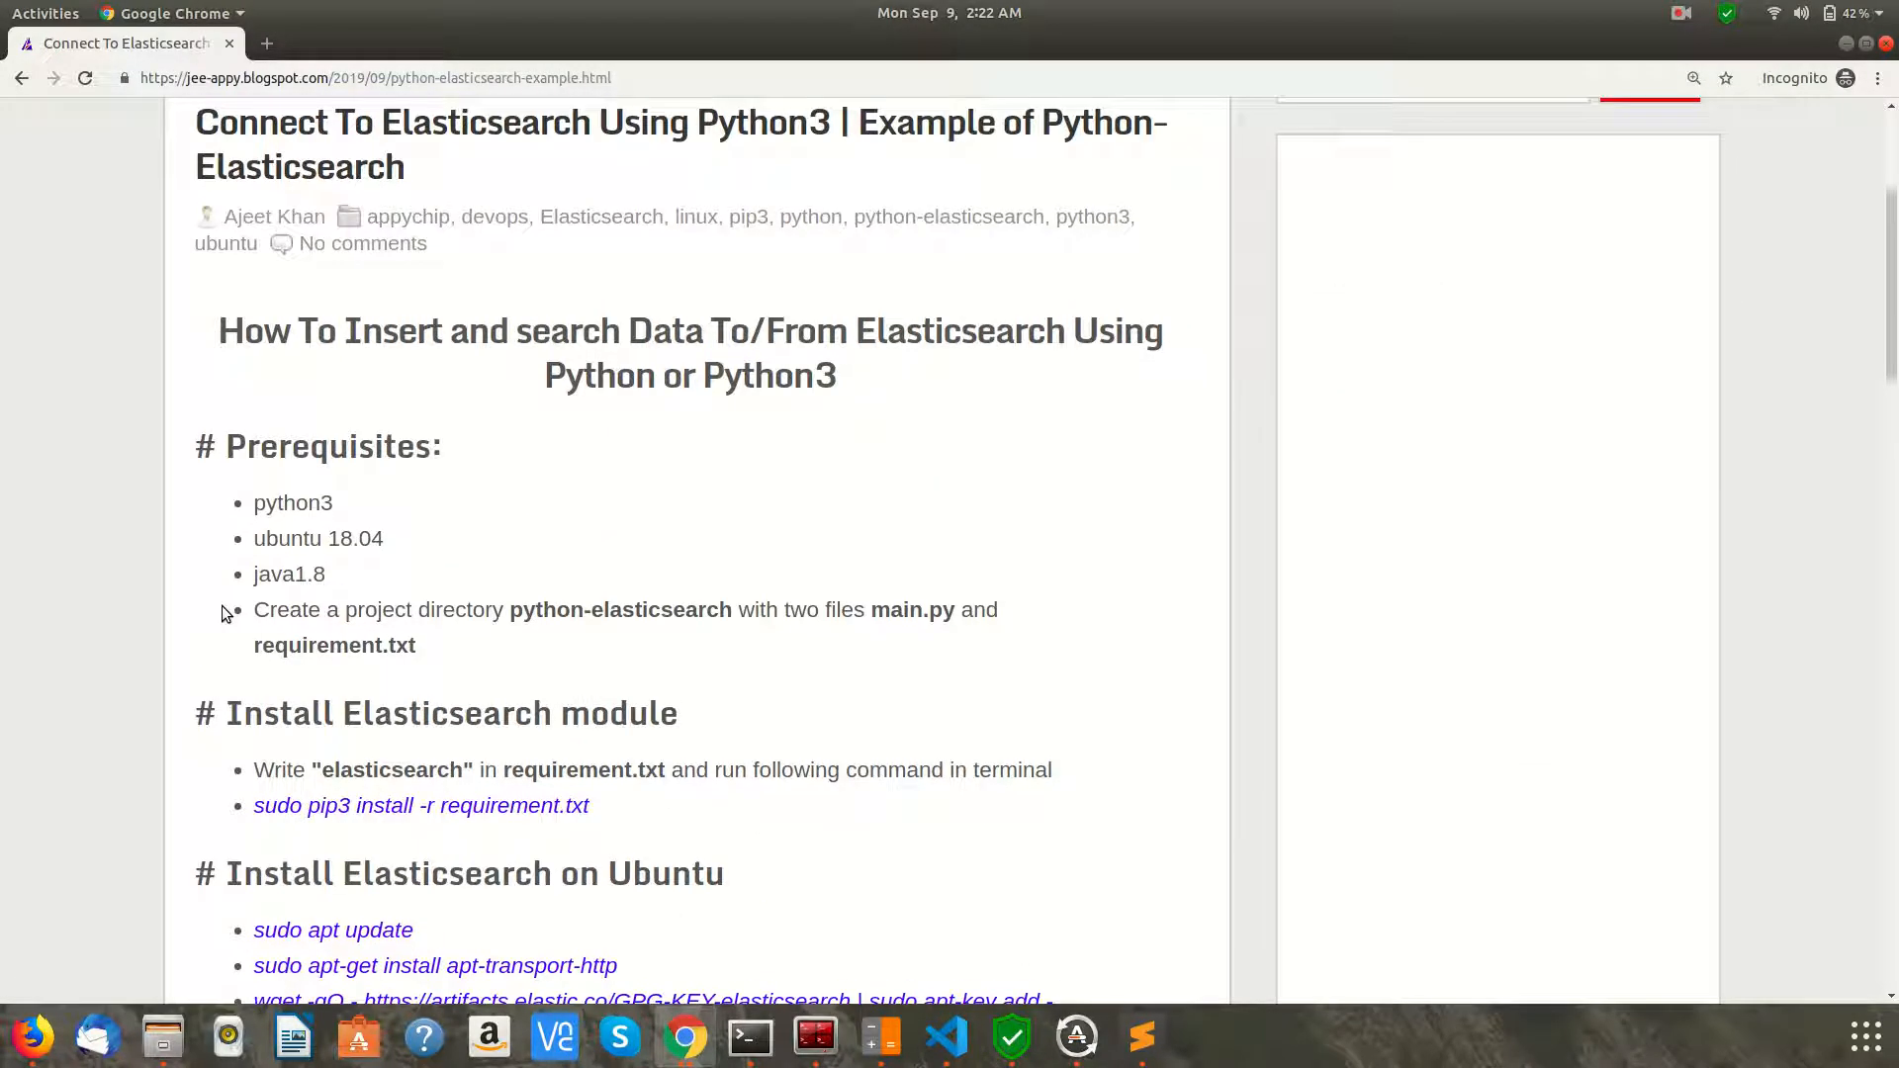
pyautogui.scroll(-3)
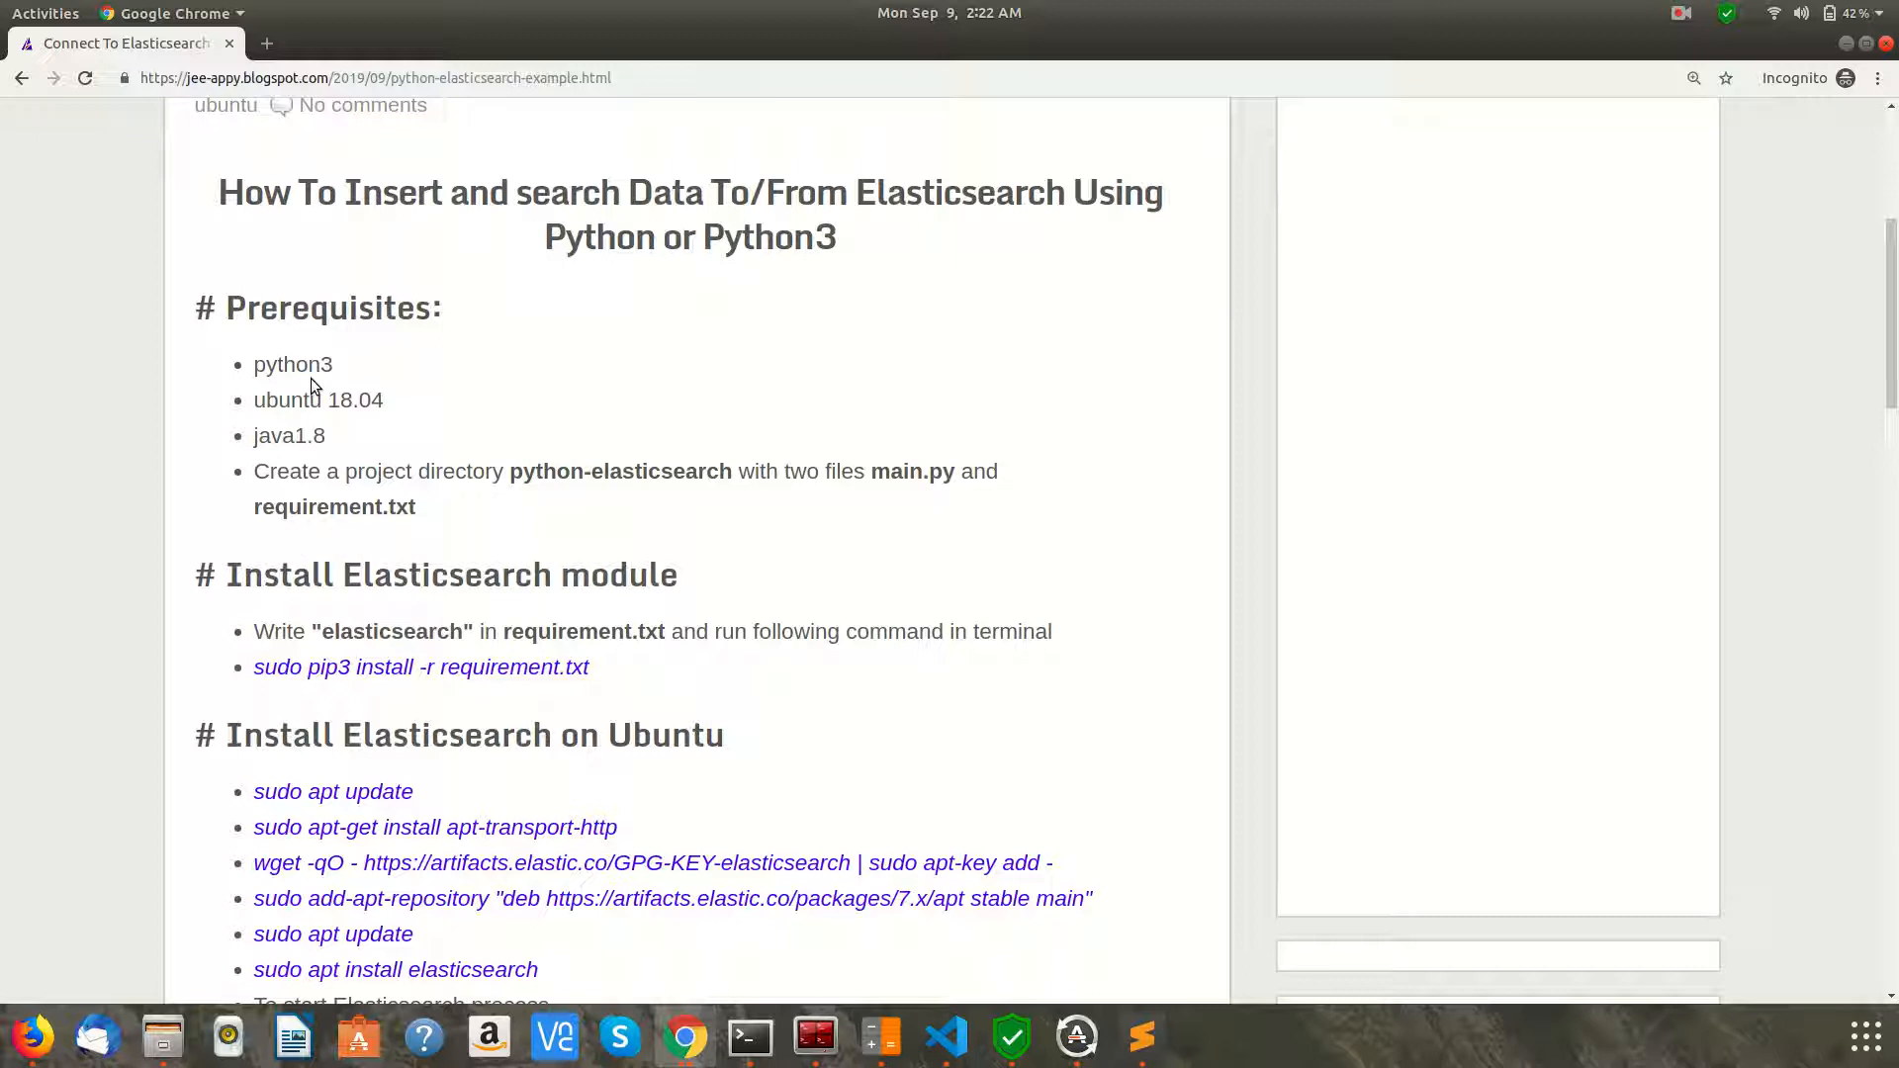
pyautogui.moveTo(366, 380)
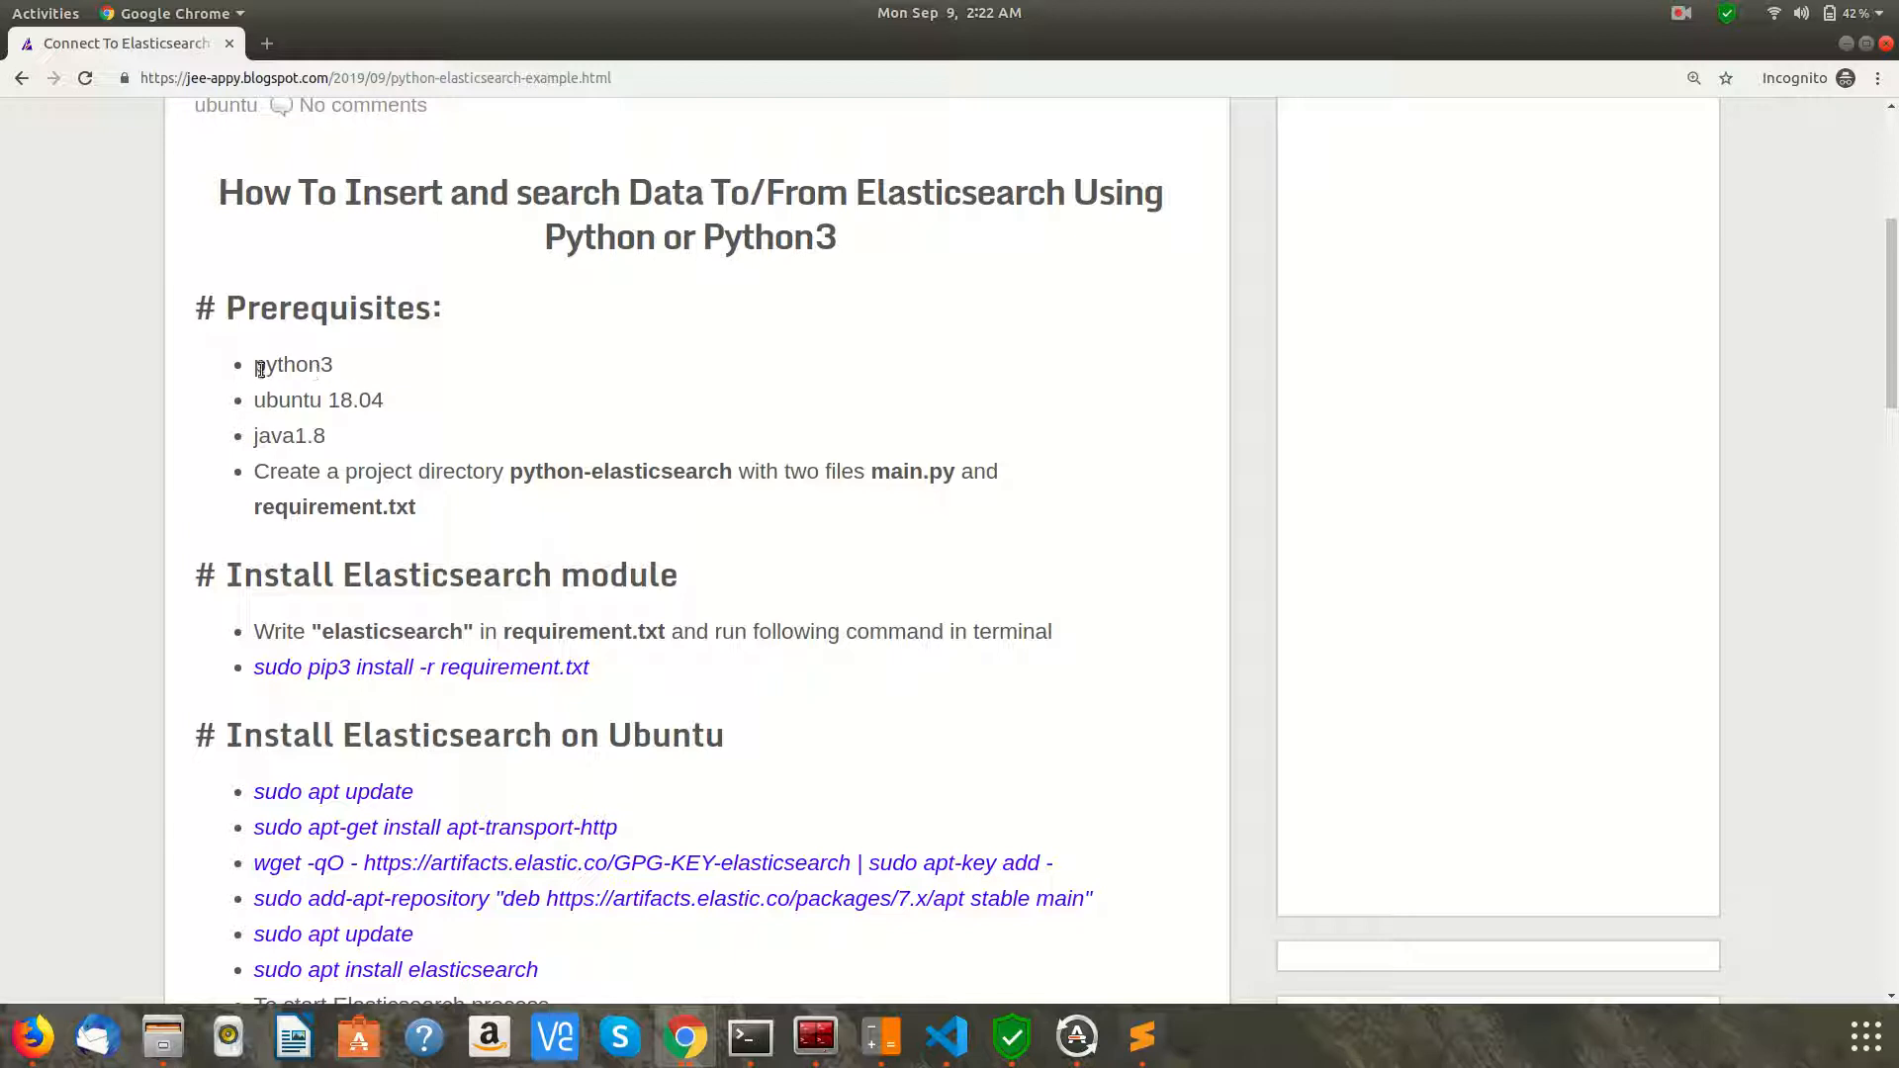
pyautogui.moveTo(378, 405)
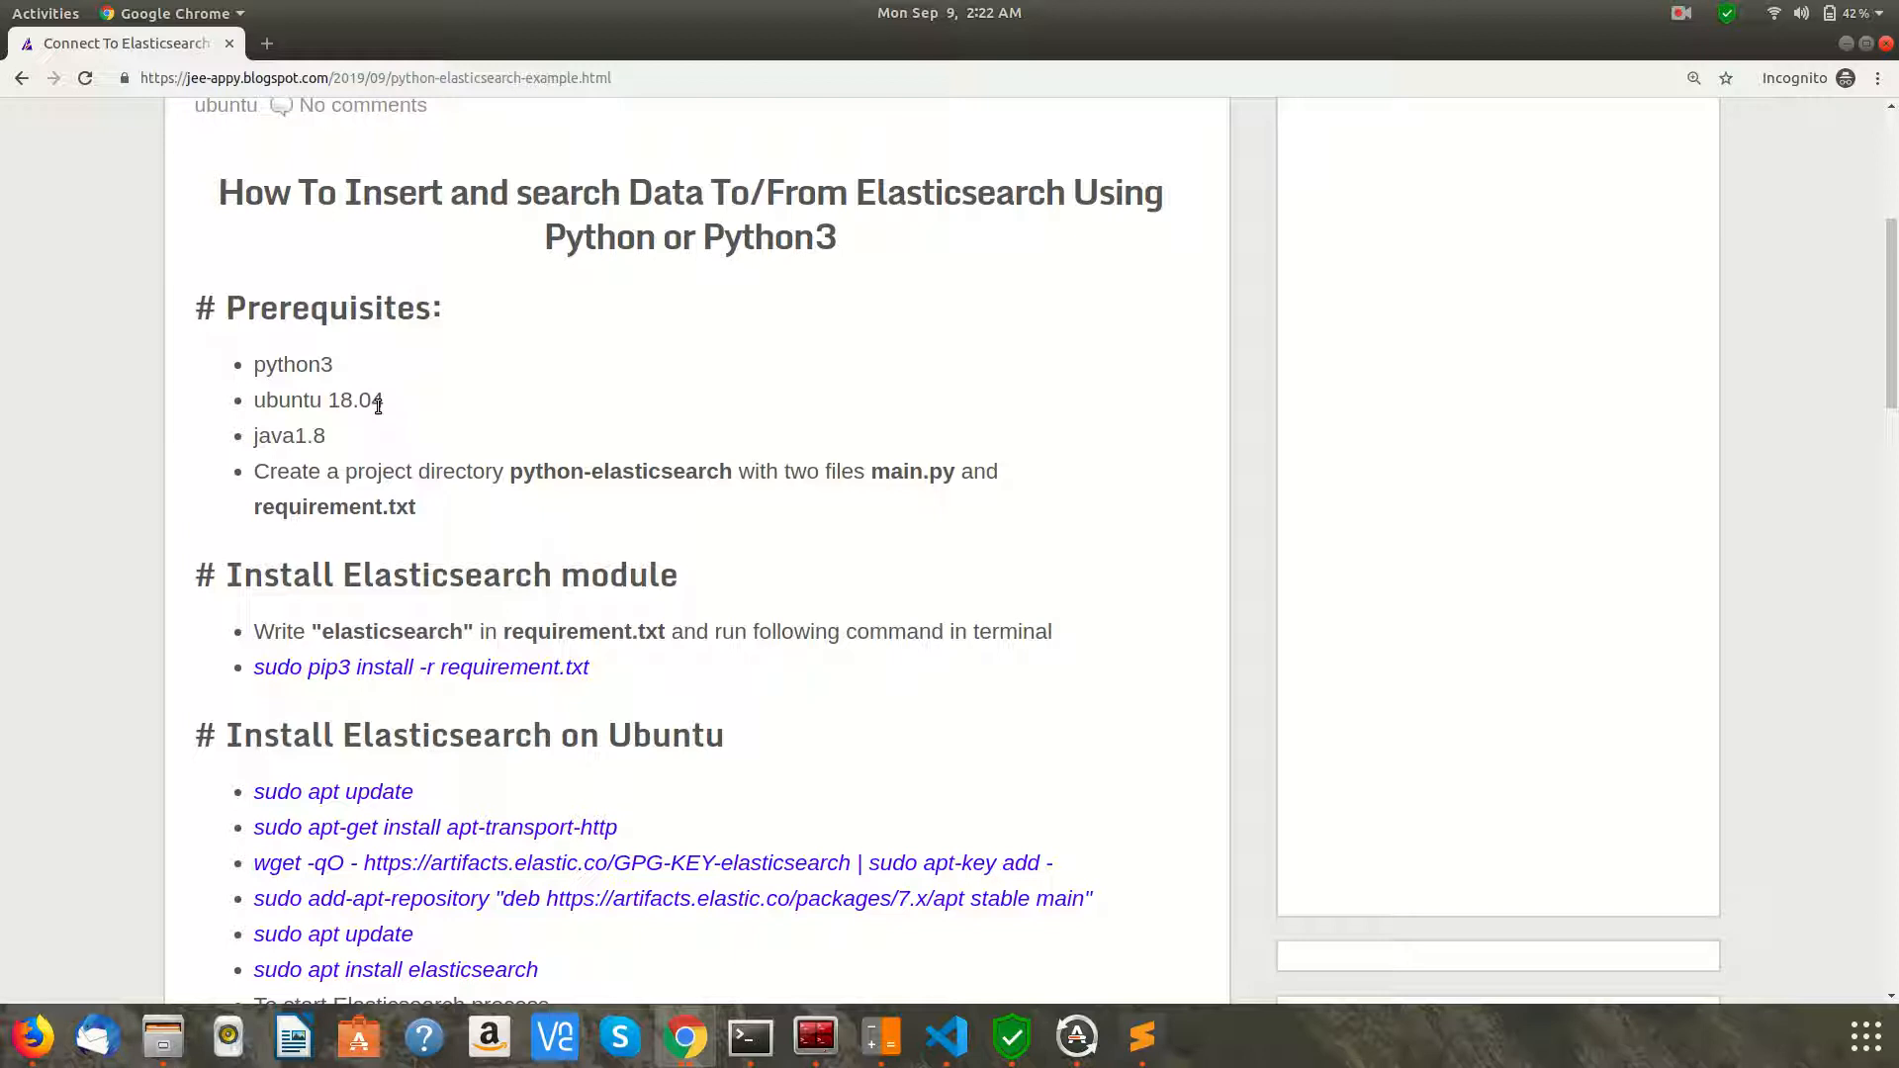
pyautogui.moveTo(261, 443)
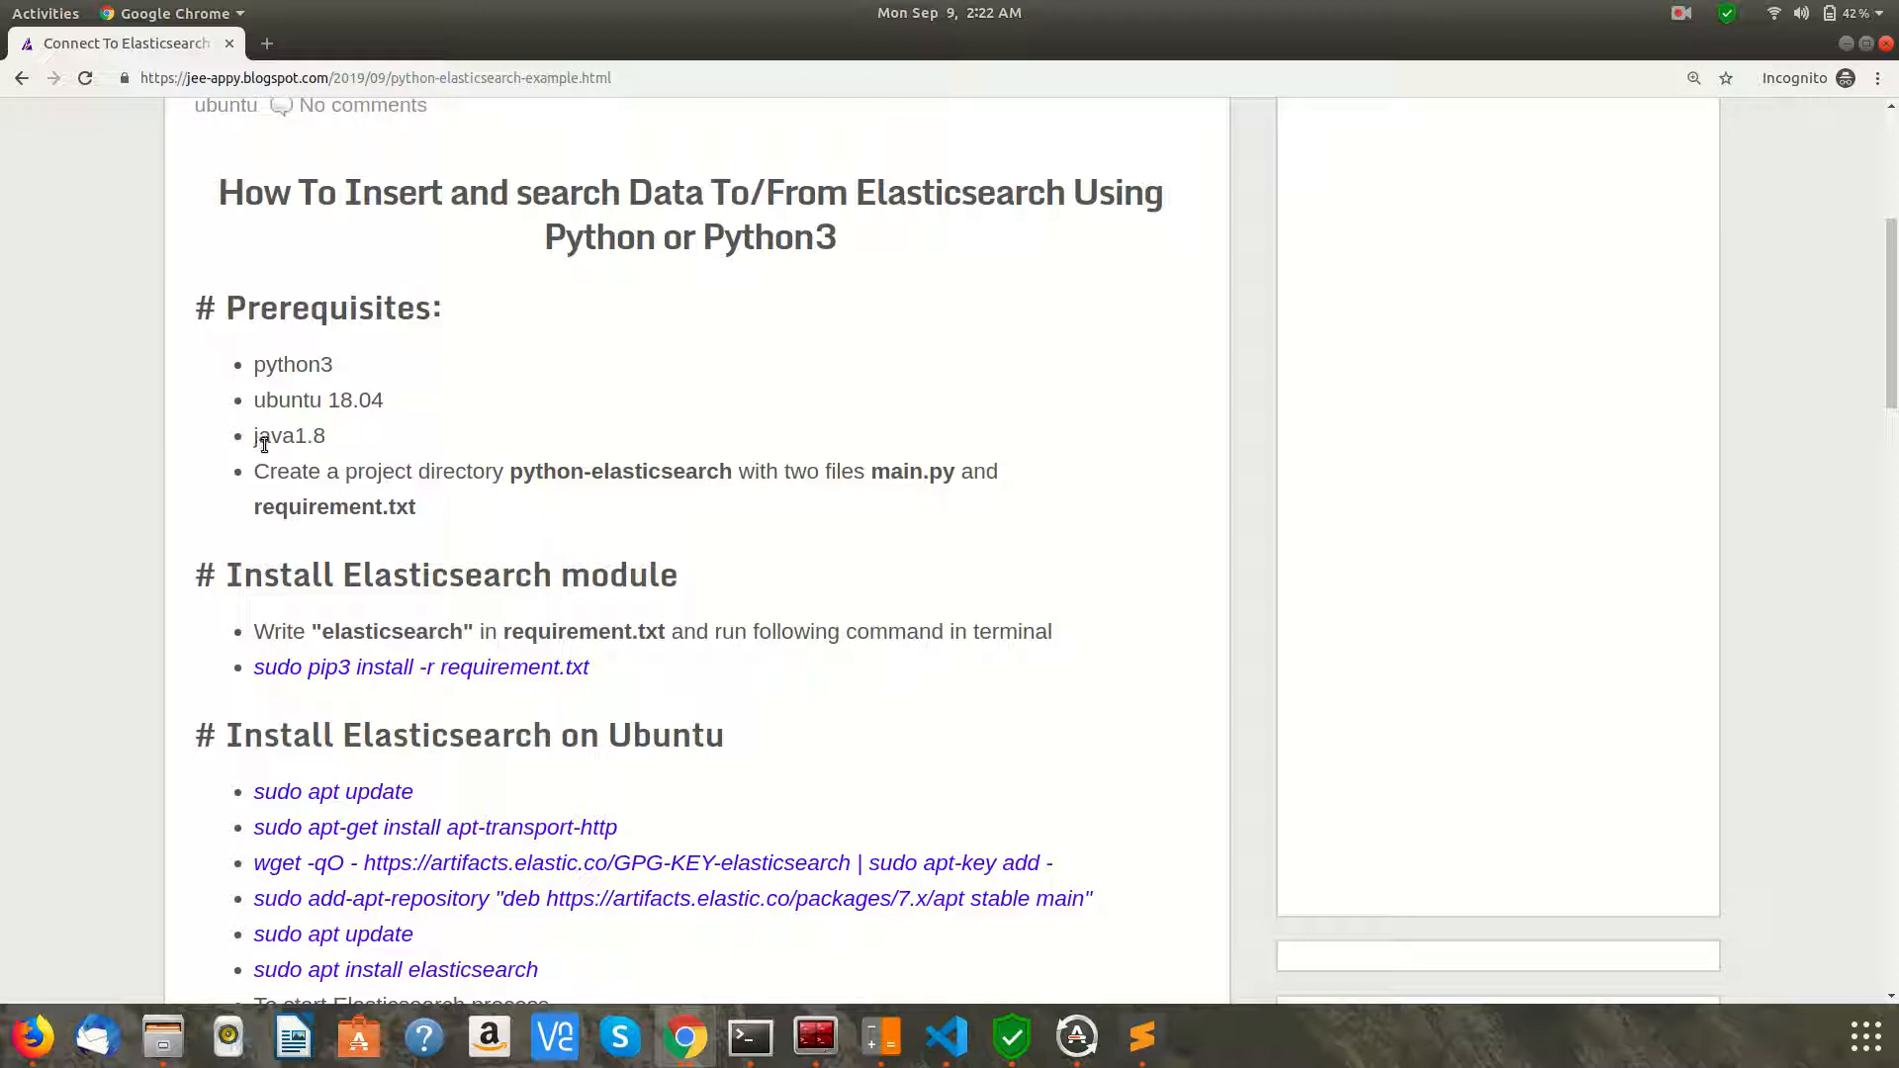
pyautogui.moveTo(356, 462)
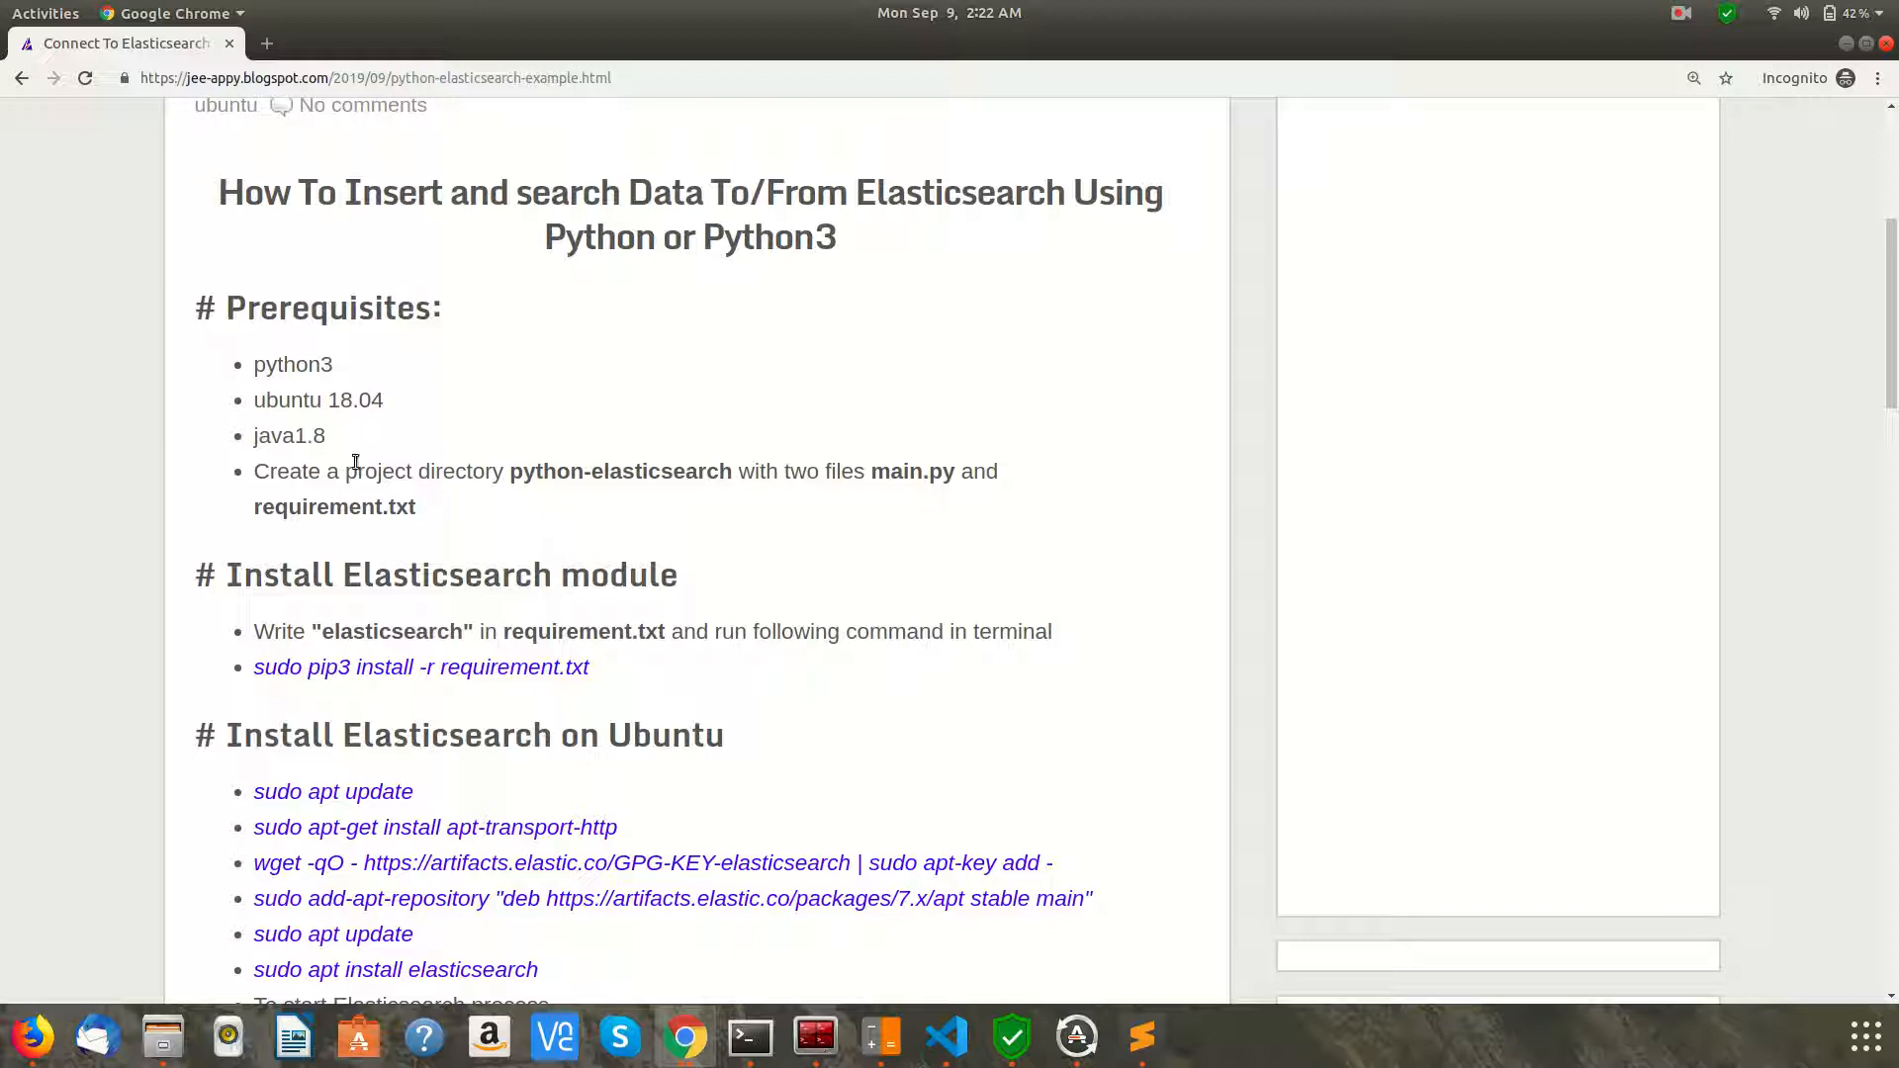
pyautogui.moveTo(352, 471)
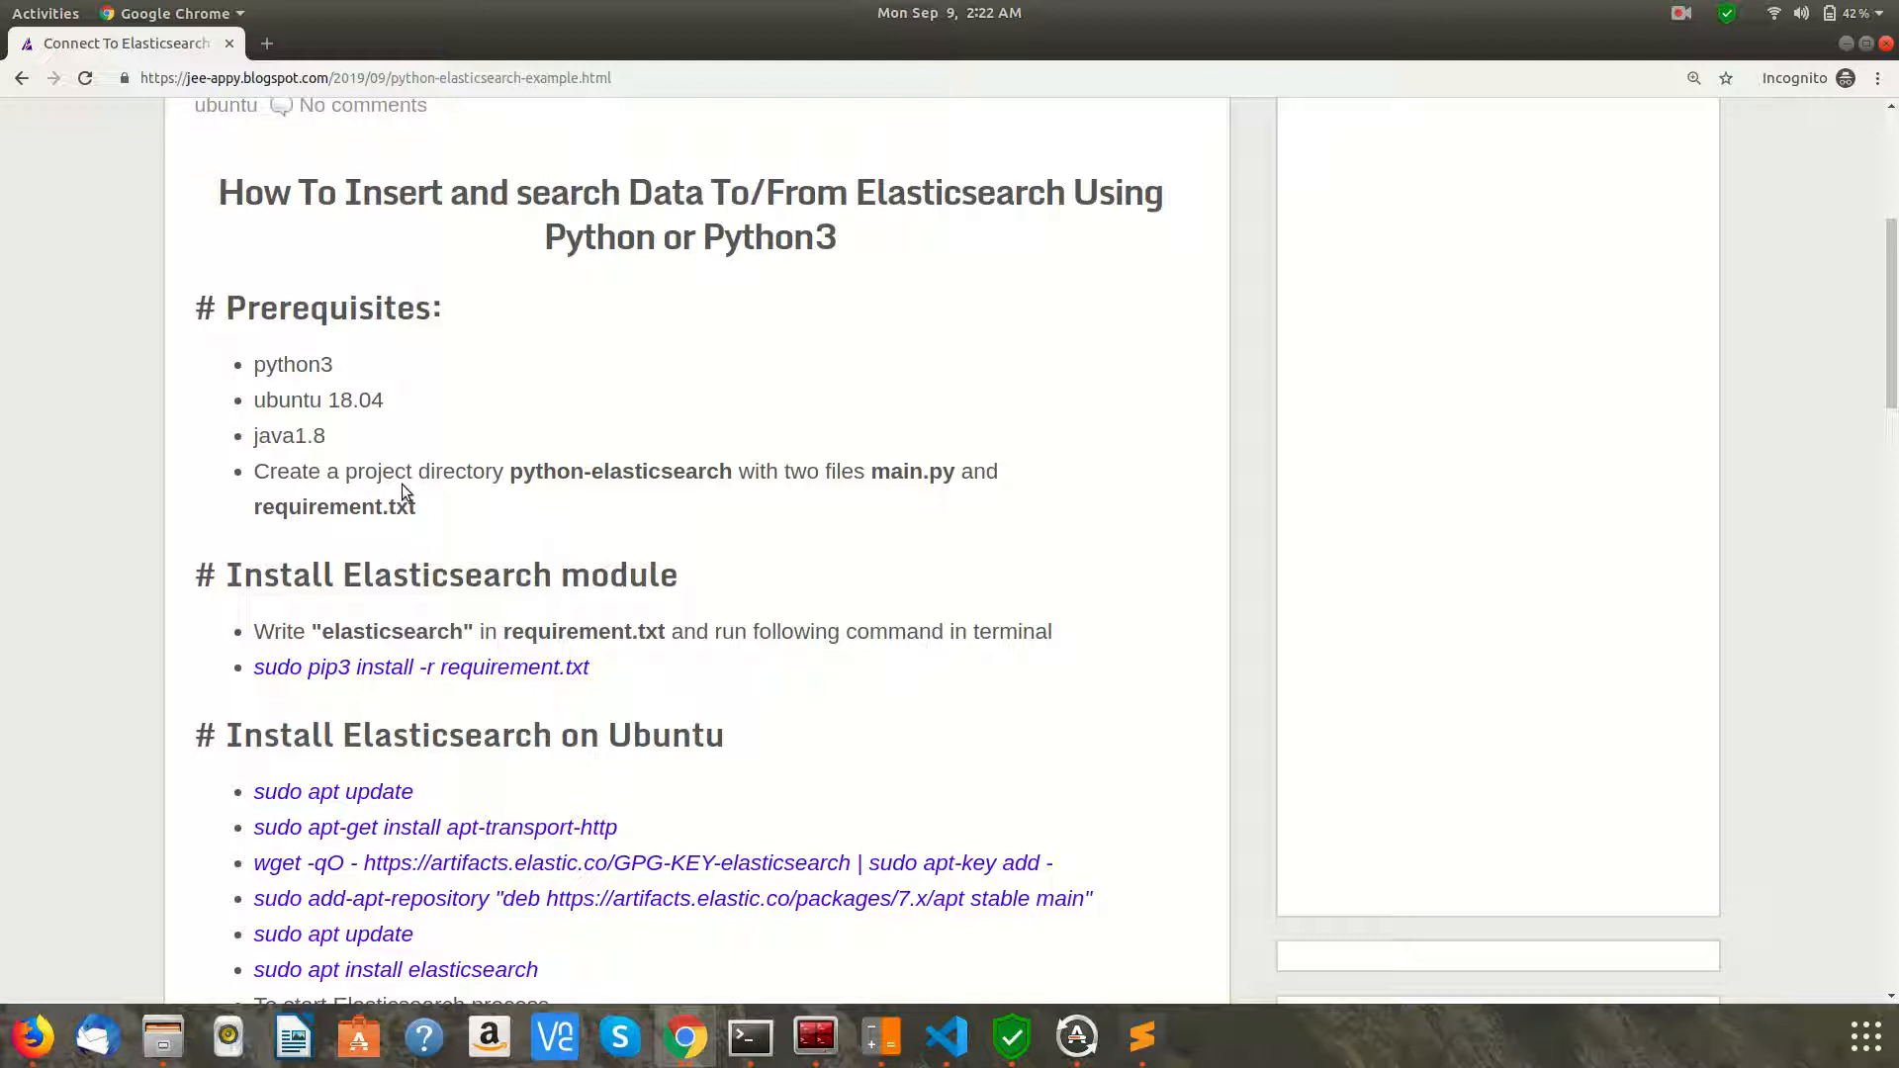
pyautogui.moveTo(667, 473)
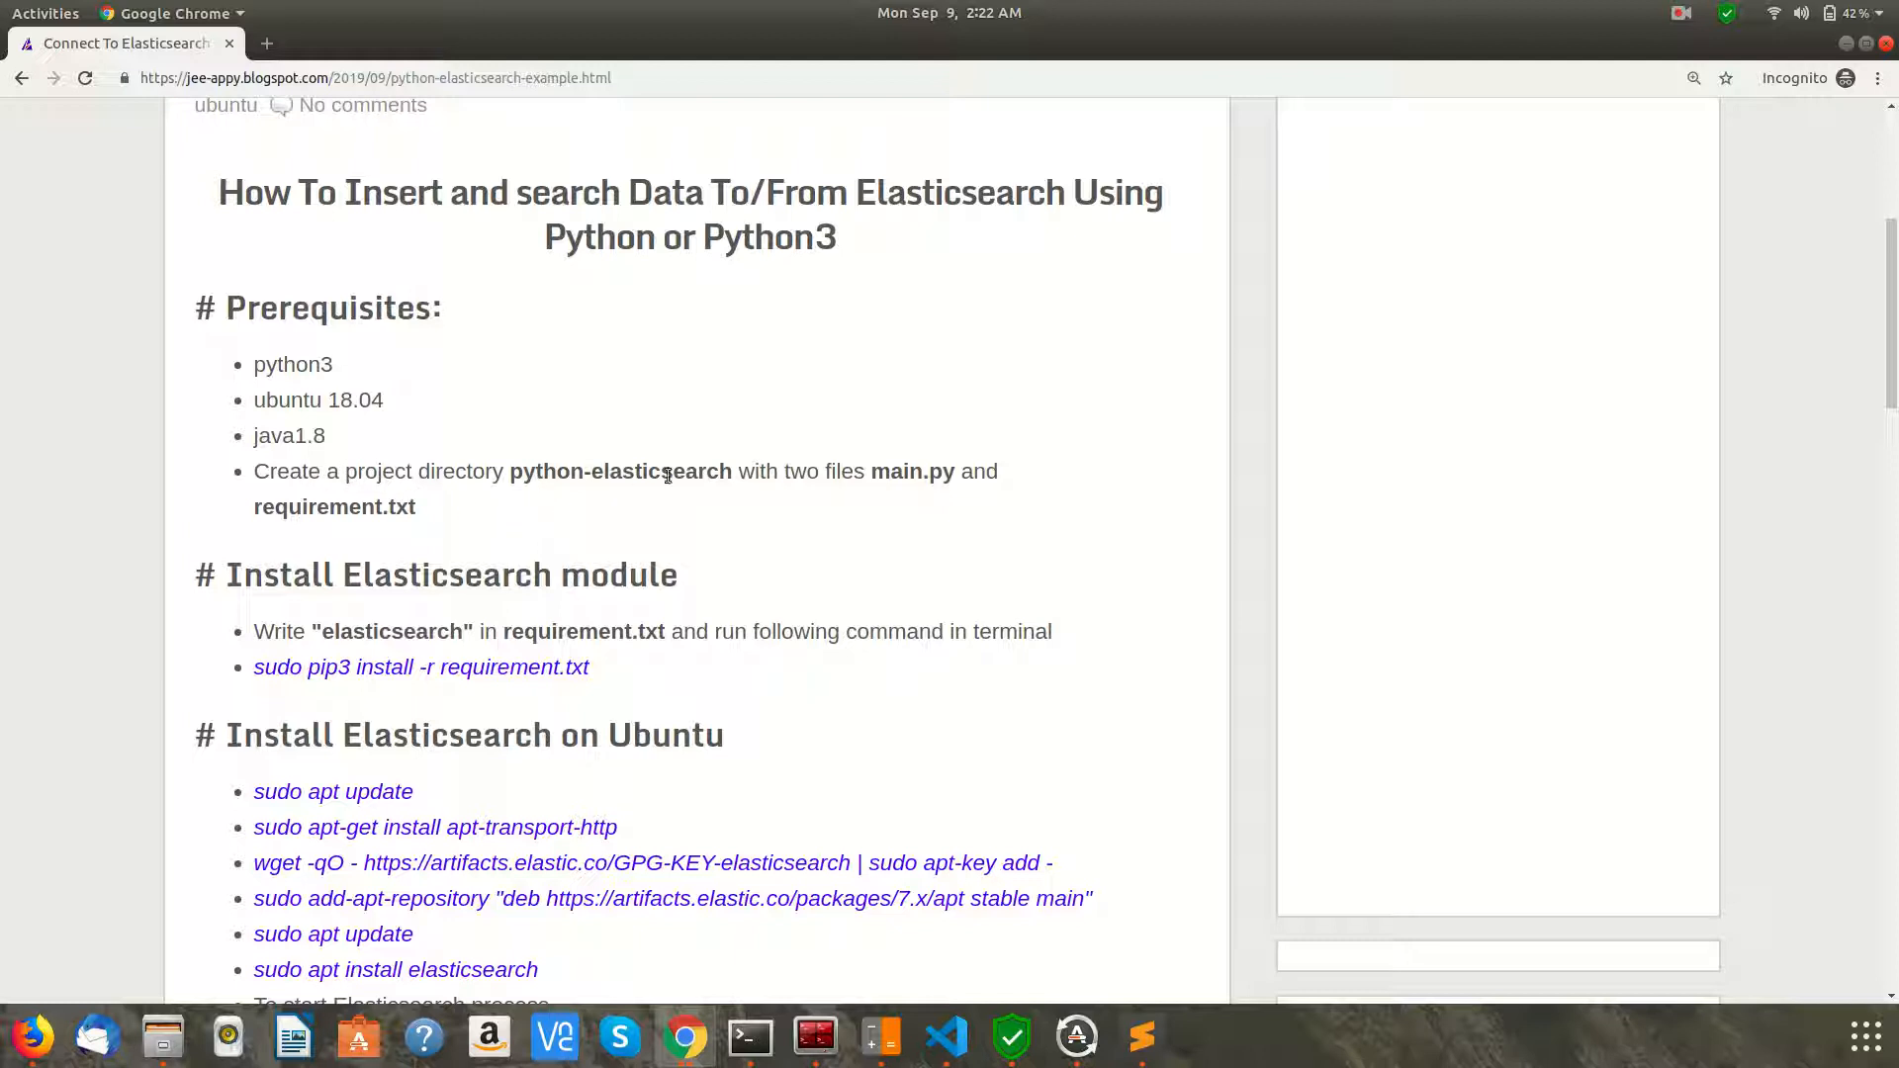
pyautogui.moveTo(732, 482)
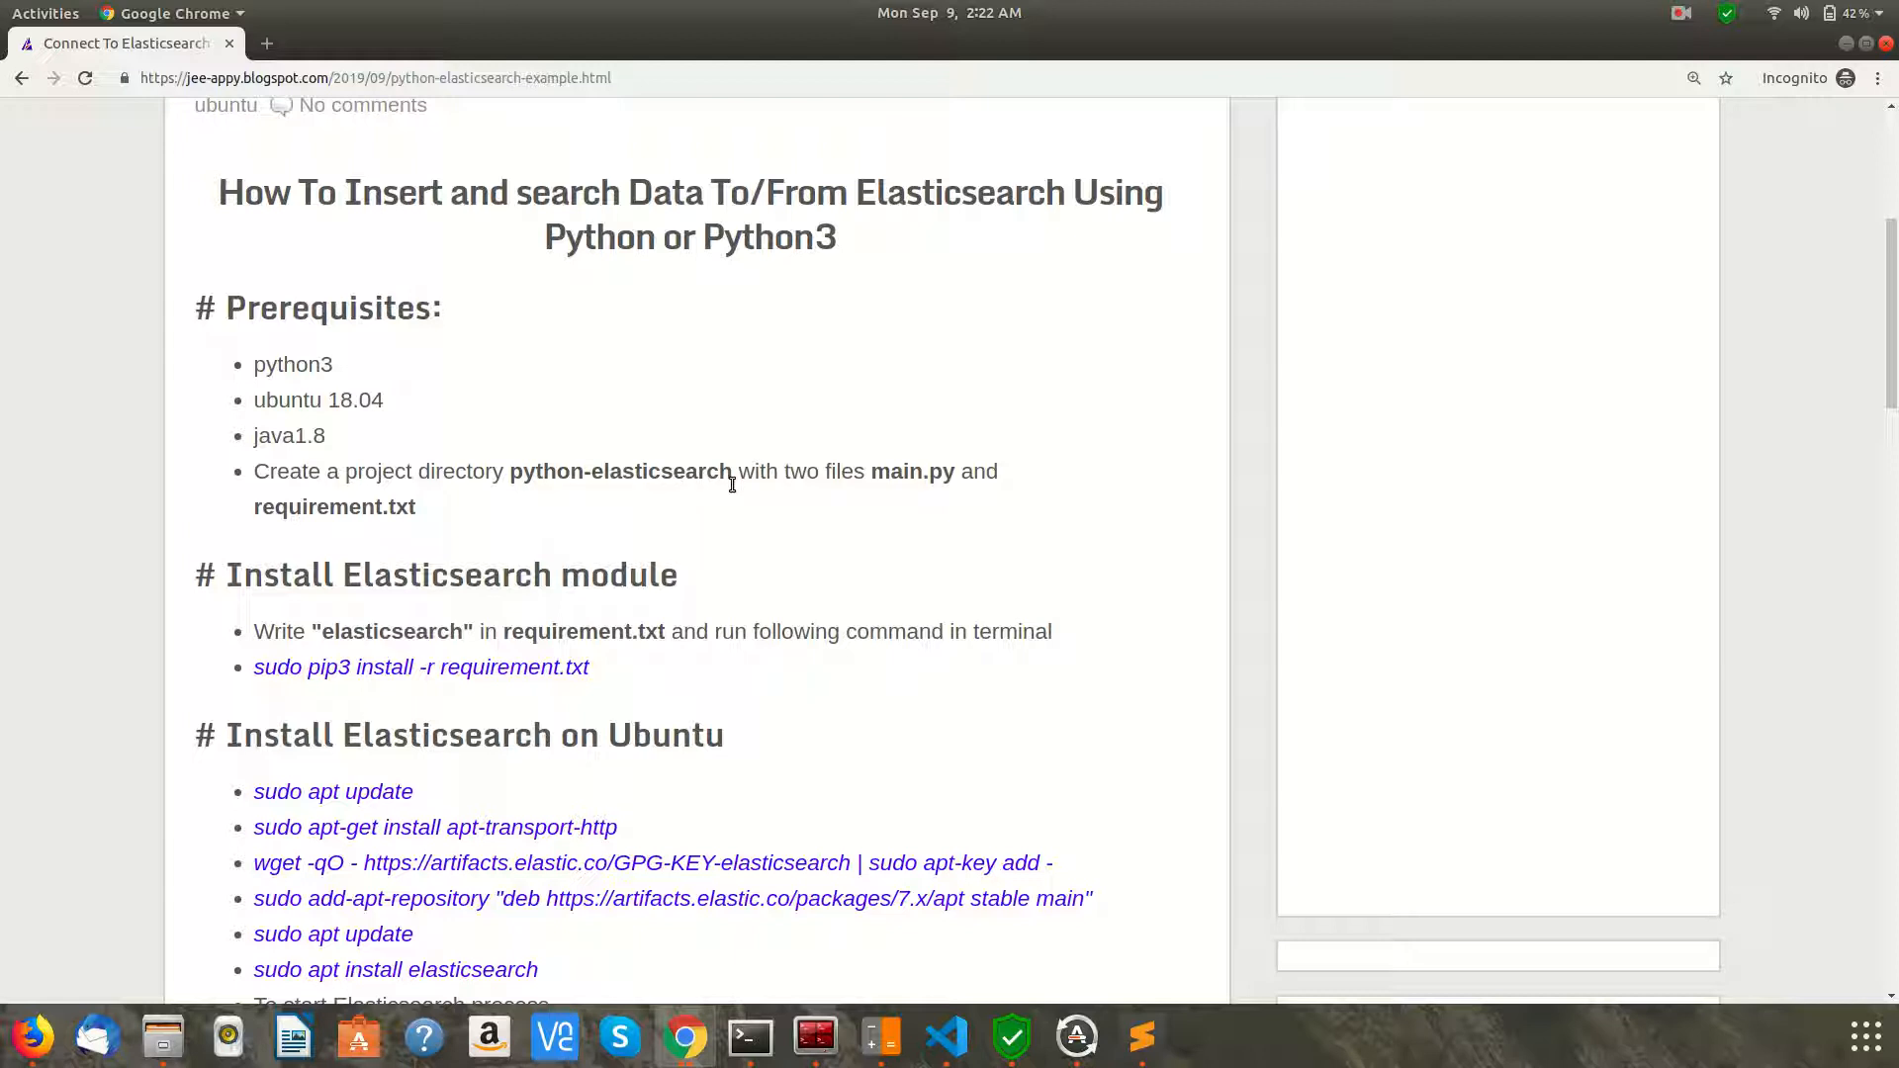
pyautogui.moveTo(916, 501)
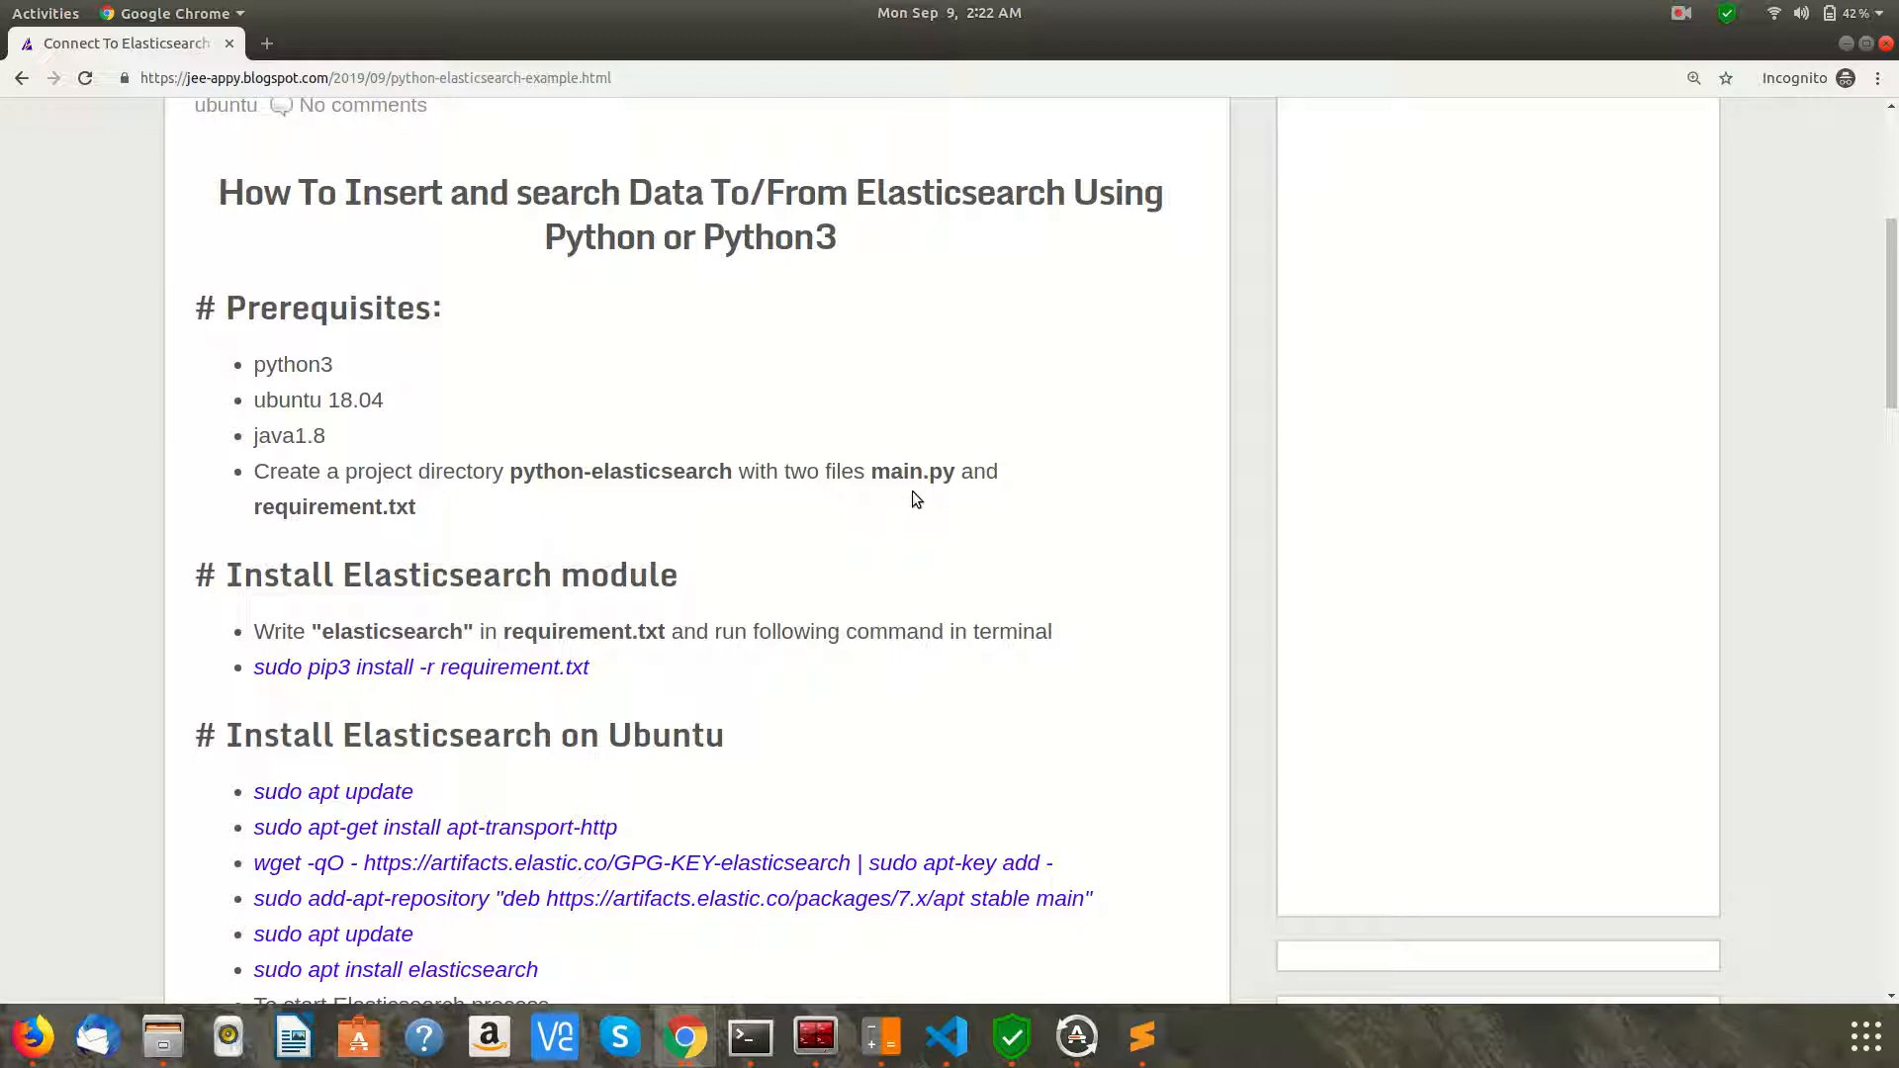
pyautogui.moveTo(508, 526)
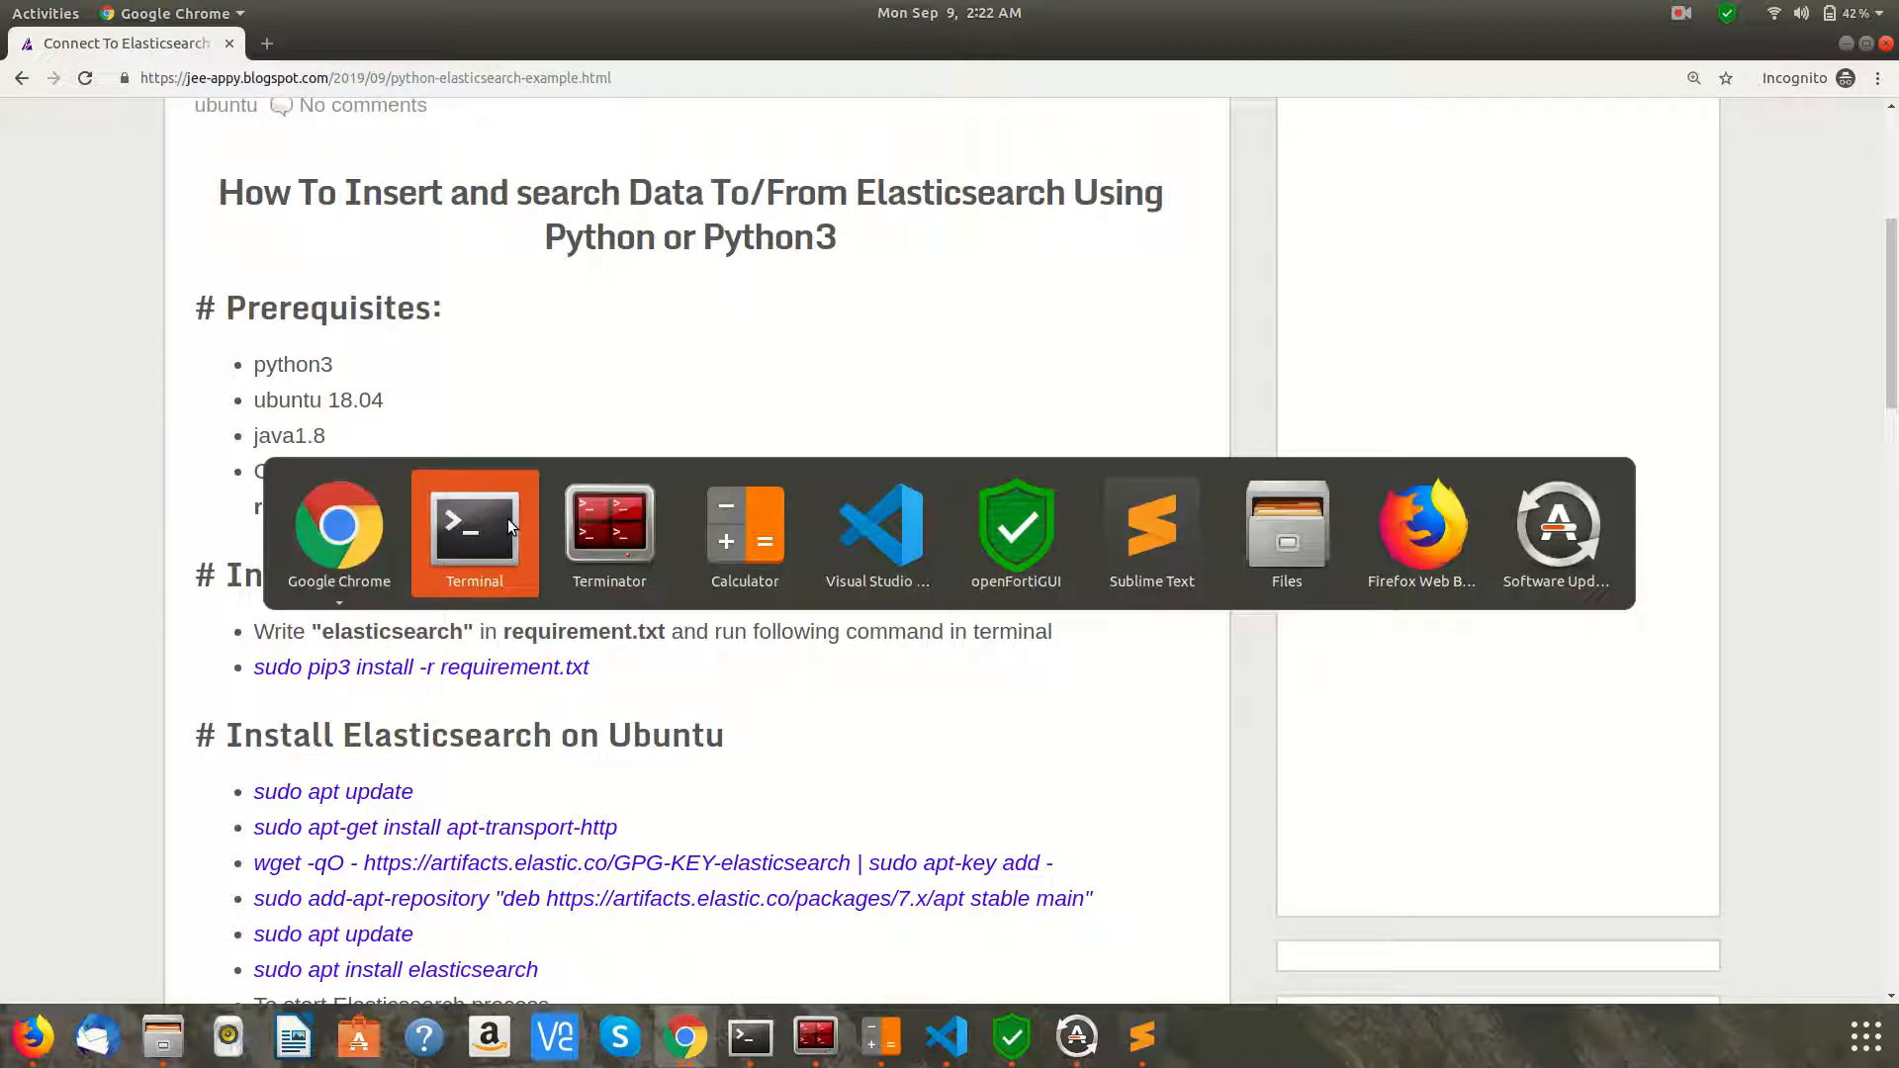
# Create empty main.py and requirement.txt in the python-elasticsearch folder with touch
pyautogui.click(472, 531)
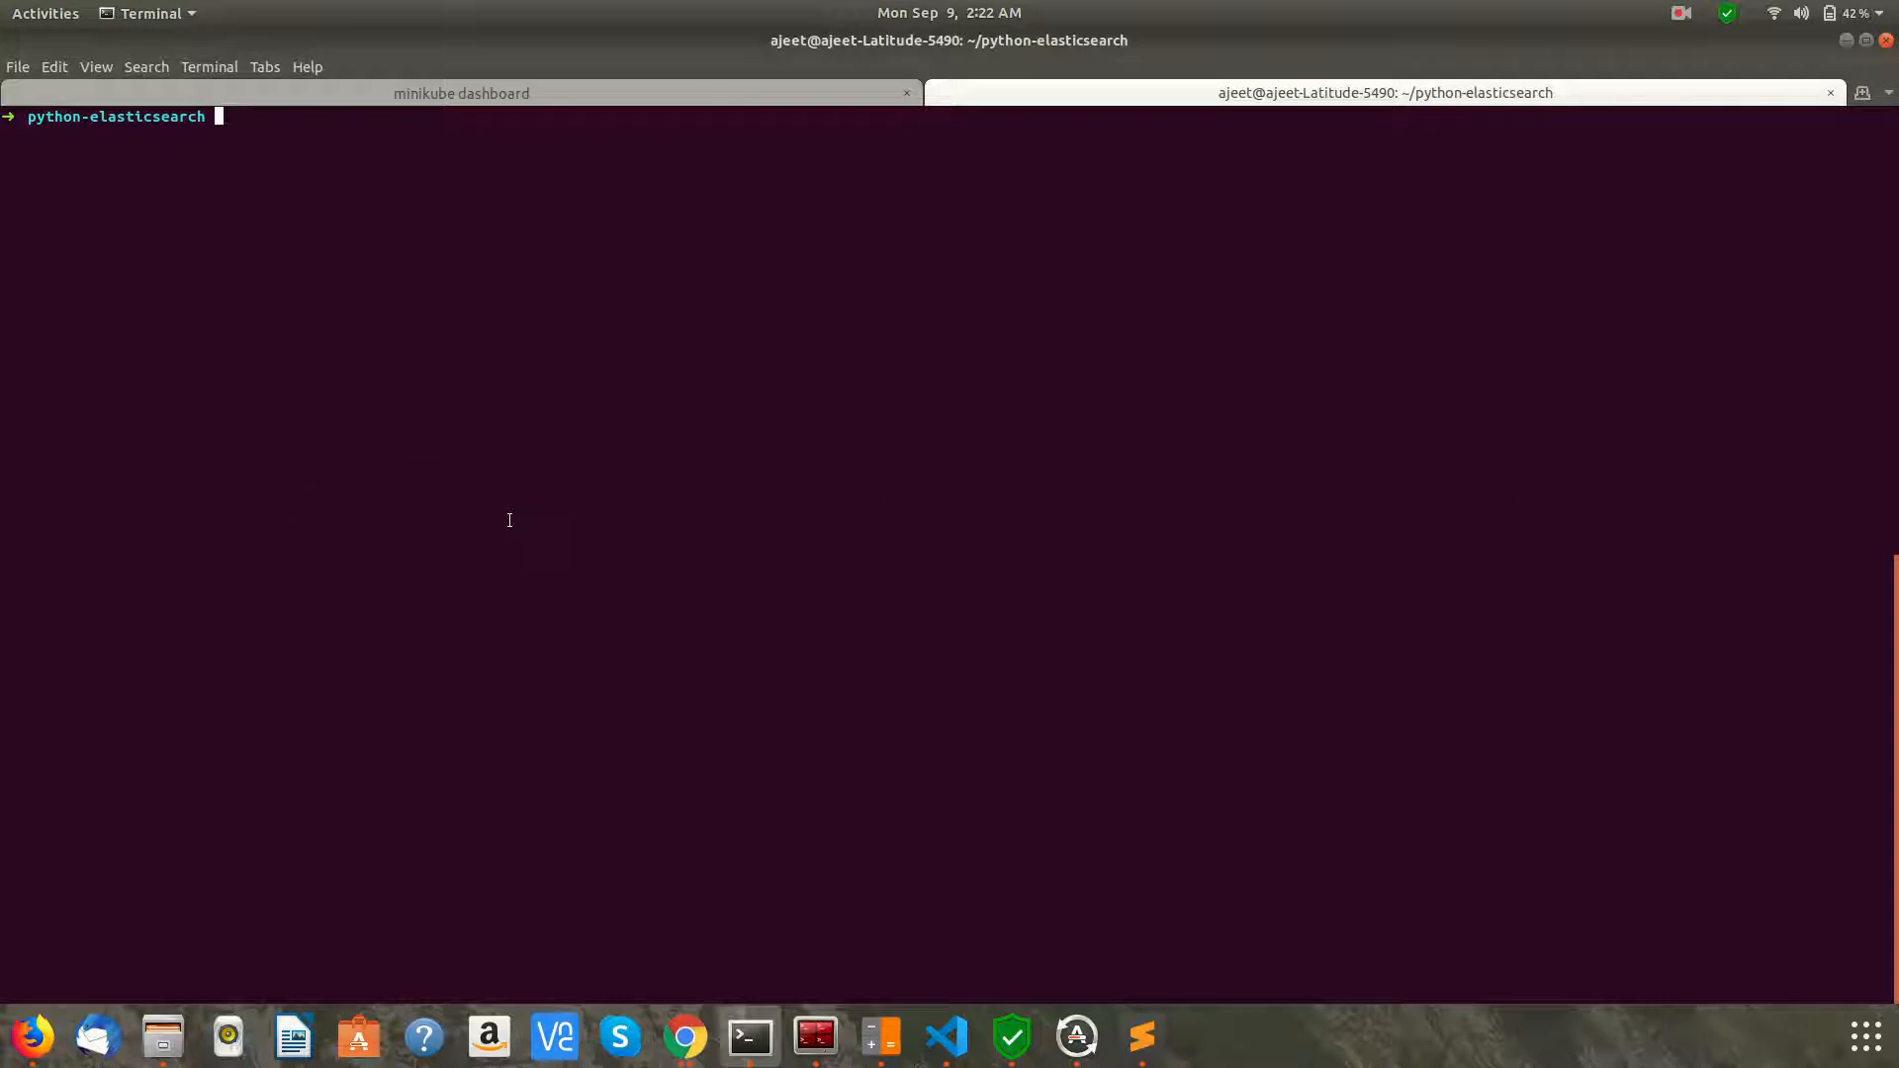
pyautogui.write('touch main.py')
pyautogui.write('touch re')
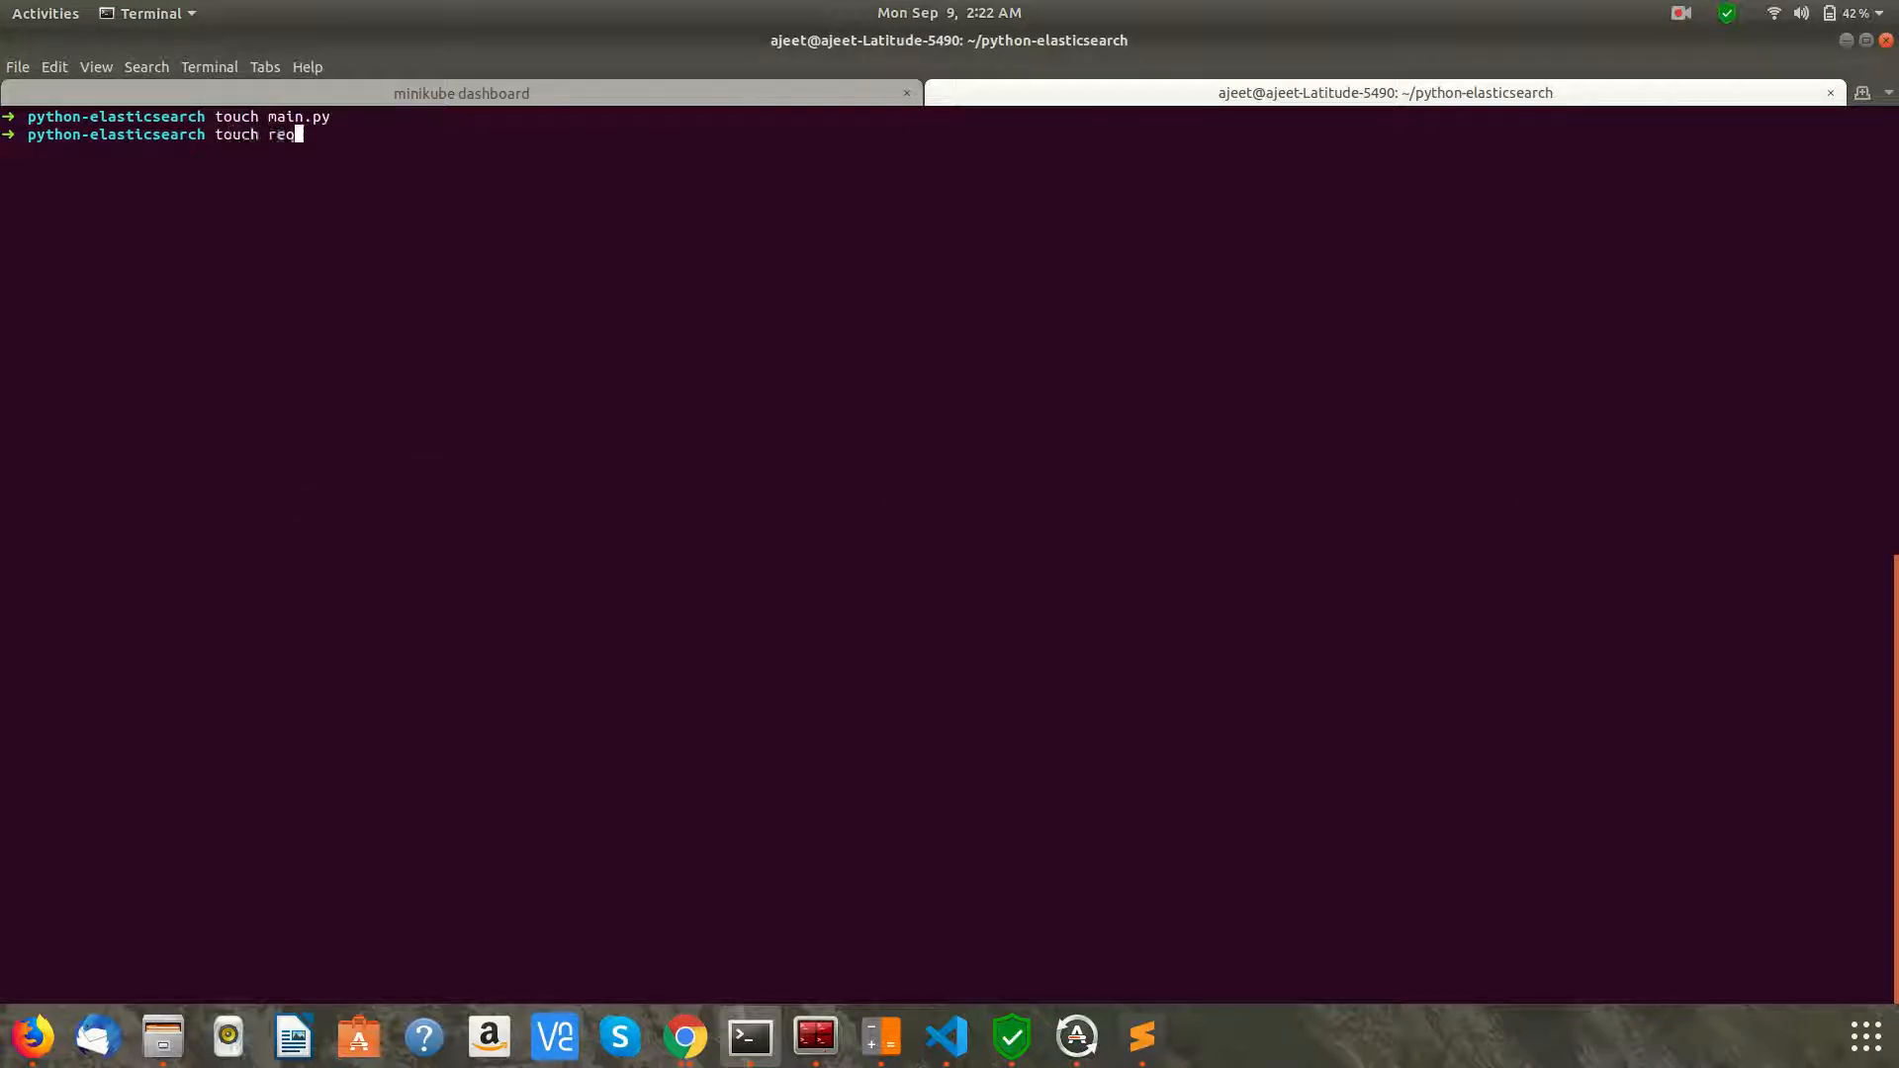
pyautogui.write('uirement.txt')
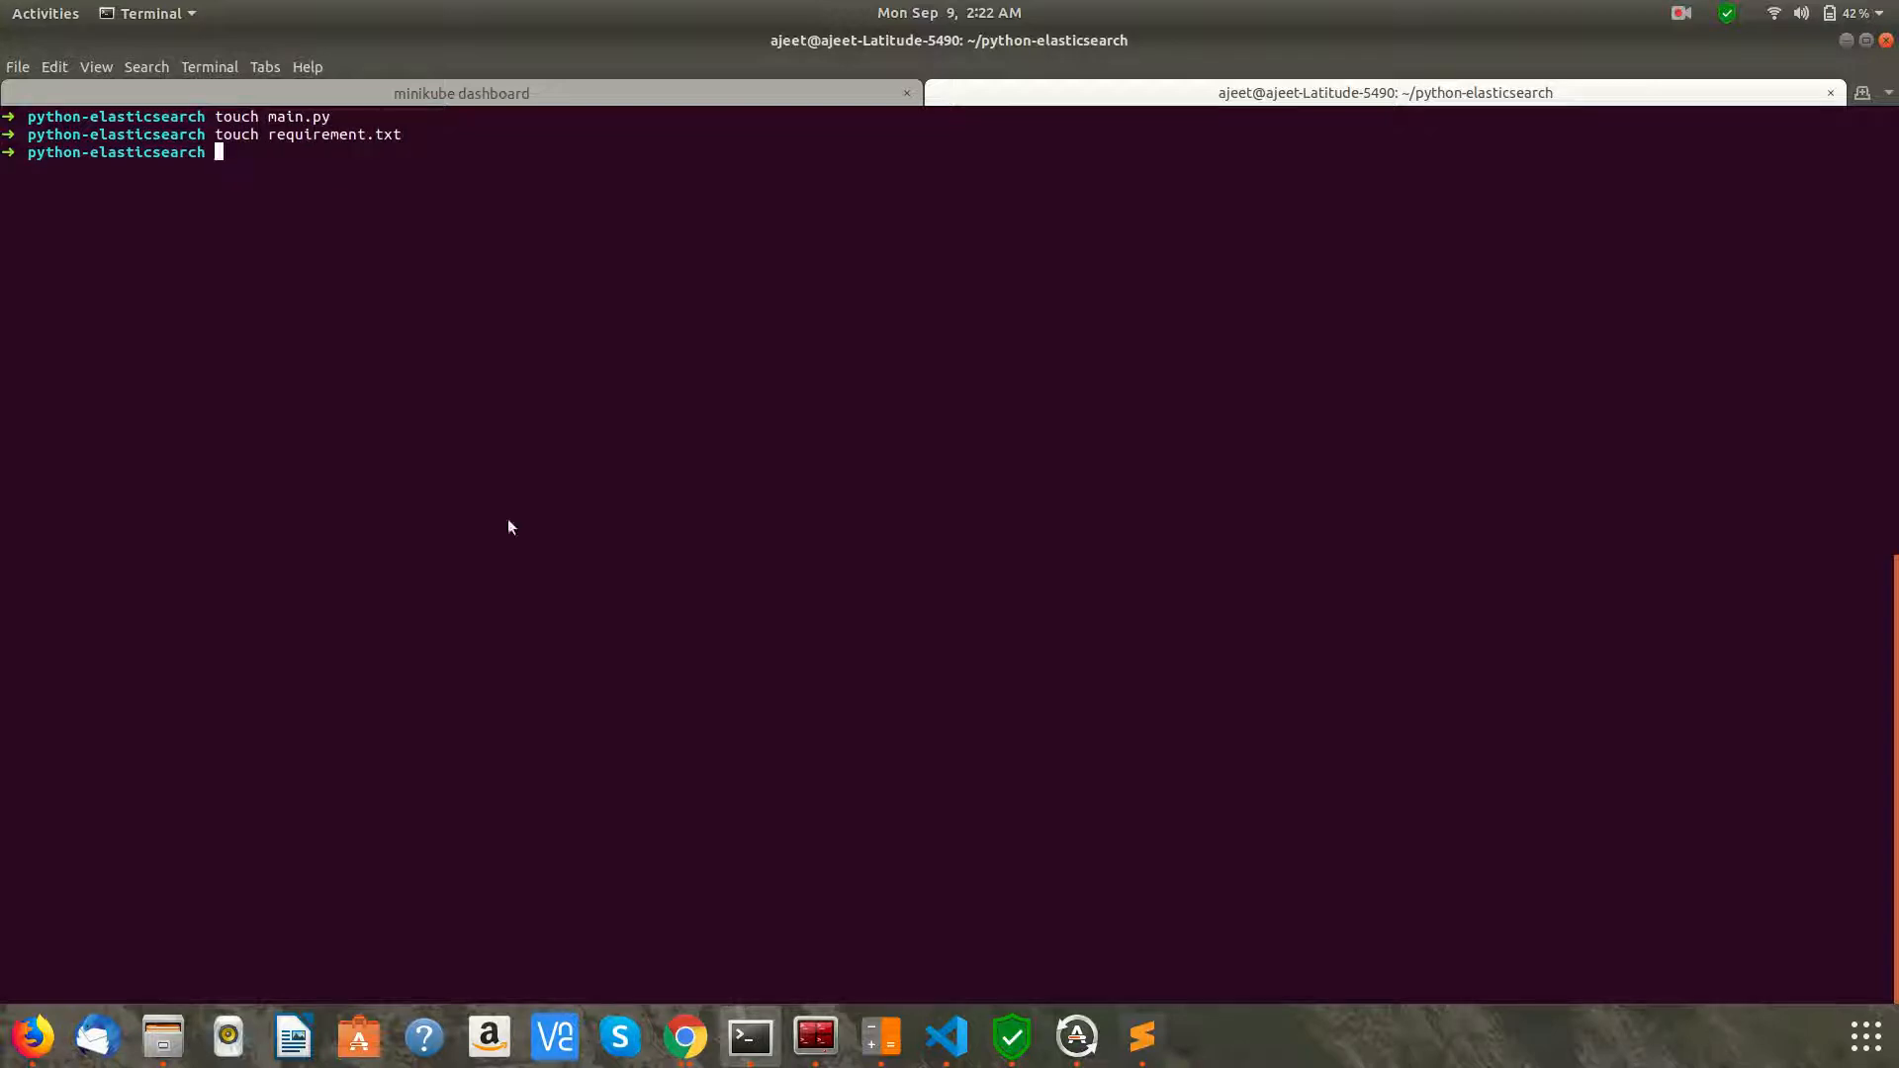
# Open the project folder in Sublime Text and return to the tutorial in Chrome
pyautogui.click(1139, 1038)
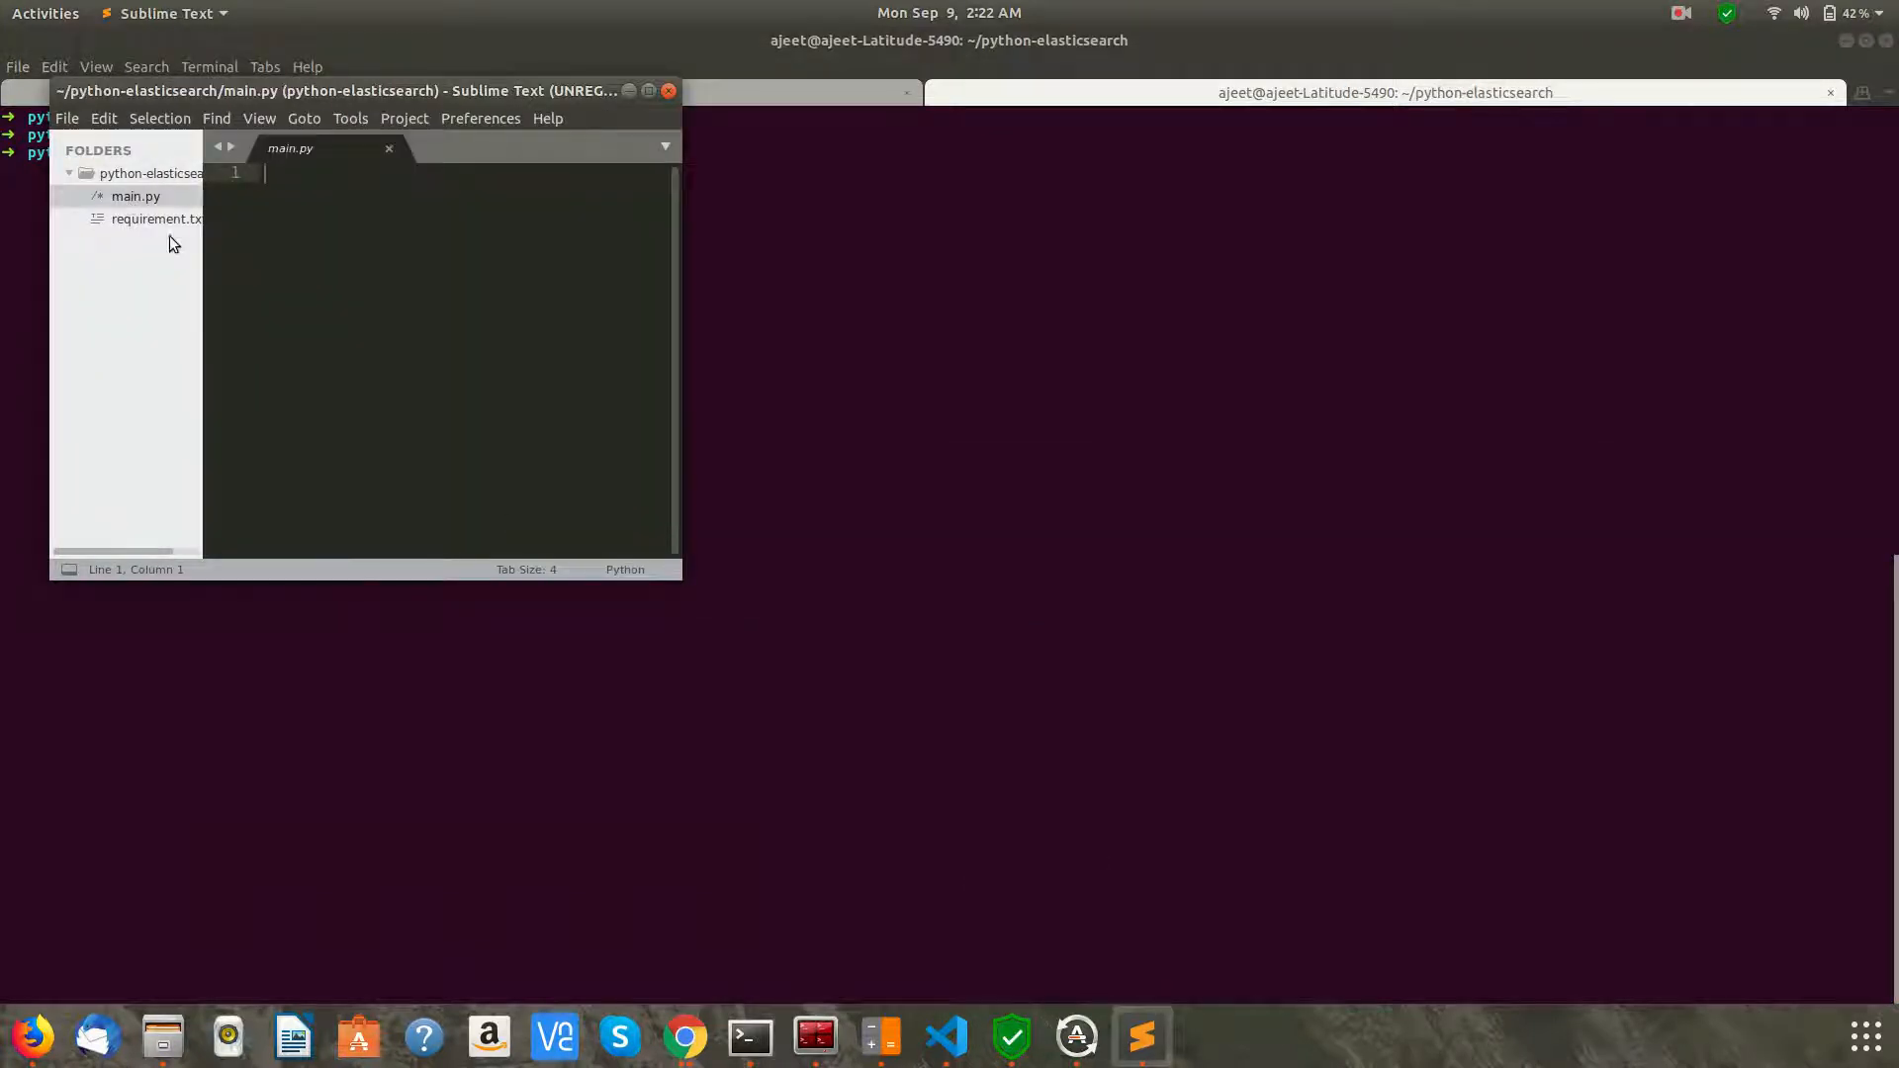
pyautogui.moveTo(336, 261)
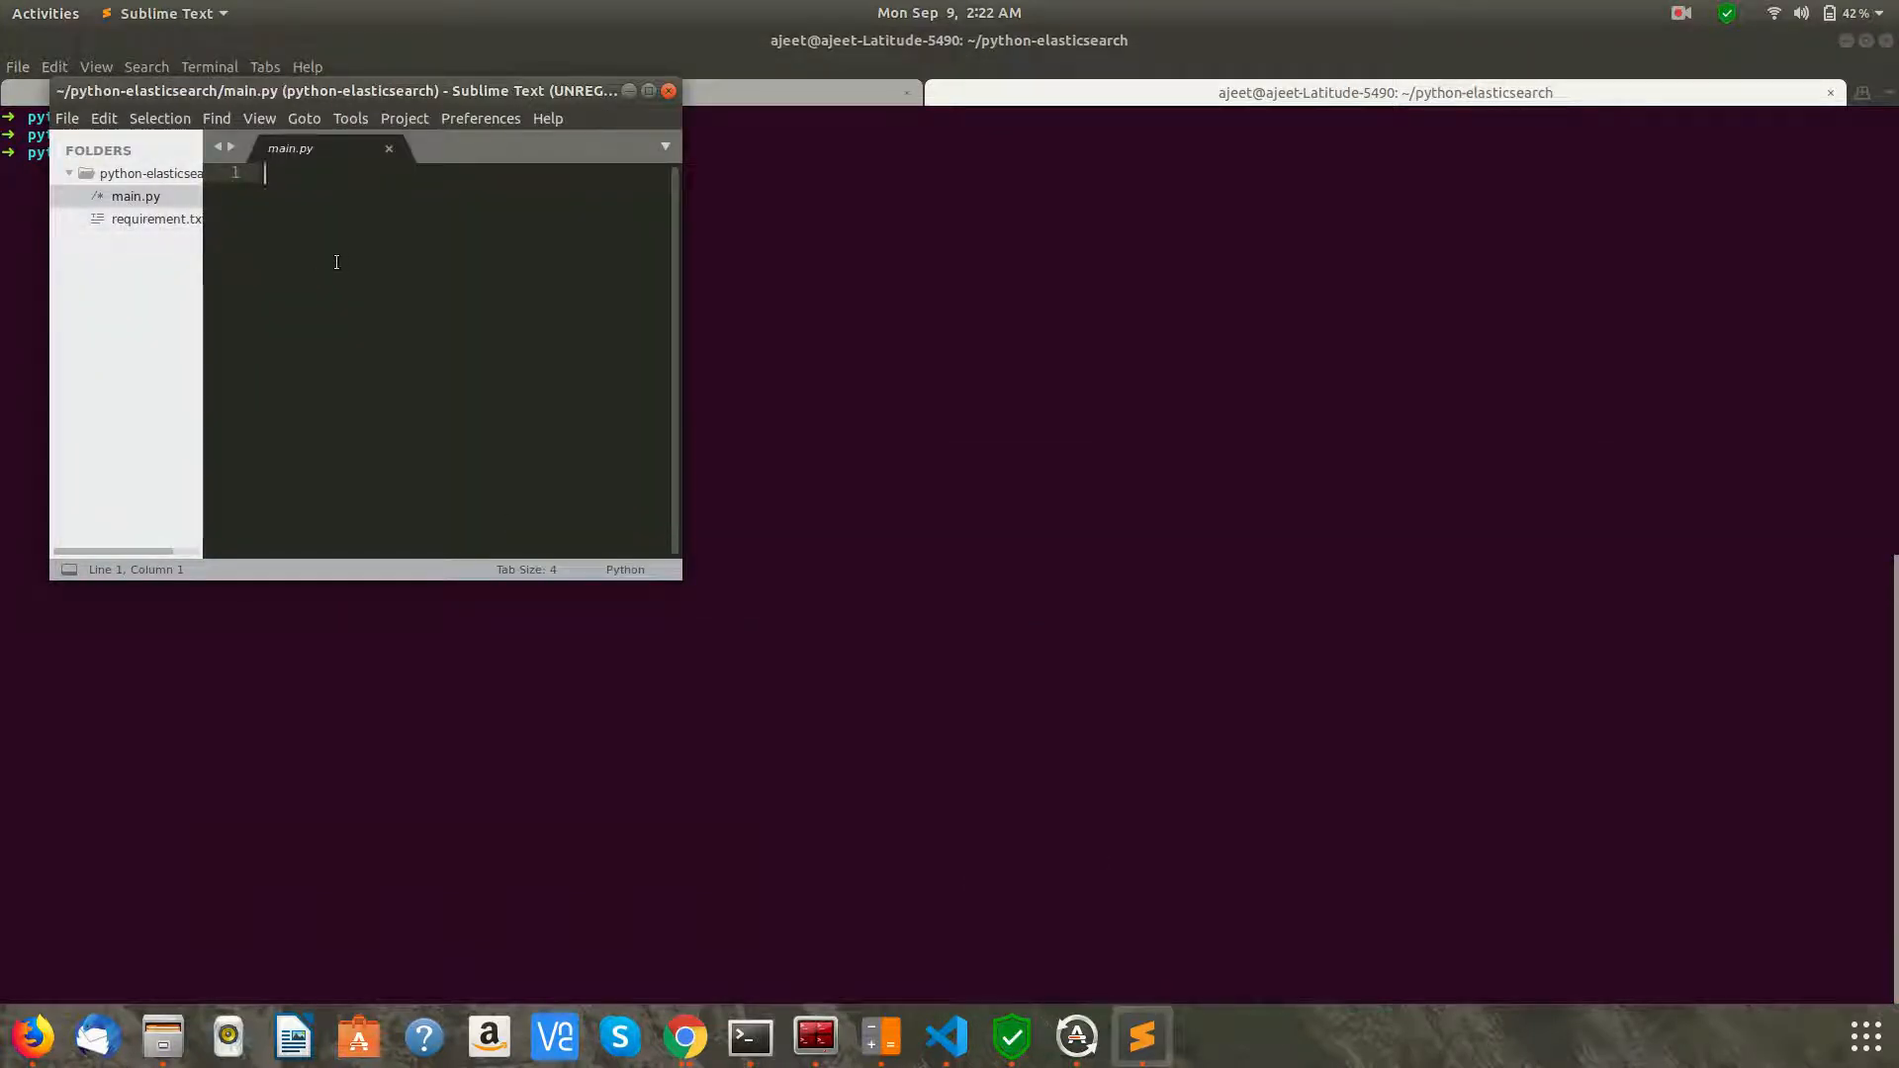
pyautogui.click(157, 218)
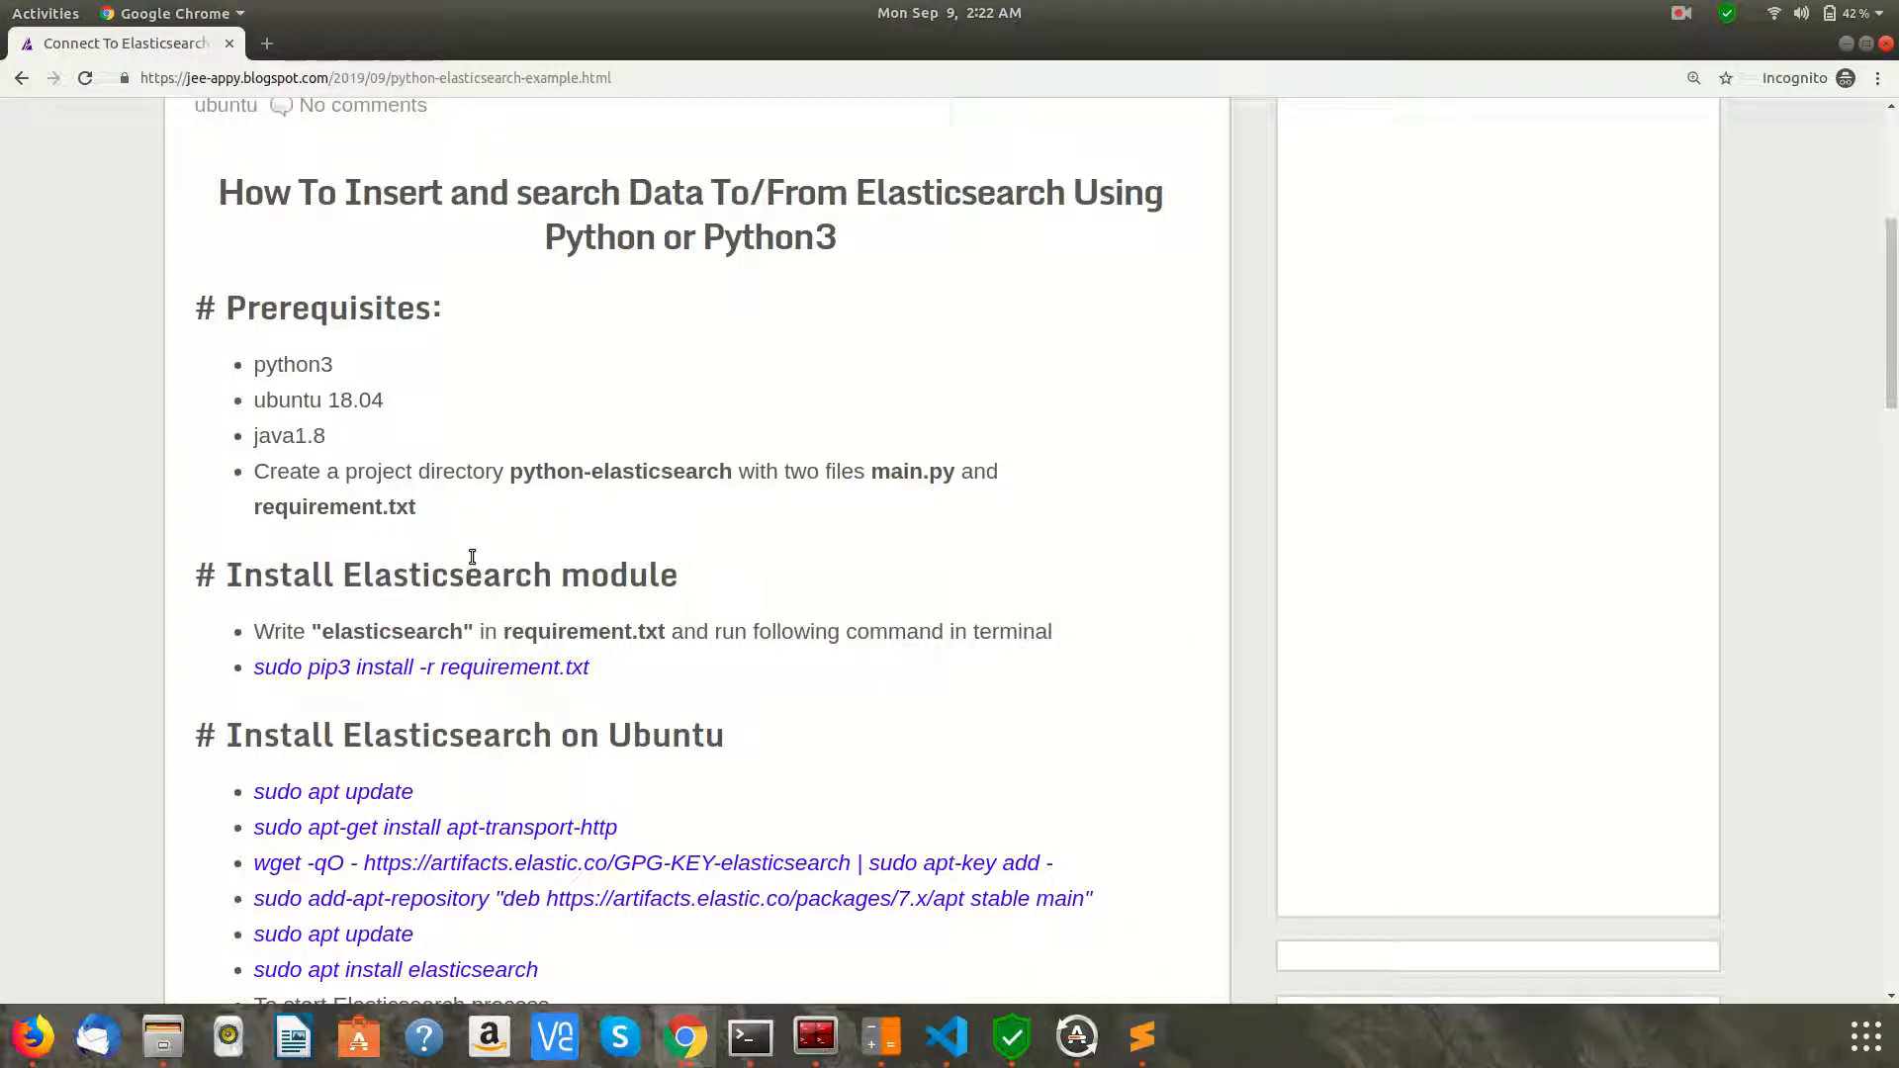
# Bring the requirement.txt step into view and select the package name elasticsearch
pyautogui.scroll(-3)
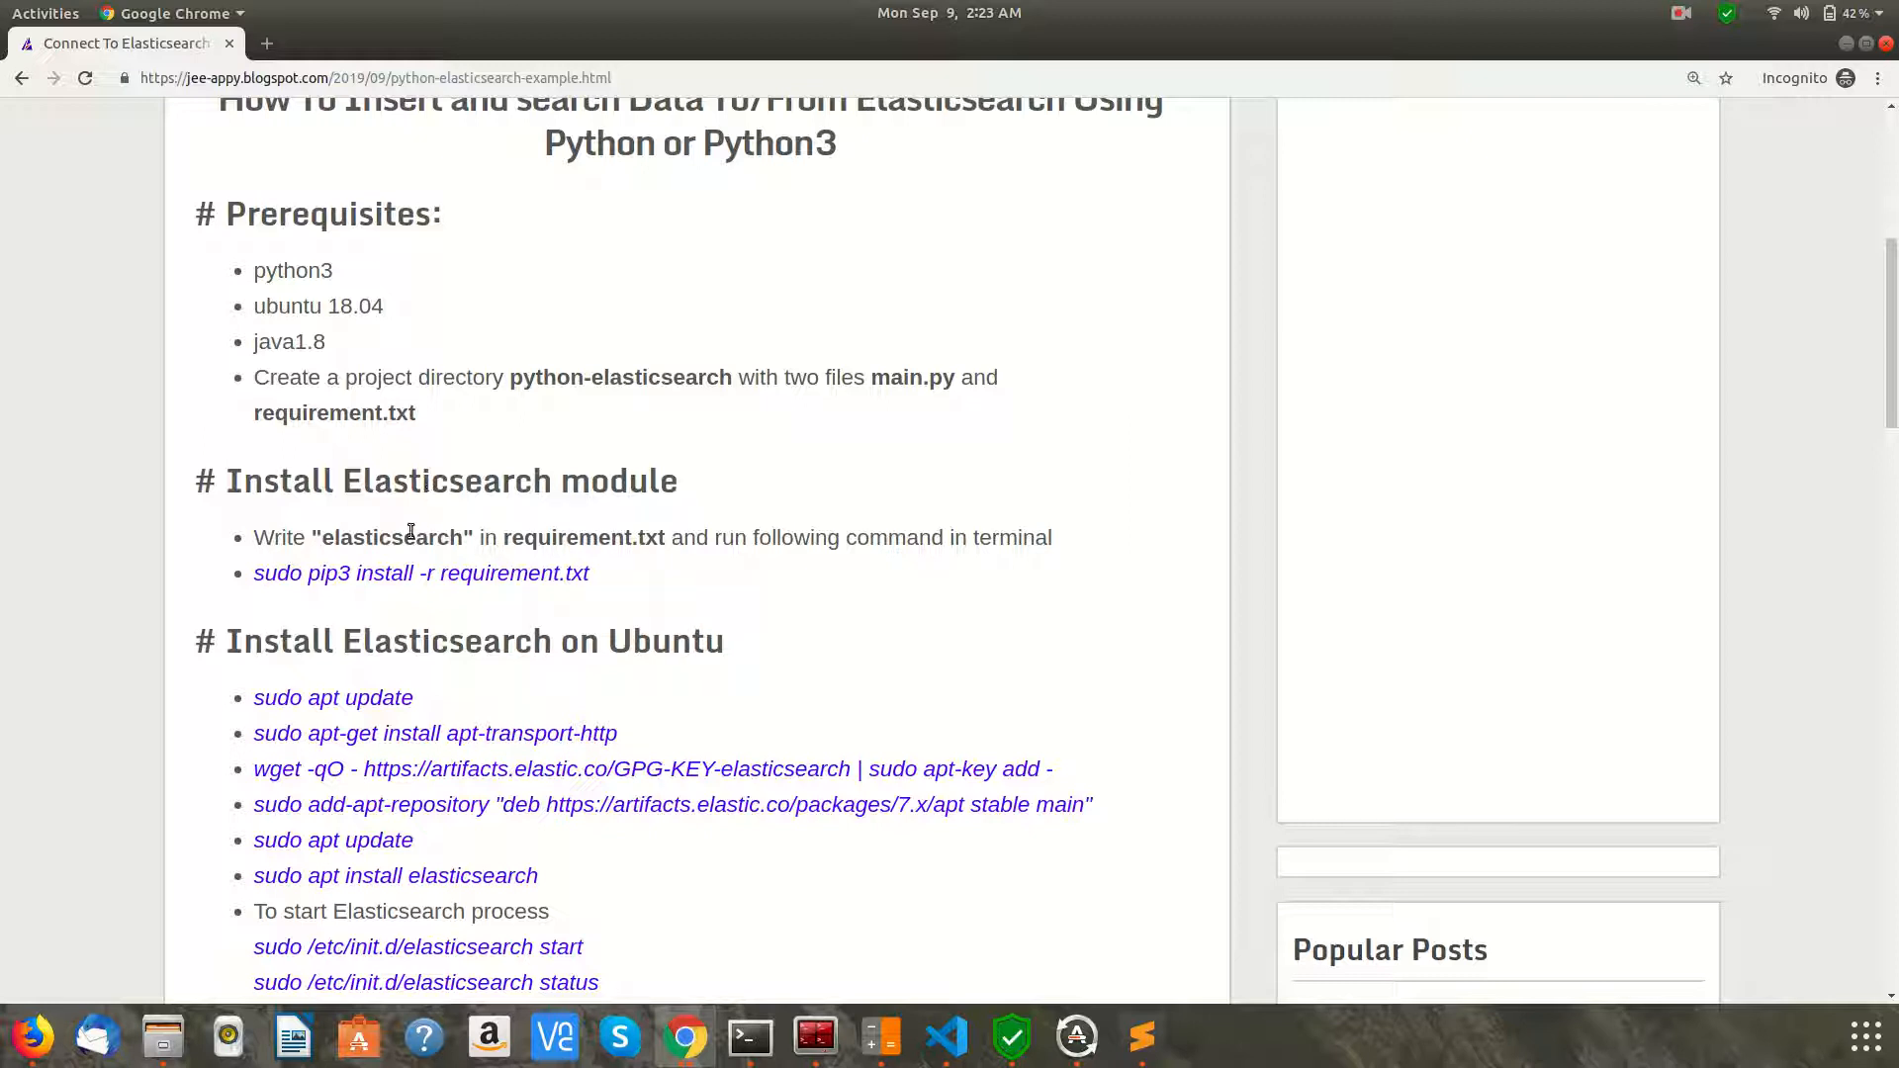
pyautogui.moveTo(376, 536)
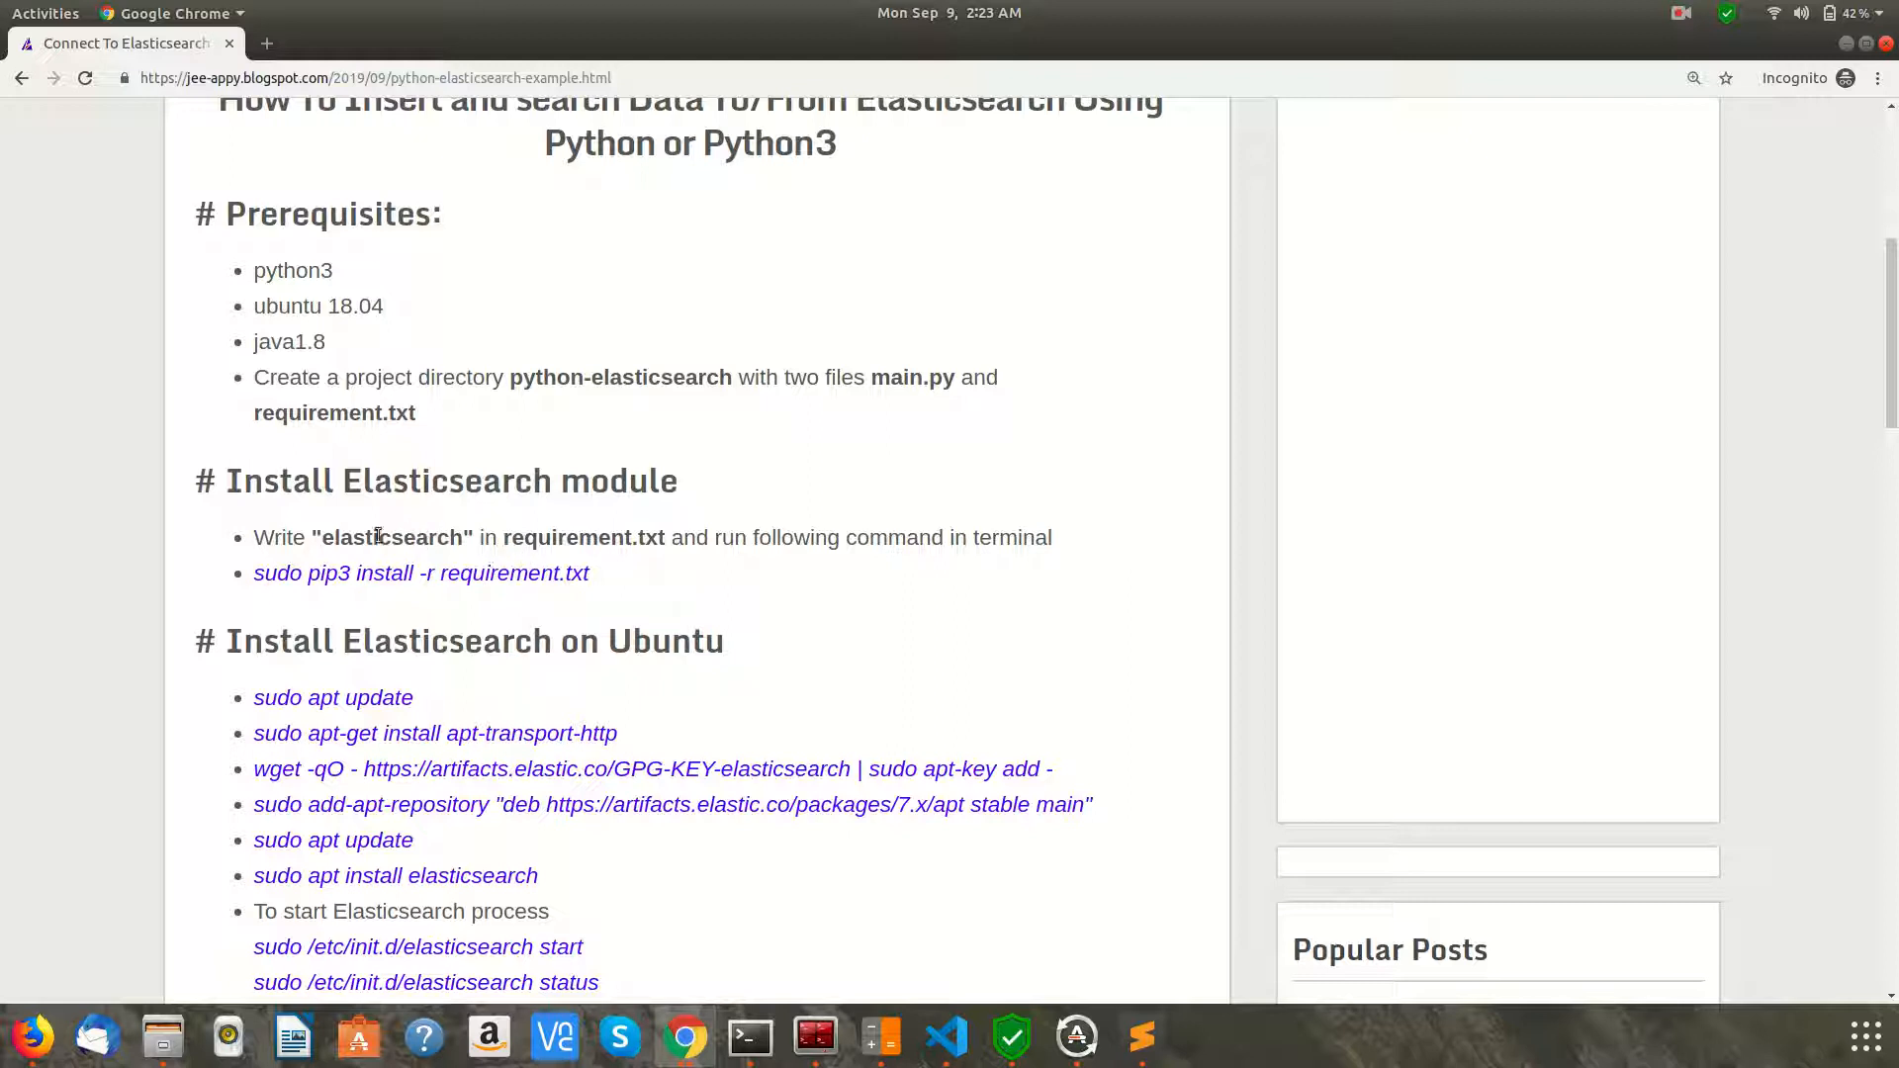
pyautogui.doubleClick(392, 538)
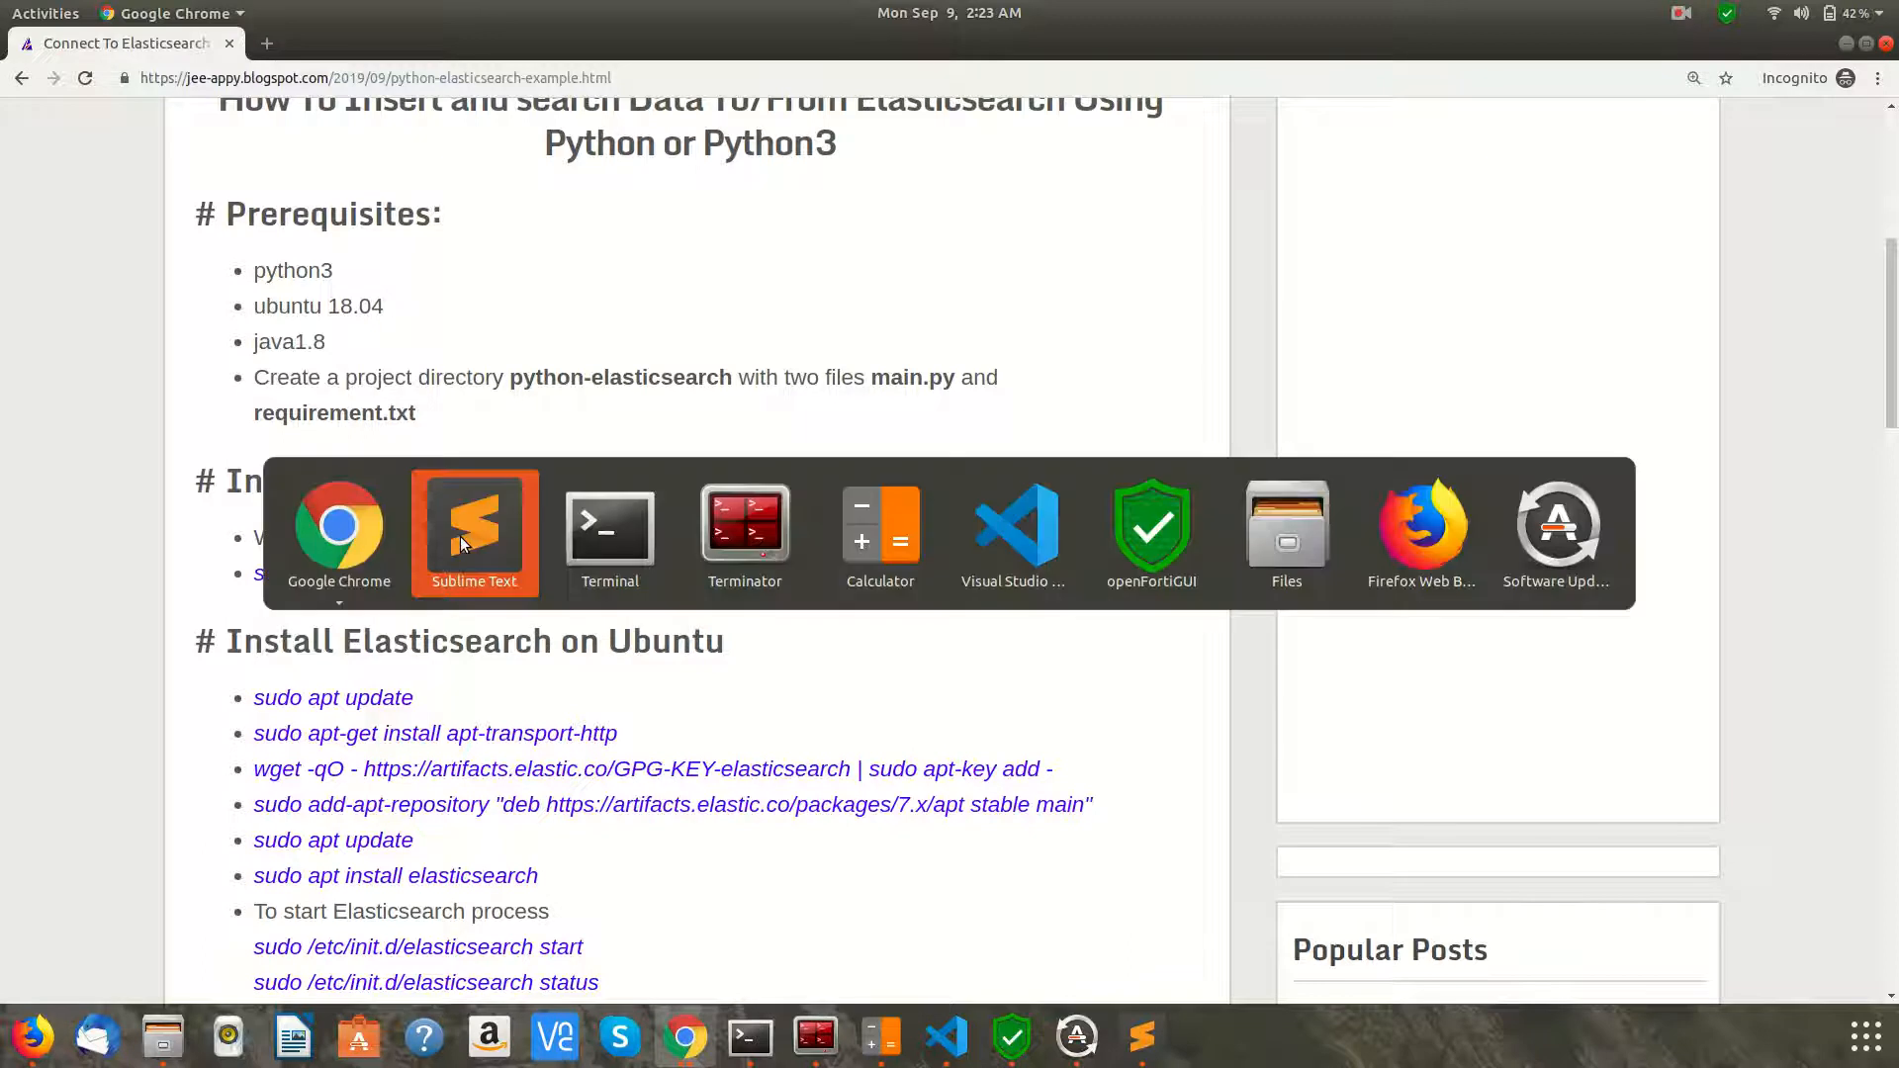
# Put elasticsearch on line 1 of requirement.txt in Sublime Text
pyautogui.click(473, 530)
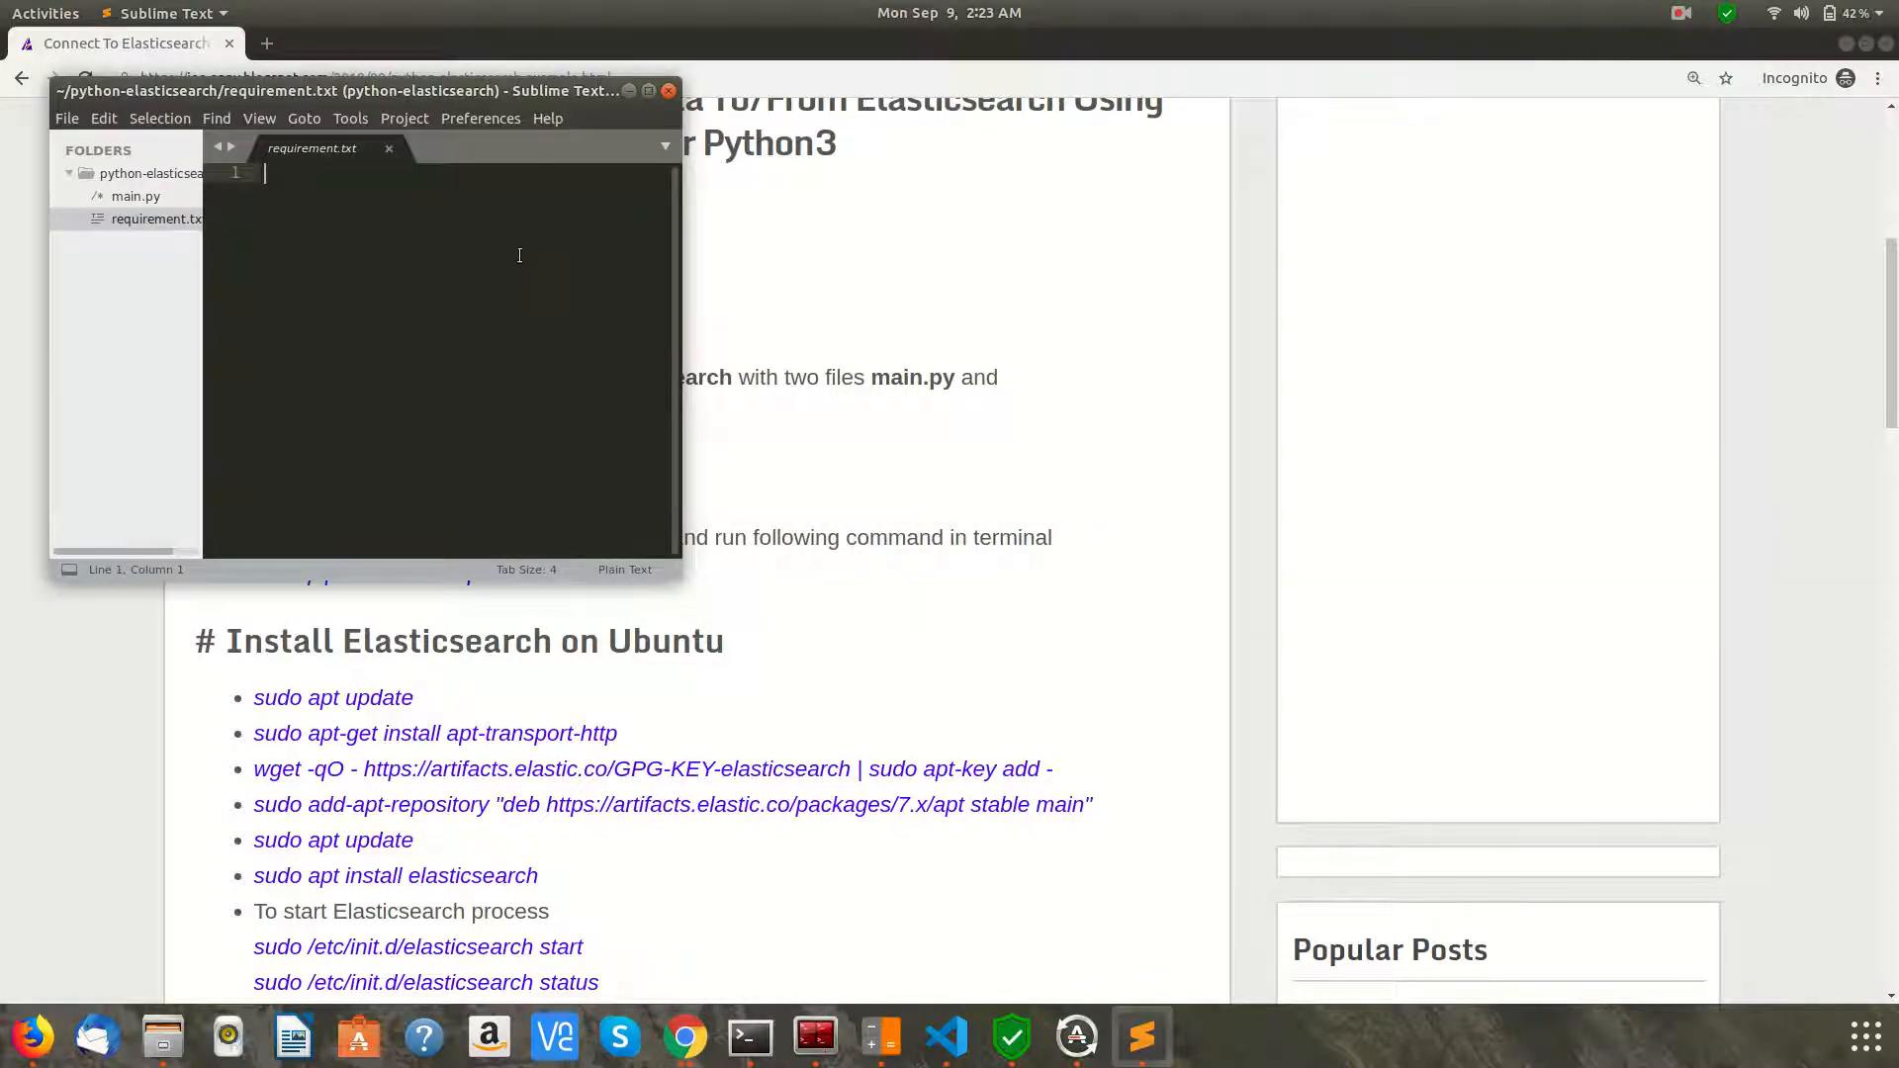
pyautogui.write('elasticsearch')
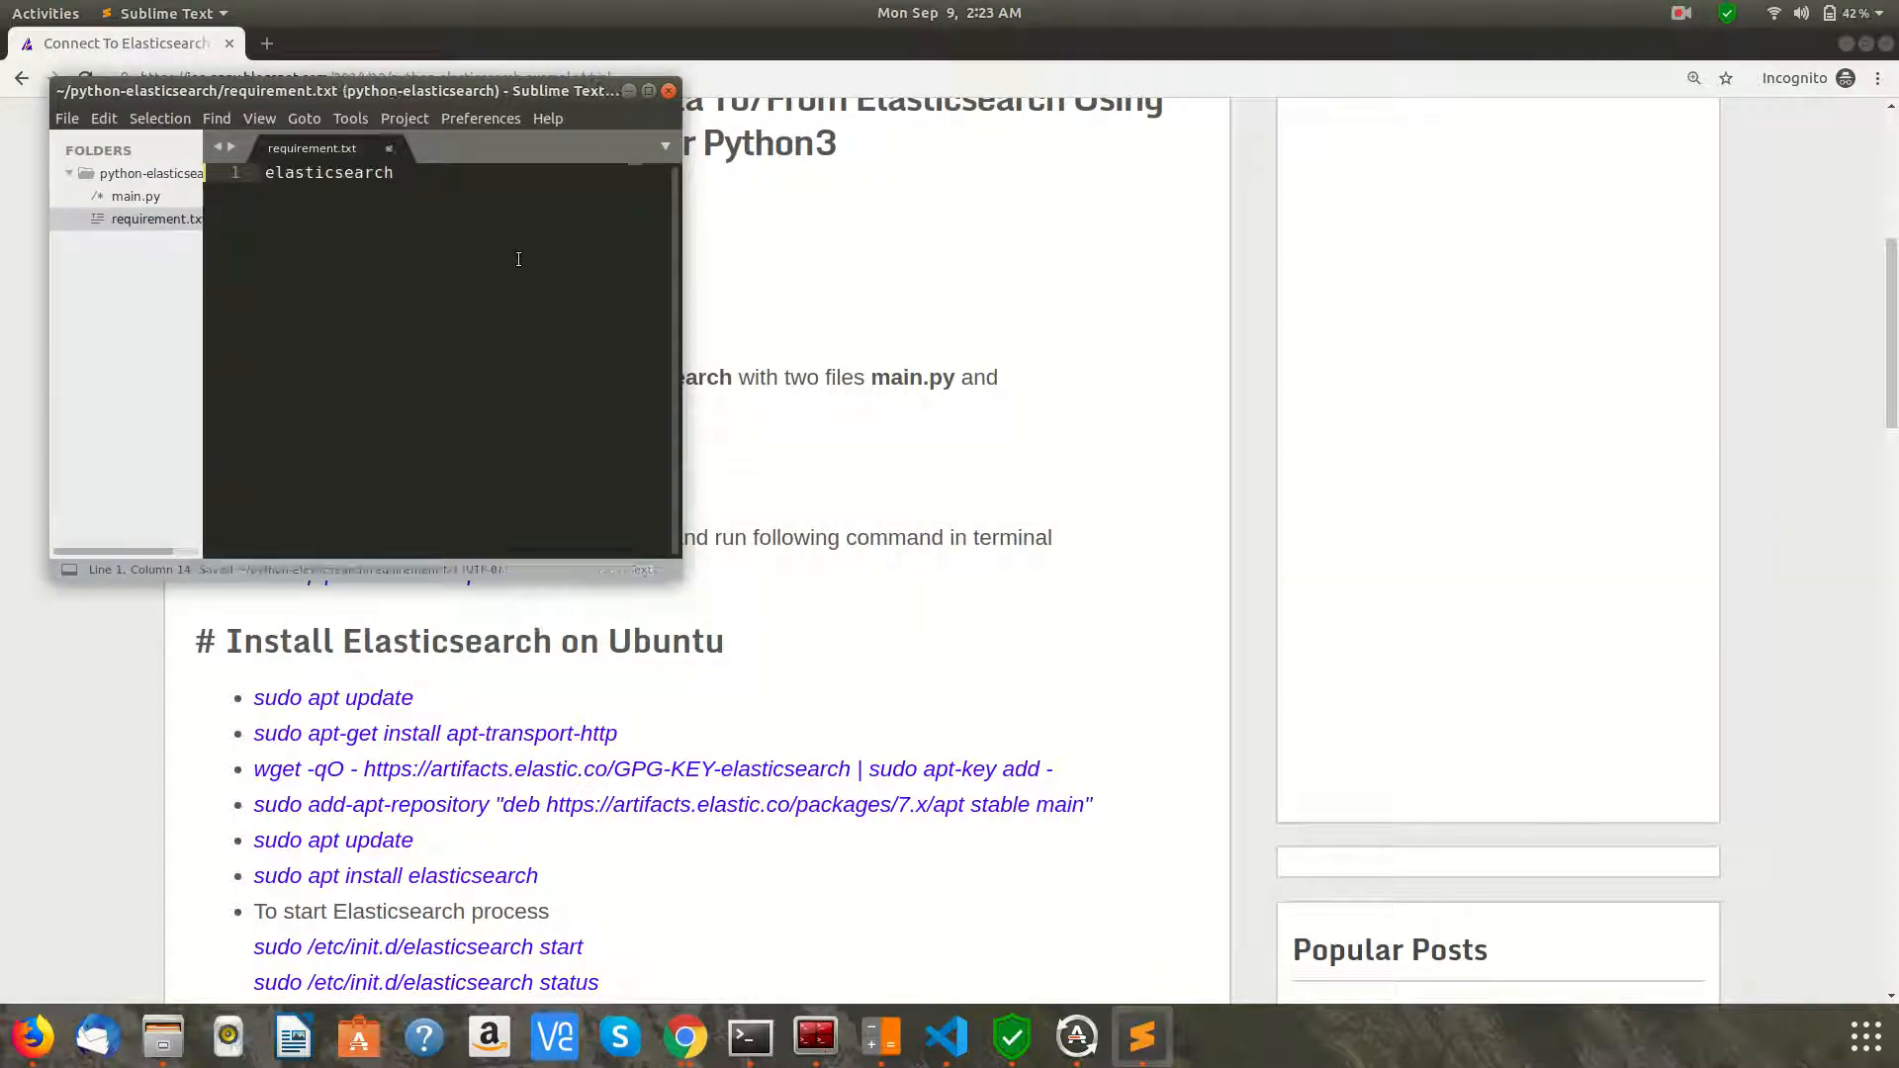
pyautogui.press('ctrl+s')
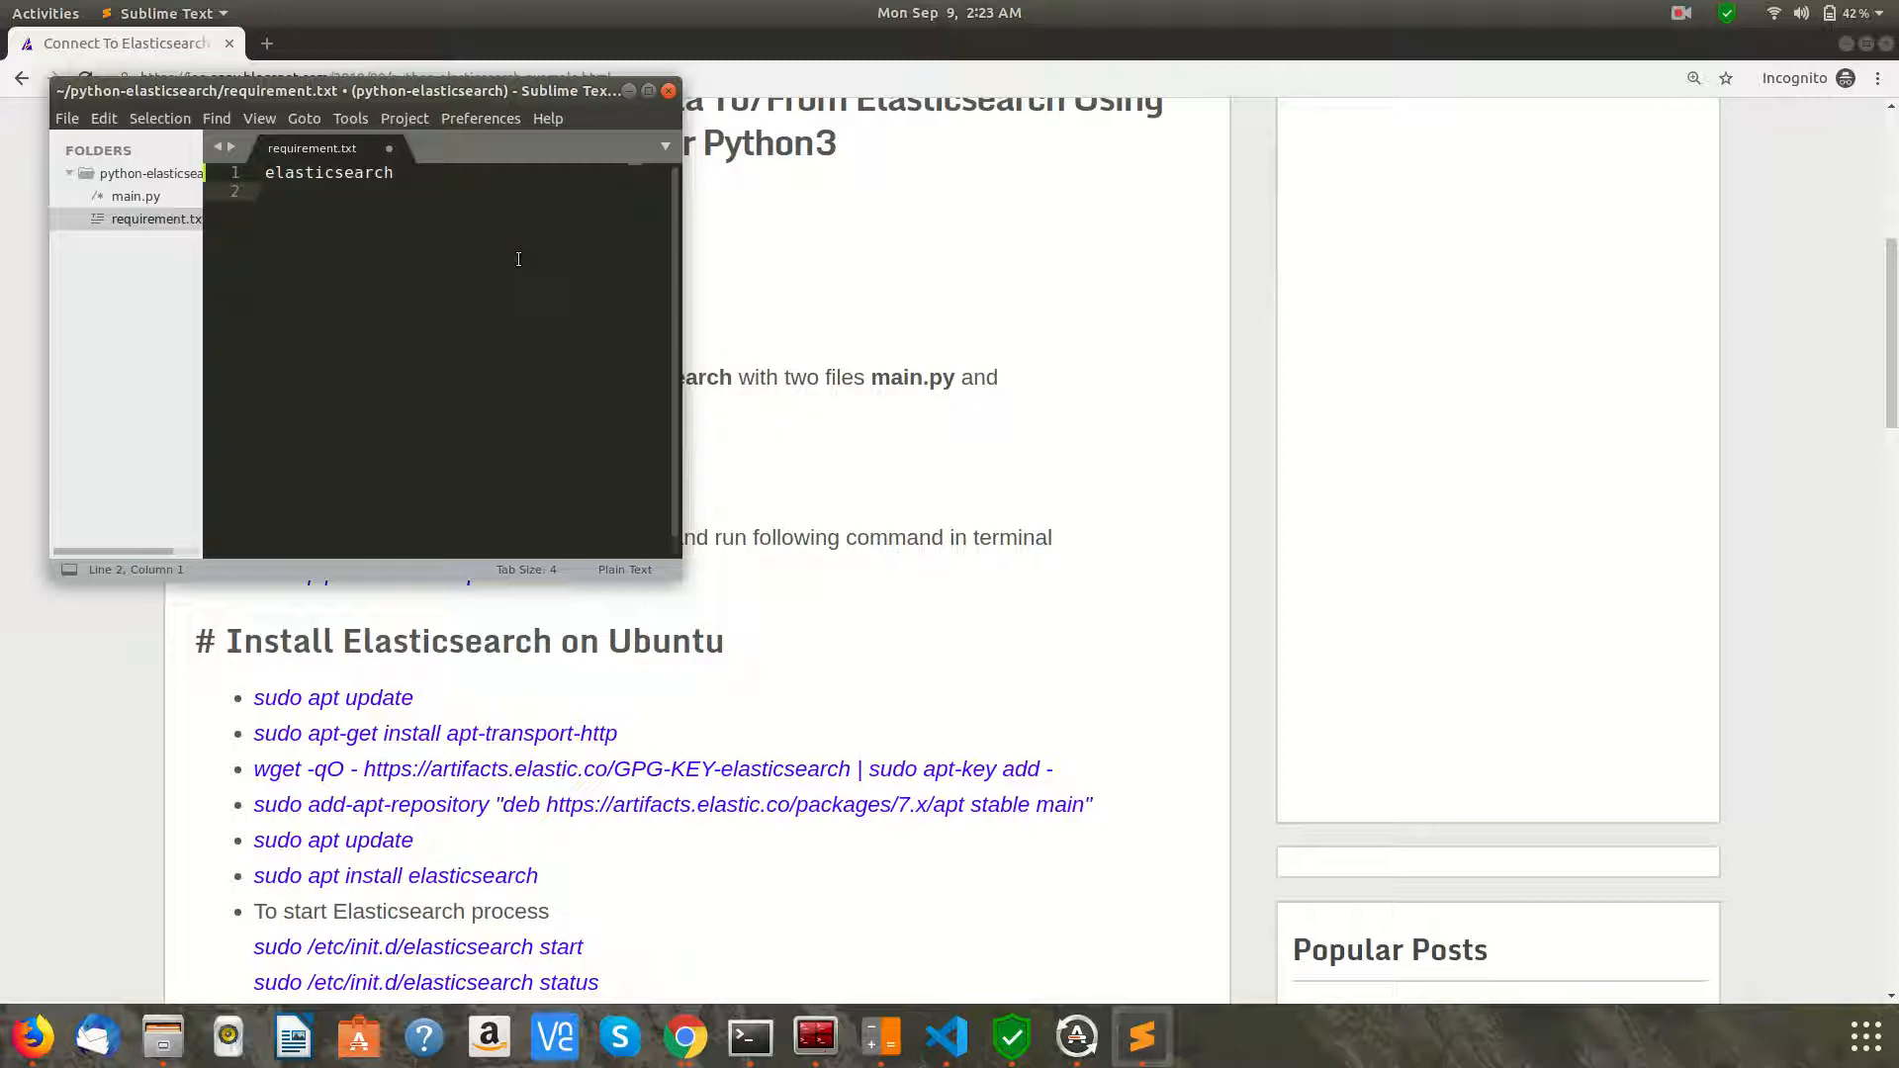
pyautogui.click(267, 192)
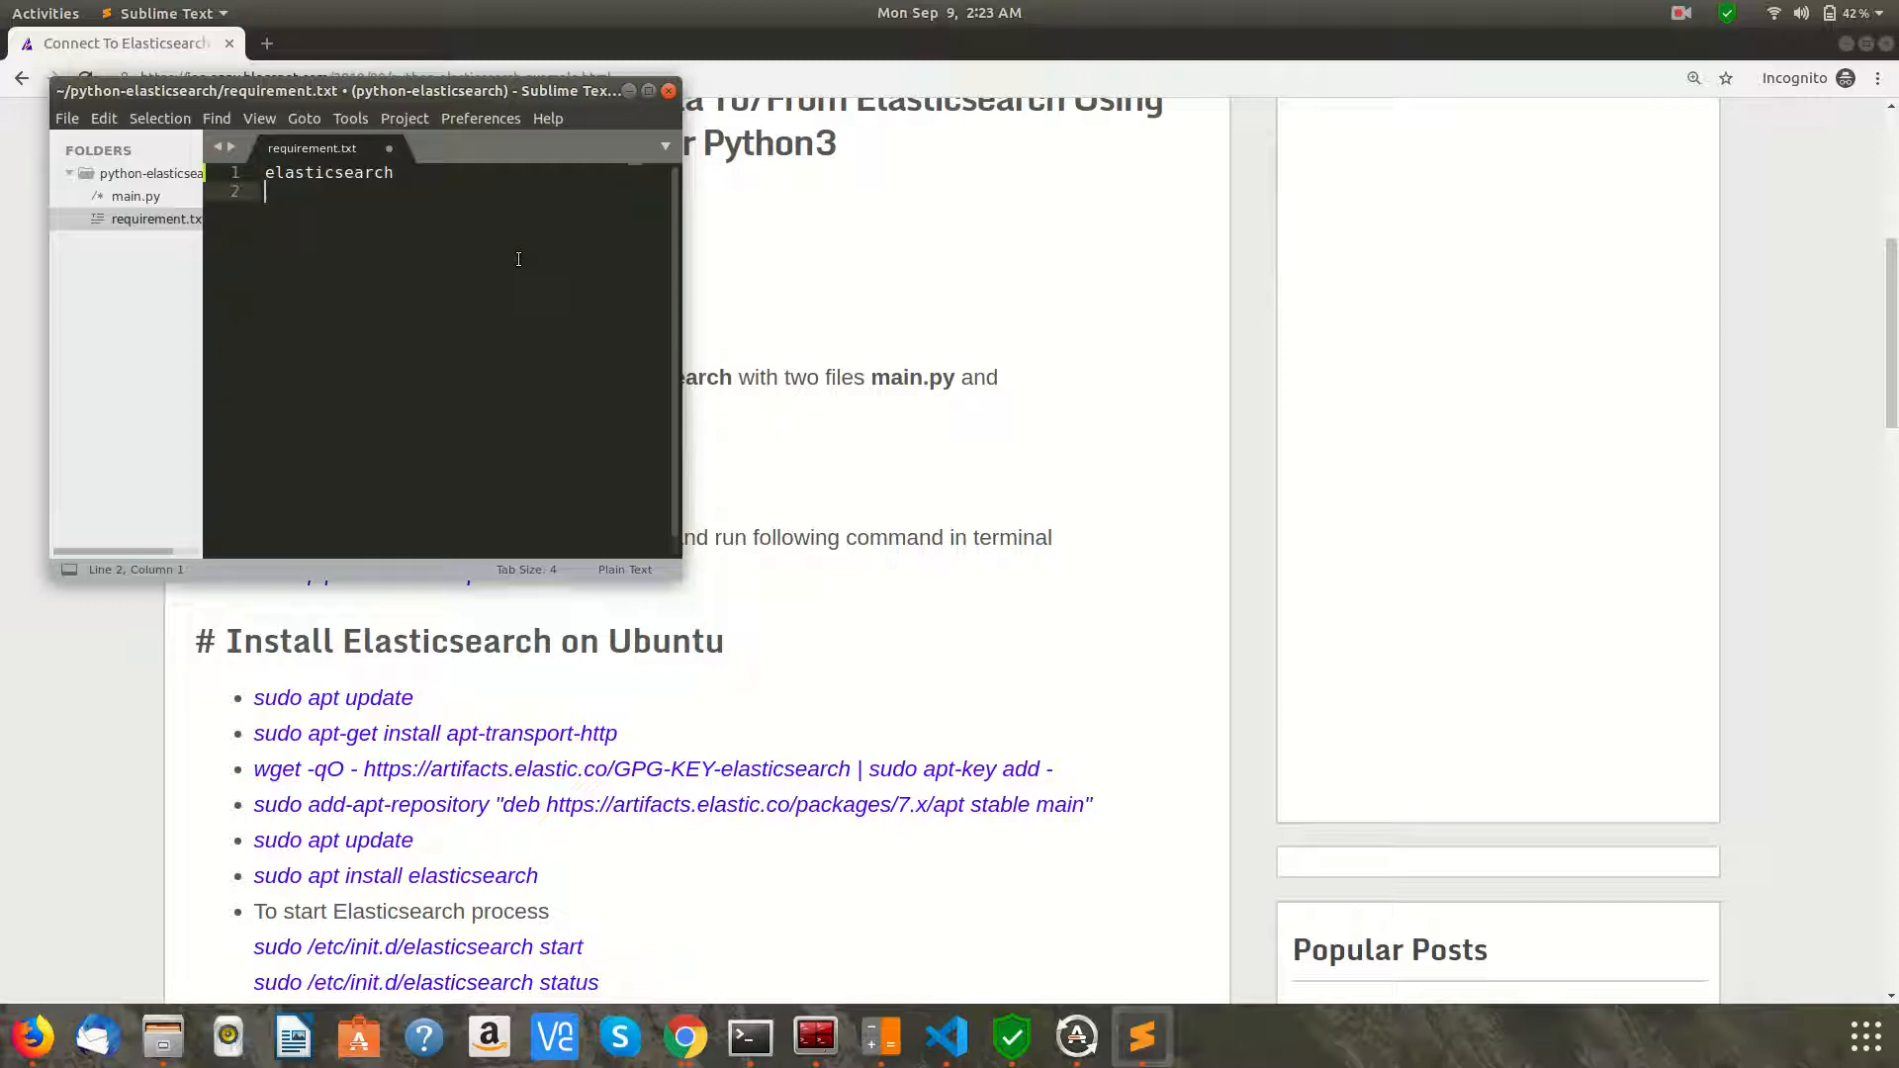
# Select the pip3 install requirement.txt command and save the requirements file
pyautogui.write('xyz')
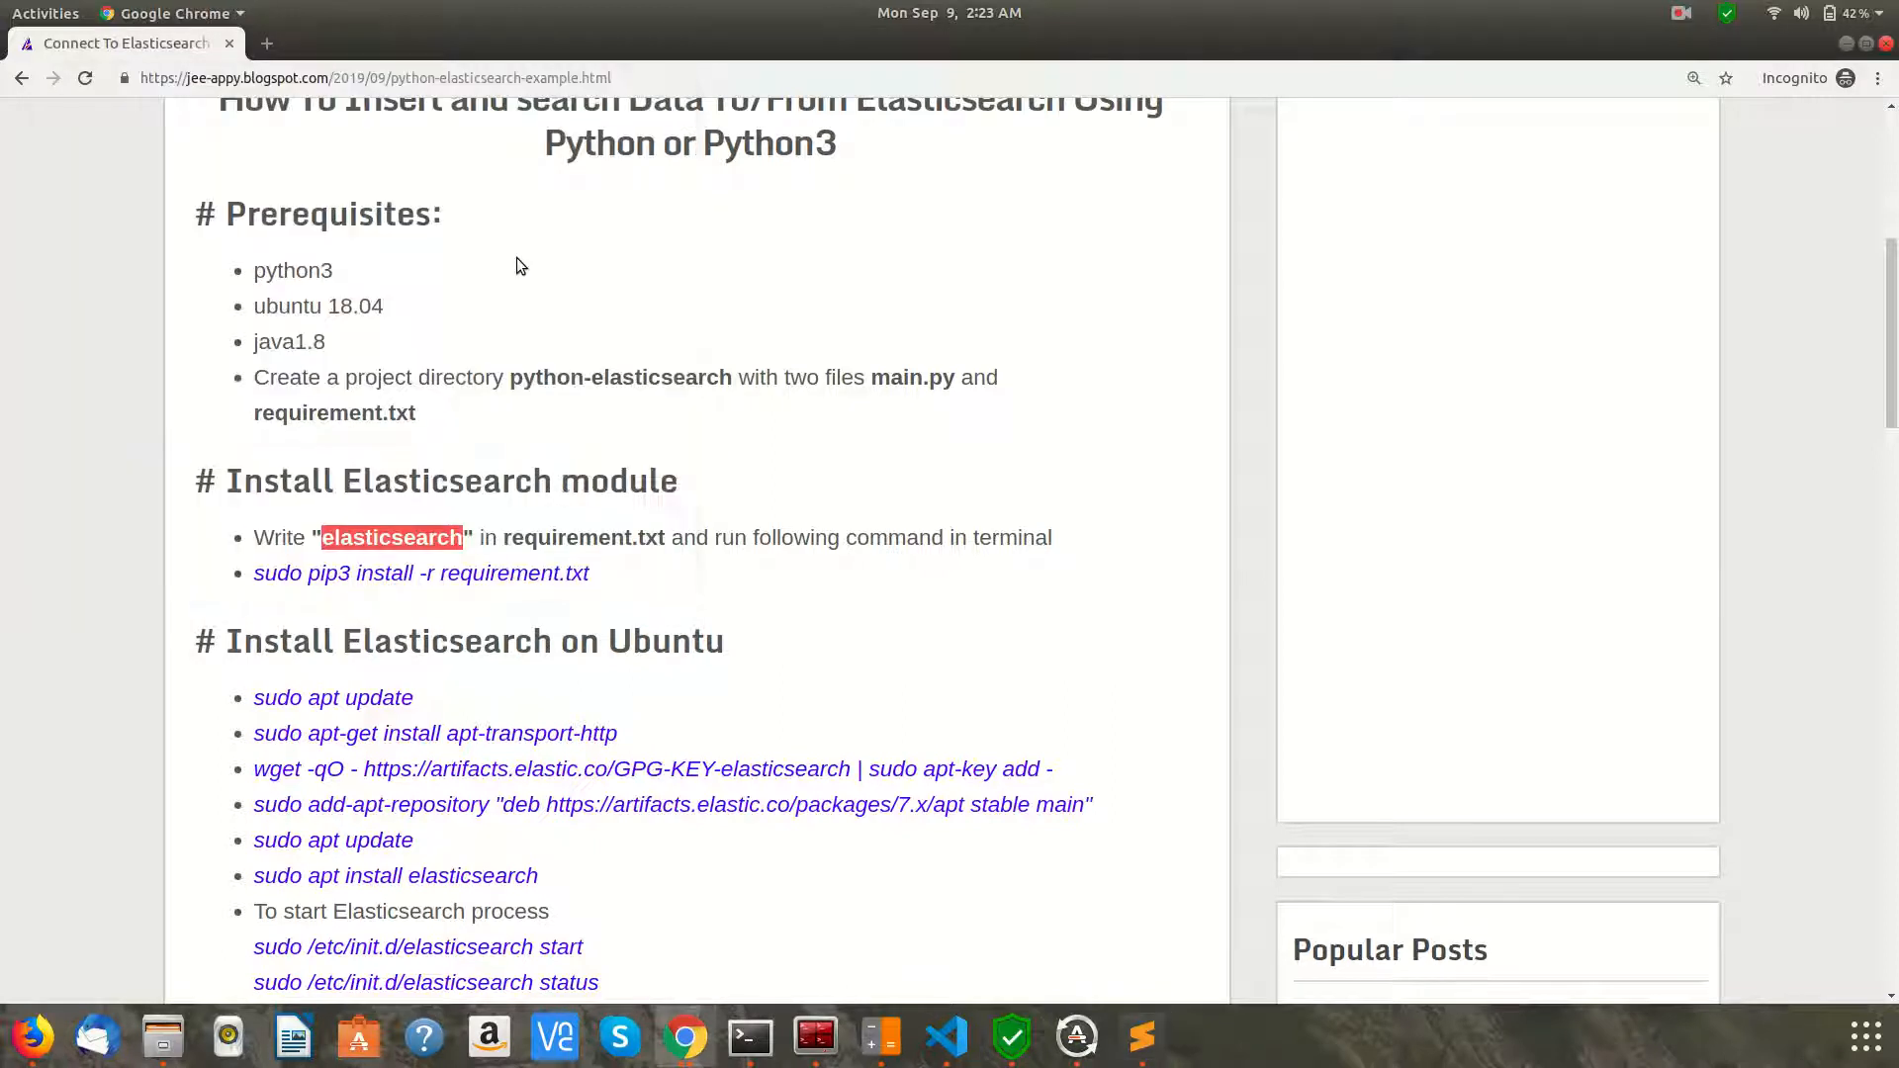
pyautogui.moveTo(307, 573); pyautogui.dragTo(589, 573)
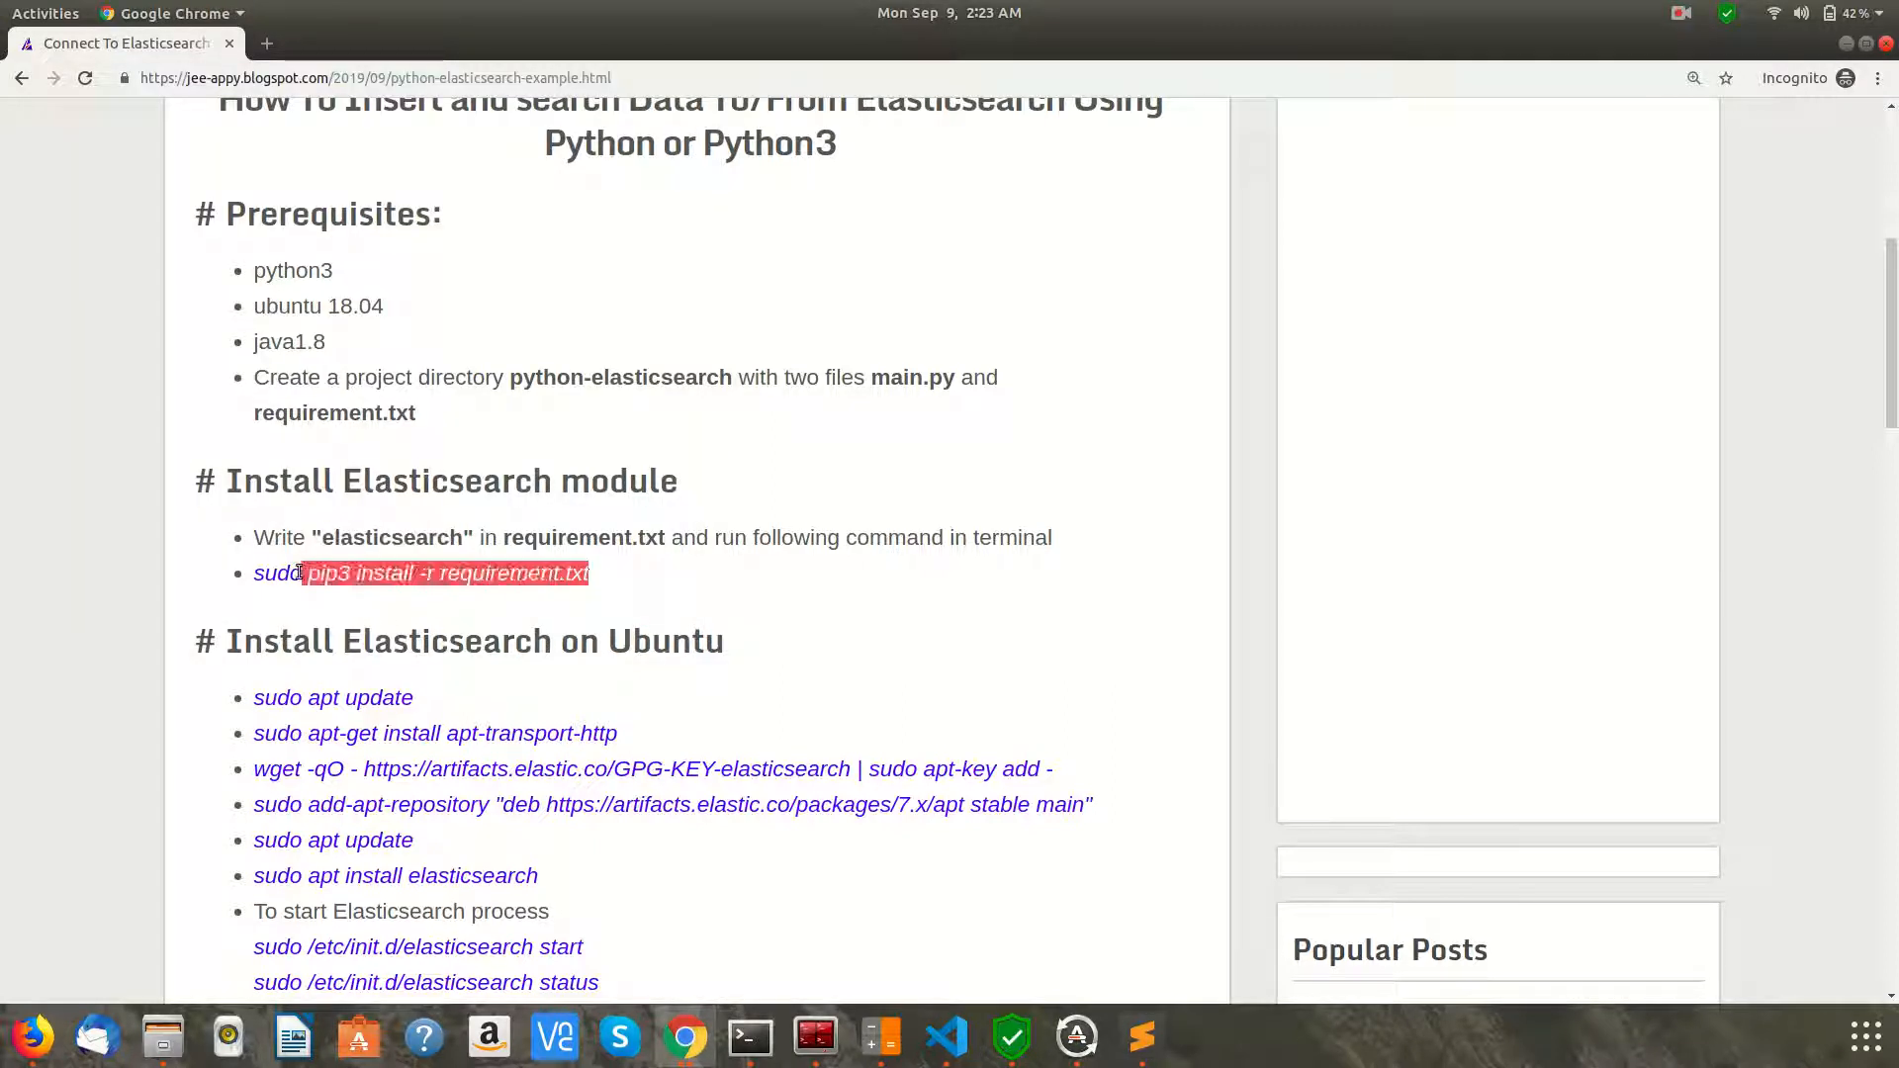
pyautogui.write('xyz')
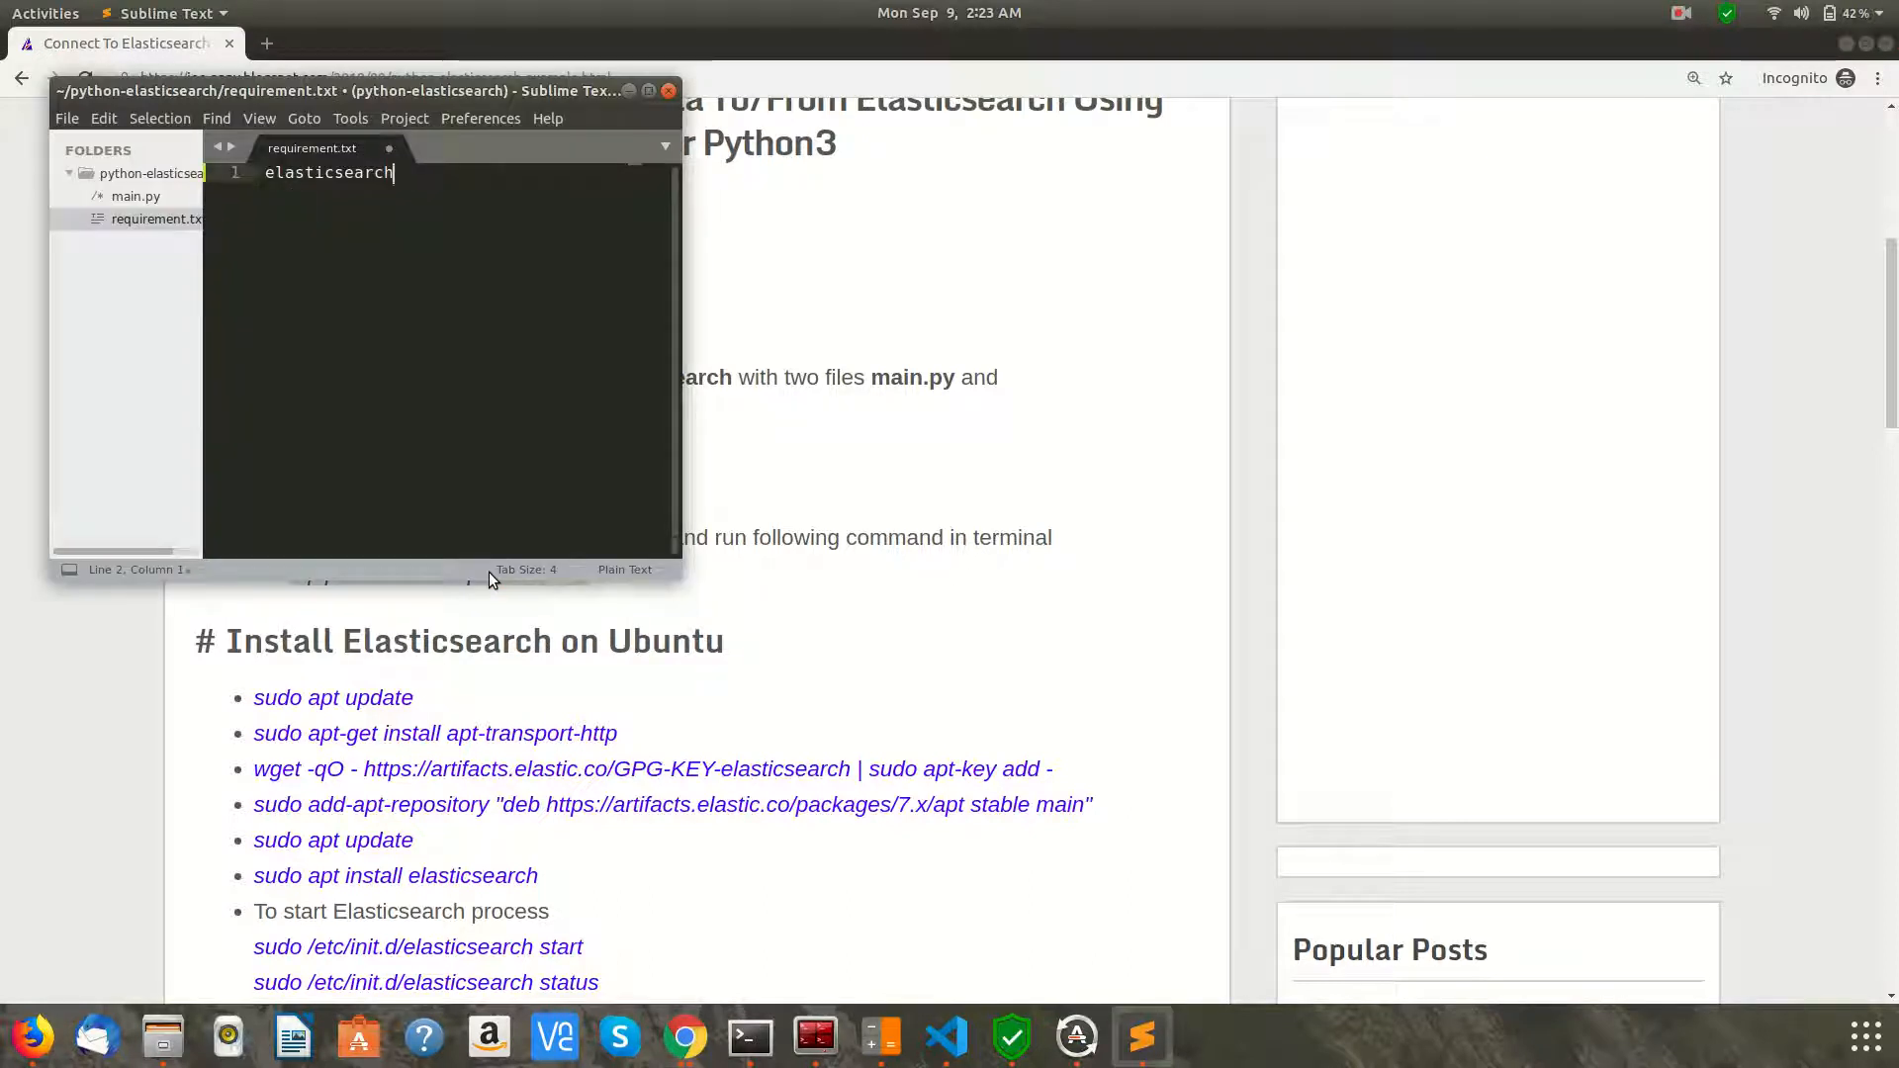
pyautogui.press('ctrl+s')
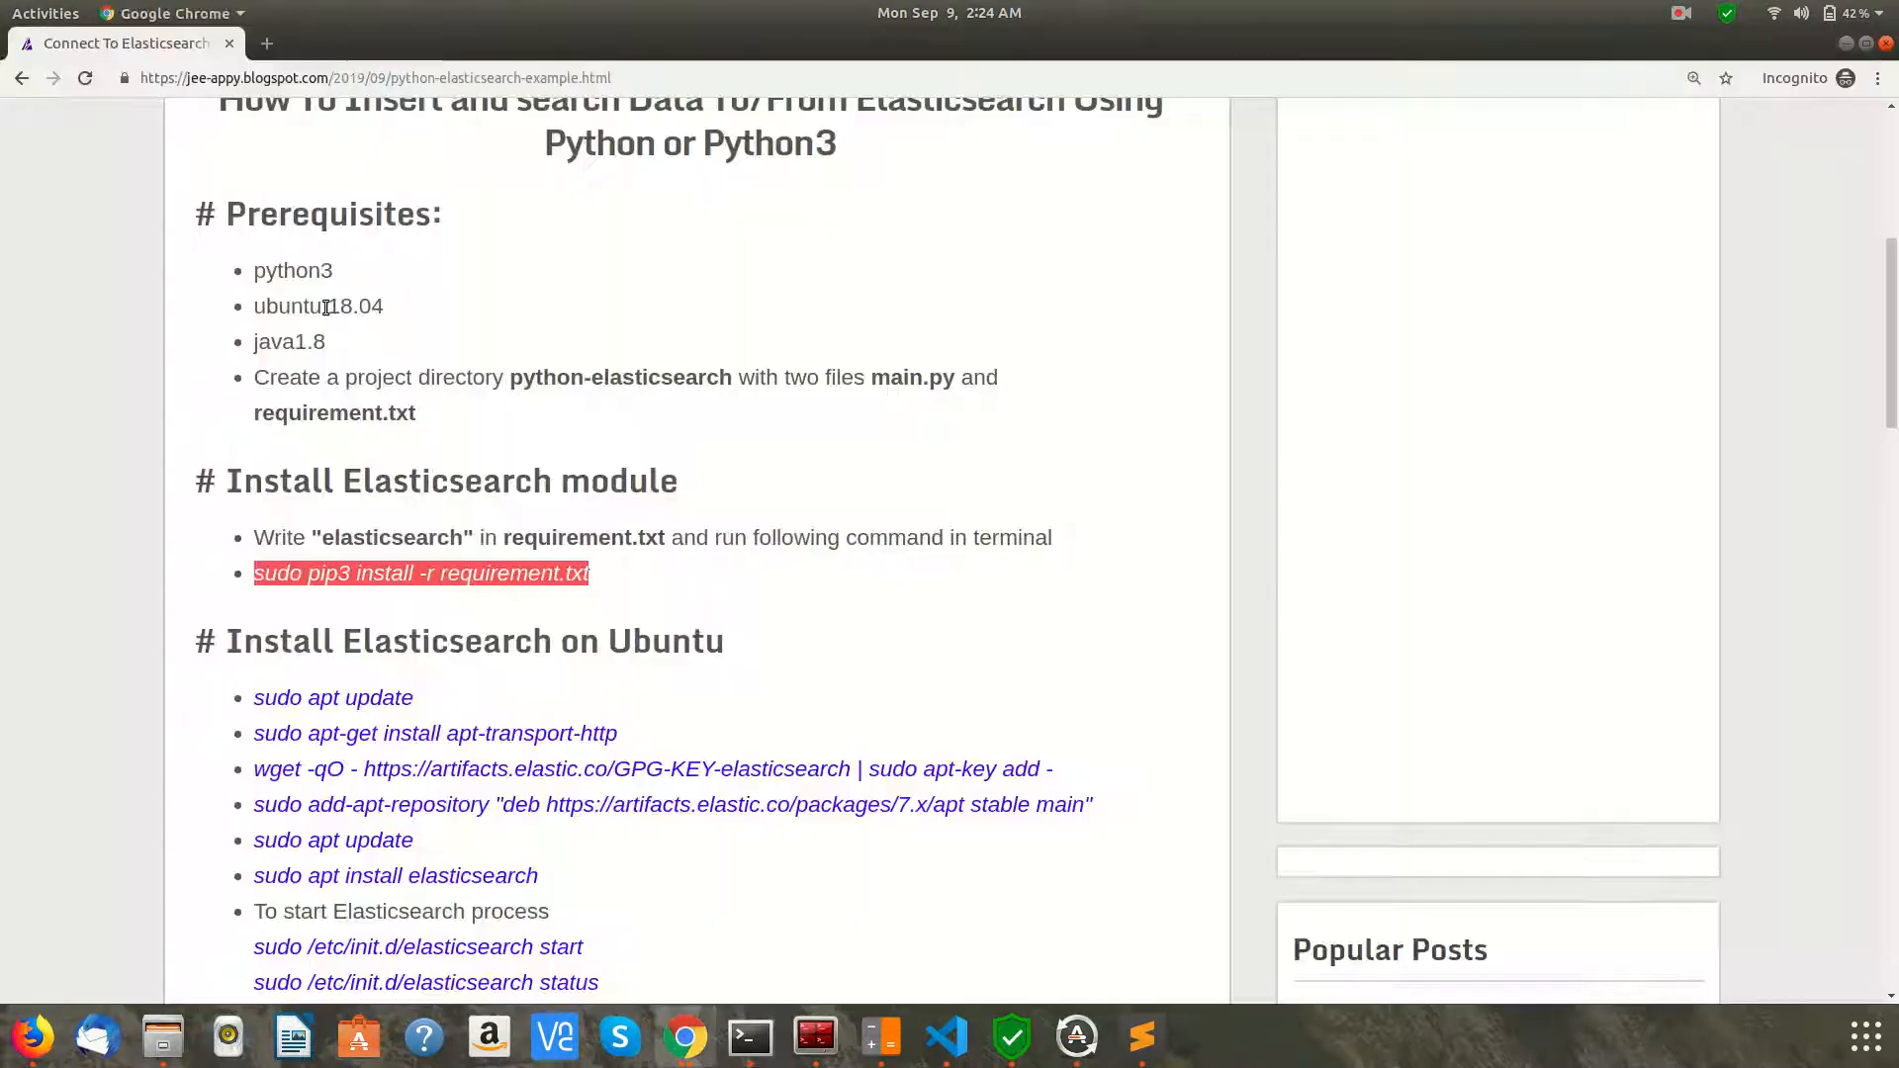
# Scroll to the Install Elasticsearch on Ubuntu section and highlight the java1.8 prerequisite
pyautogui.scroll(-3)
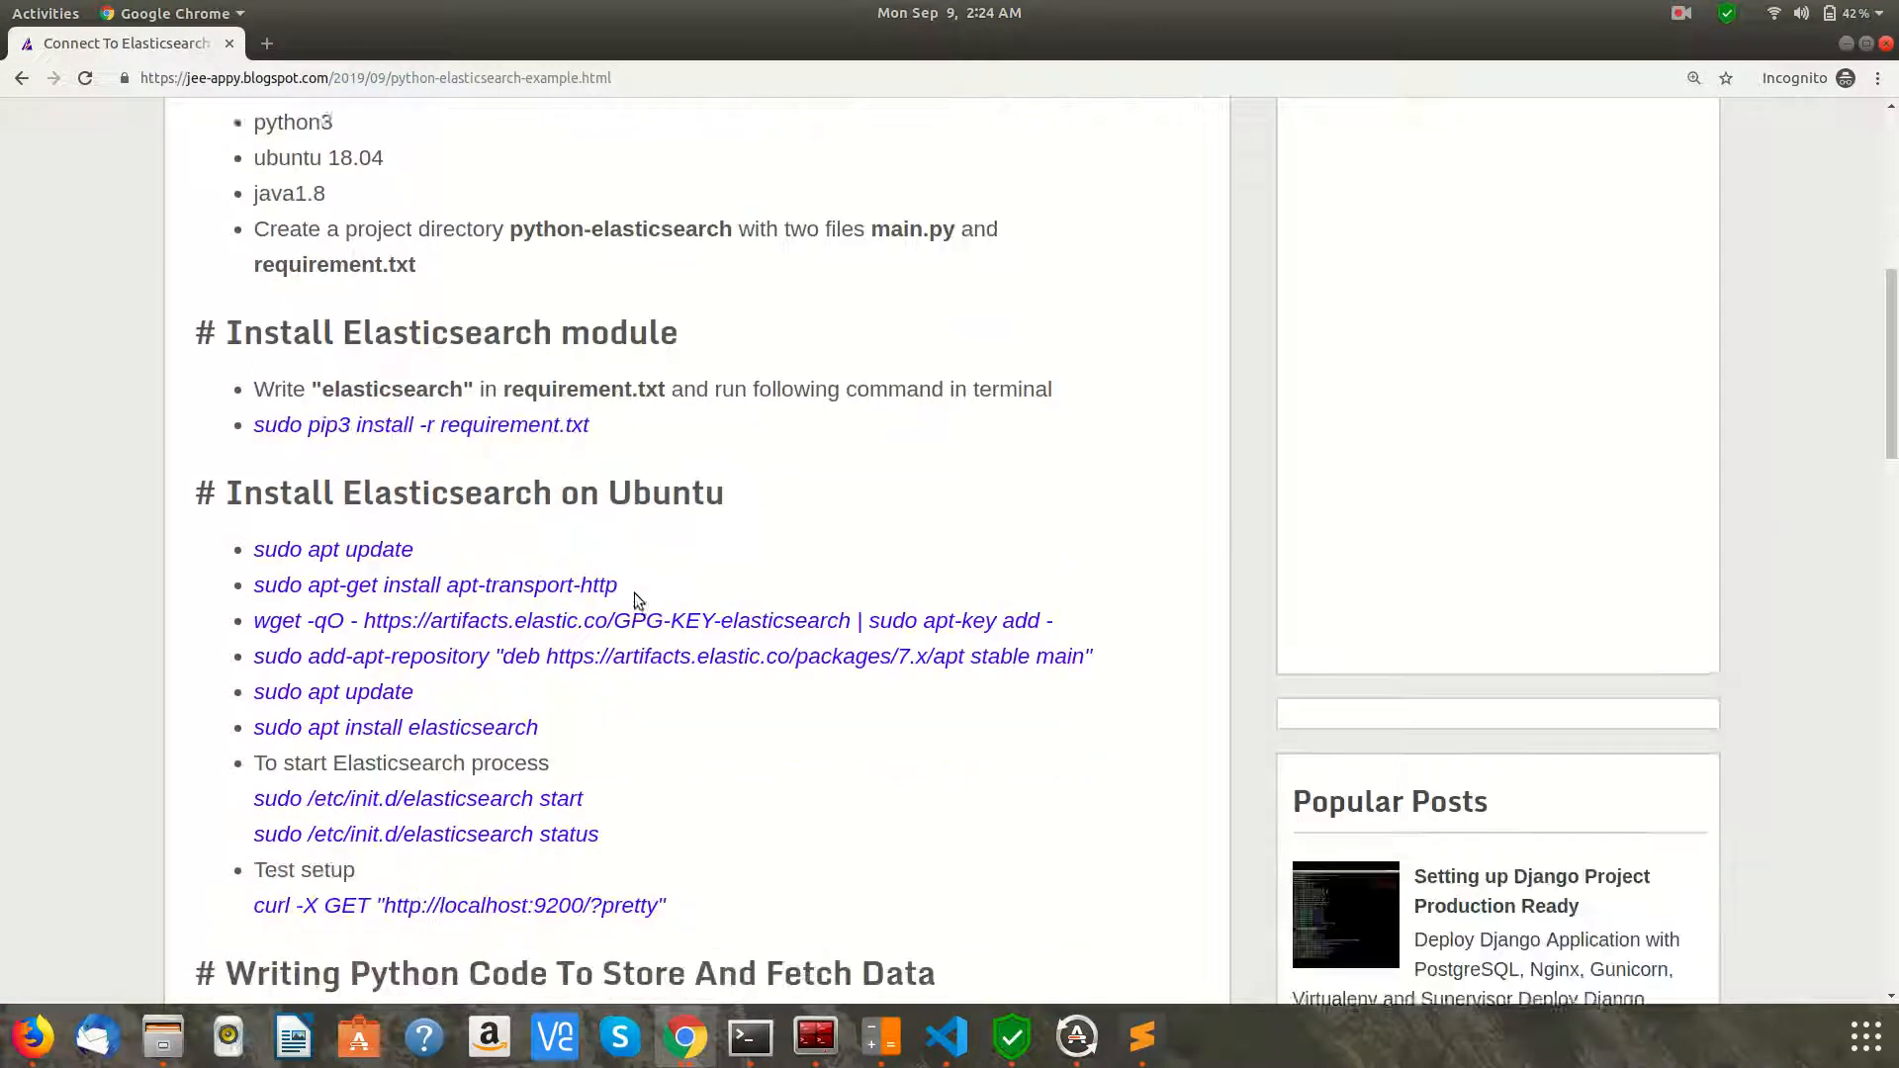
pyautogui.scroll(-3)
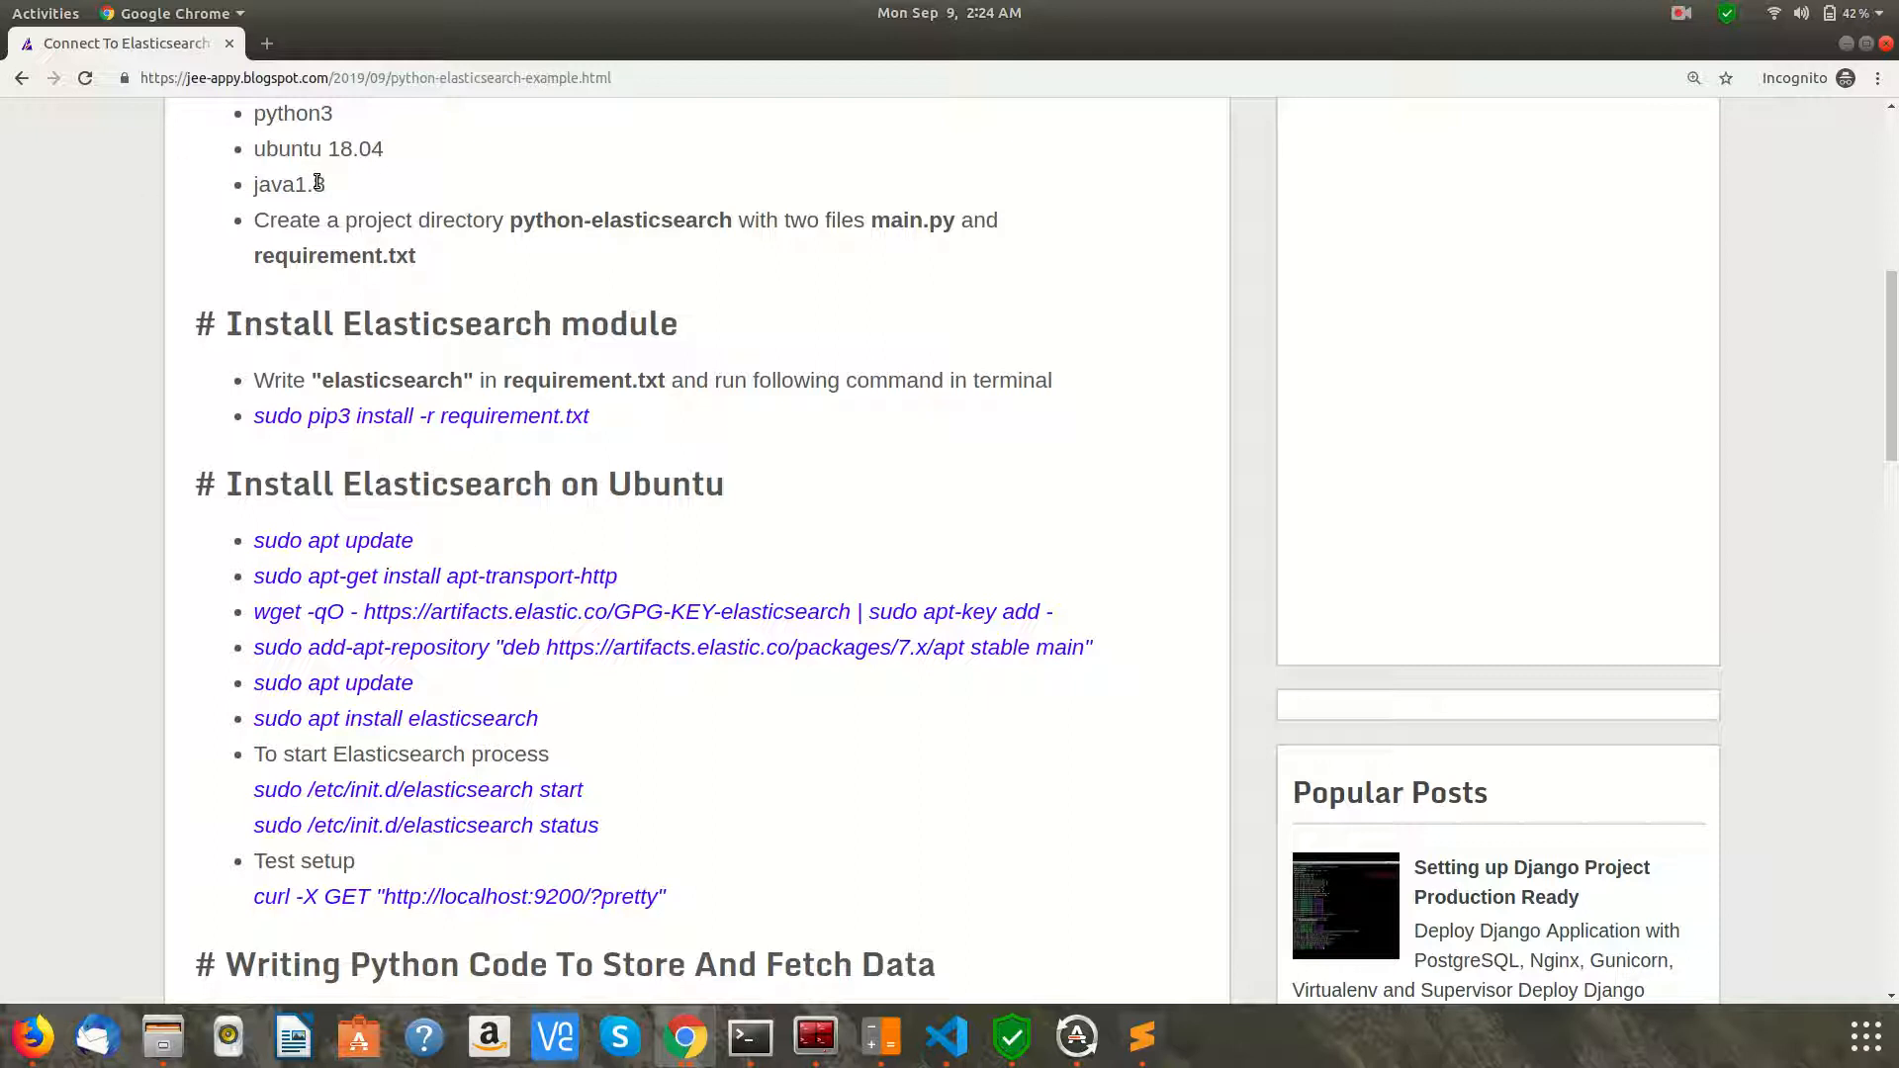
pyautogui.moveTo(932, 677)
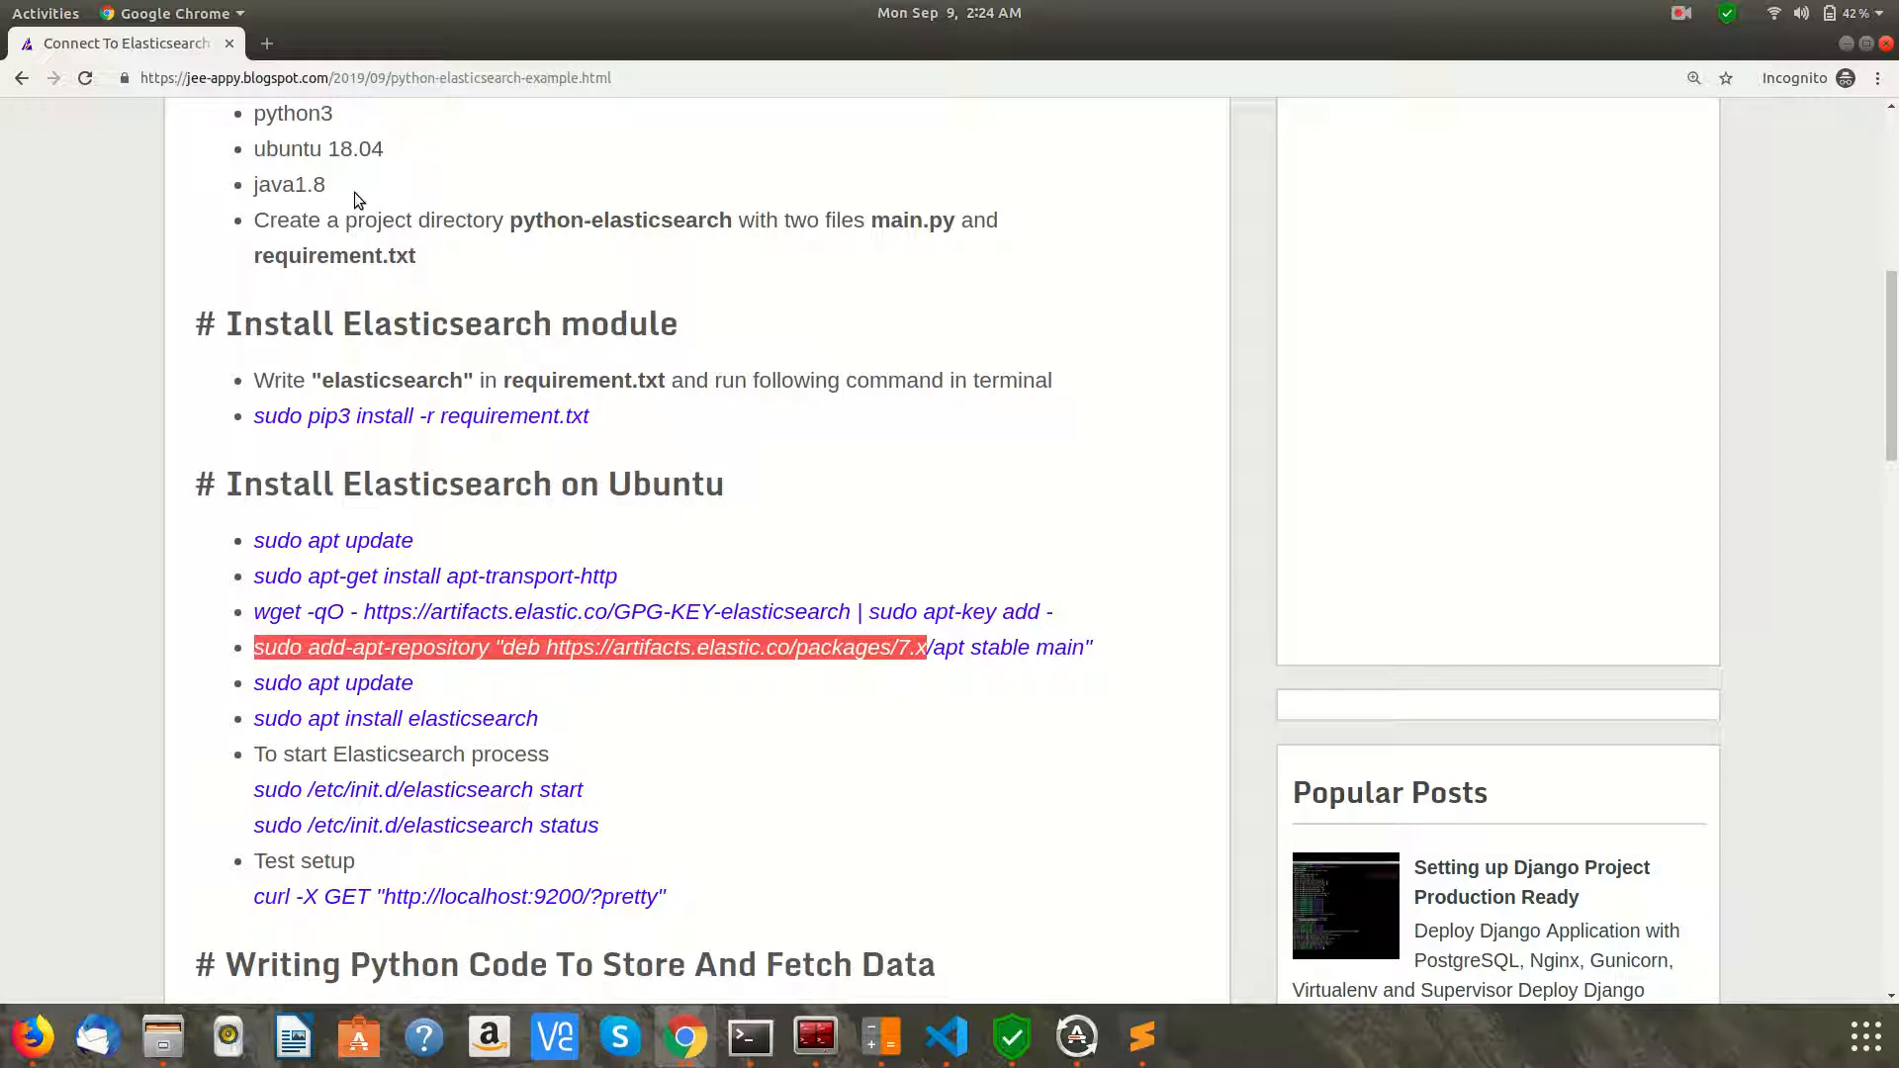
pyautogui.doubleClick(289, 184)
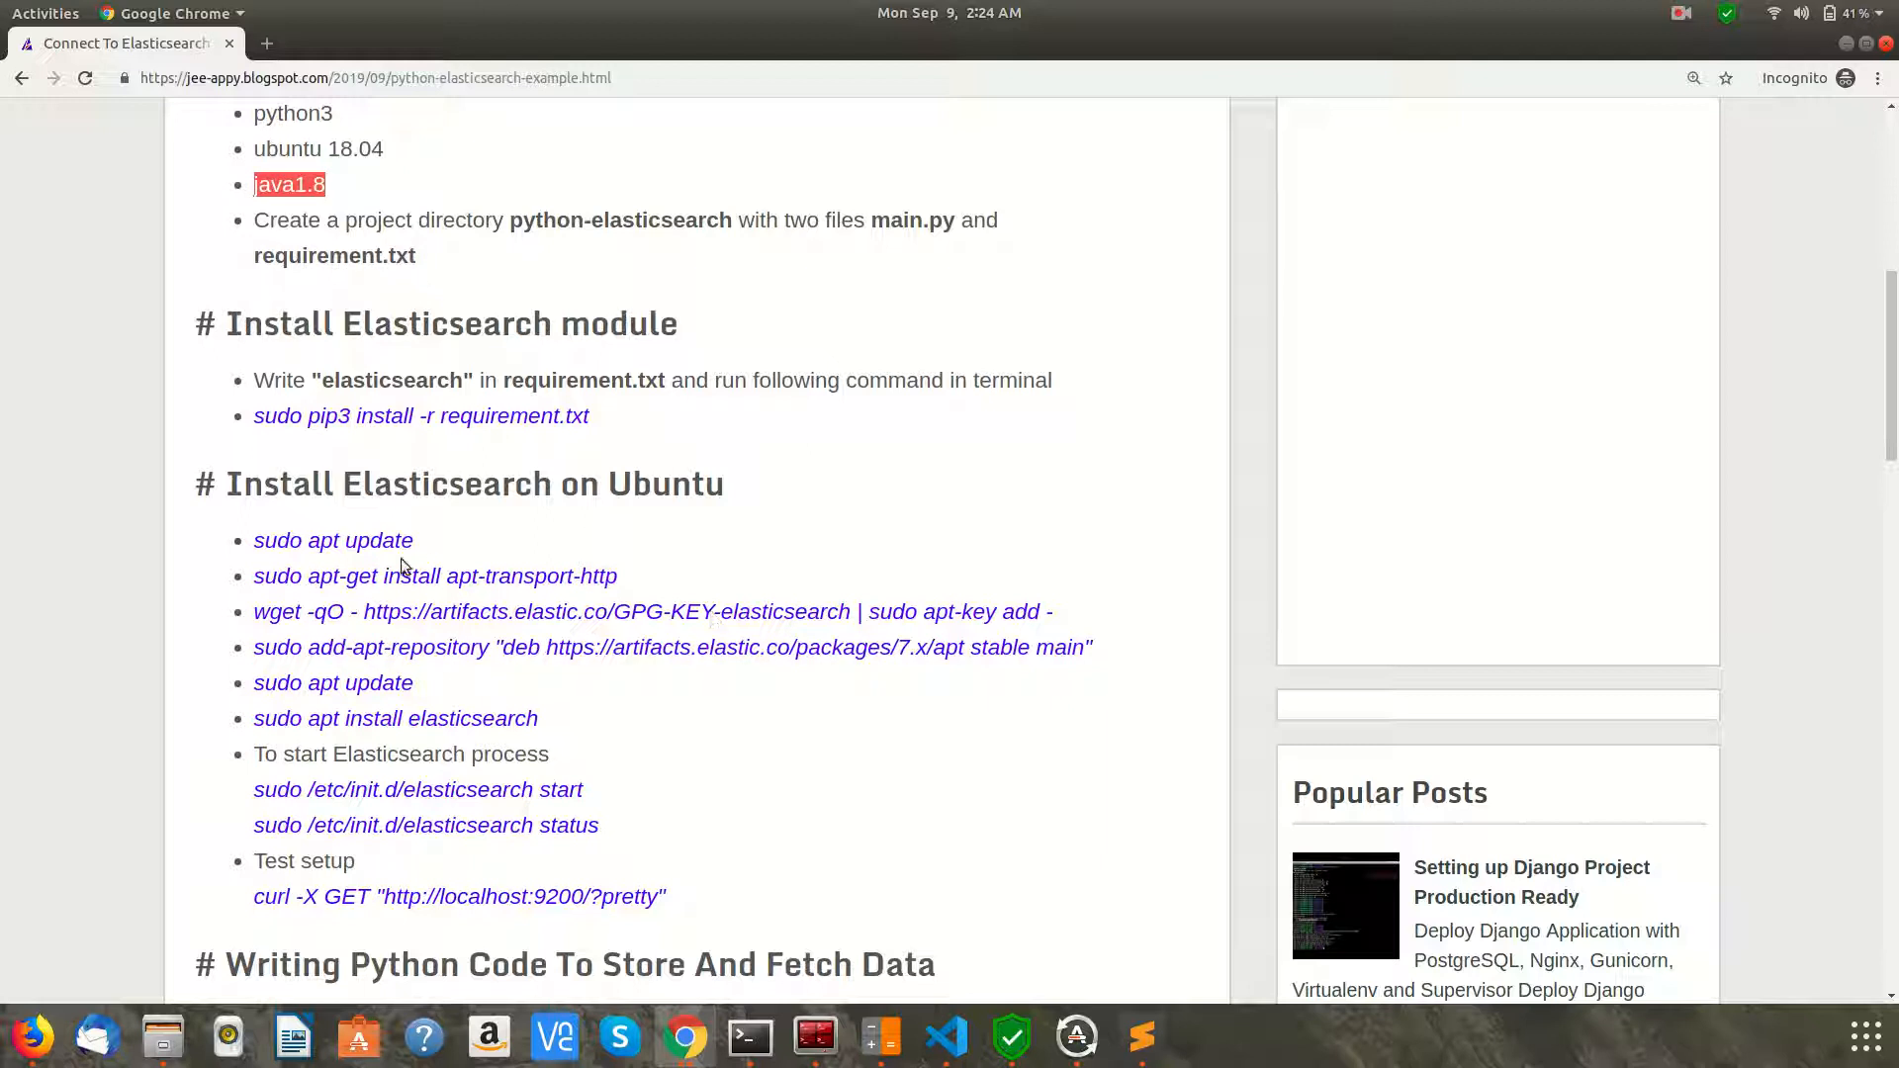
pyautogui.click(627, 835)
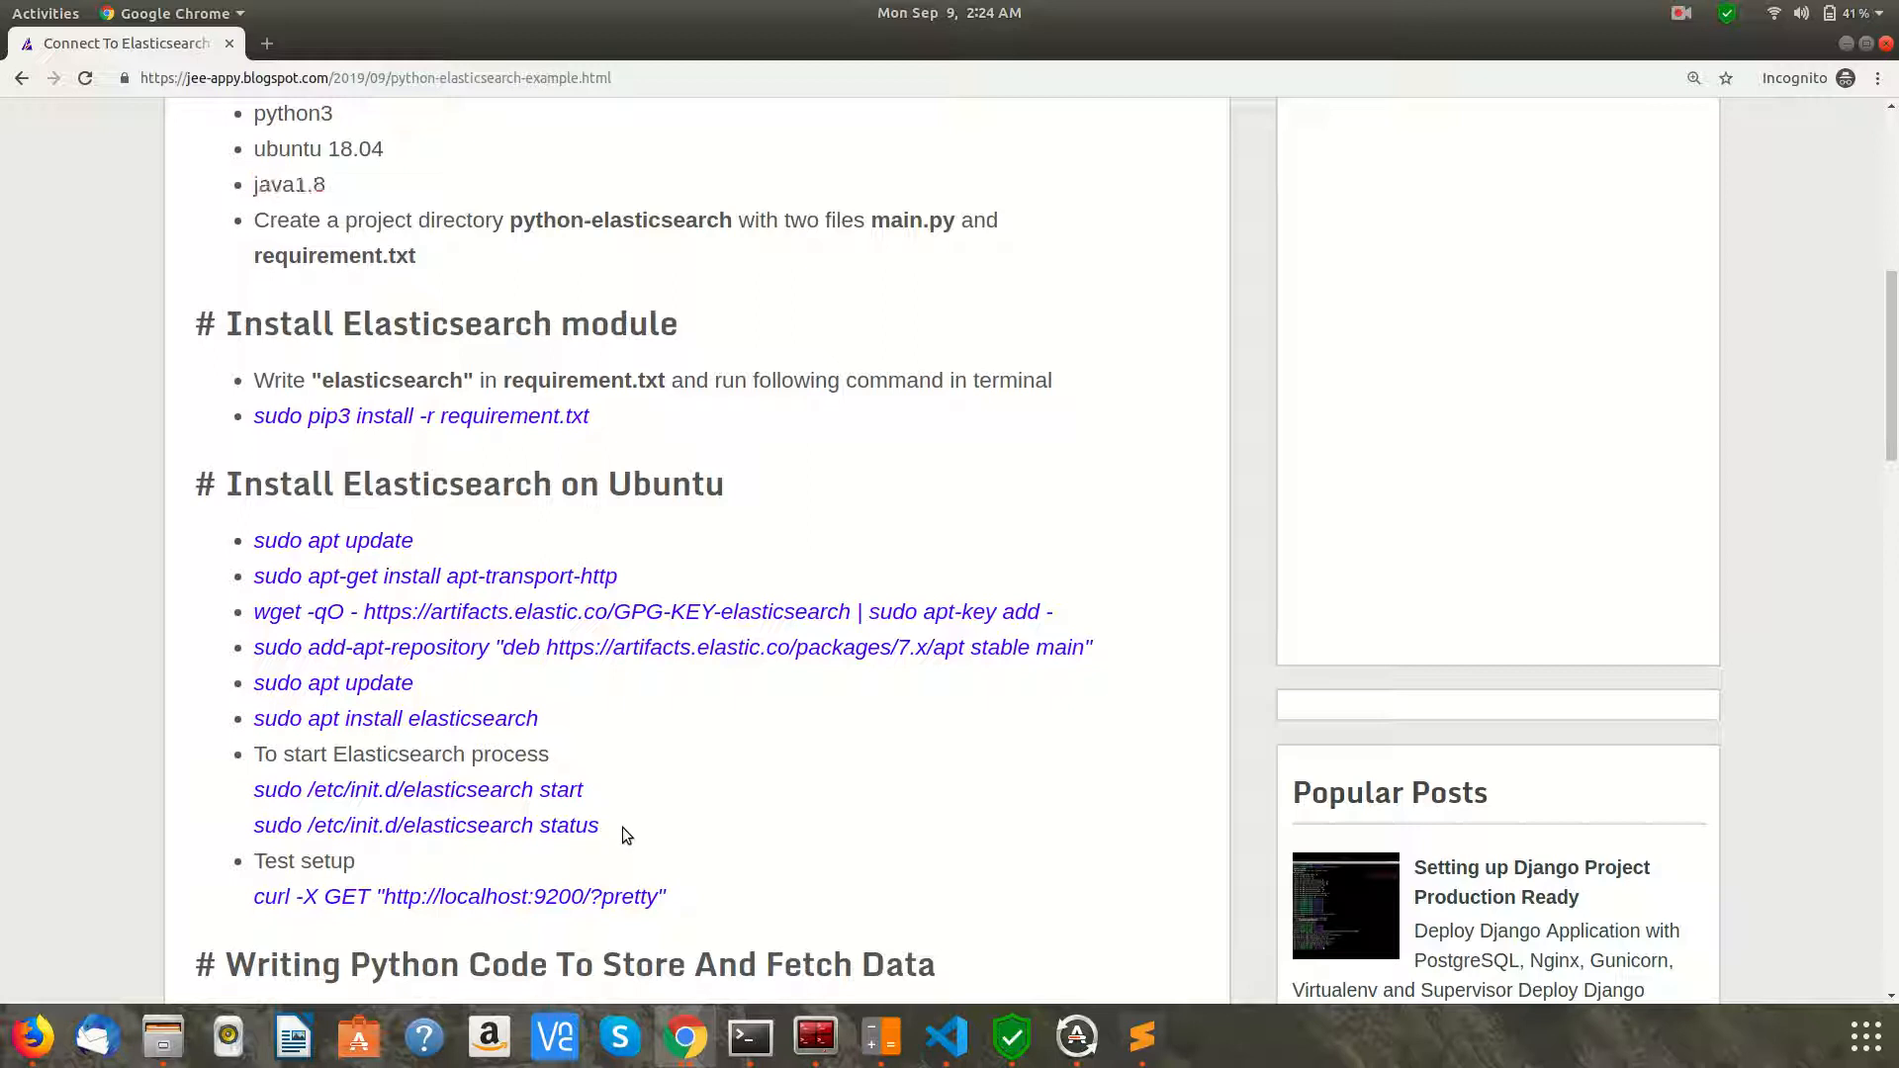
pyautogui.moveTo(876, 552)
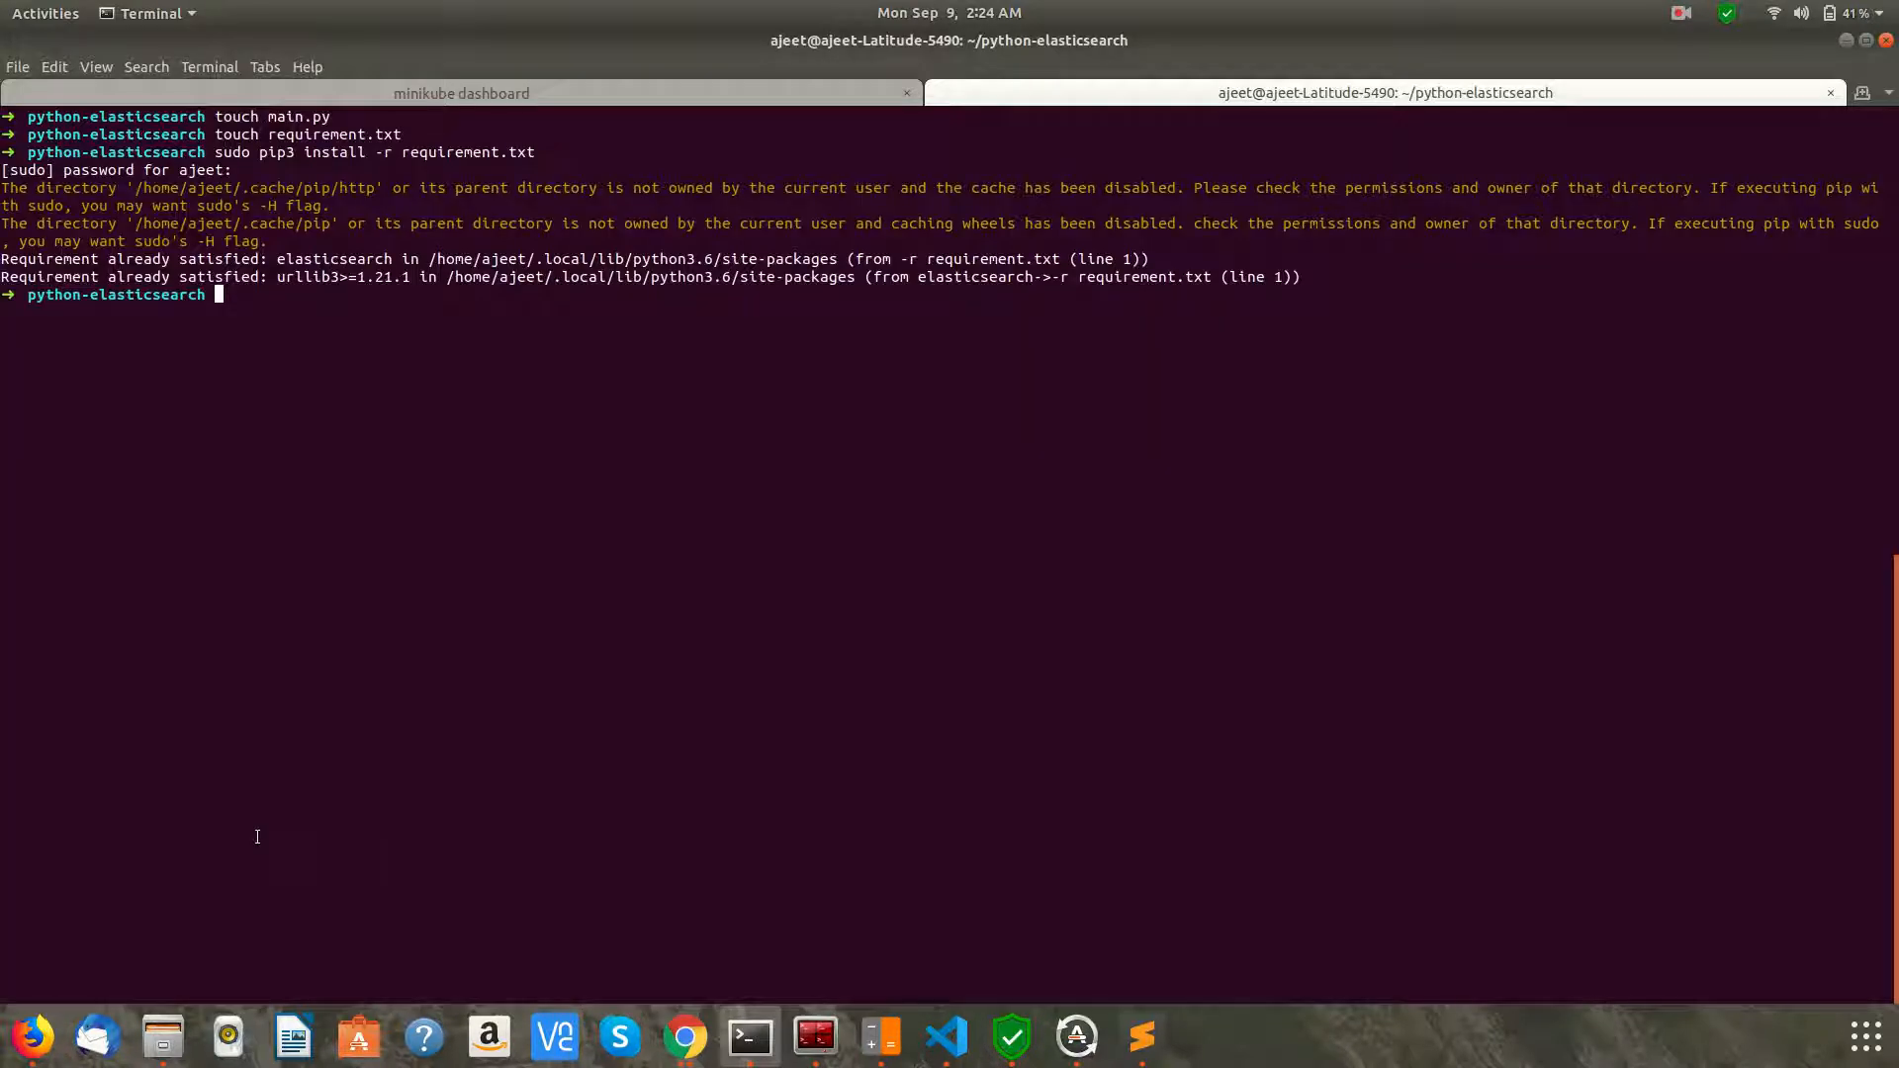
# Run sudo /etc/init.d/elasticsearch status and begin the netstat -tlupn | grep command
pyautogui.write('sudo /etc/init.d/elasticsearch status')
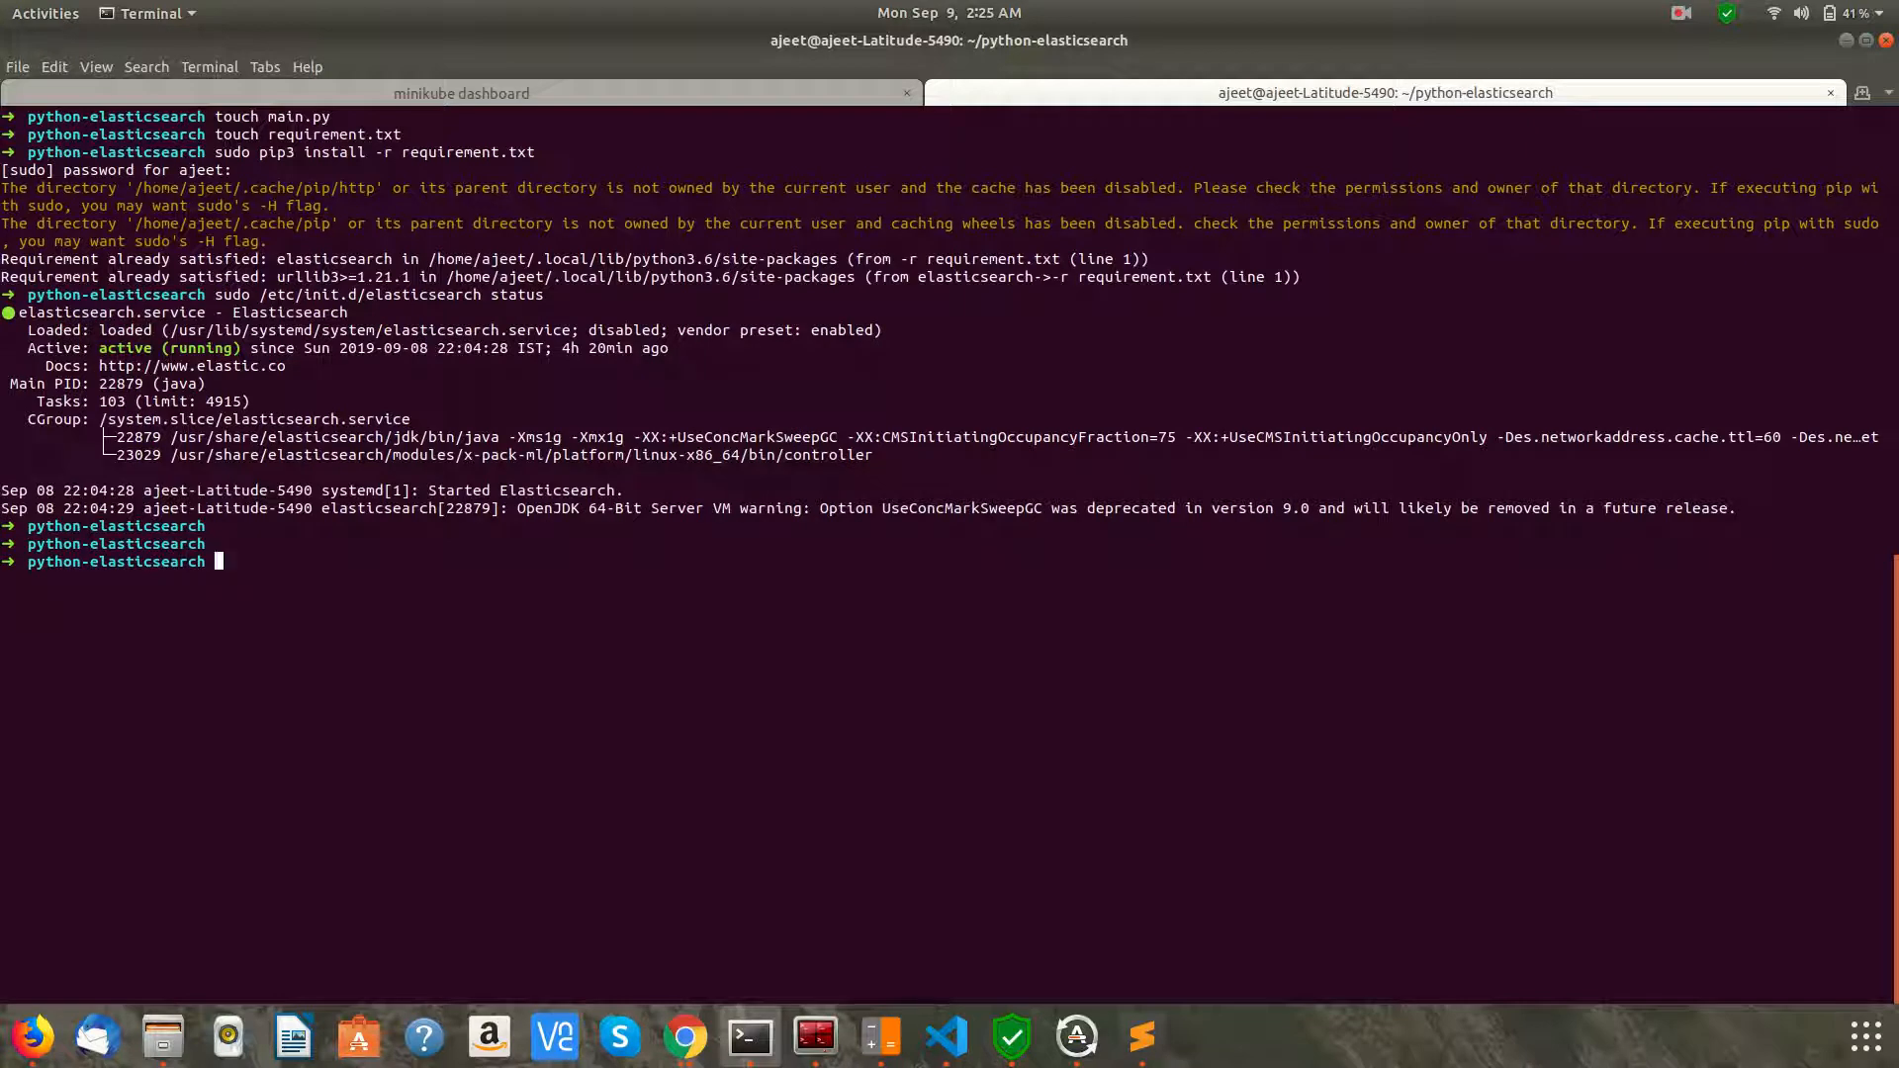
pyautogui.write('netstat')
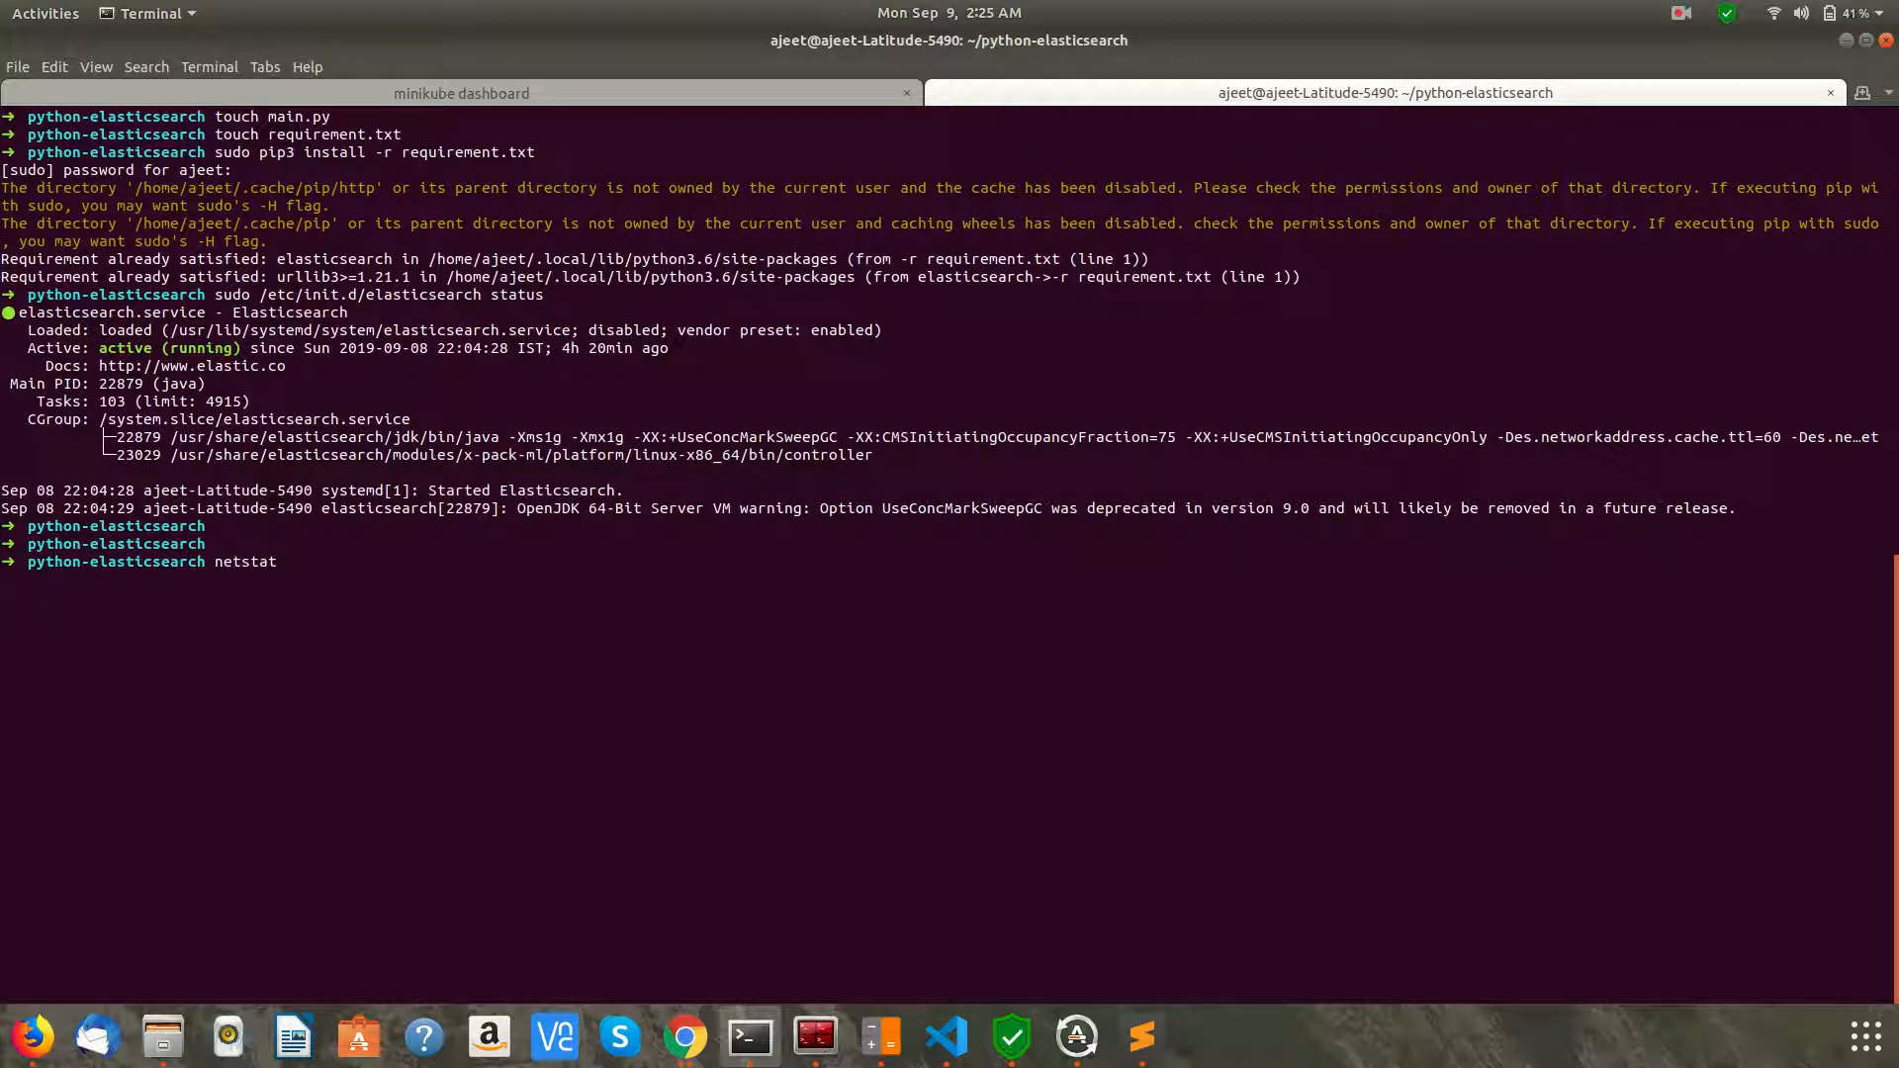
pyautogui.write('-tlupn')
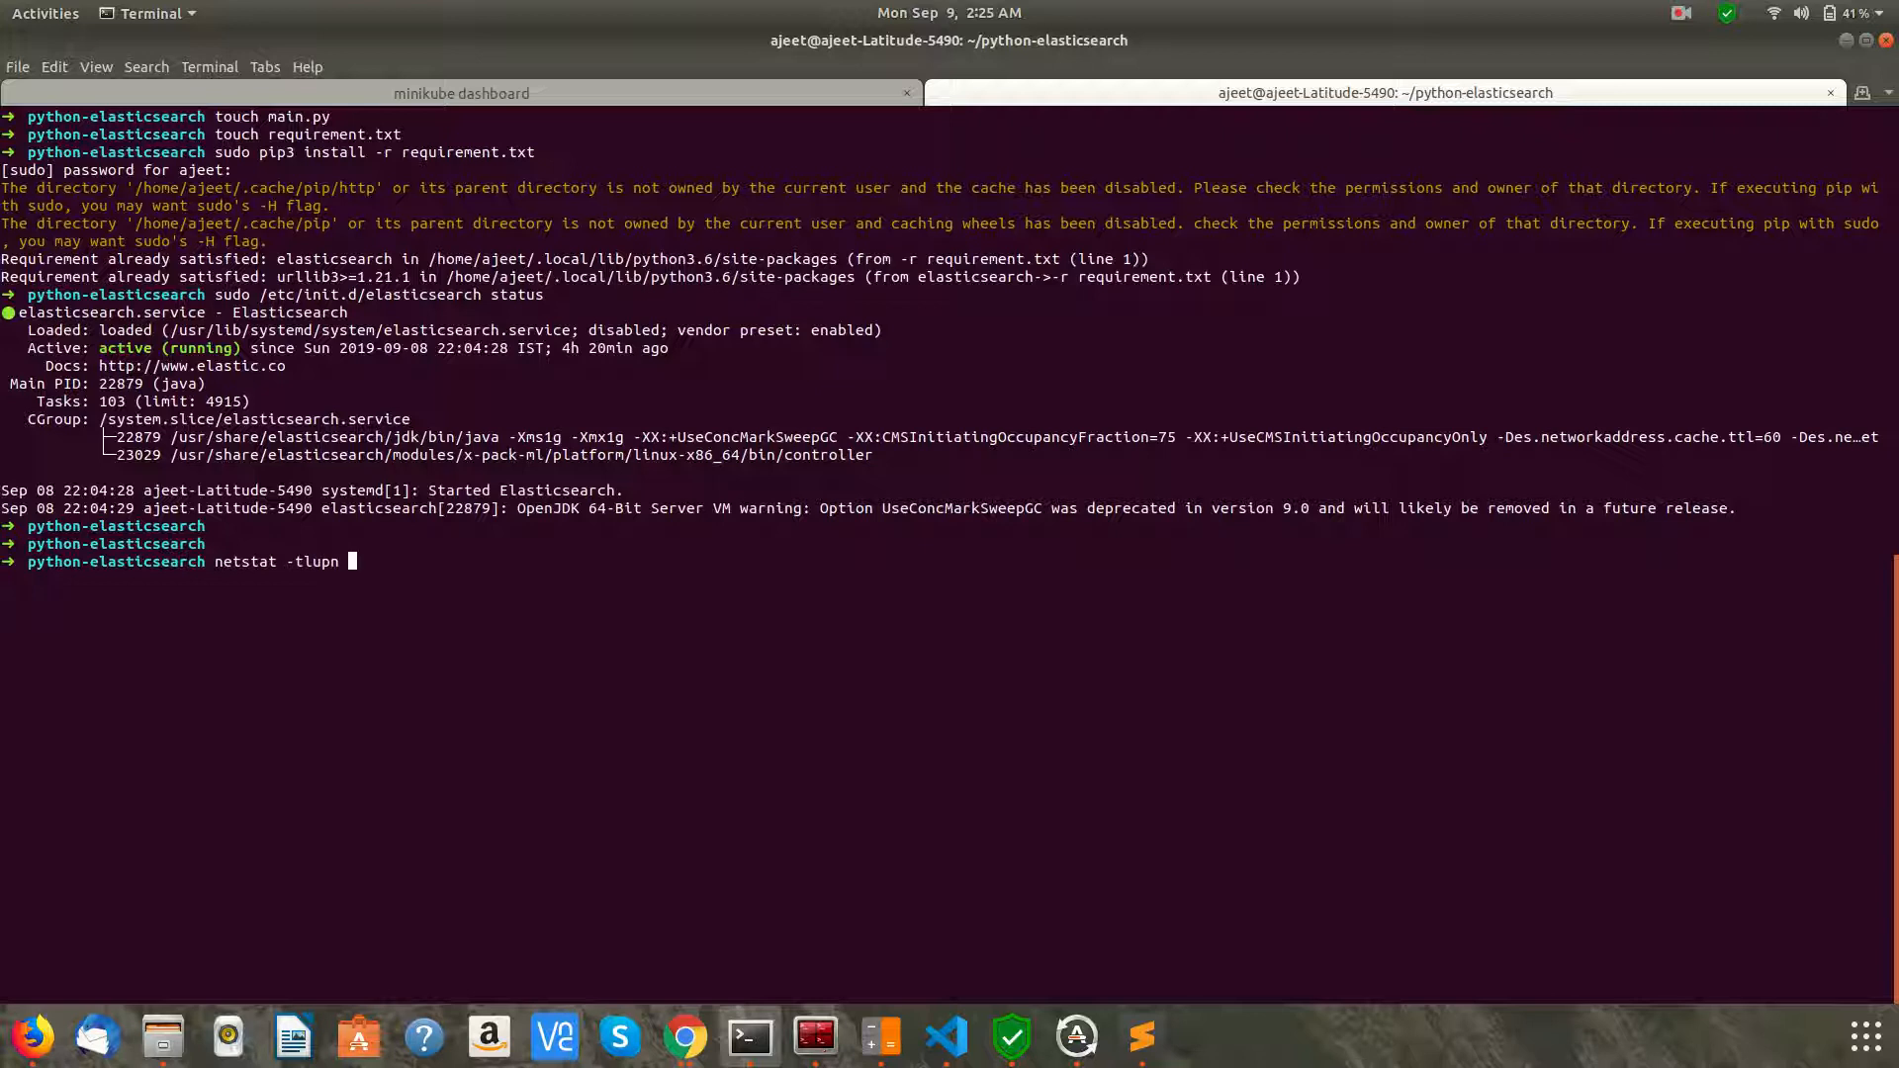
pyautogui.write('| grep')
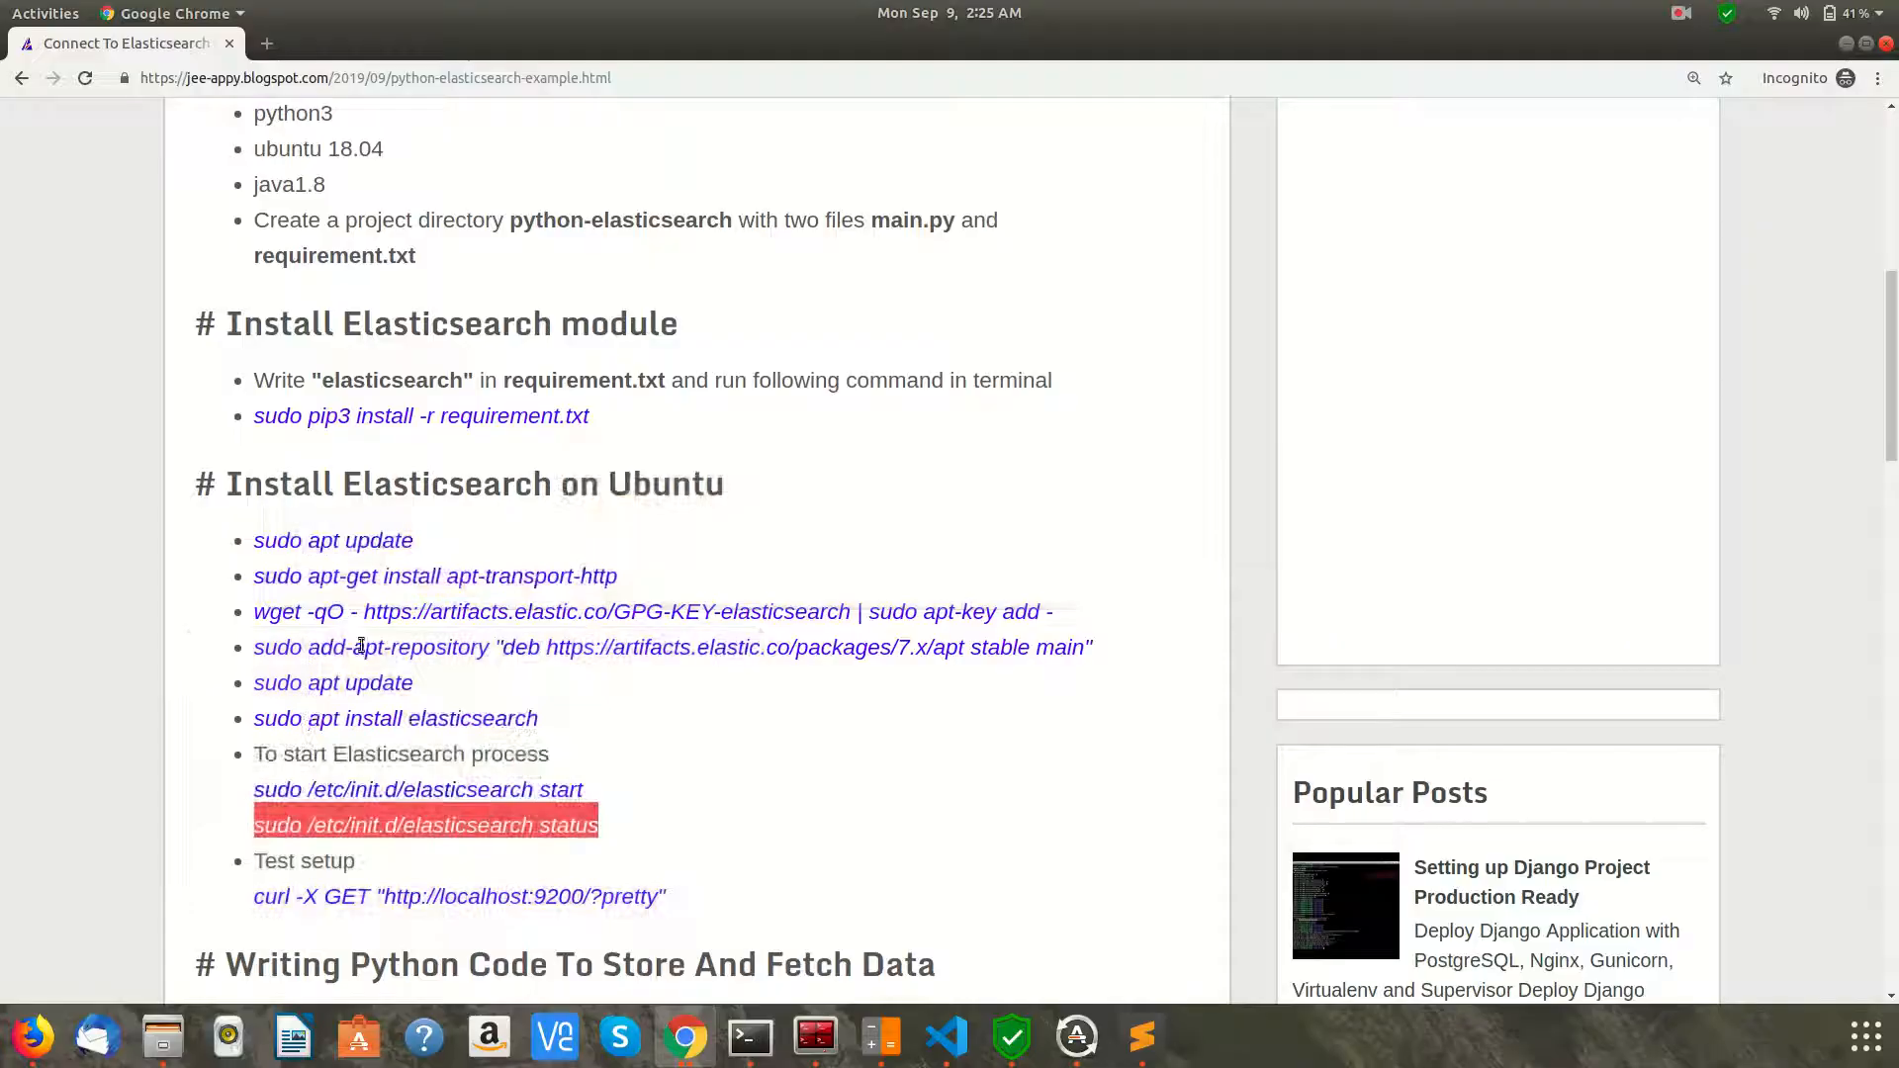
# Scroll the tutorial down to the Writing Python Code section
pyautogui.scroll(-3)
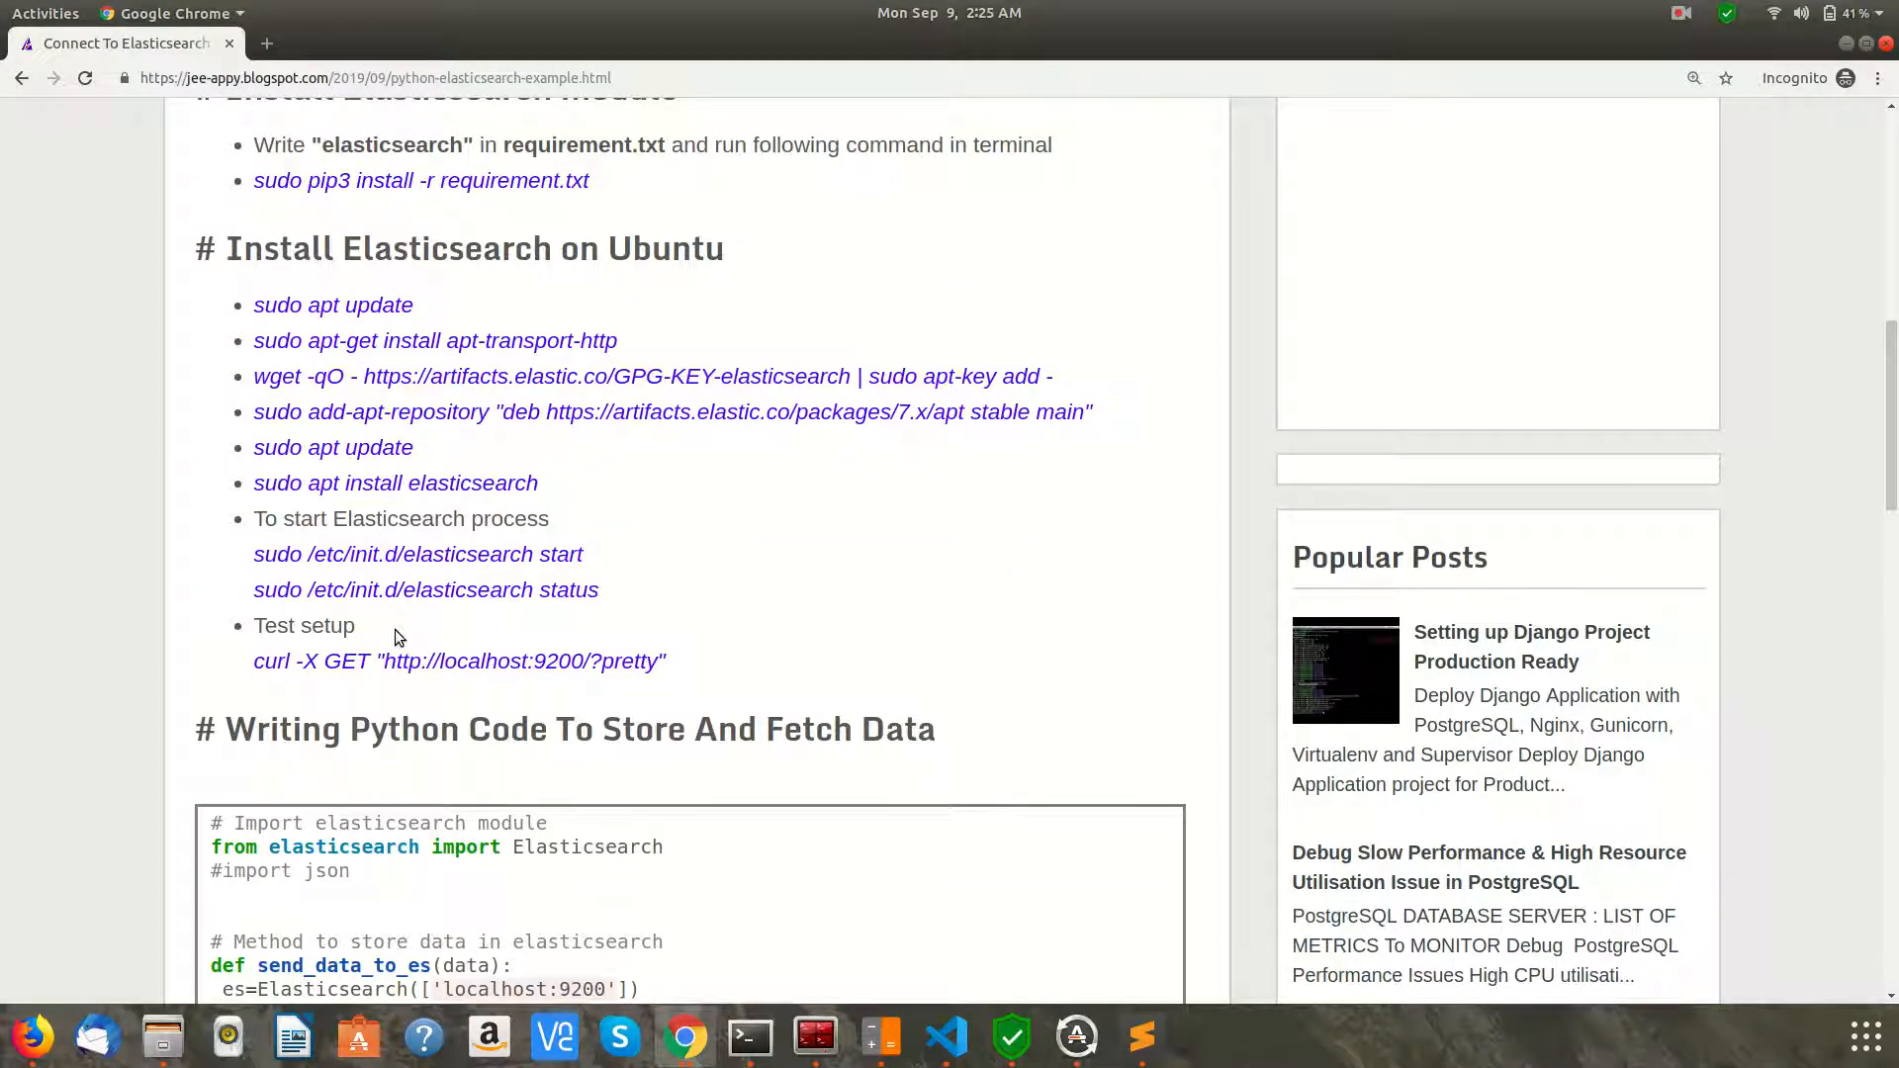
pyautogui.scroll(-3)
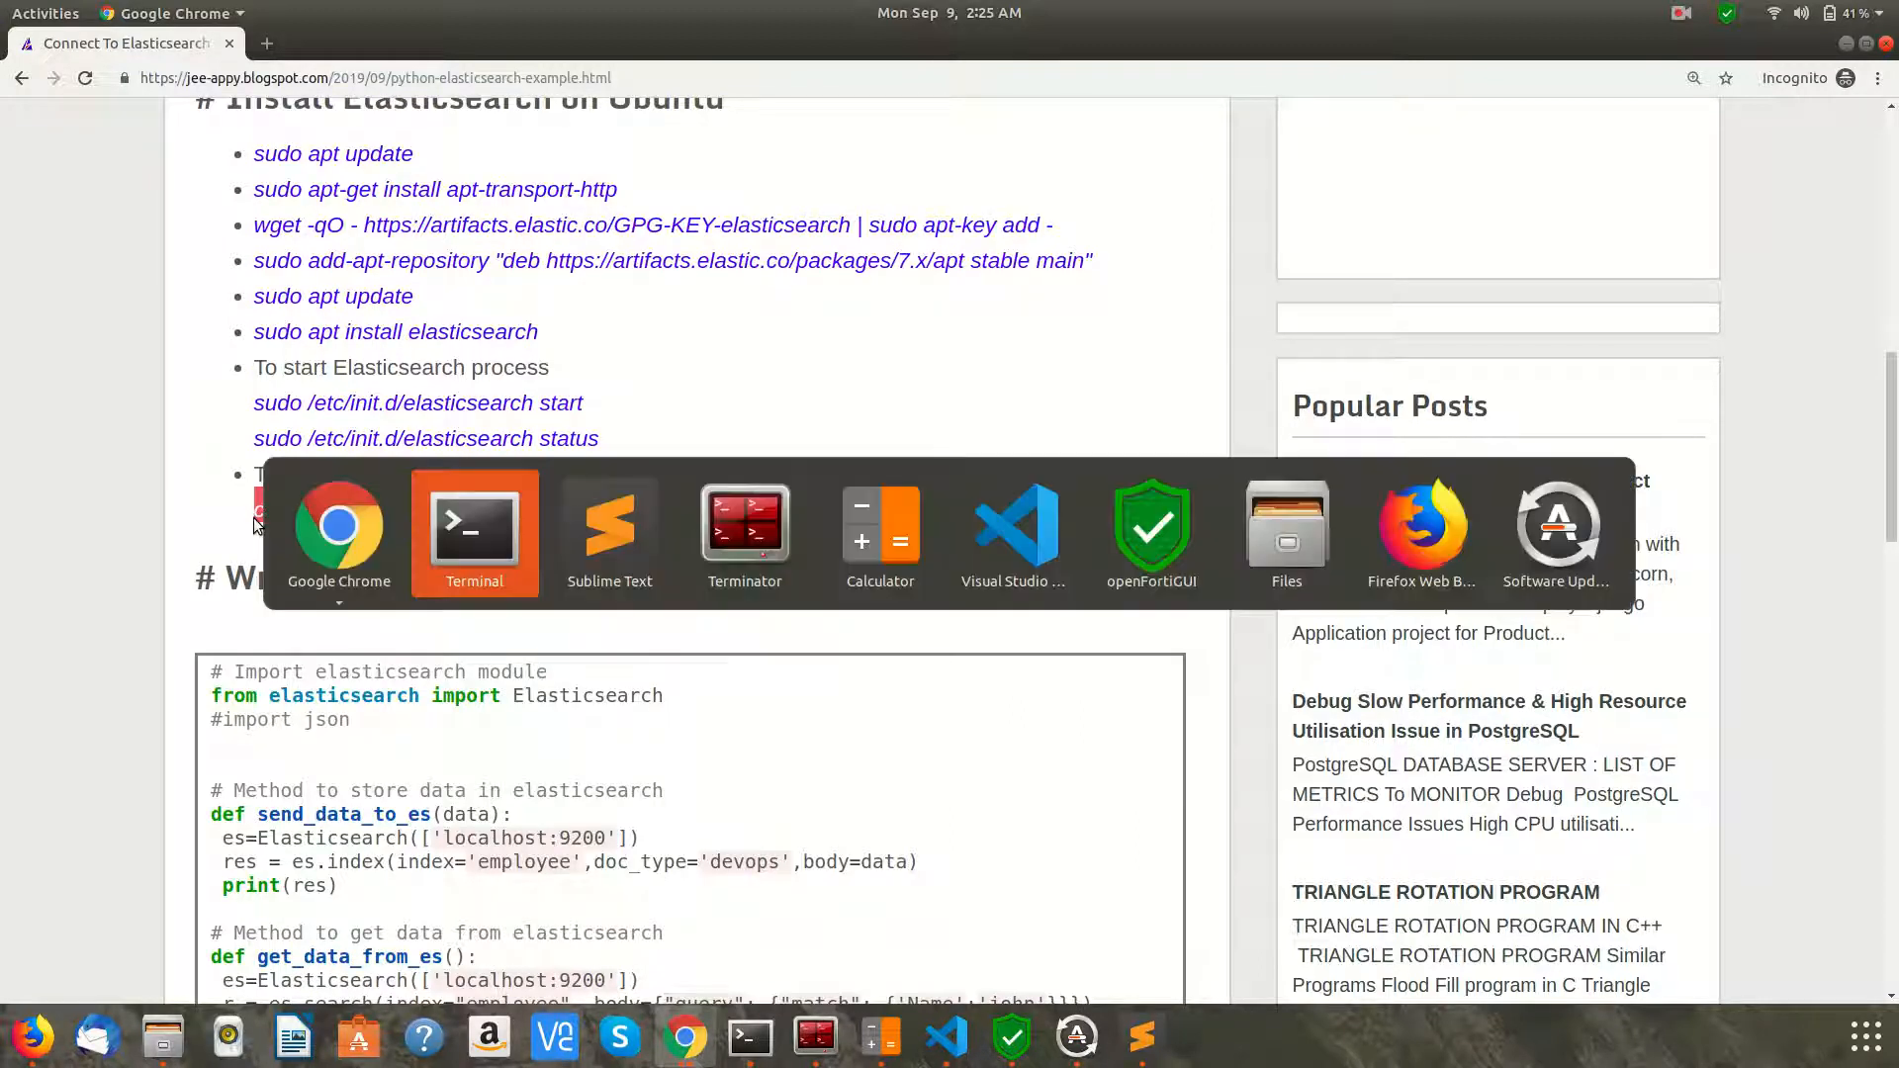
pyautogui.click(472, 523)
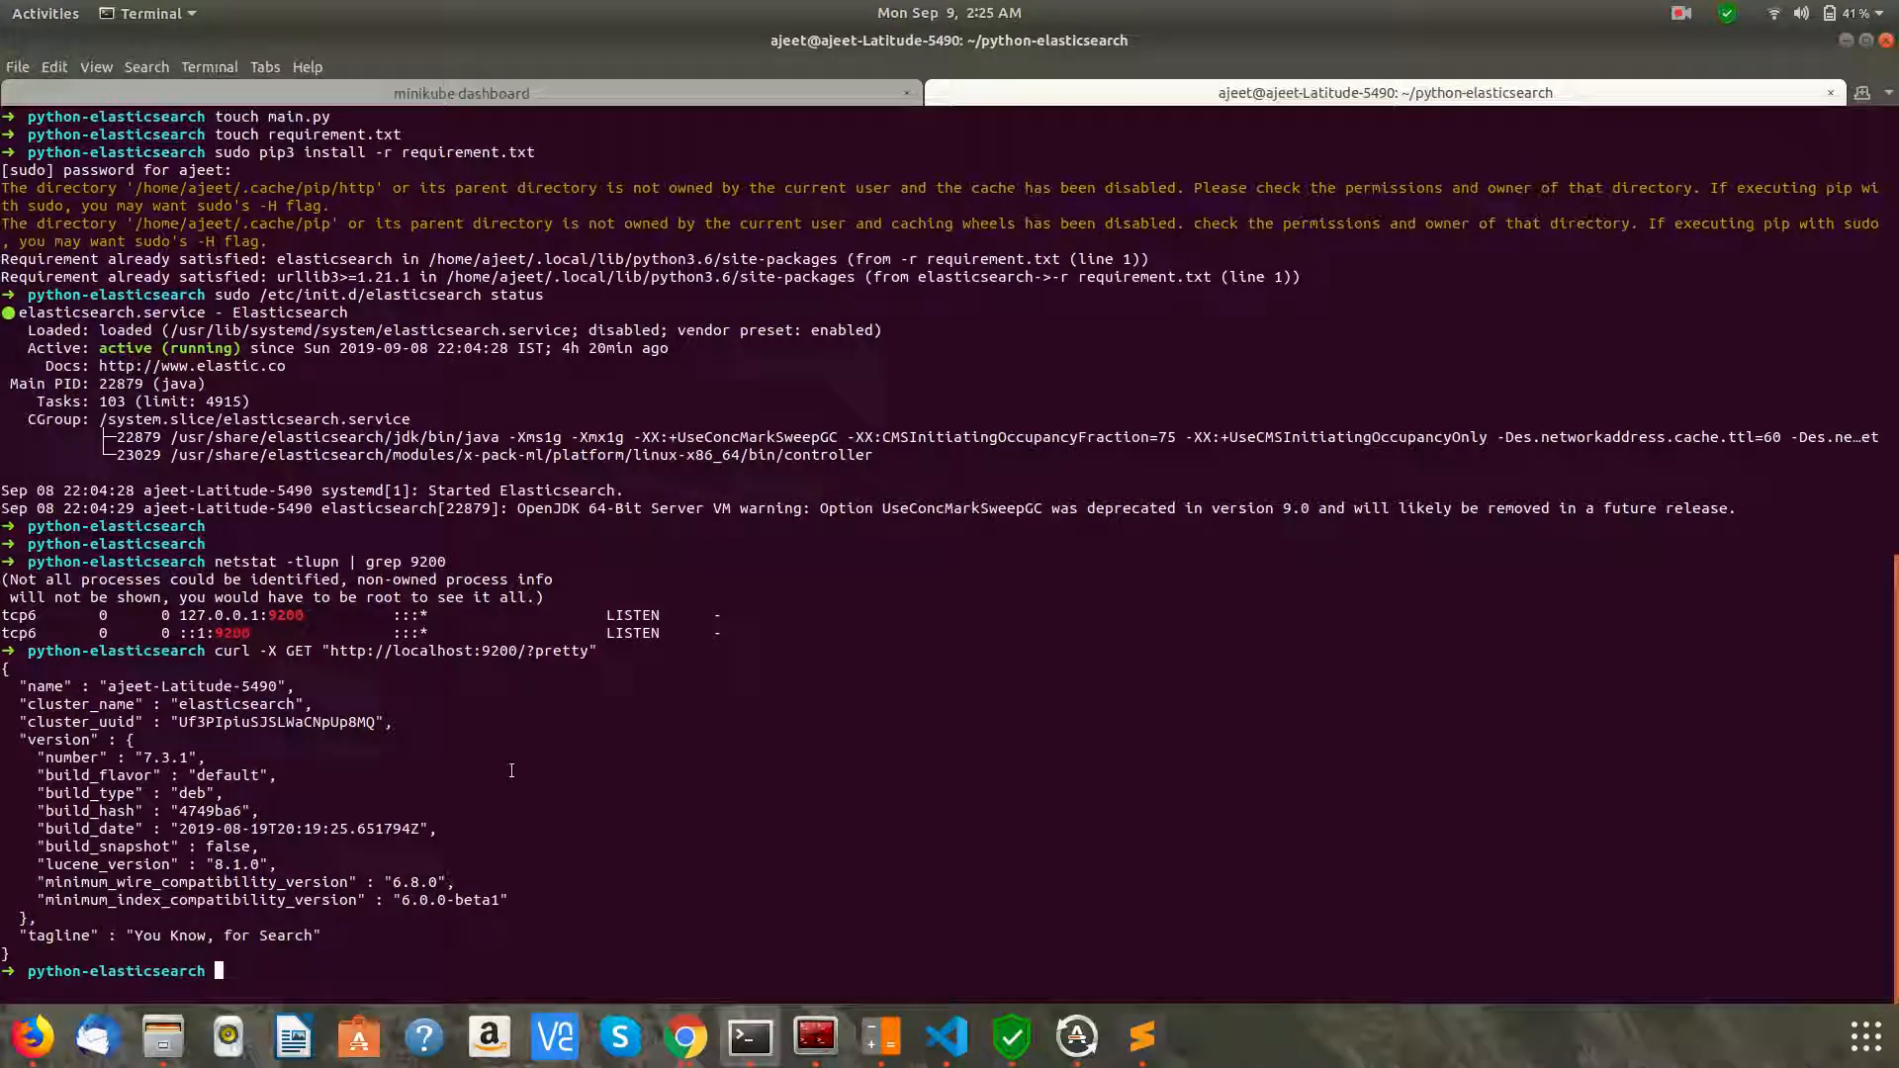
pyautogui.write('c')
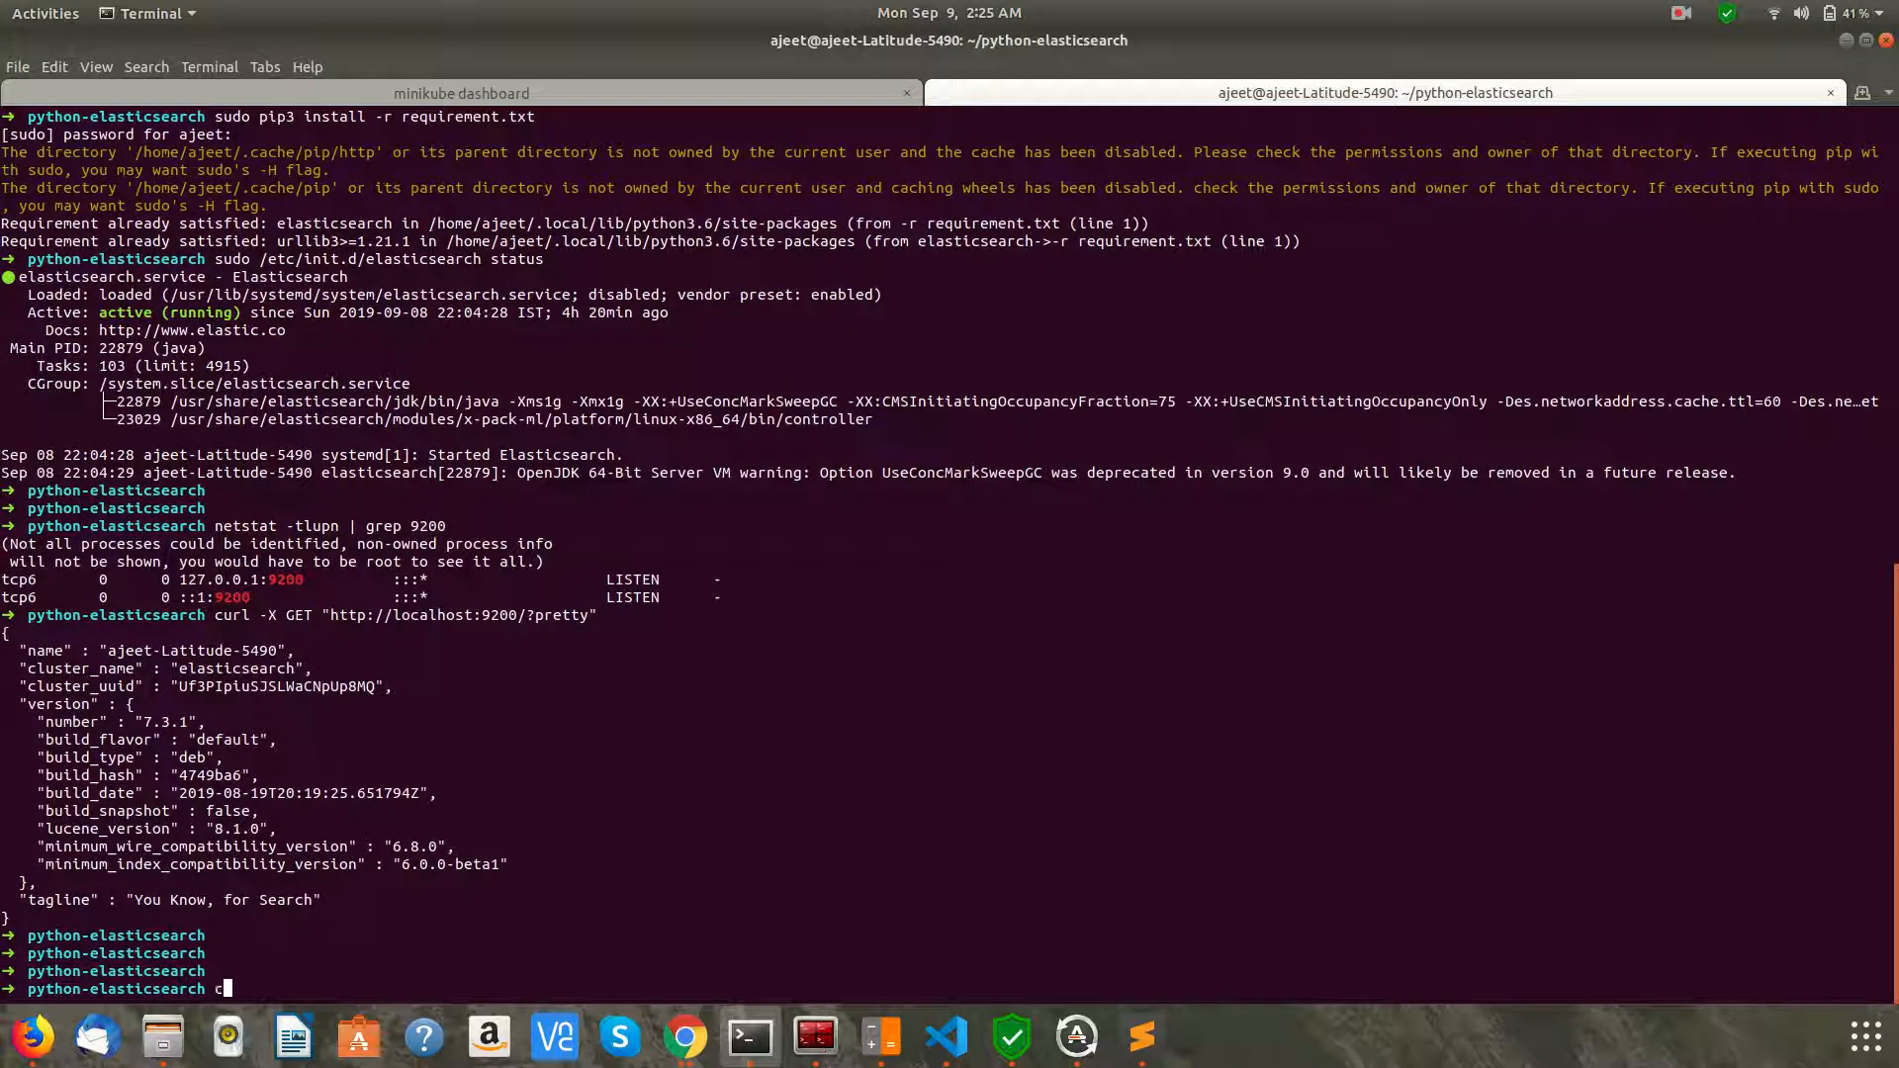
pyautogui.write('url')
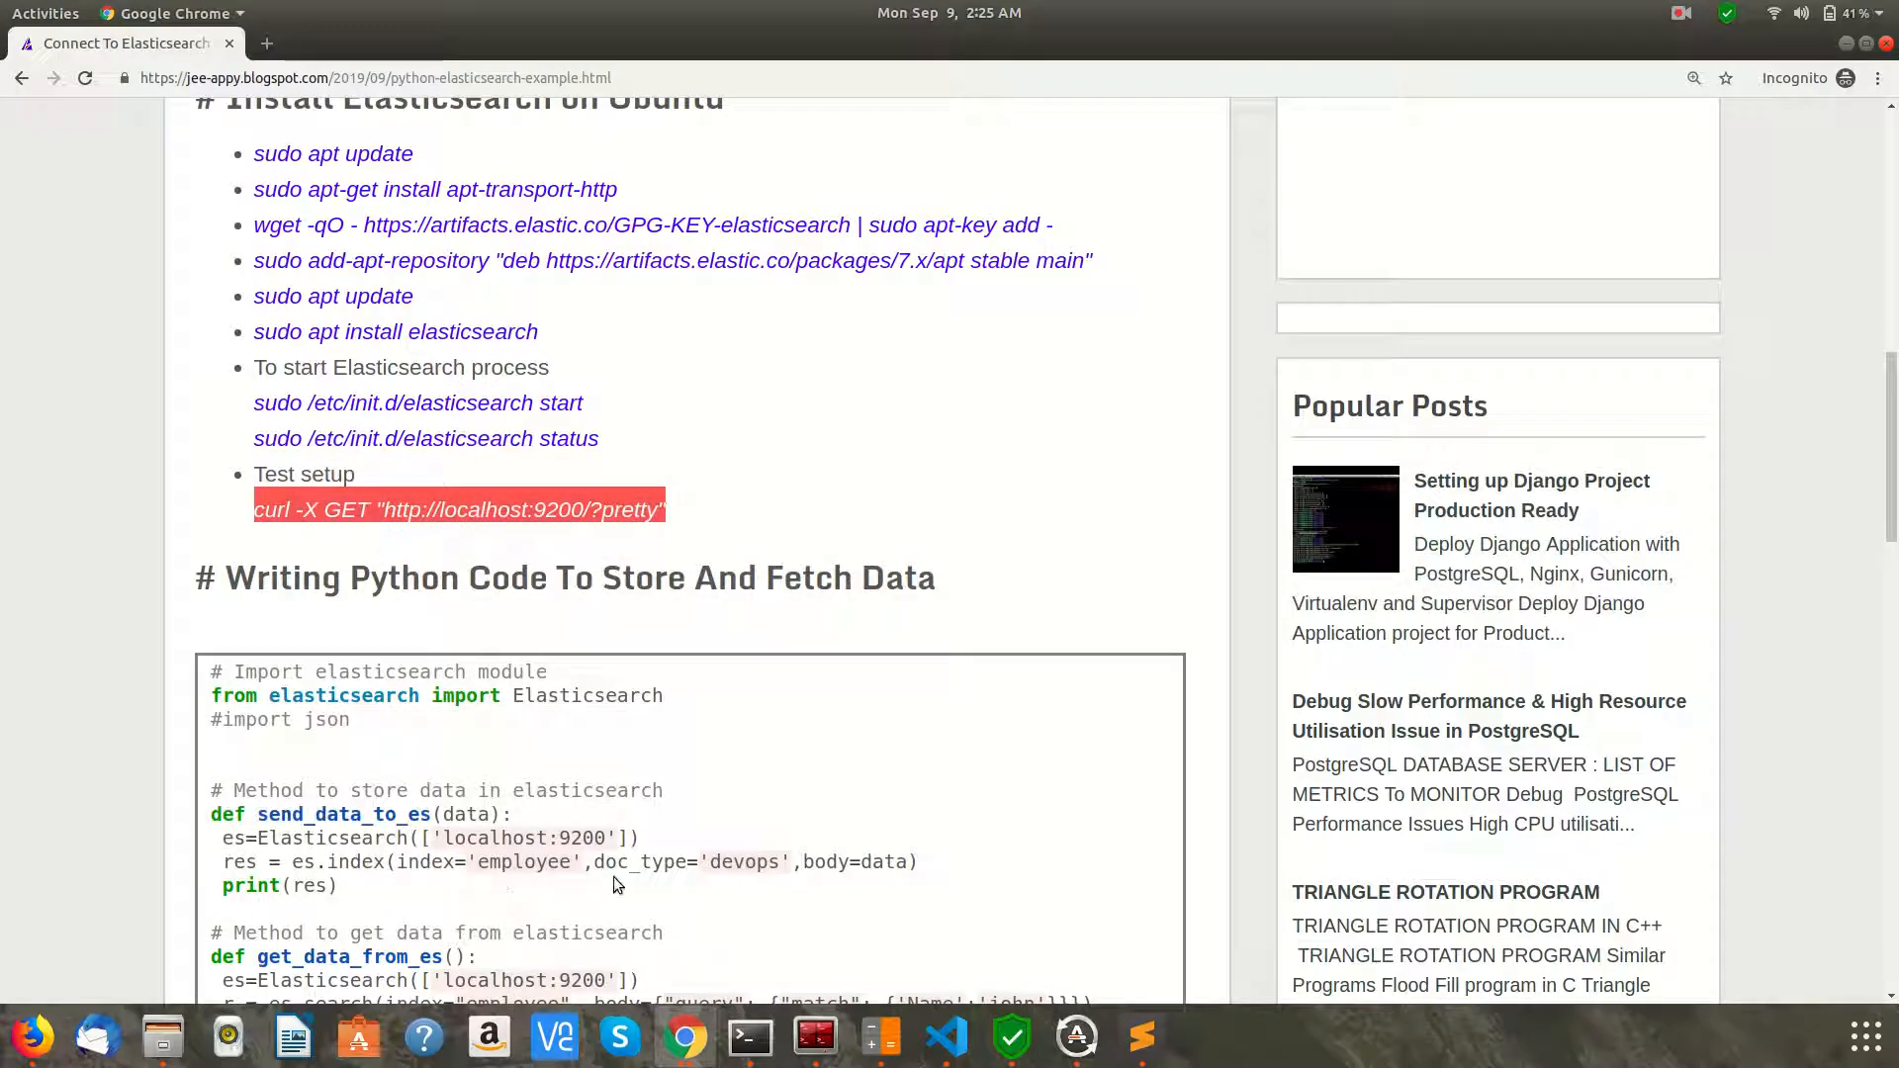
# Scroll to the Python store-and-fetch code, list the empty indices with curl, and switch to Sublime Text
pyautogui.scroll(-3)
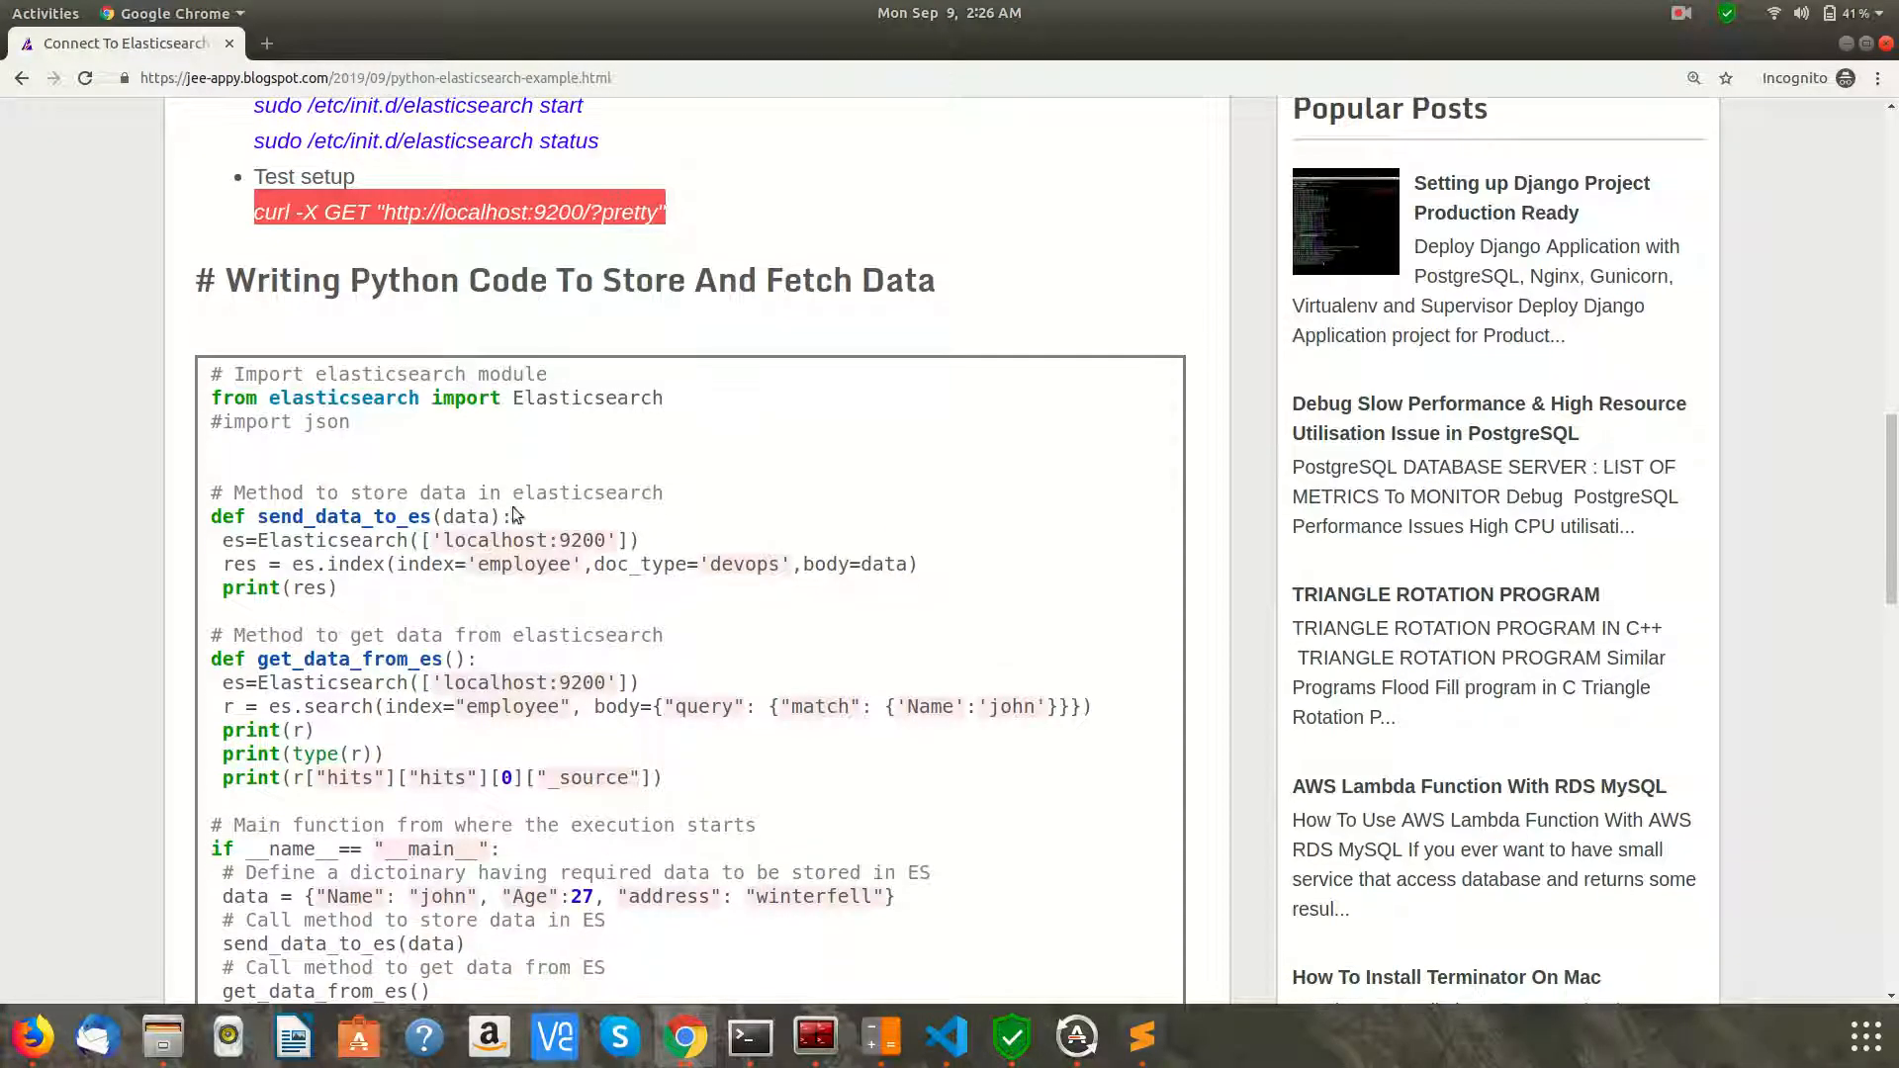
pyautogui.scroll(-3)
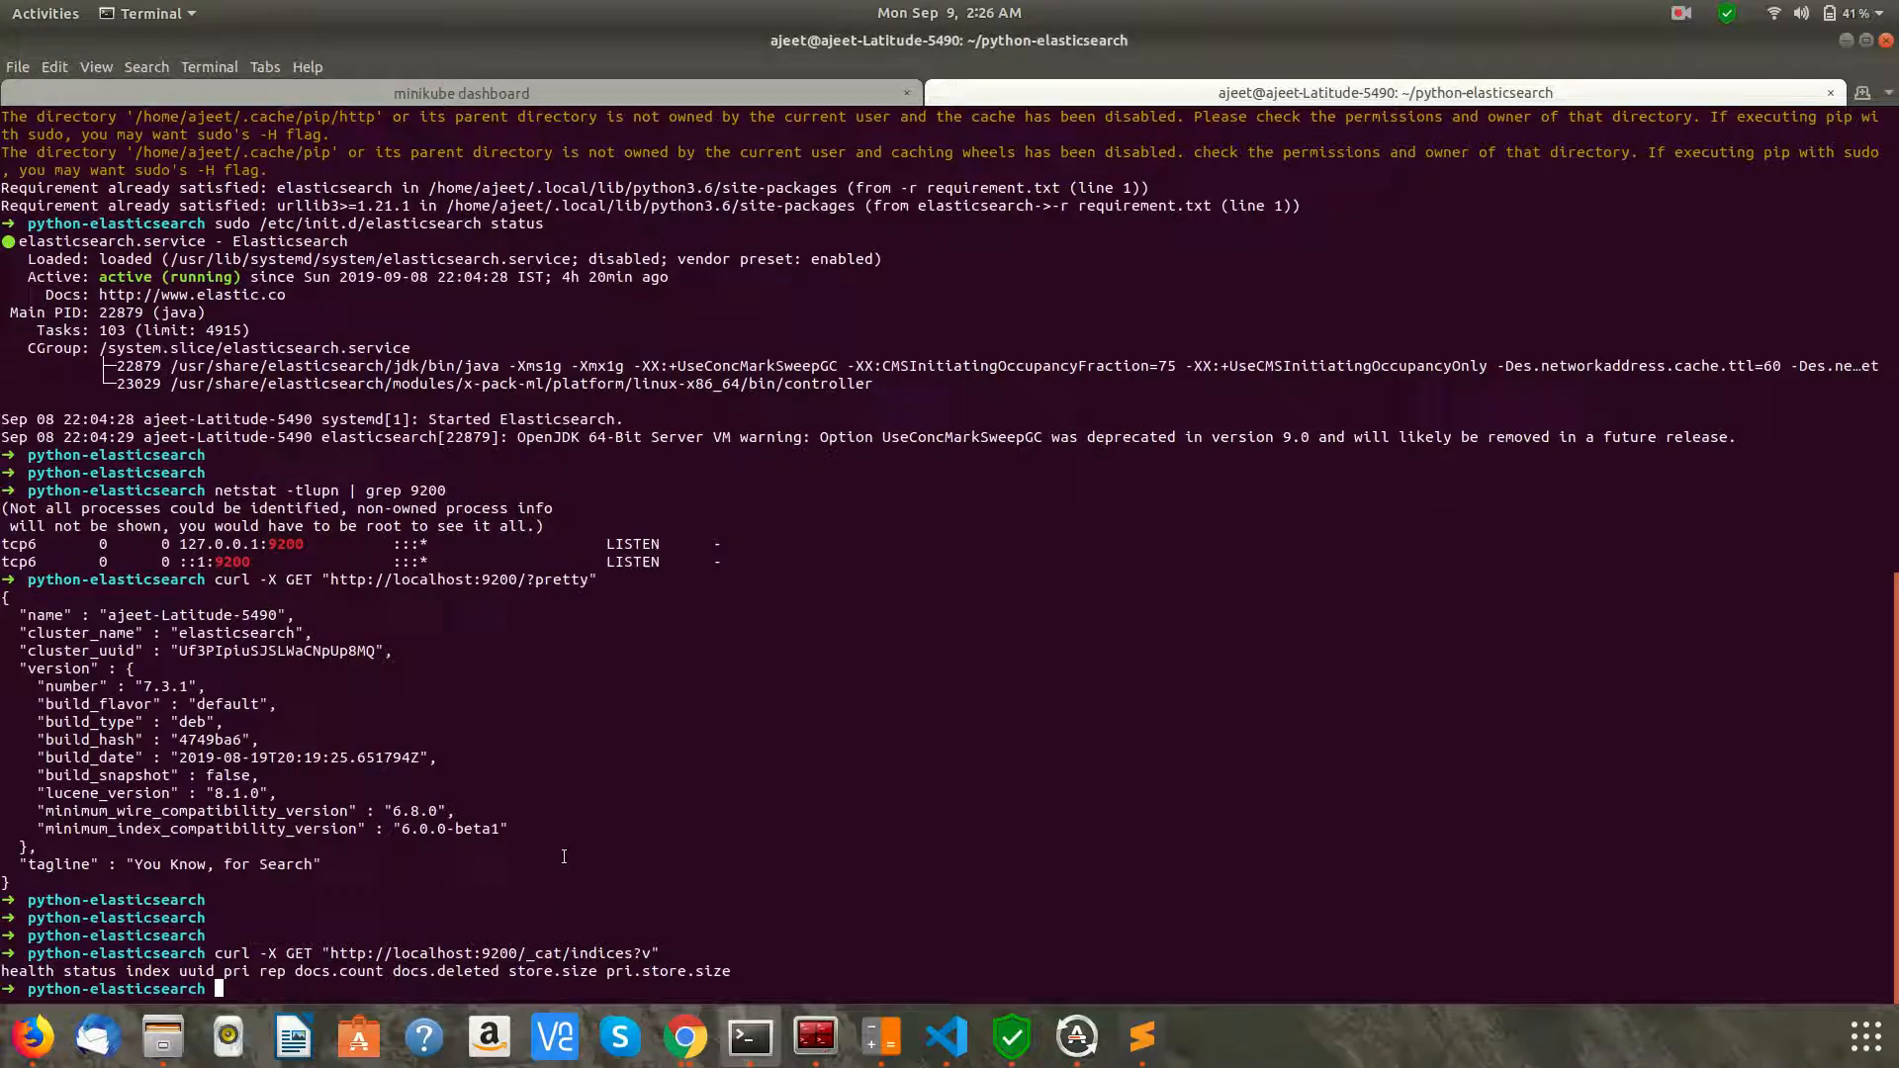
pyautogui.click(1139, 1036)
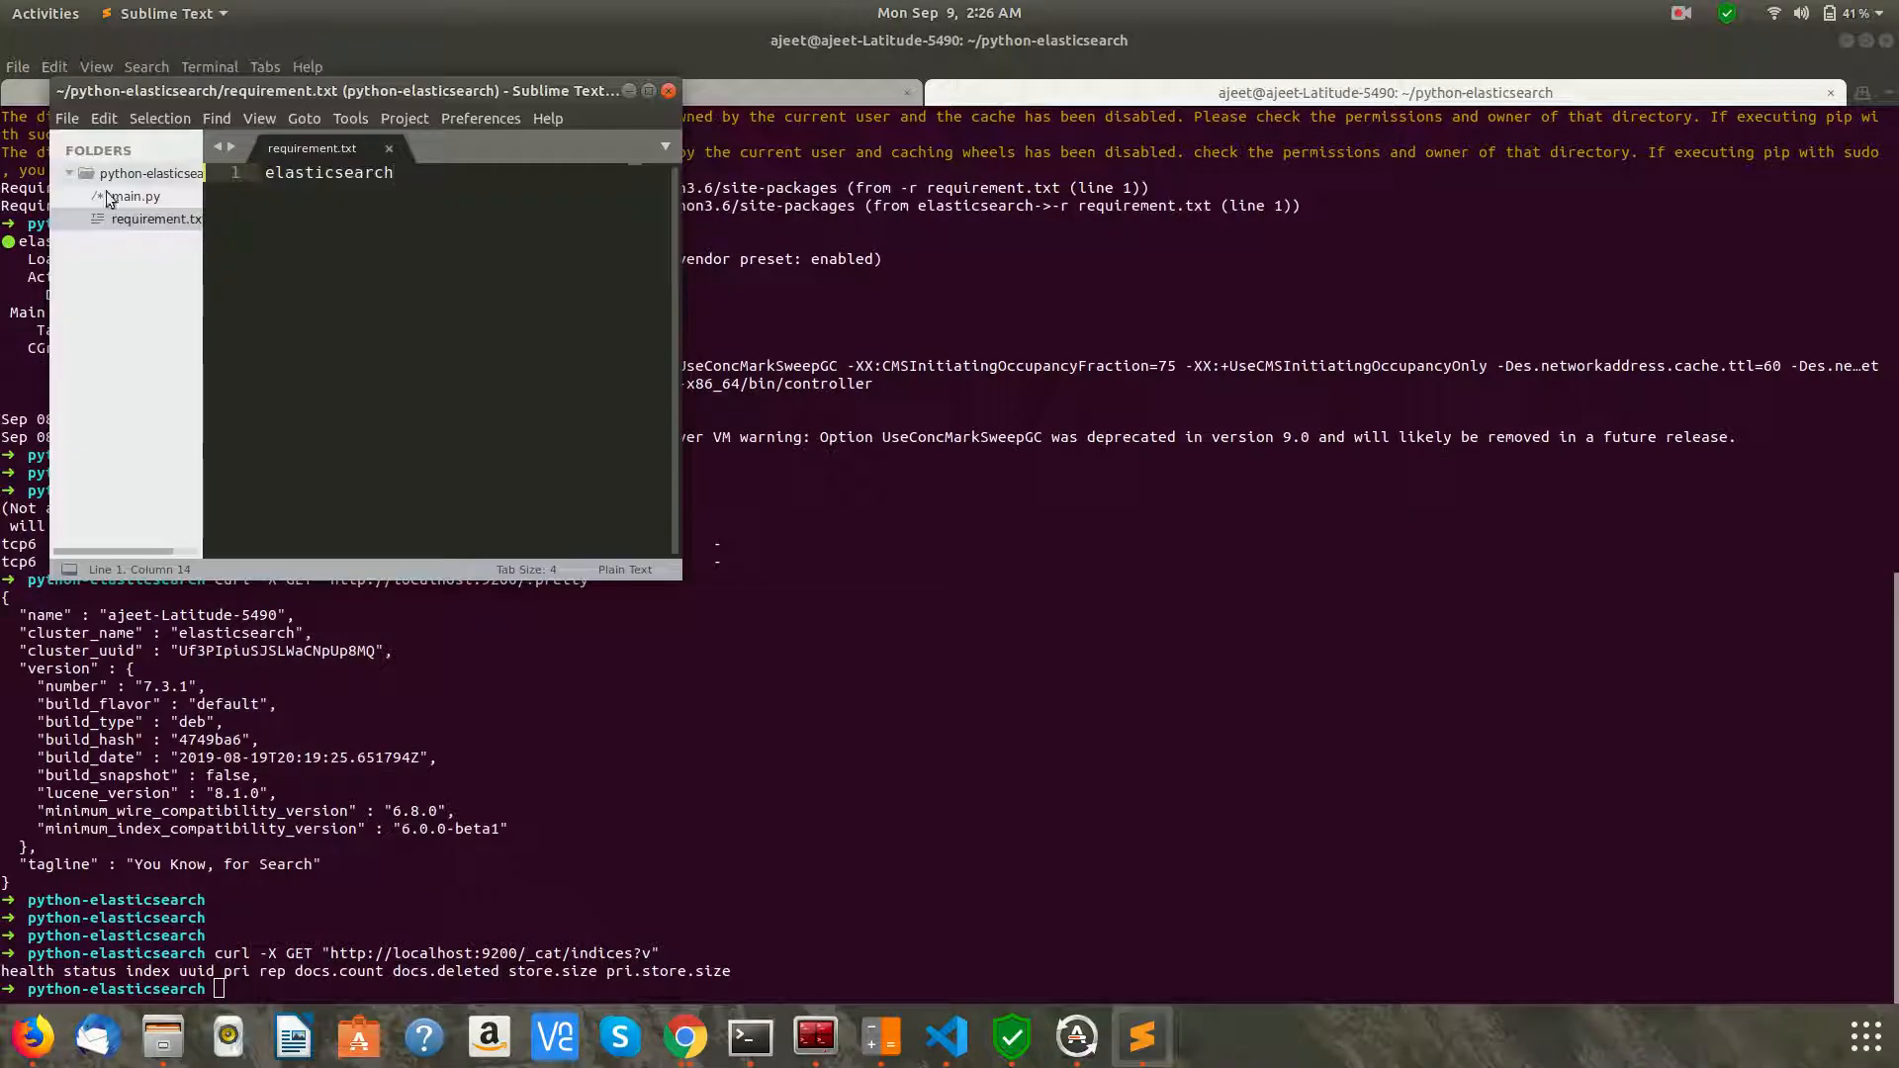
# Paste the tutorial's store-and-fetch code into main.py, save it, and point out the elasticsearch import
pyautogui.click(134, 196)
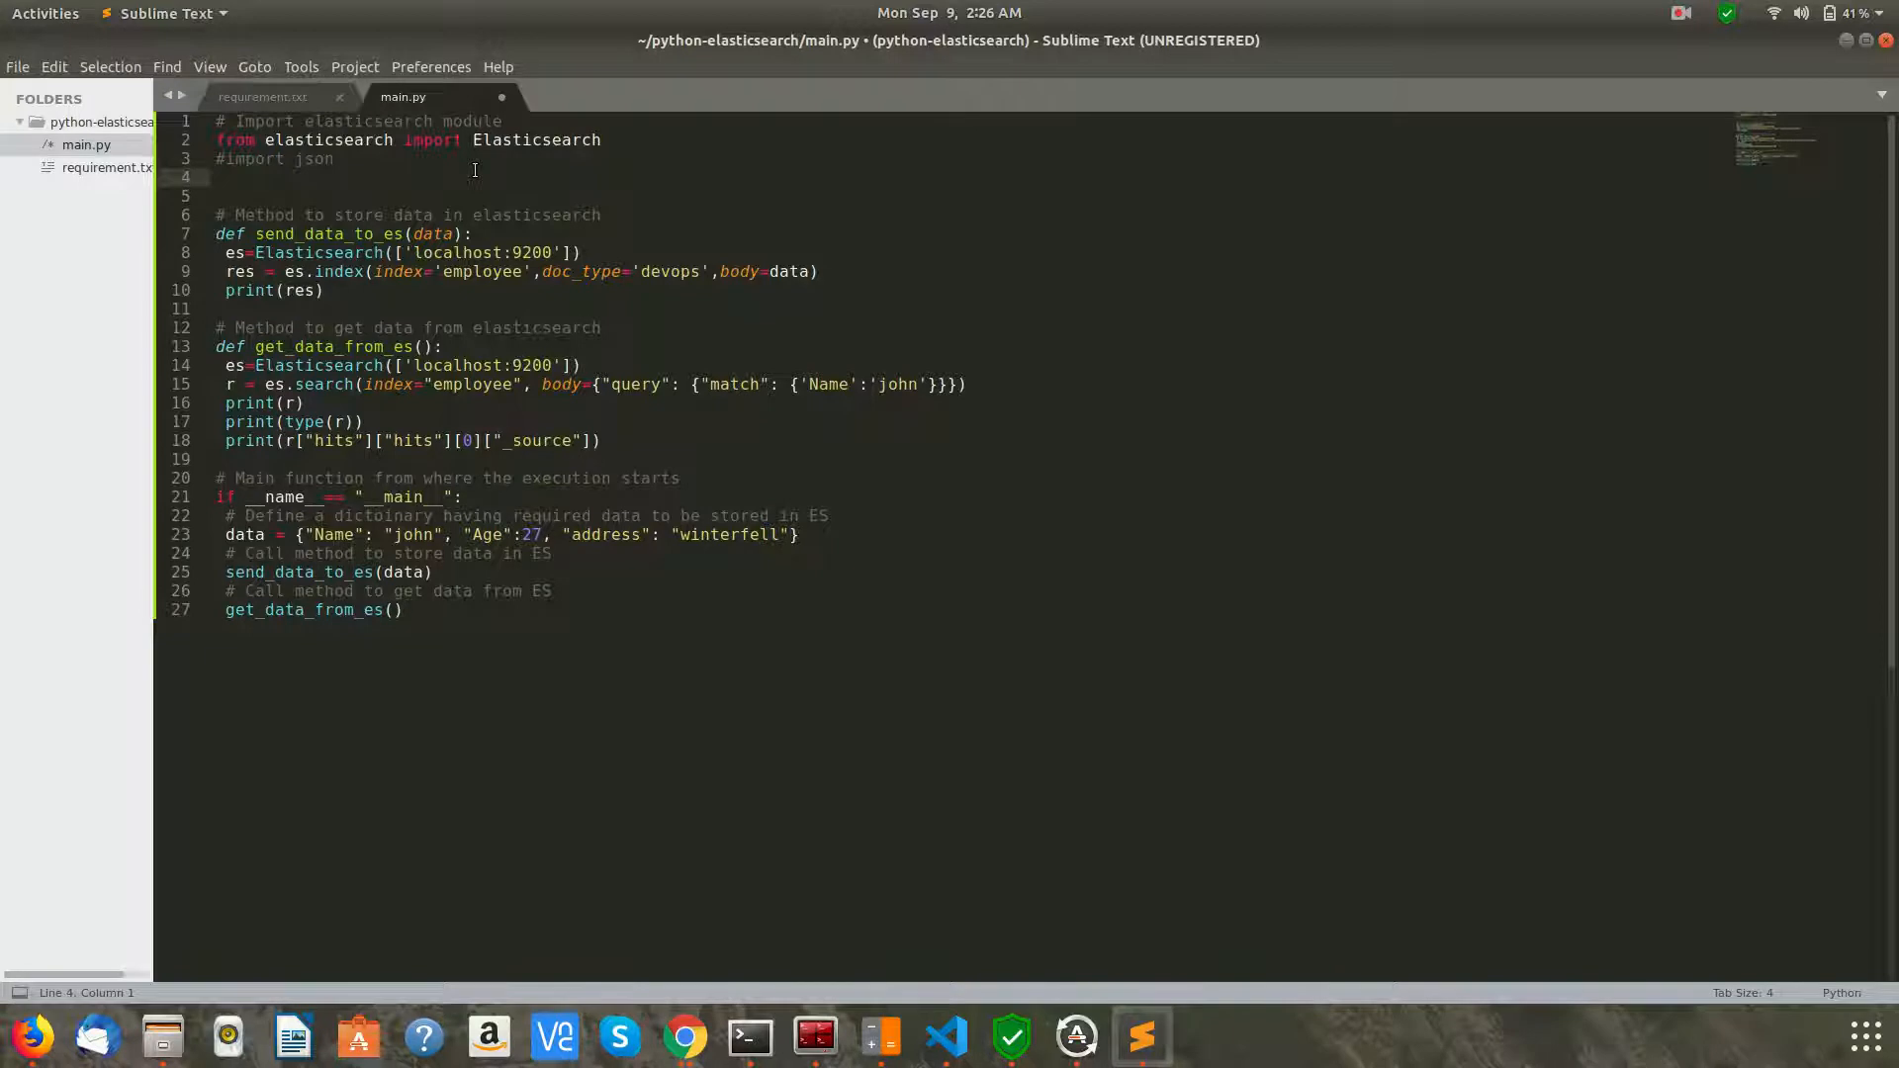
pyautogui.press('ctrl+s')
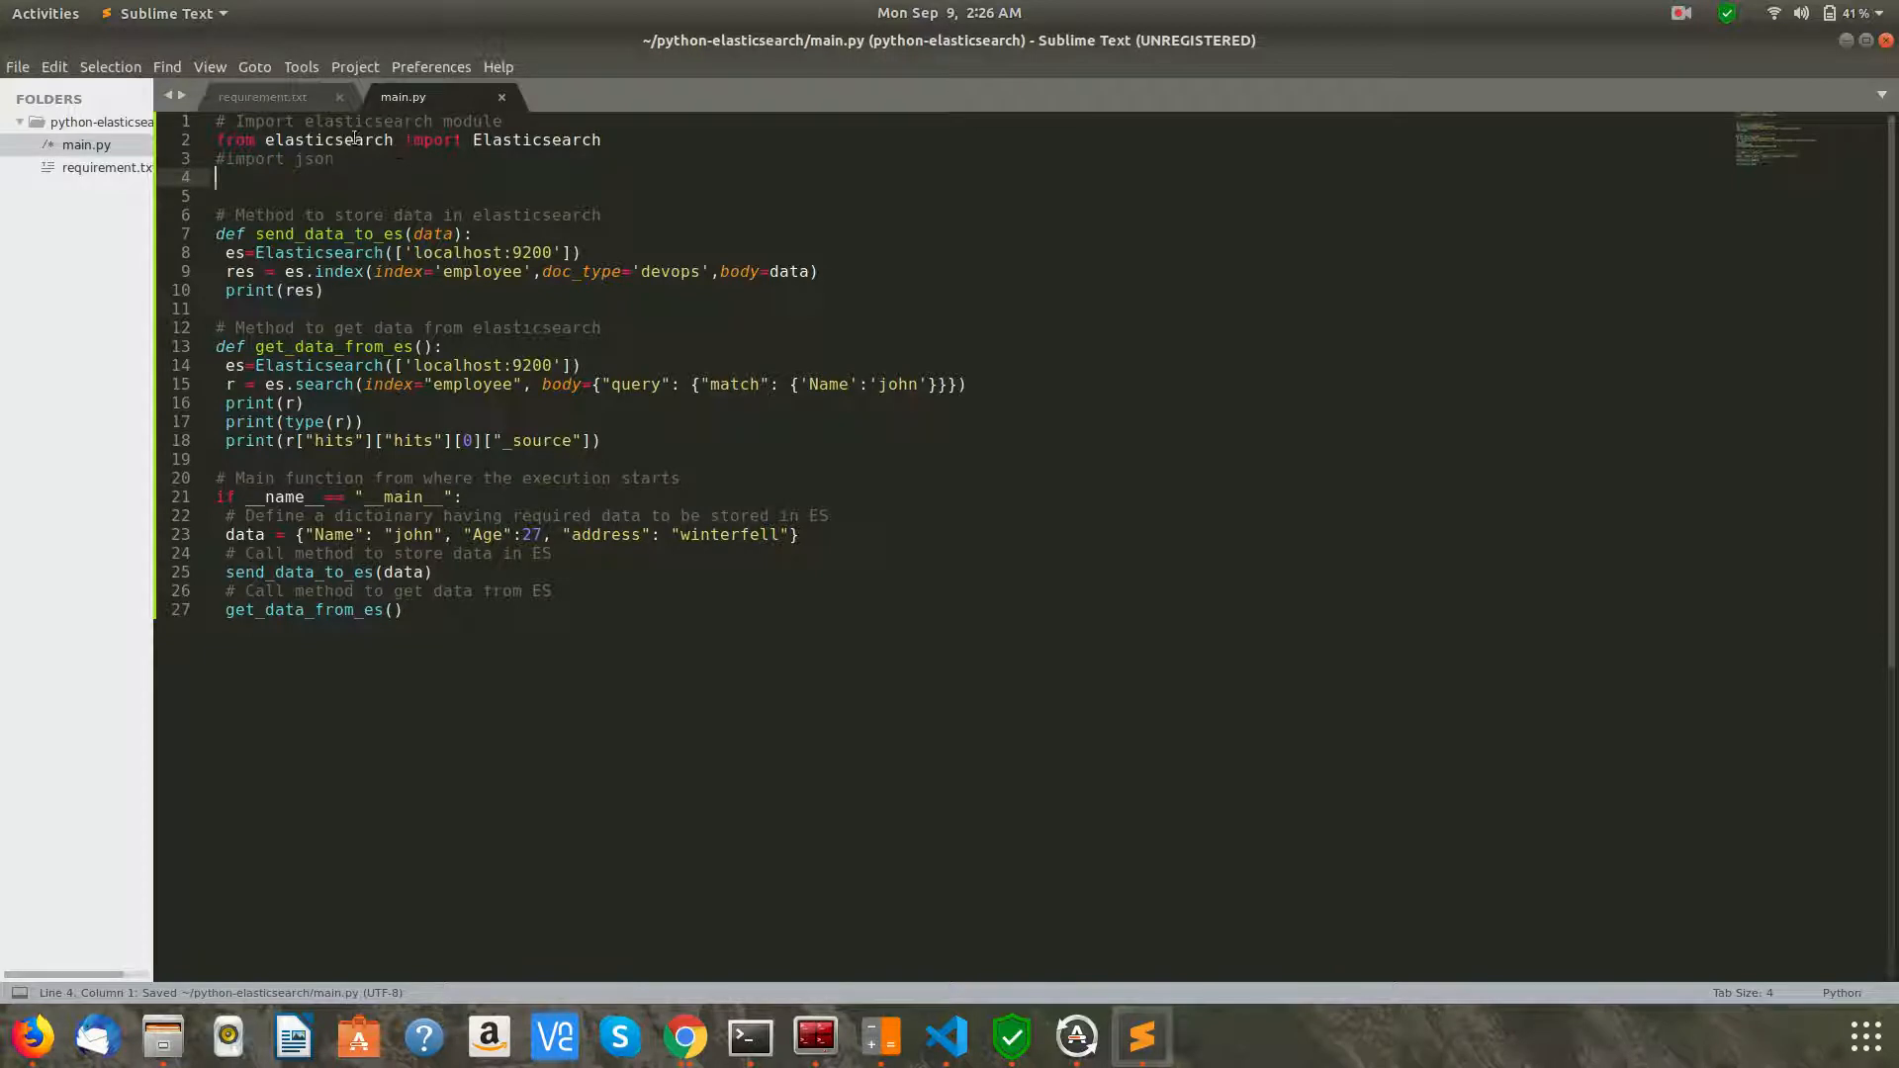
pyautogui.doubleClick(327, 138)
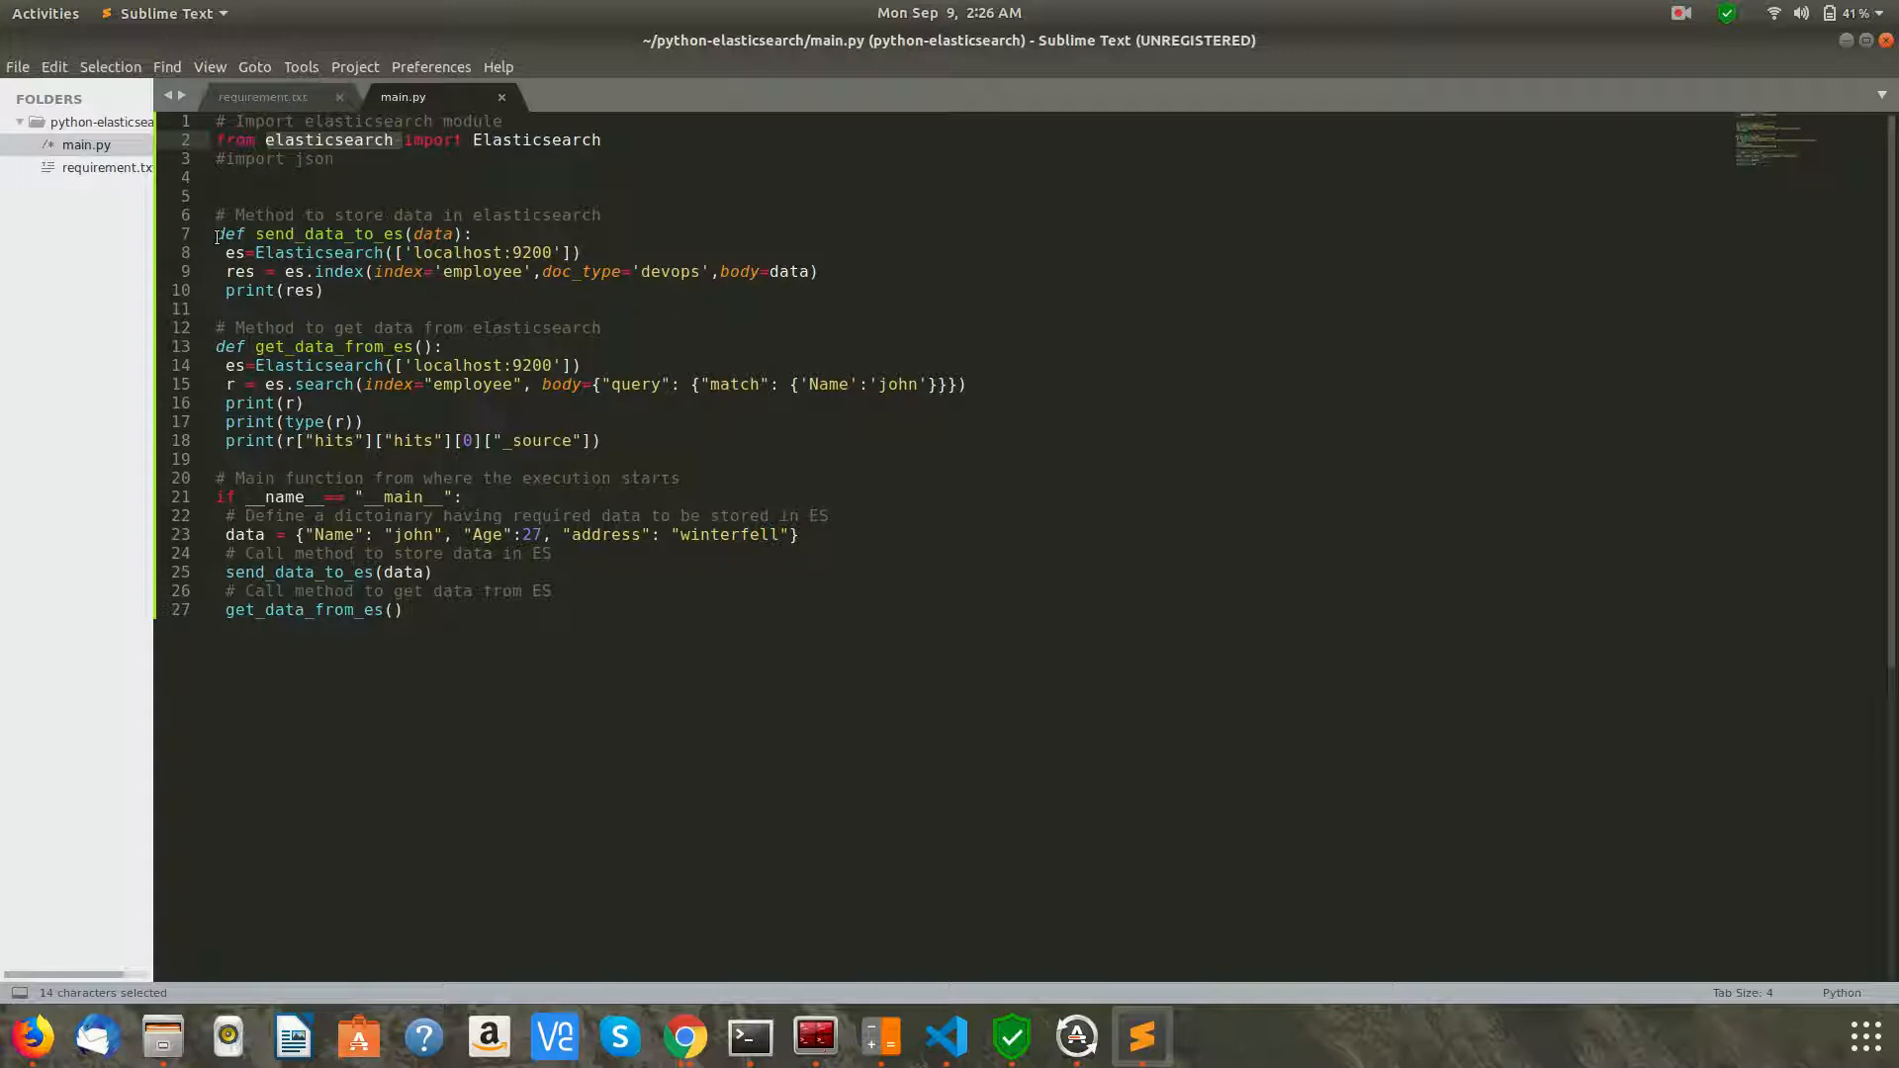
pyautogui.click(311, 233)
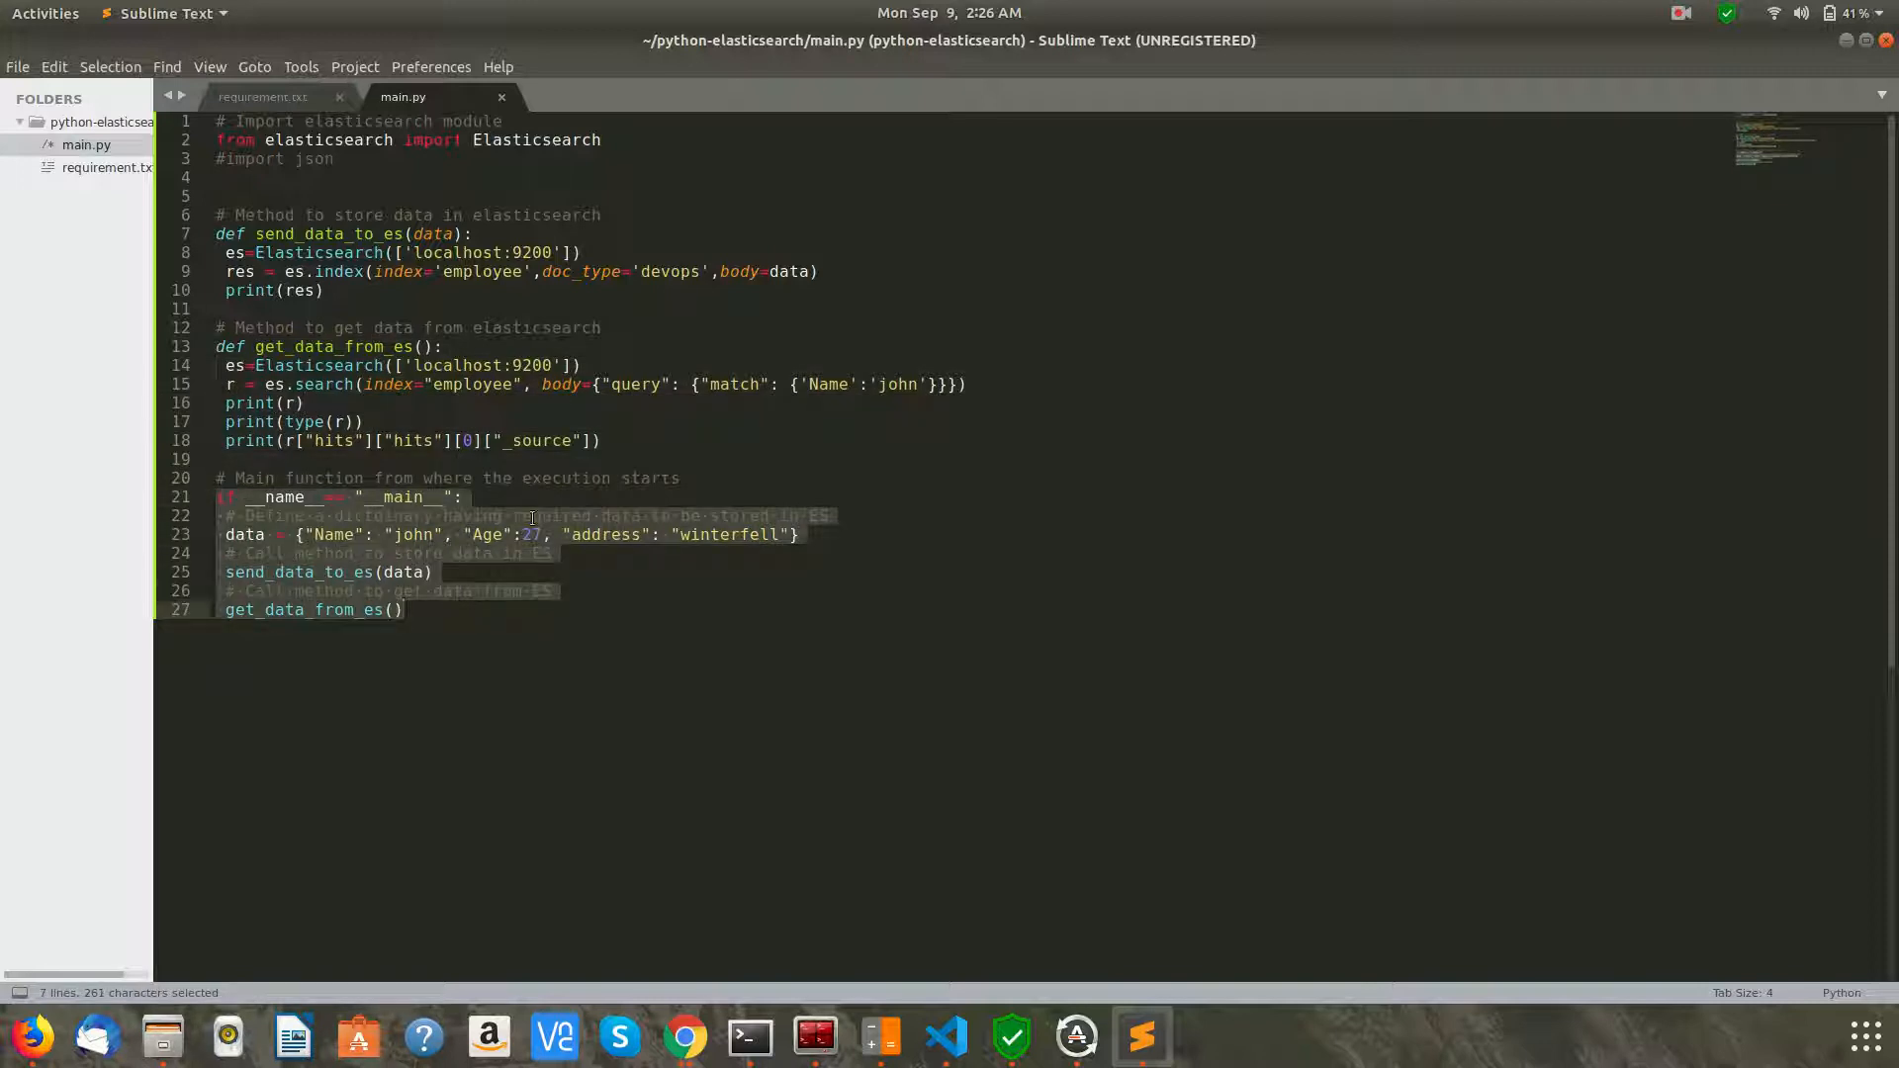
# Comment out the final get_data_from_es() call so only the store step runs, and save main.py
pyautogui.click(463, 497)
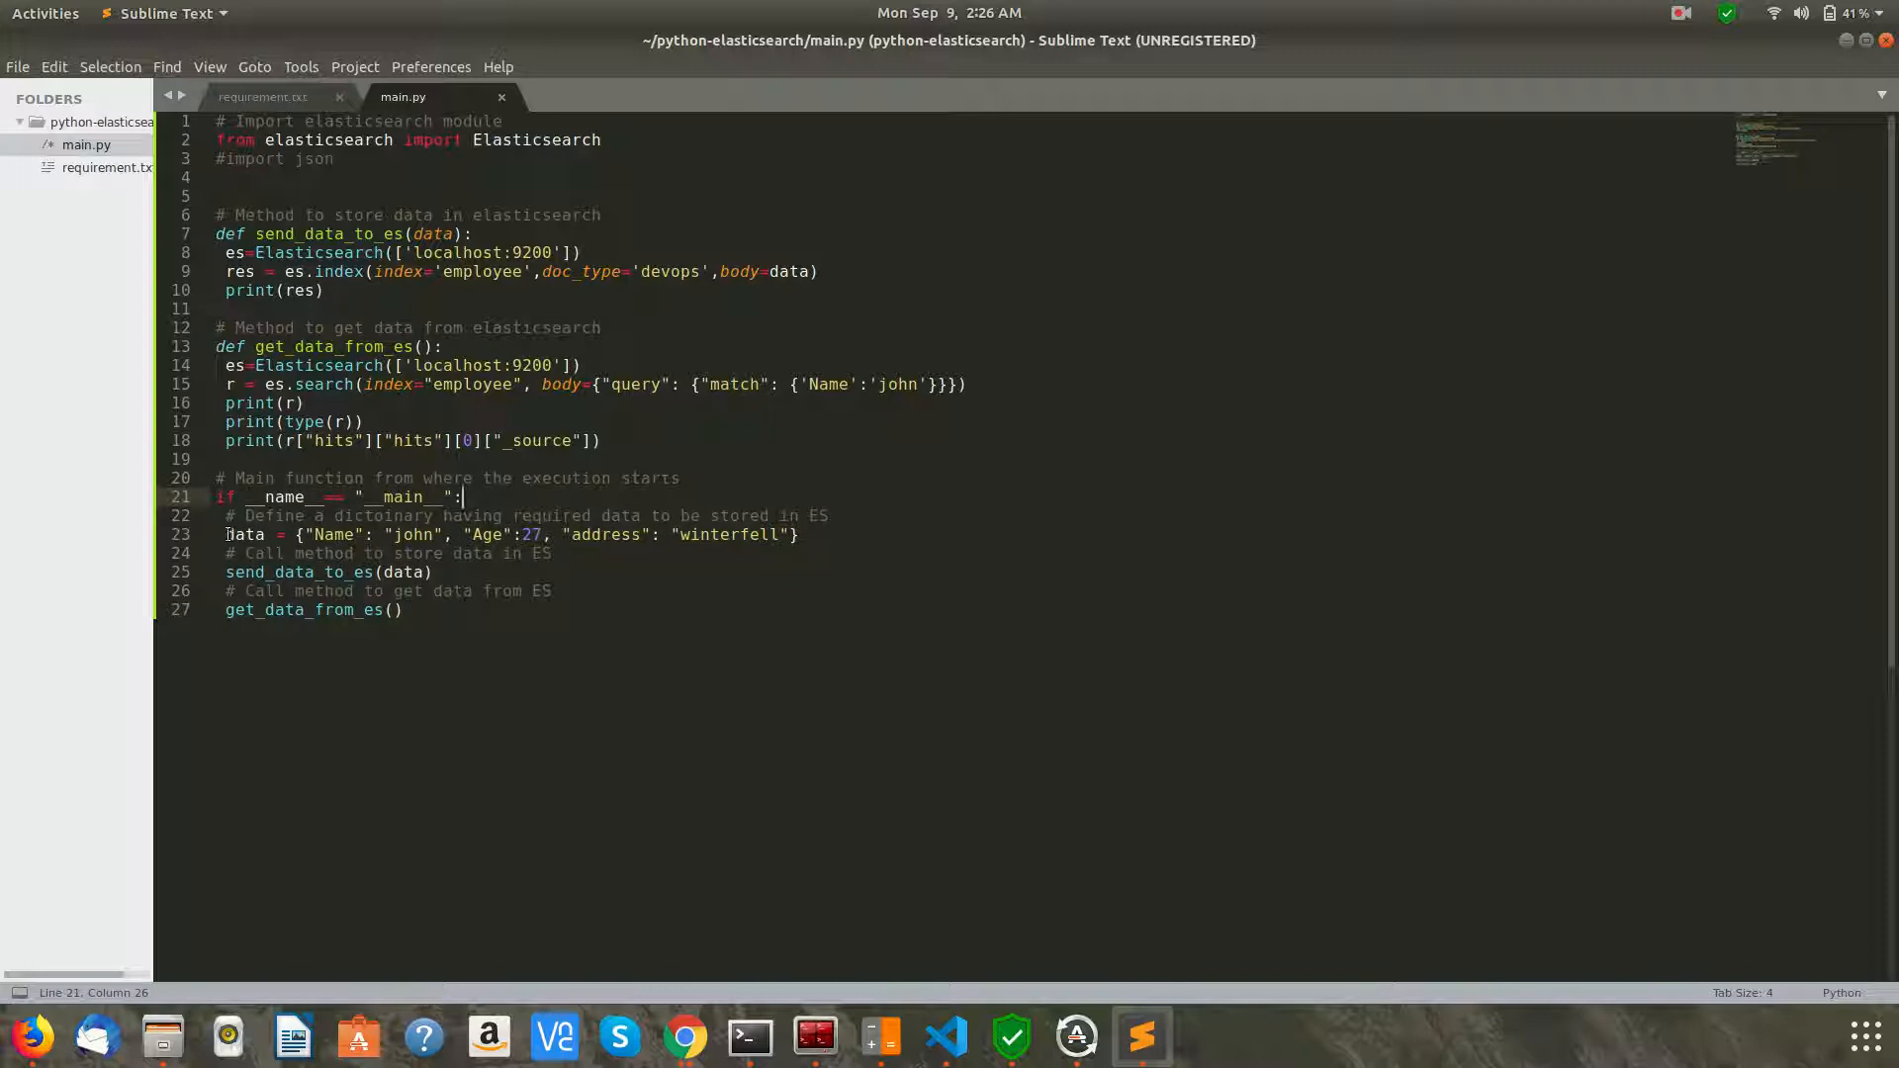
pyautogui.moveTo(226, 534); pyautogui.dragTo(797, 534)
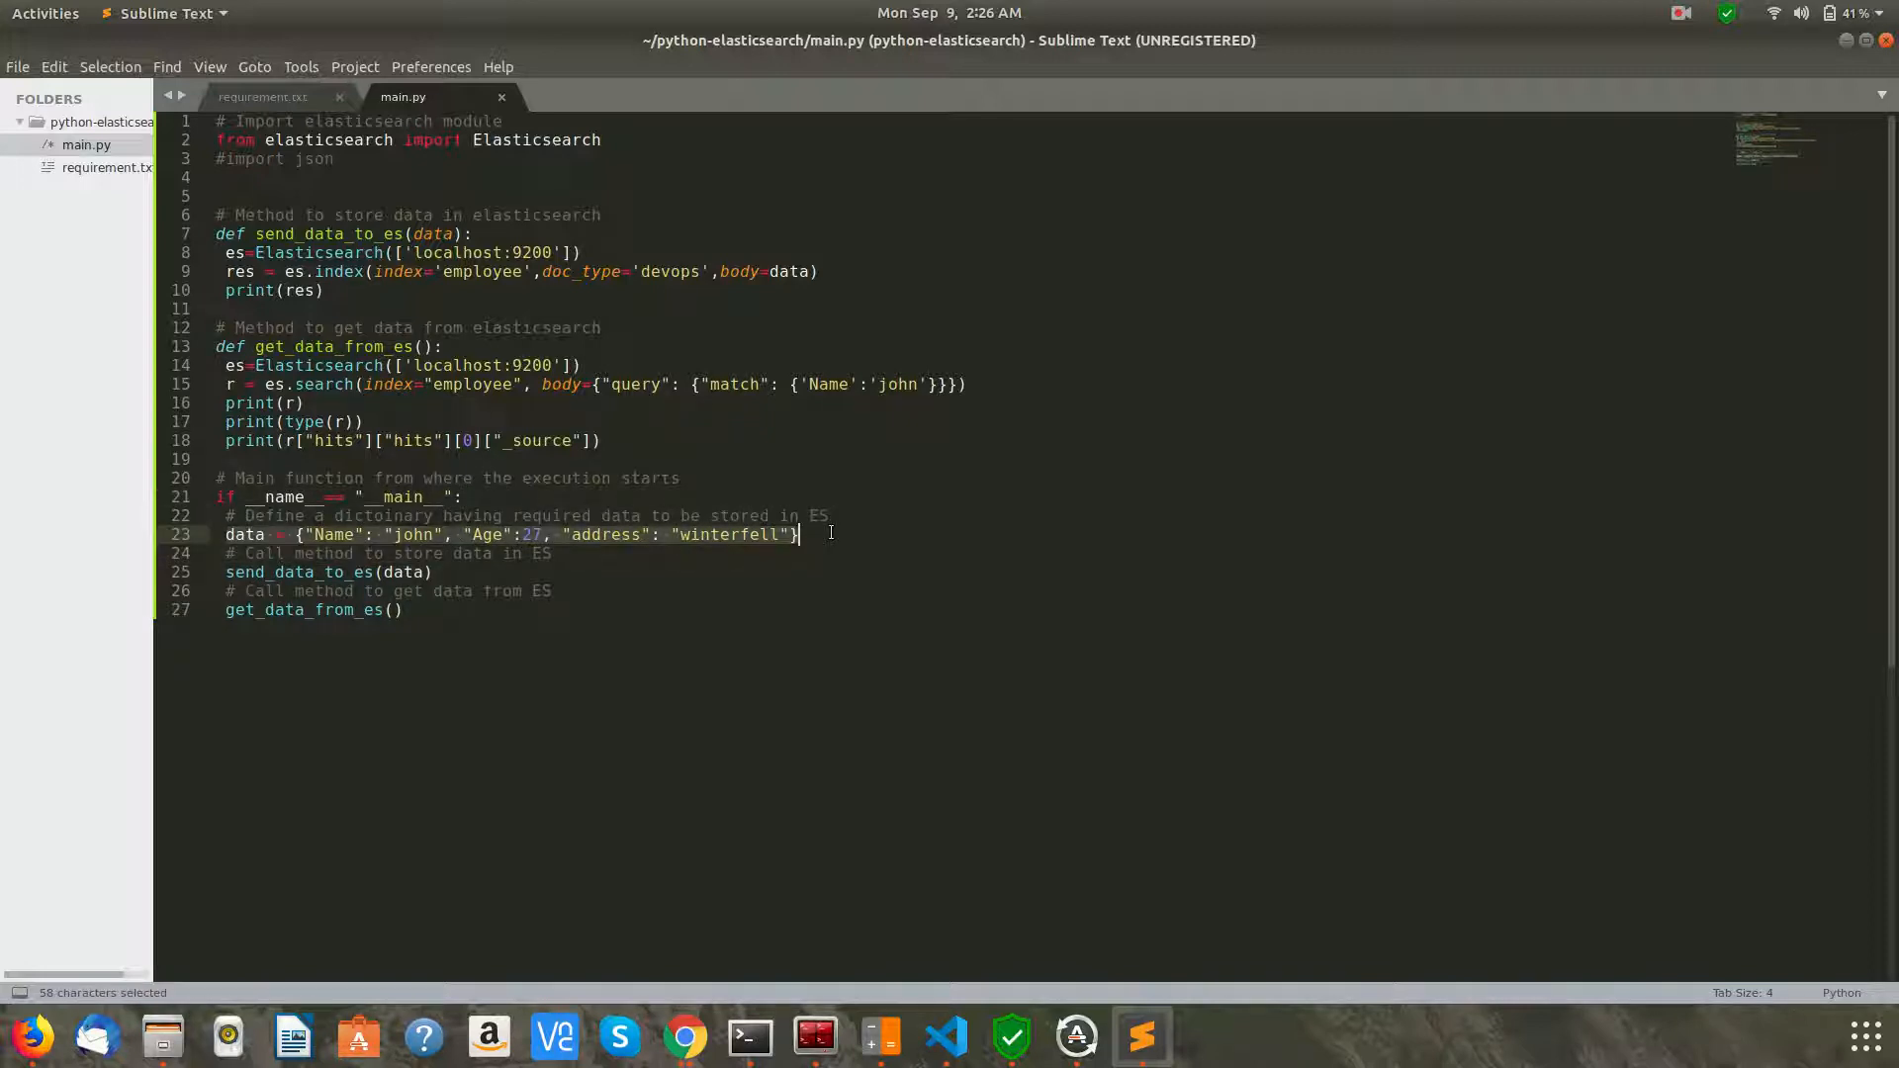
pyautogui.click(342, 554)
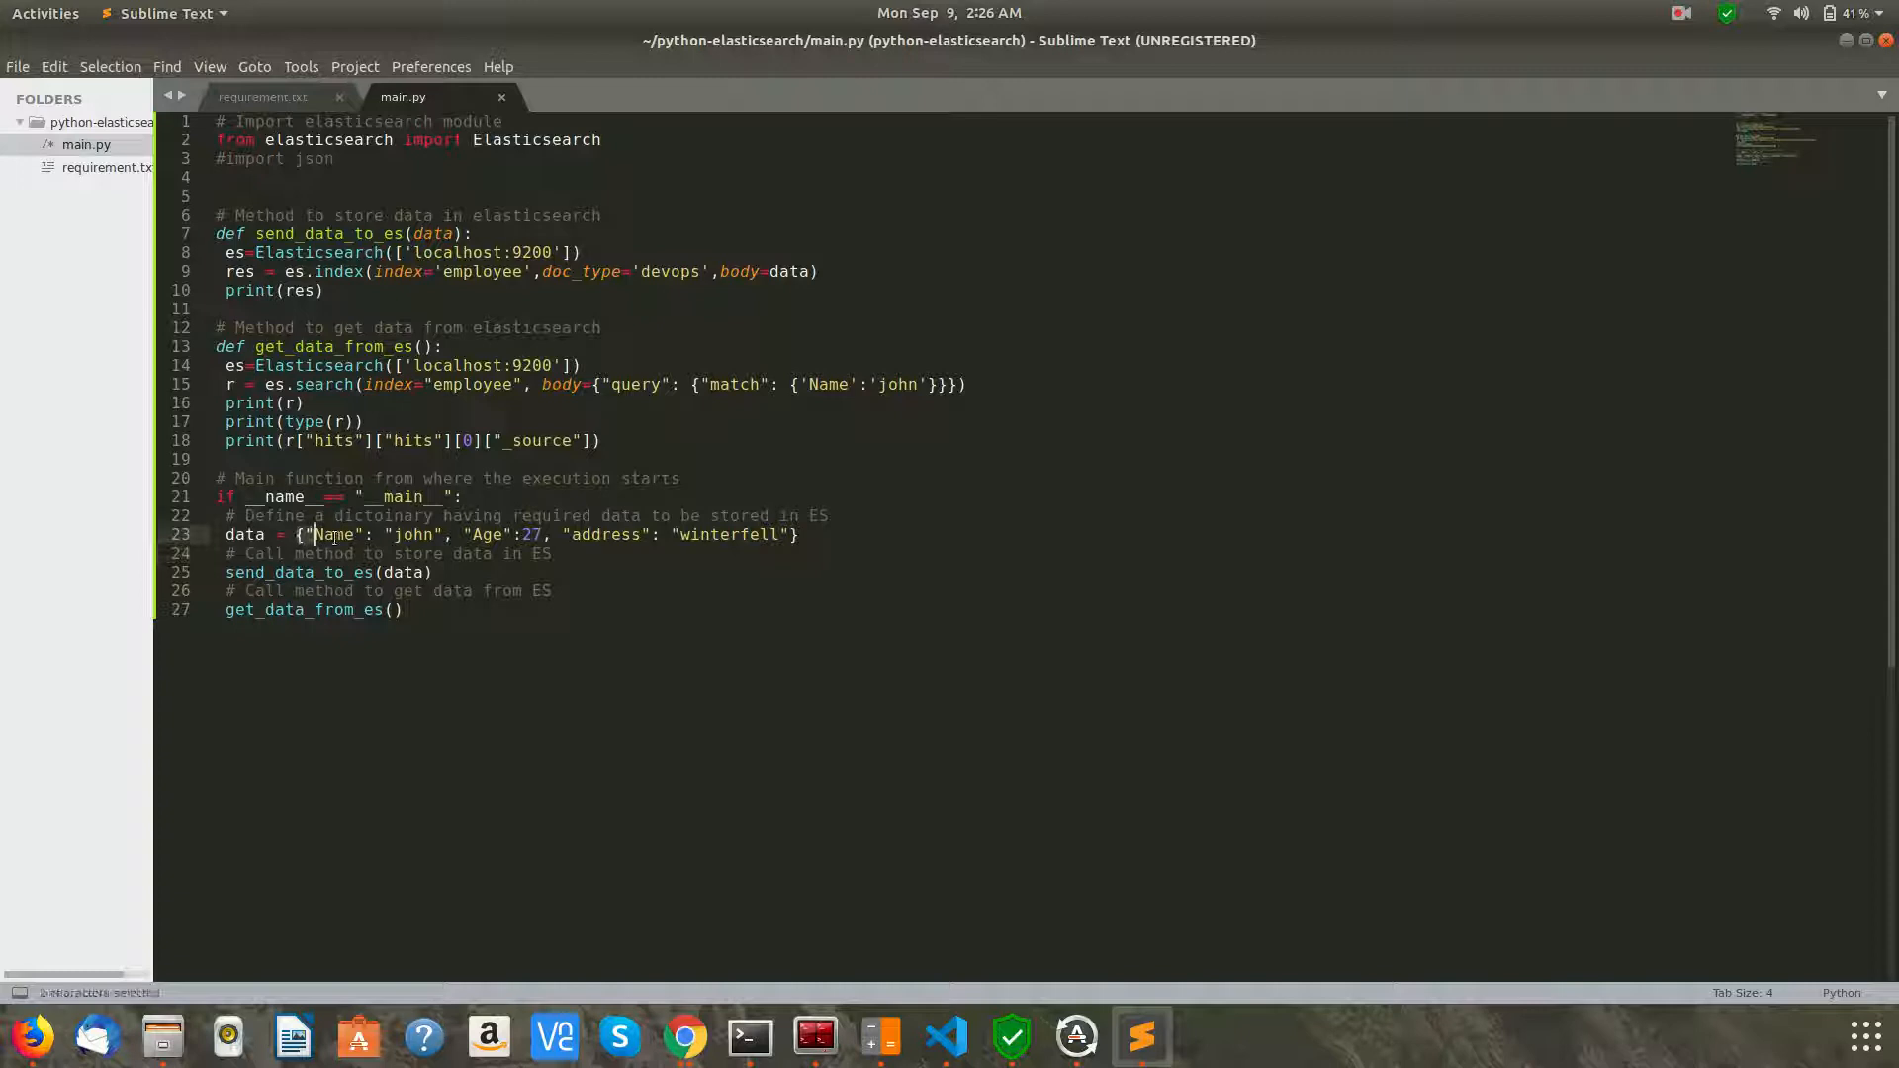
pyautogui.doubleClick(332, 534)
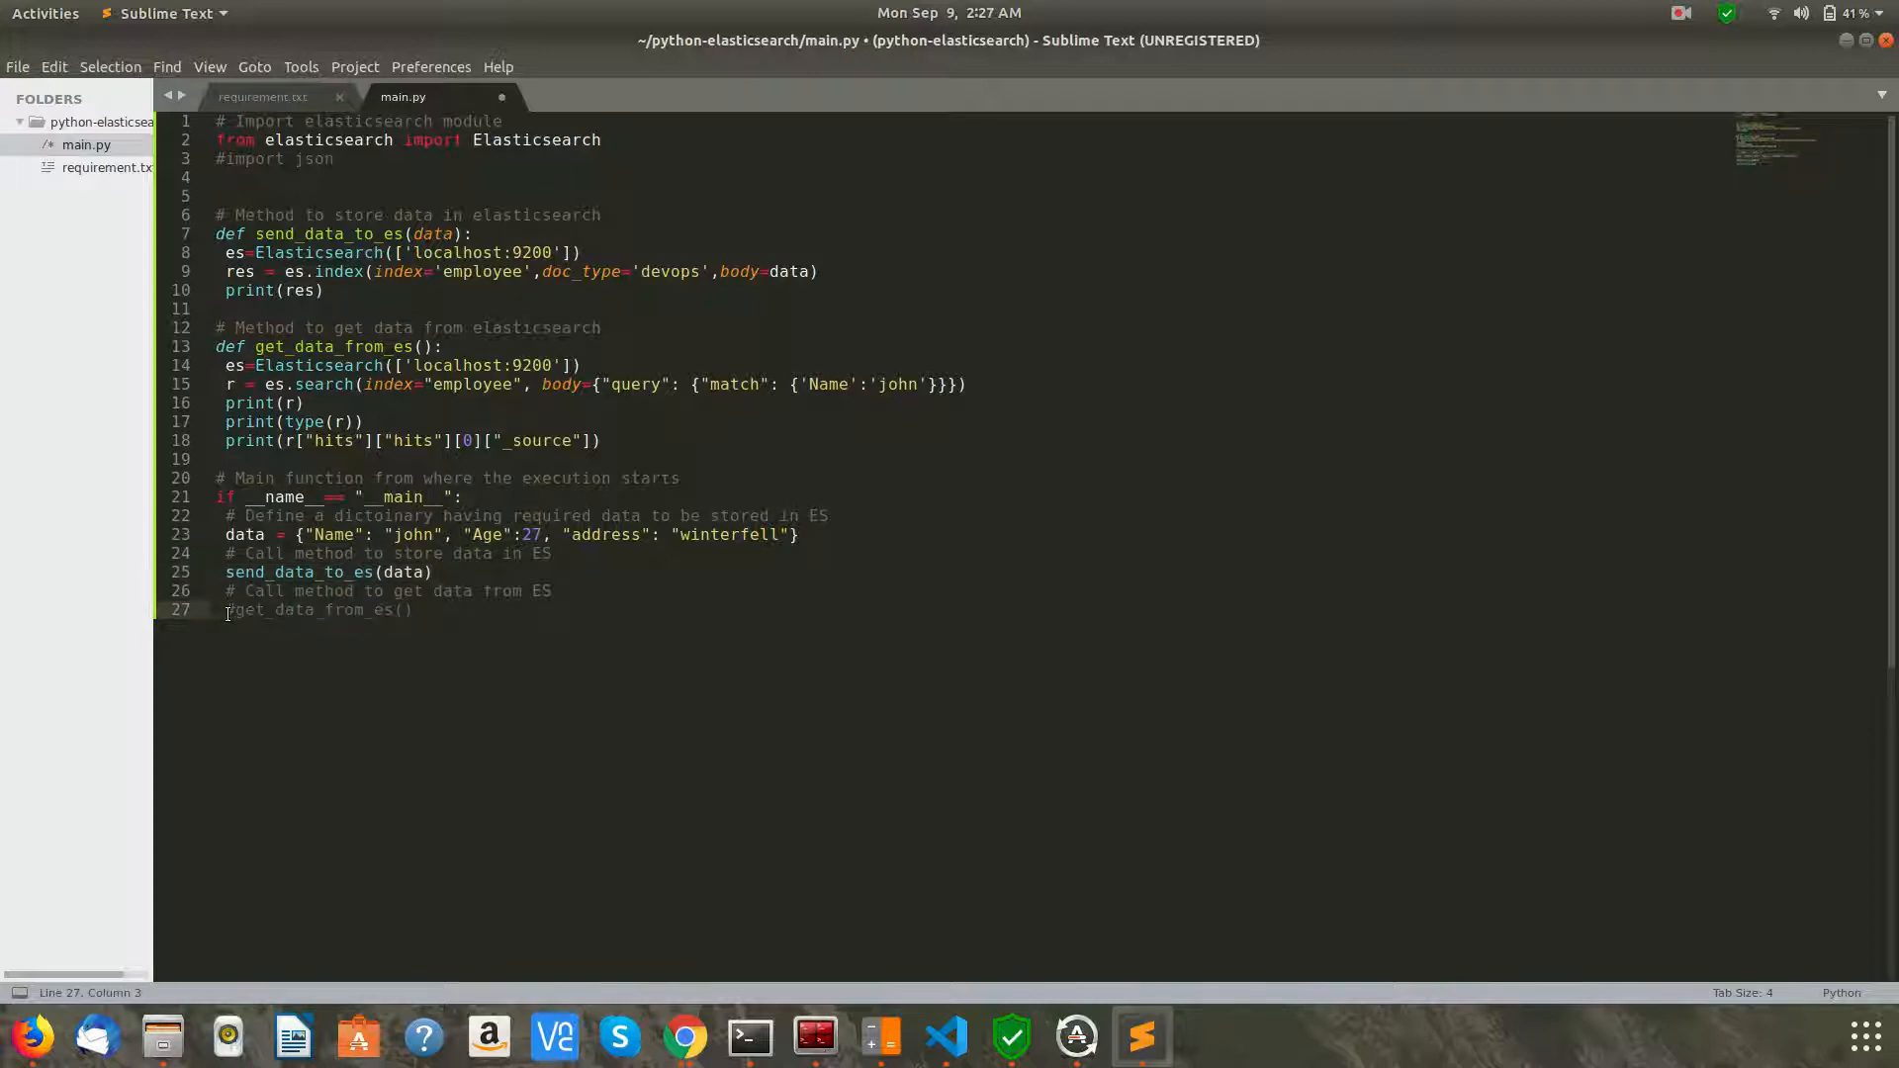
pyautogui.press('ctrl+s')
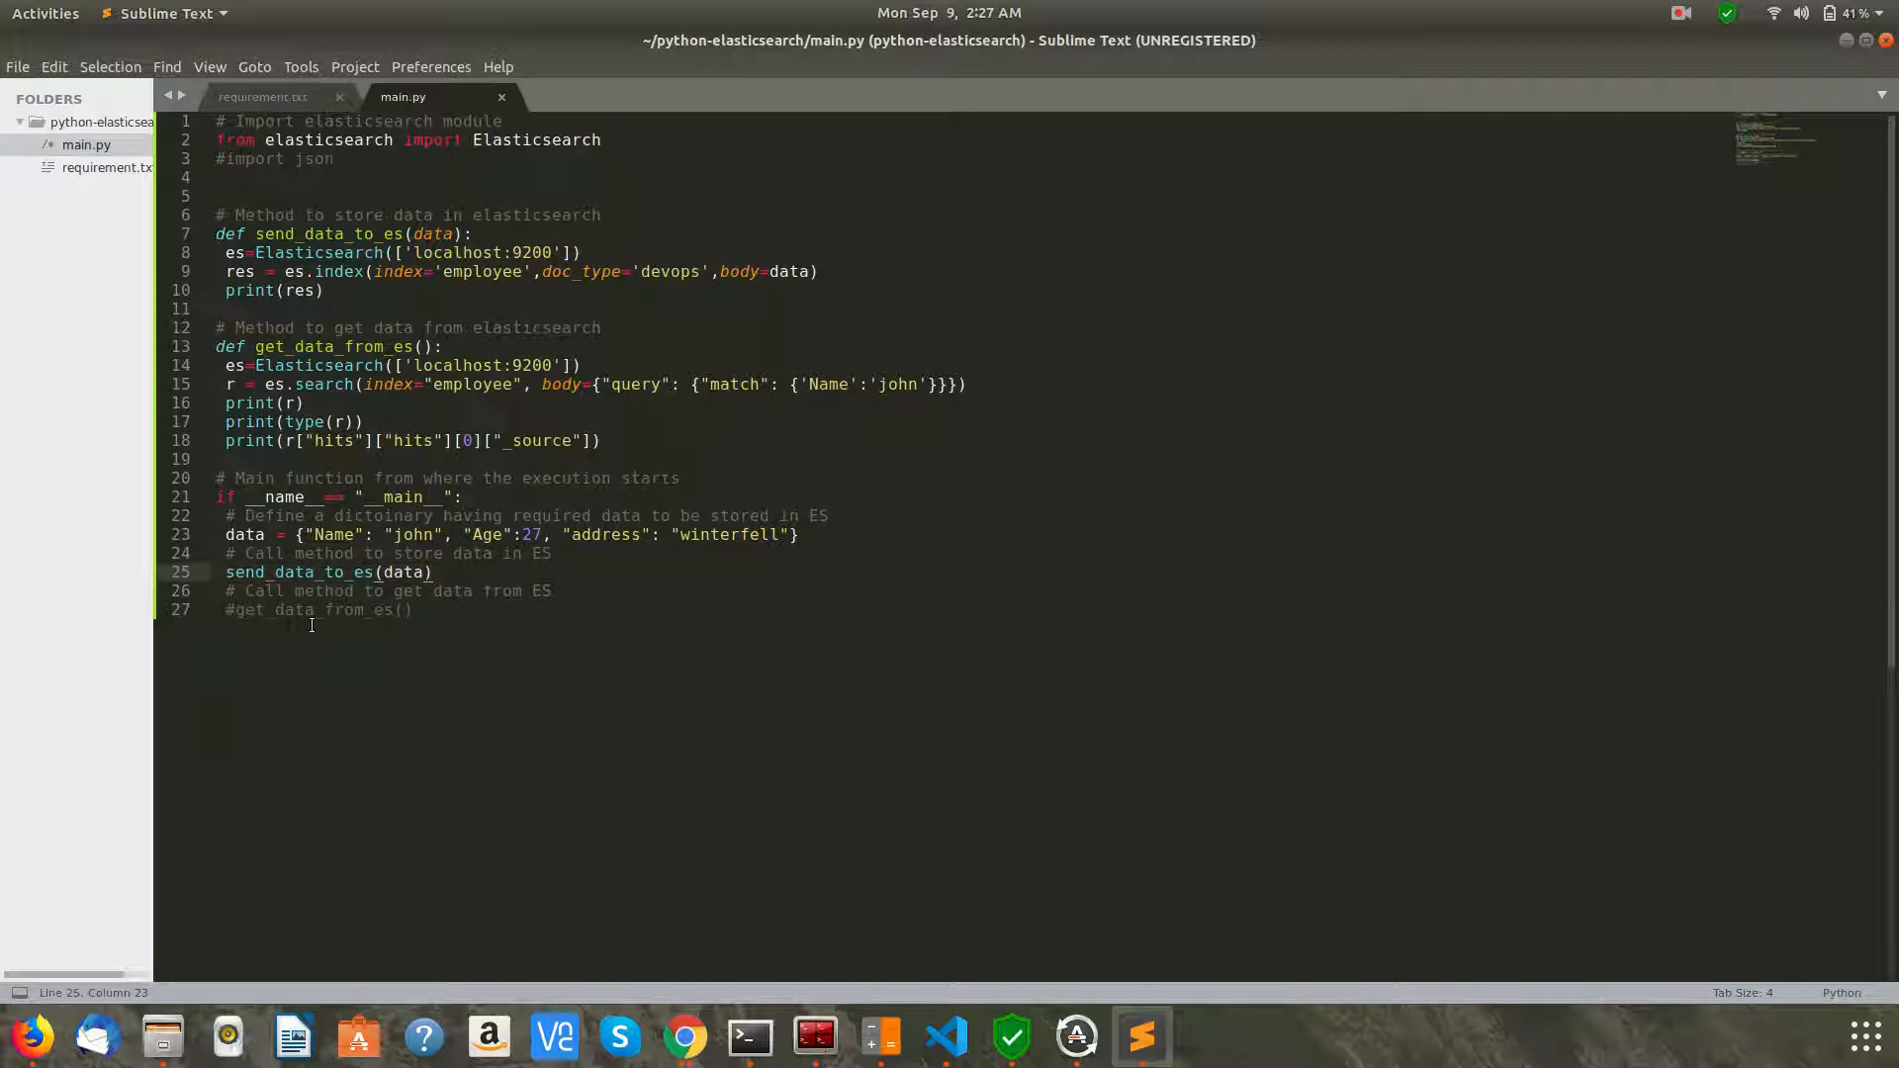
pyautogui.click(412, 609)
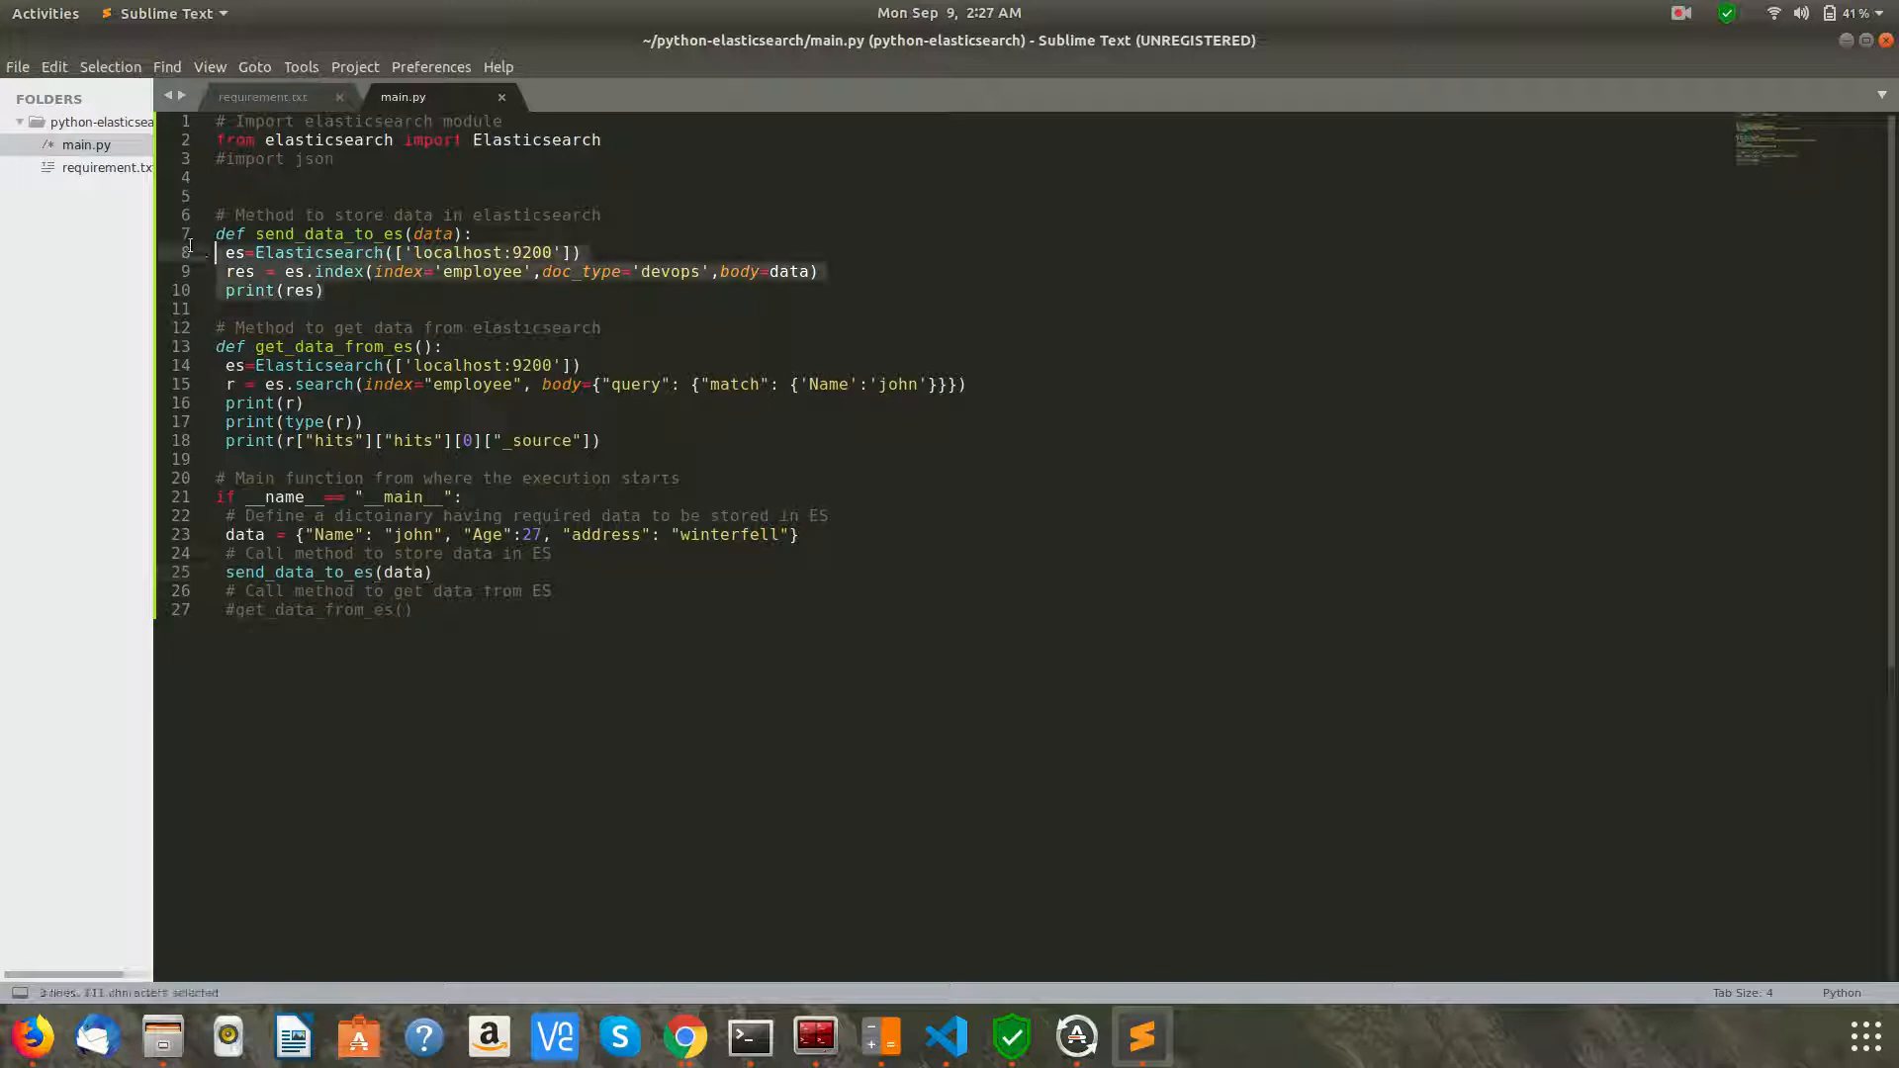
# Review the send_data_to_es function's index call and print(res), then switch to the project terminal
pyautogui.click(257, 251)
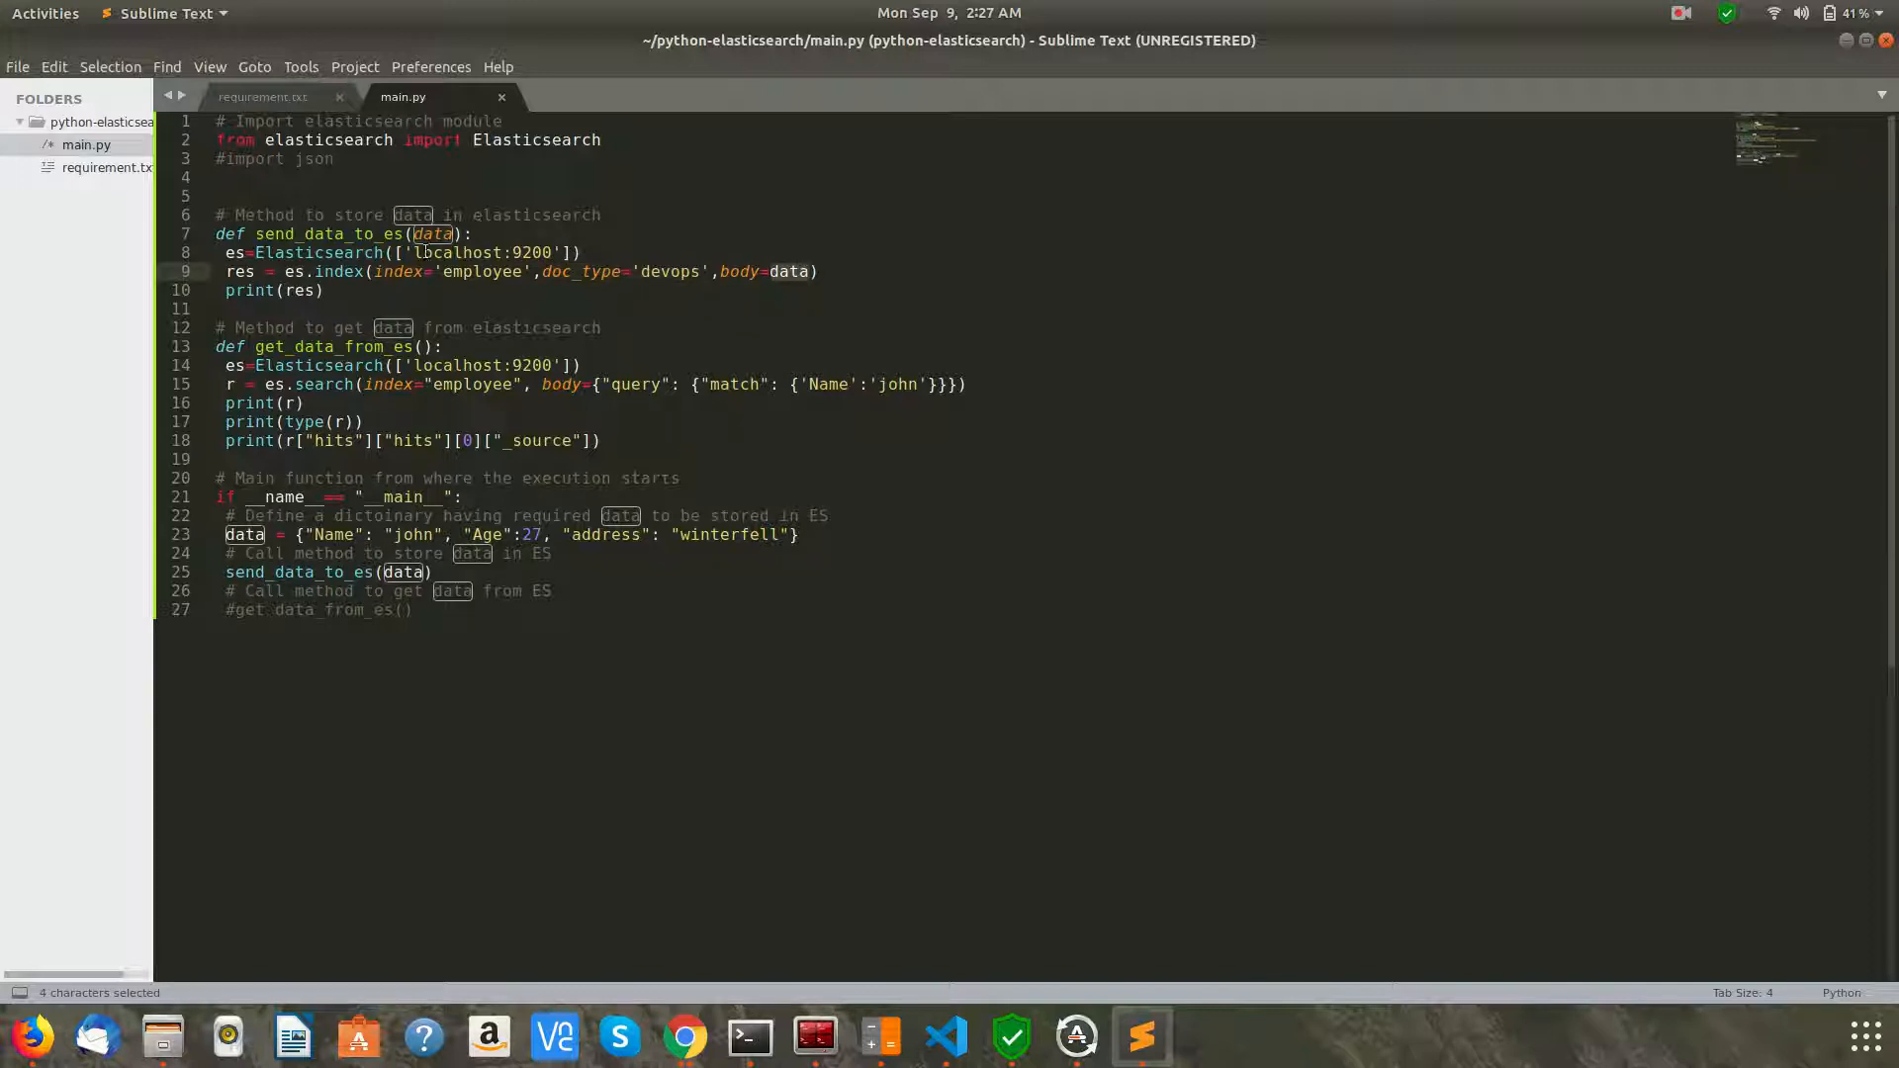
pyautogui.click(811, 271)
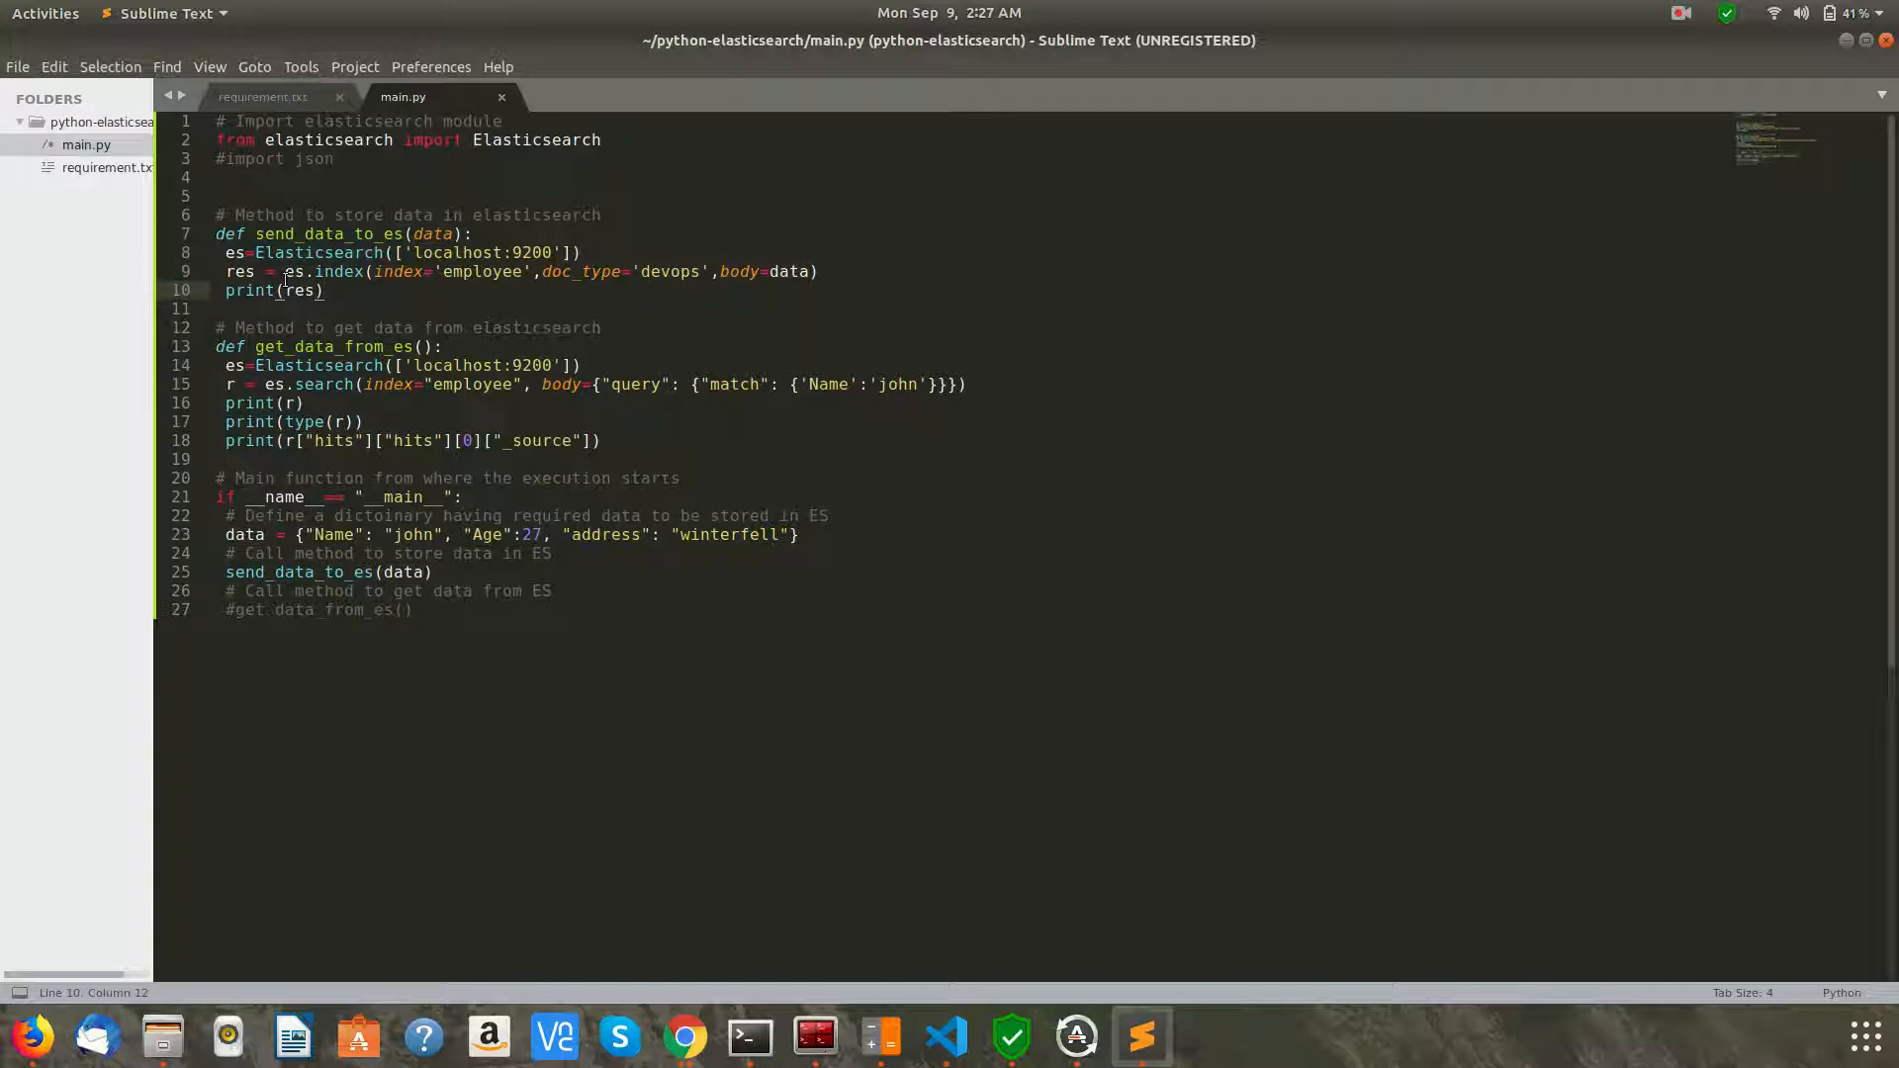
pyautogui.doubleClick(239, 271)
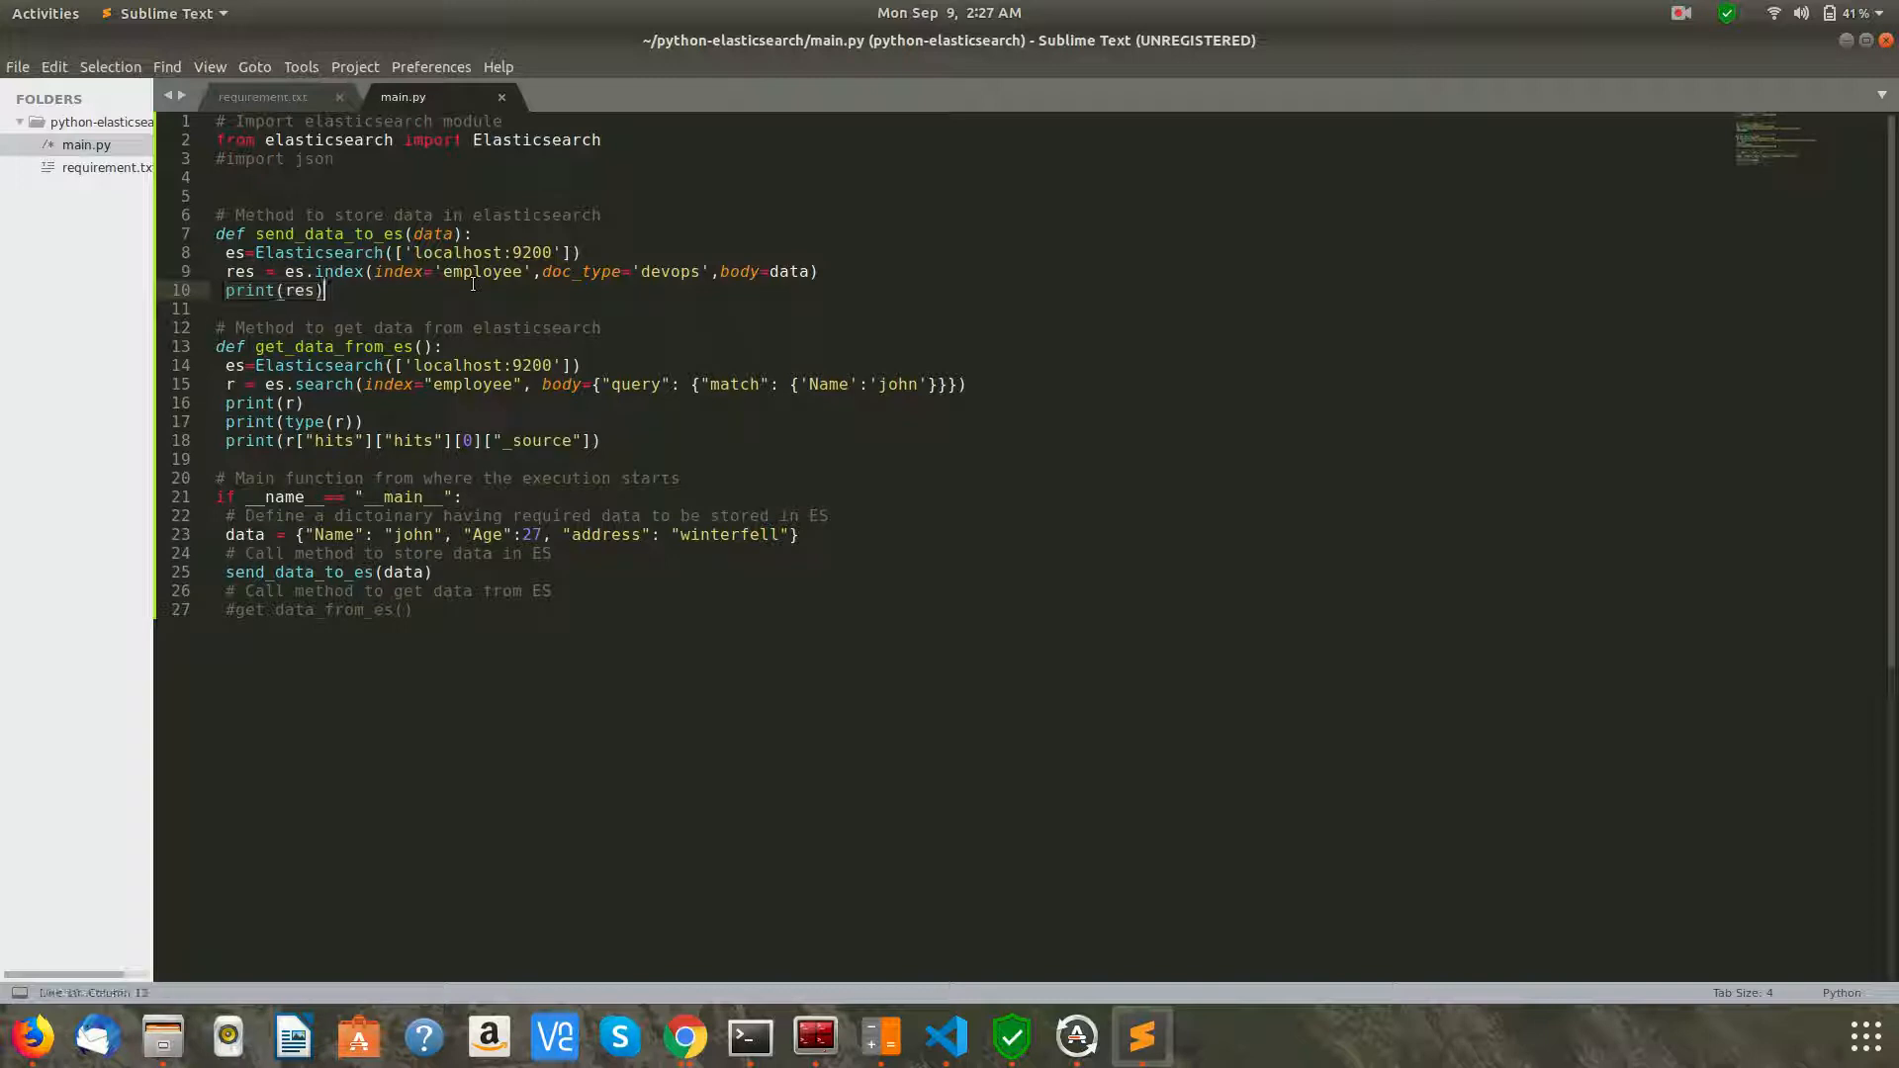
pyautogui.press('ctrl+s')
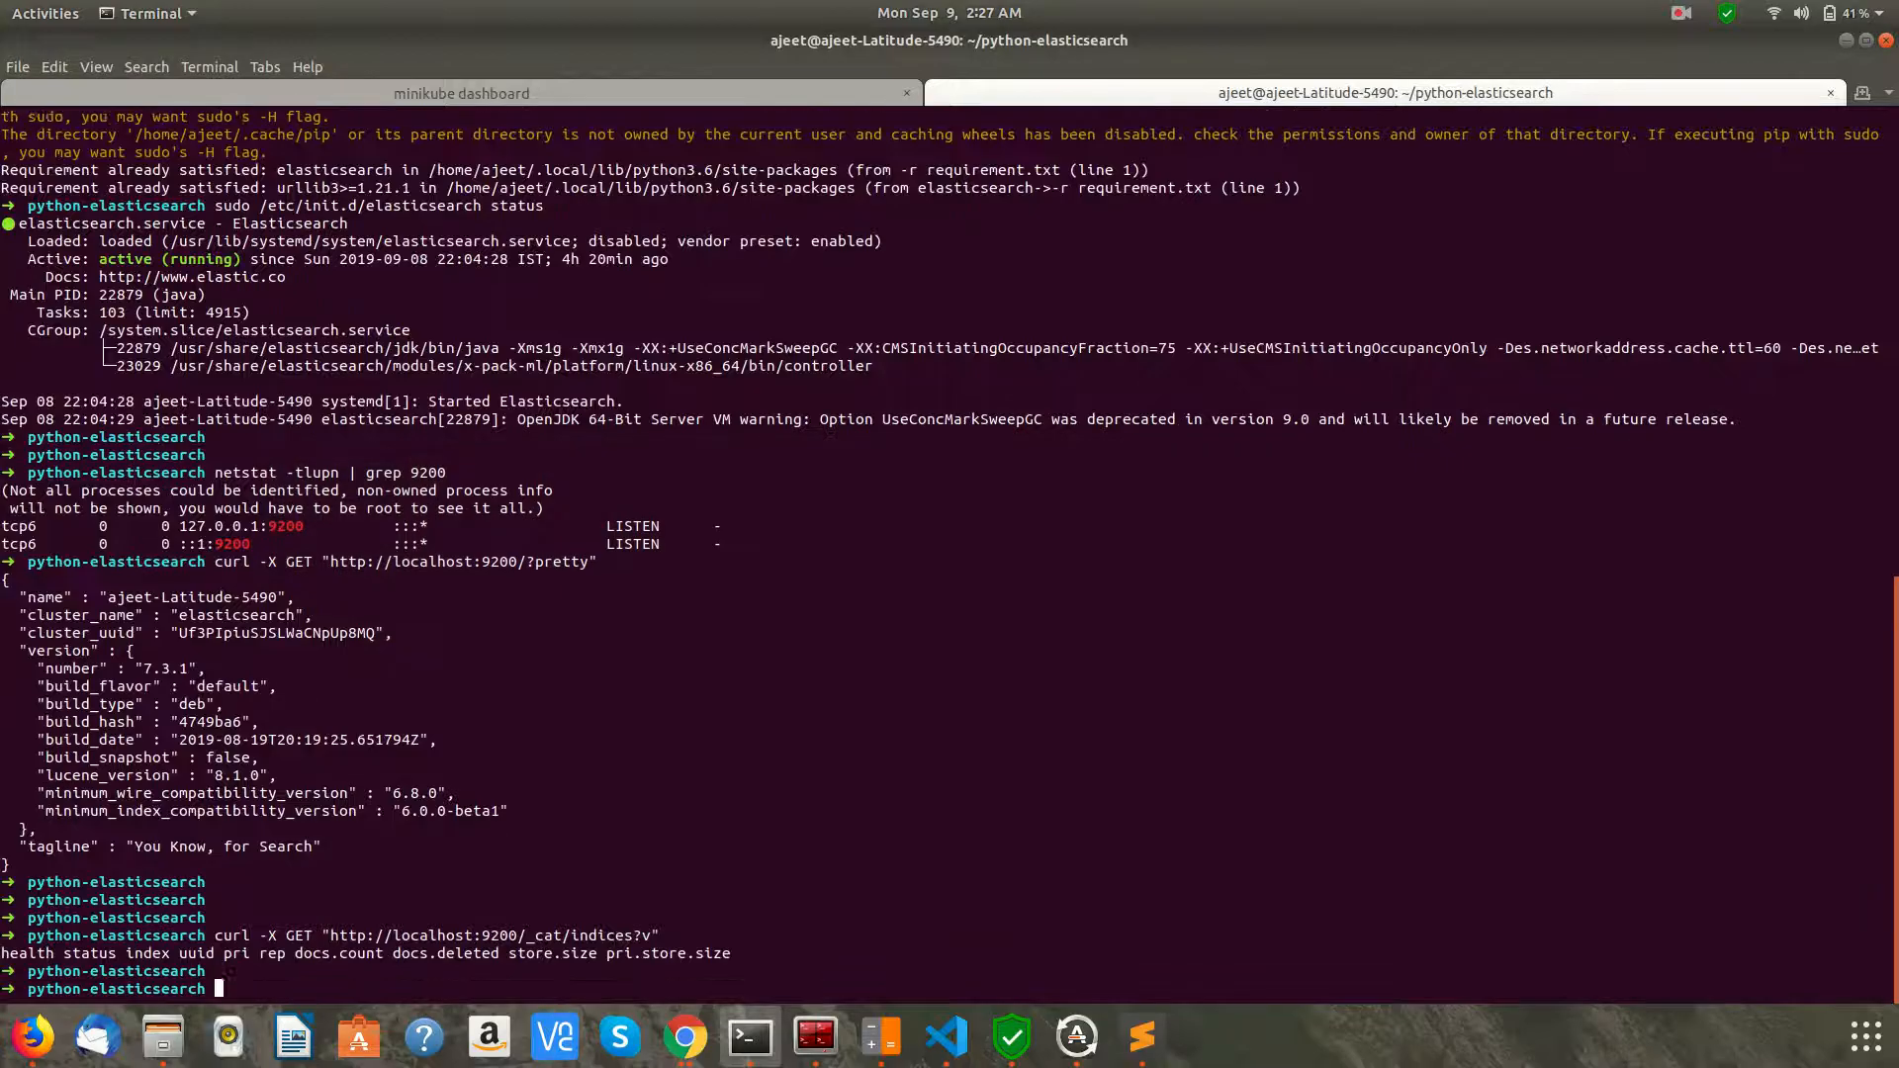
# Run python3 main.py to store the employee document in Elasticsearch
pyautogui.write('python3 main.py')
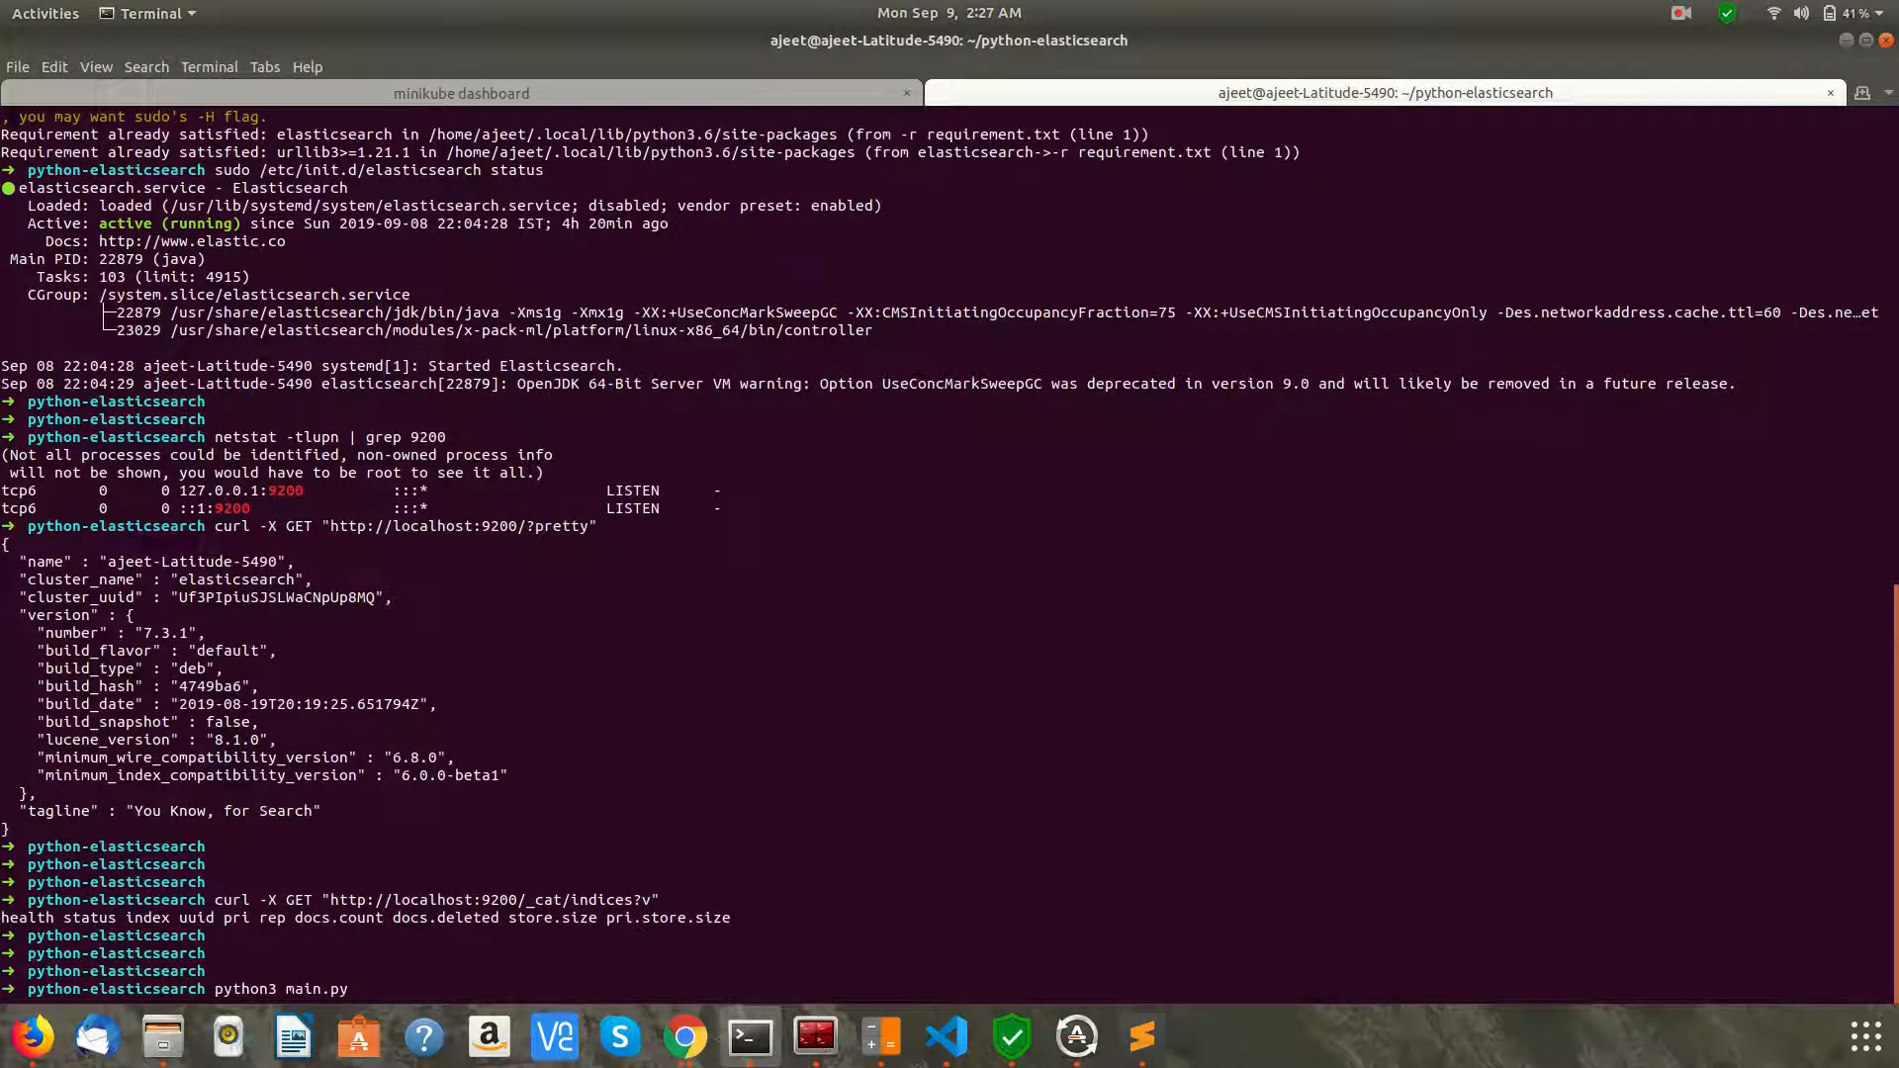
pyautogui.press('Return')
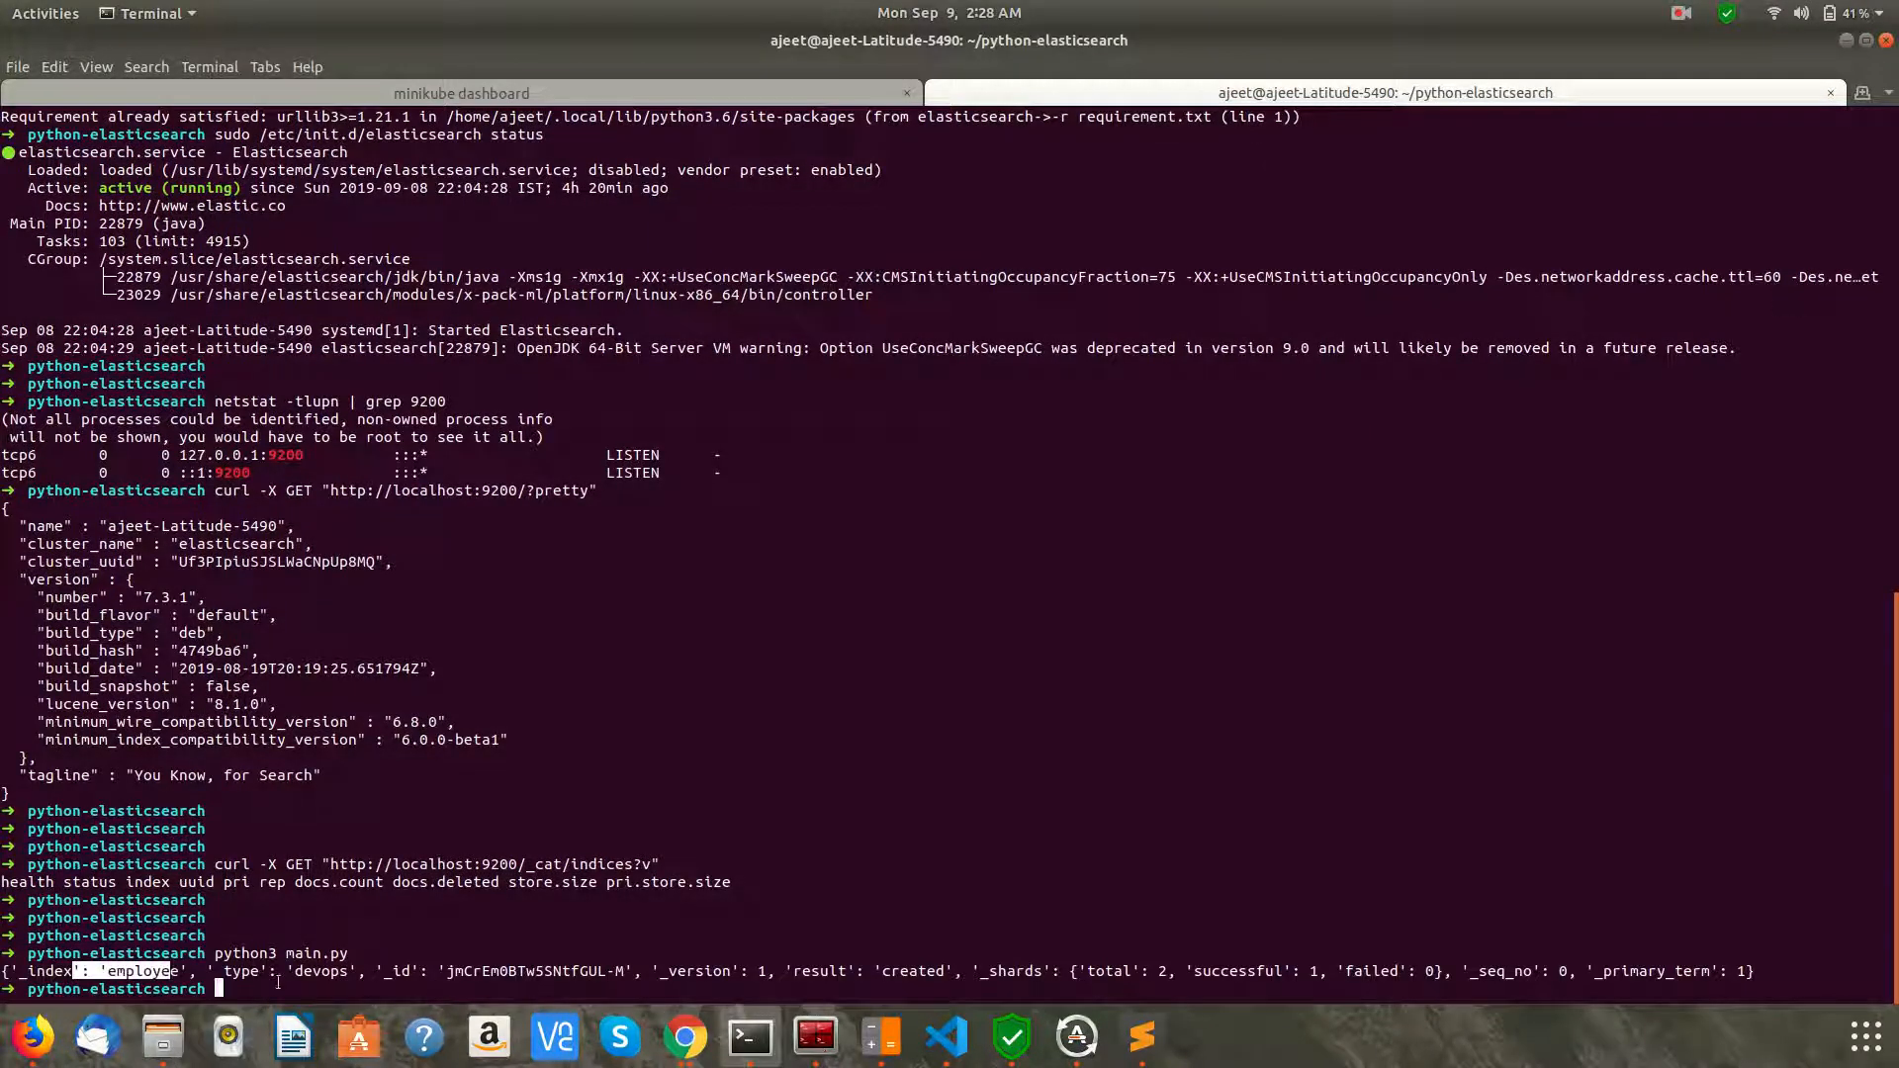
pyautogui.doubleClick(321, 970)
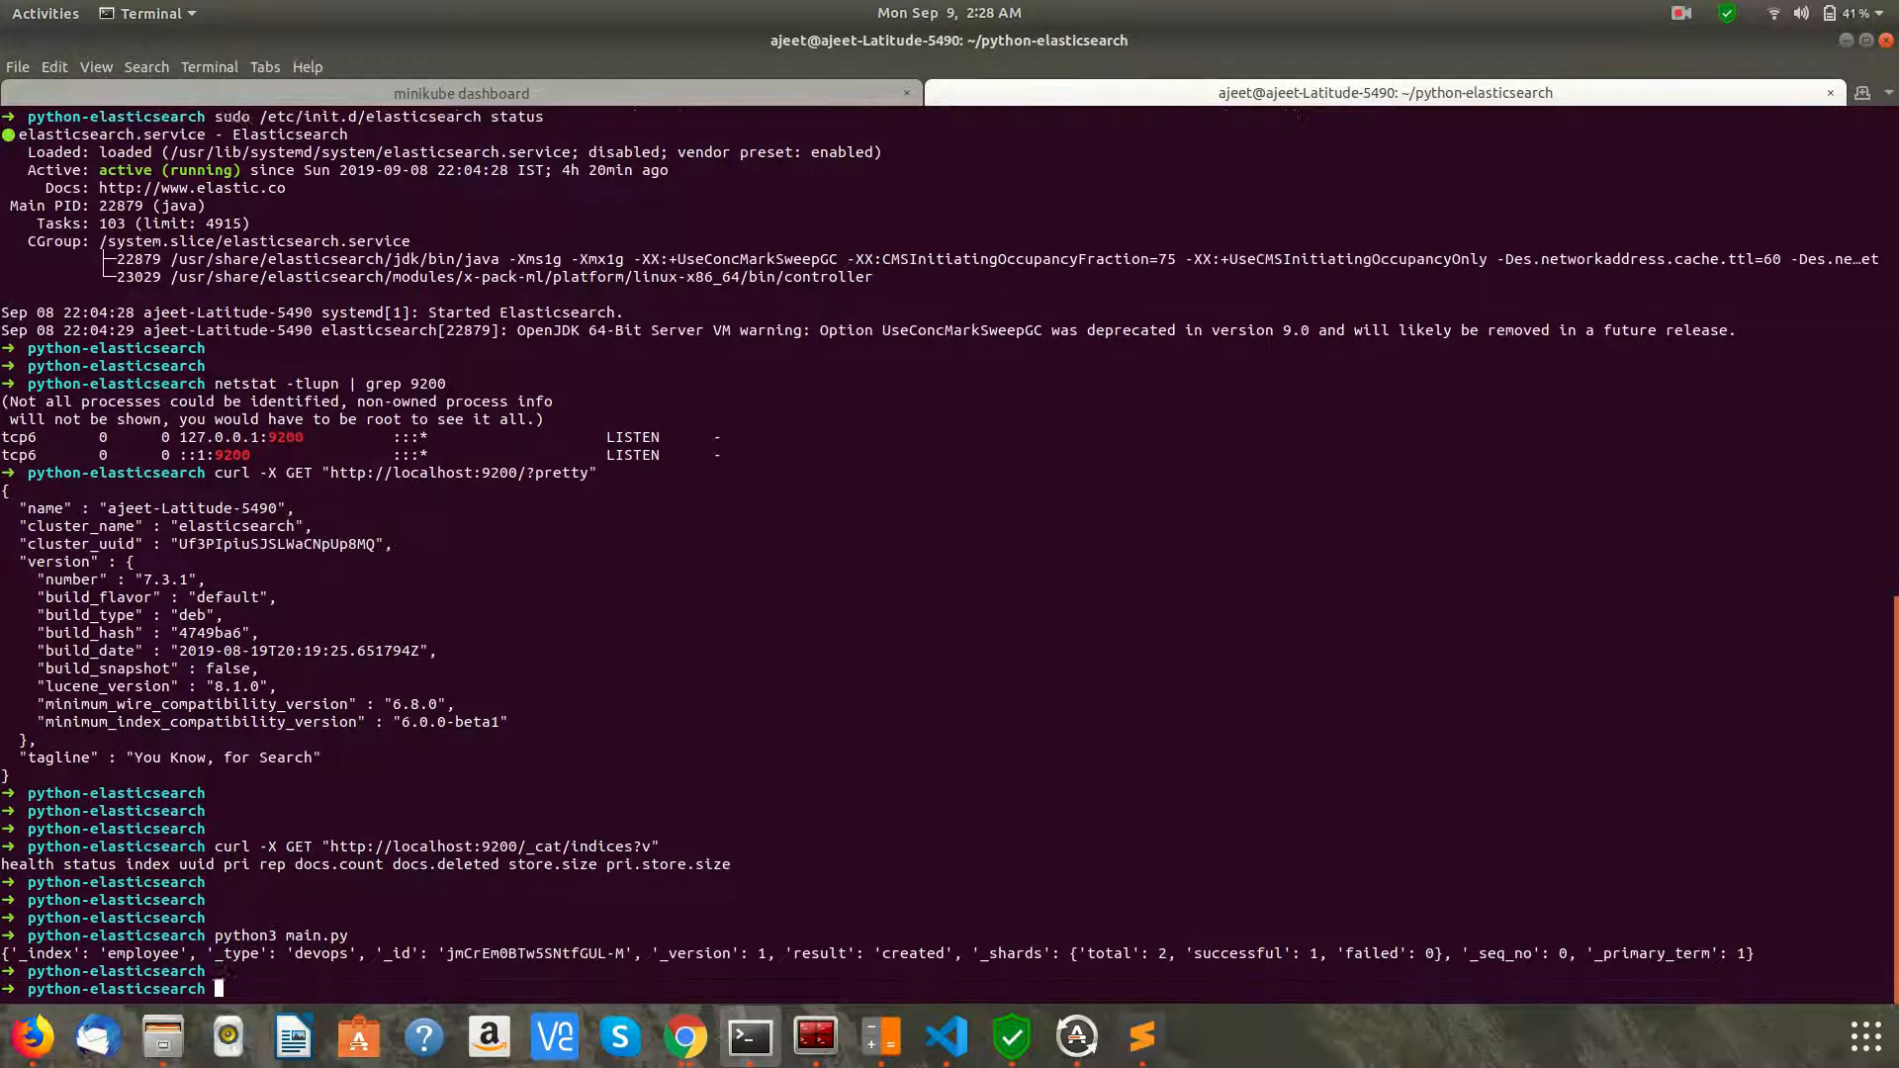
# List the indices with curl on localhost:9200/_cat/indices?v, confirming an employee index holding one document
pyautogui.write('curl -X GET "http://localhost:9200/_cat/indices?v')
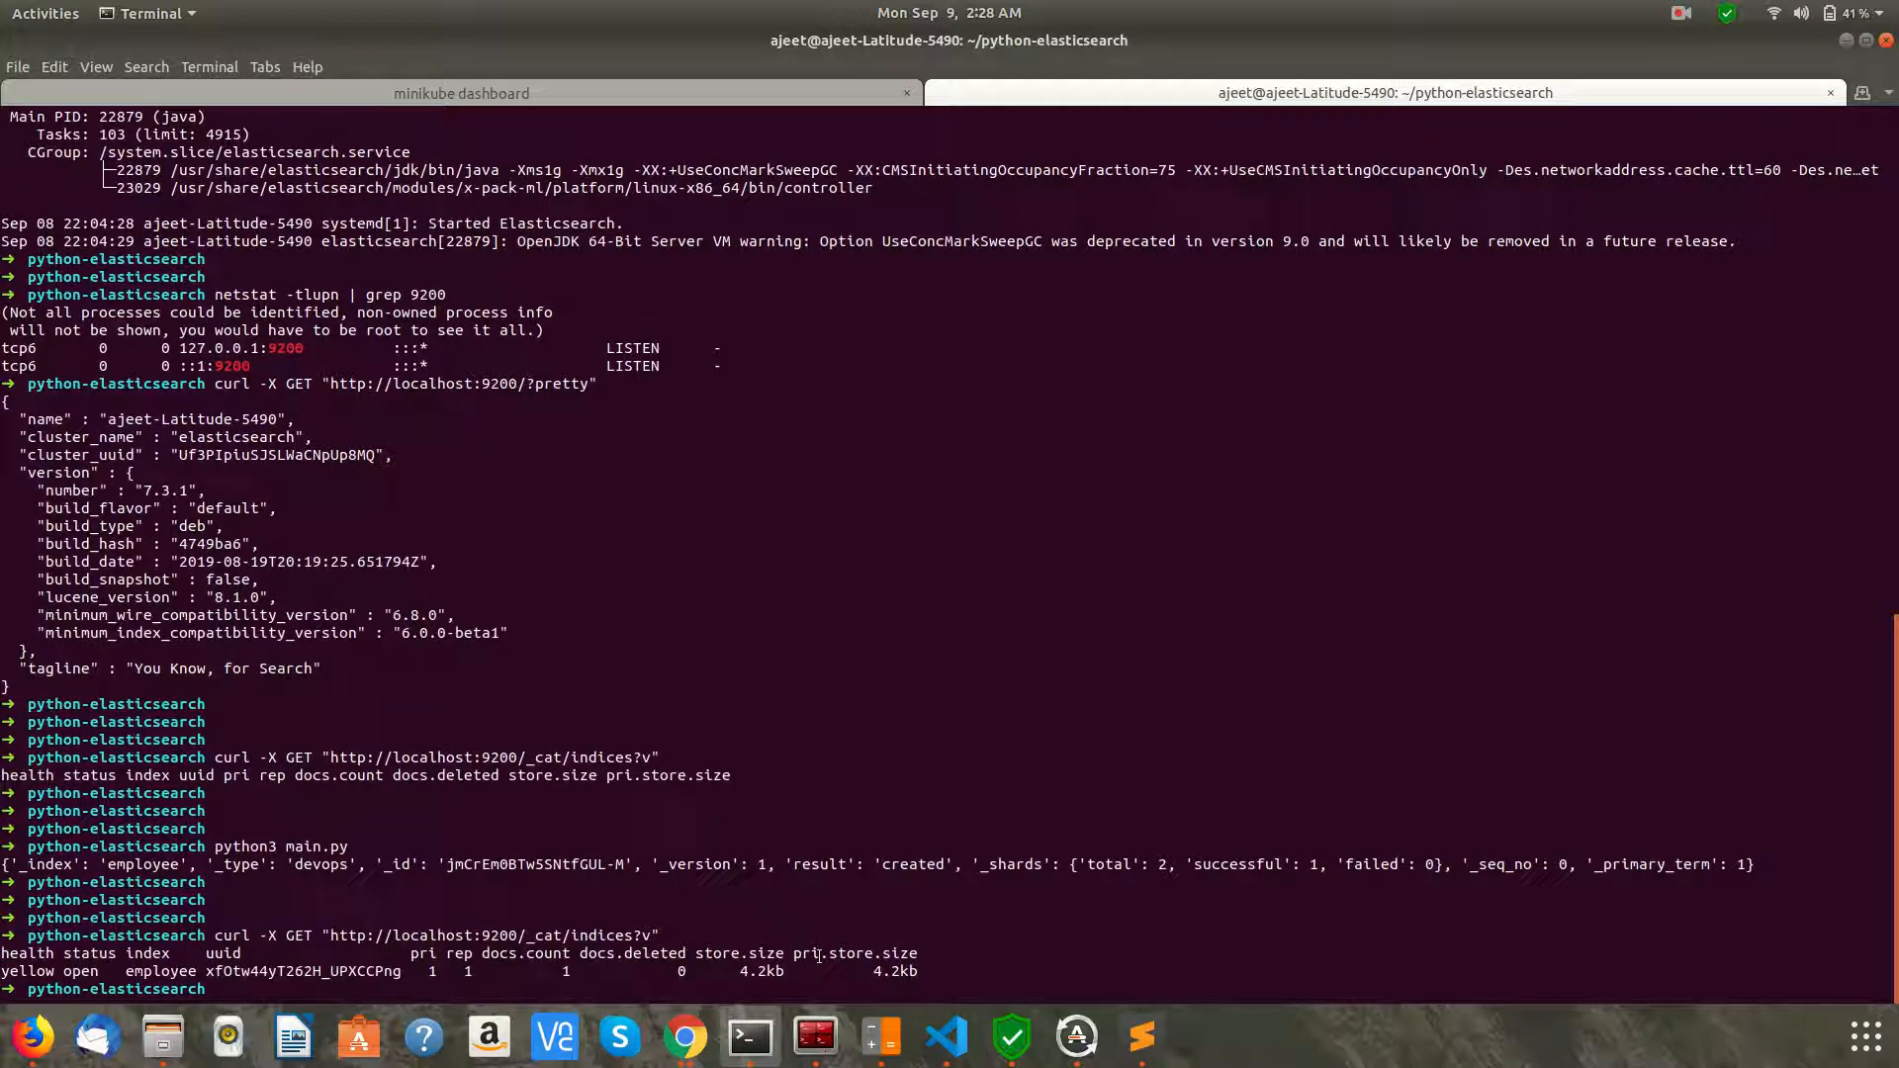
pyautogui.doubleClick(160, 969)
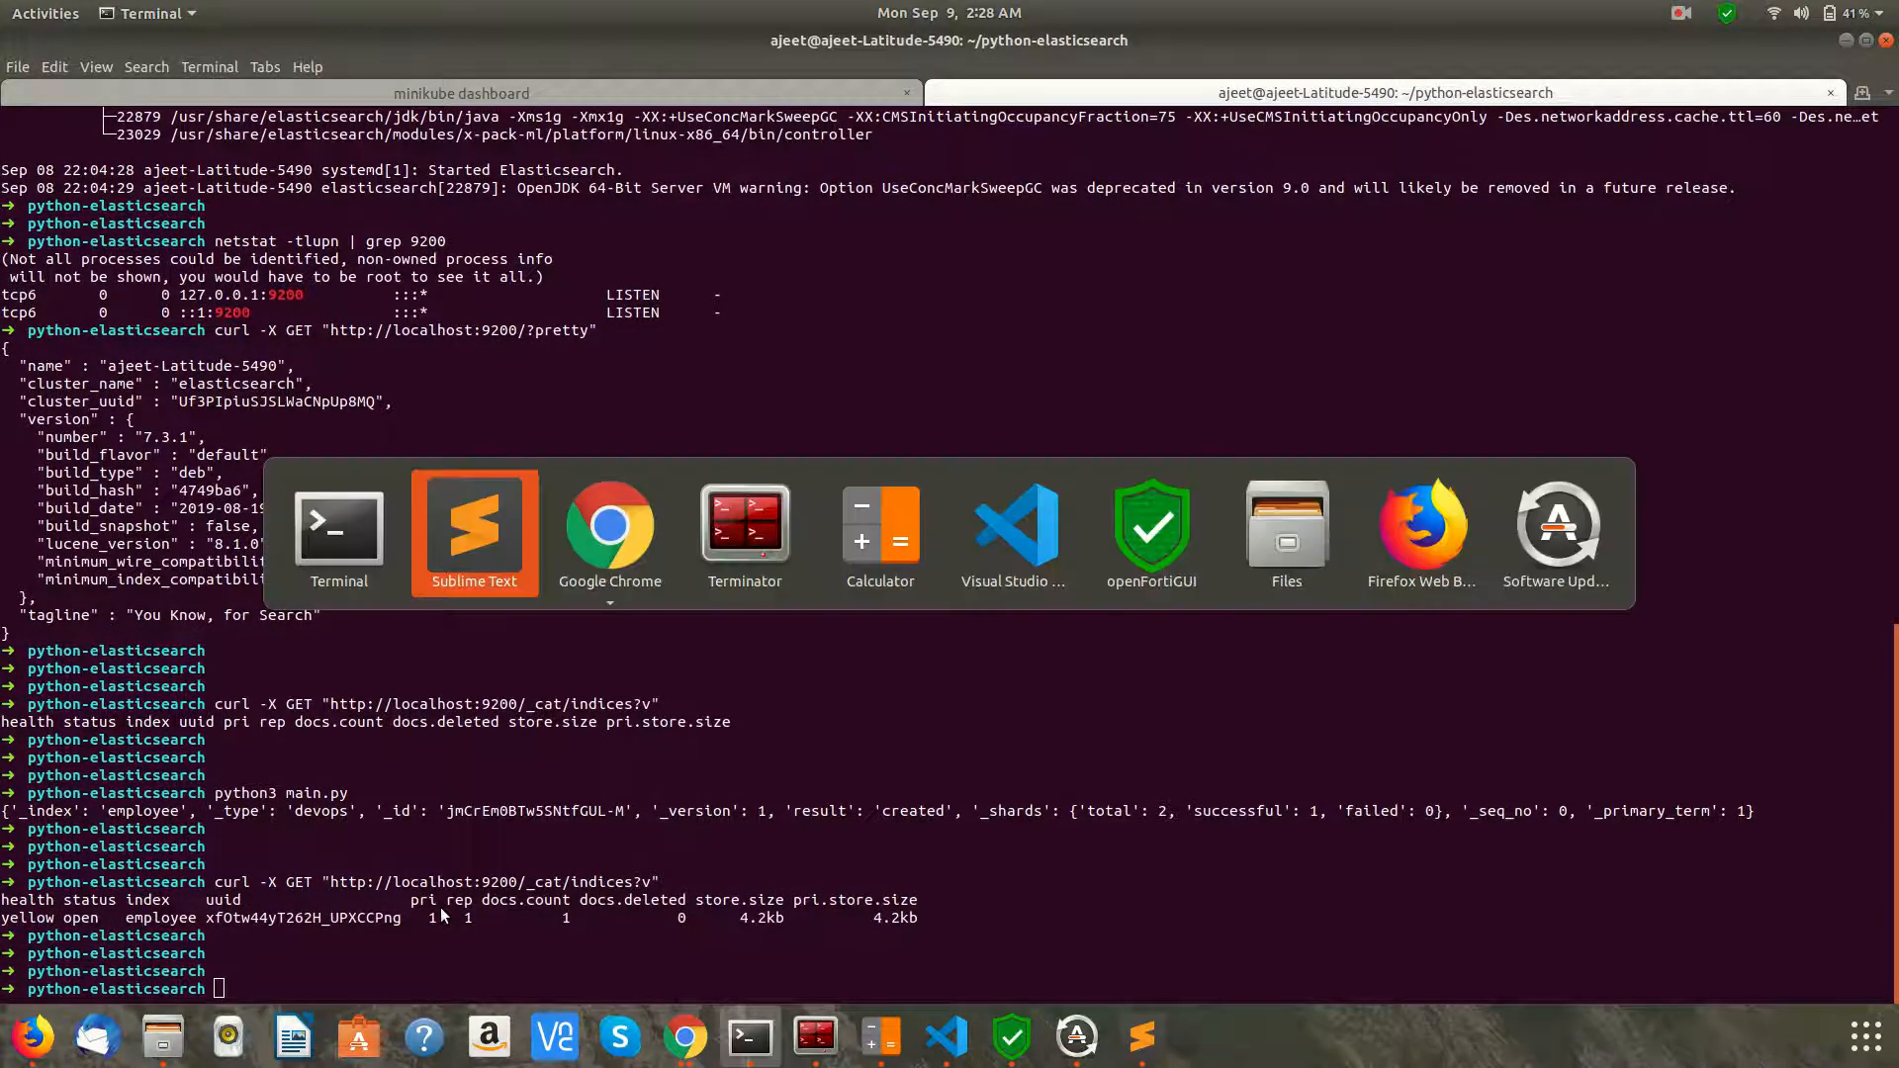
# Comment out the send_data_to_es(data) call with # and save main.py
pyautogui.click(473, 533)
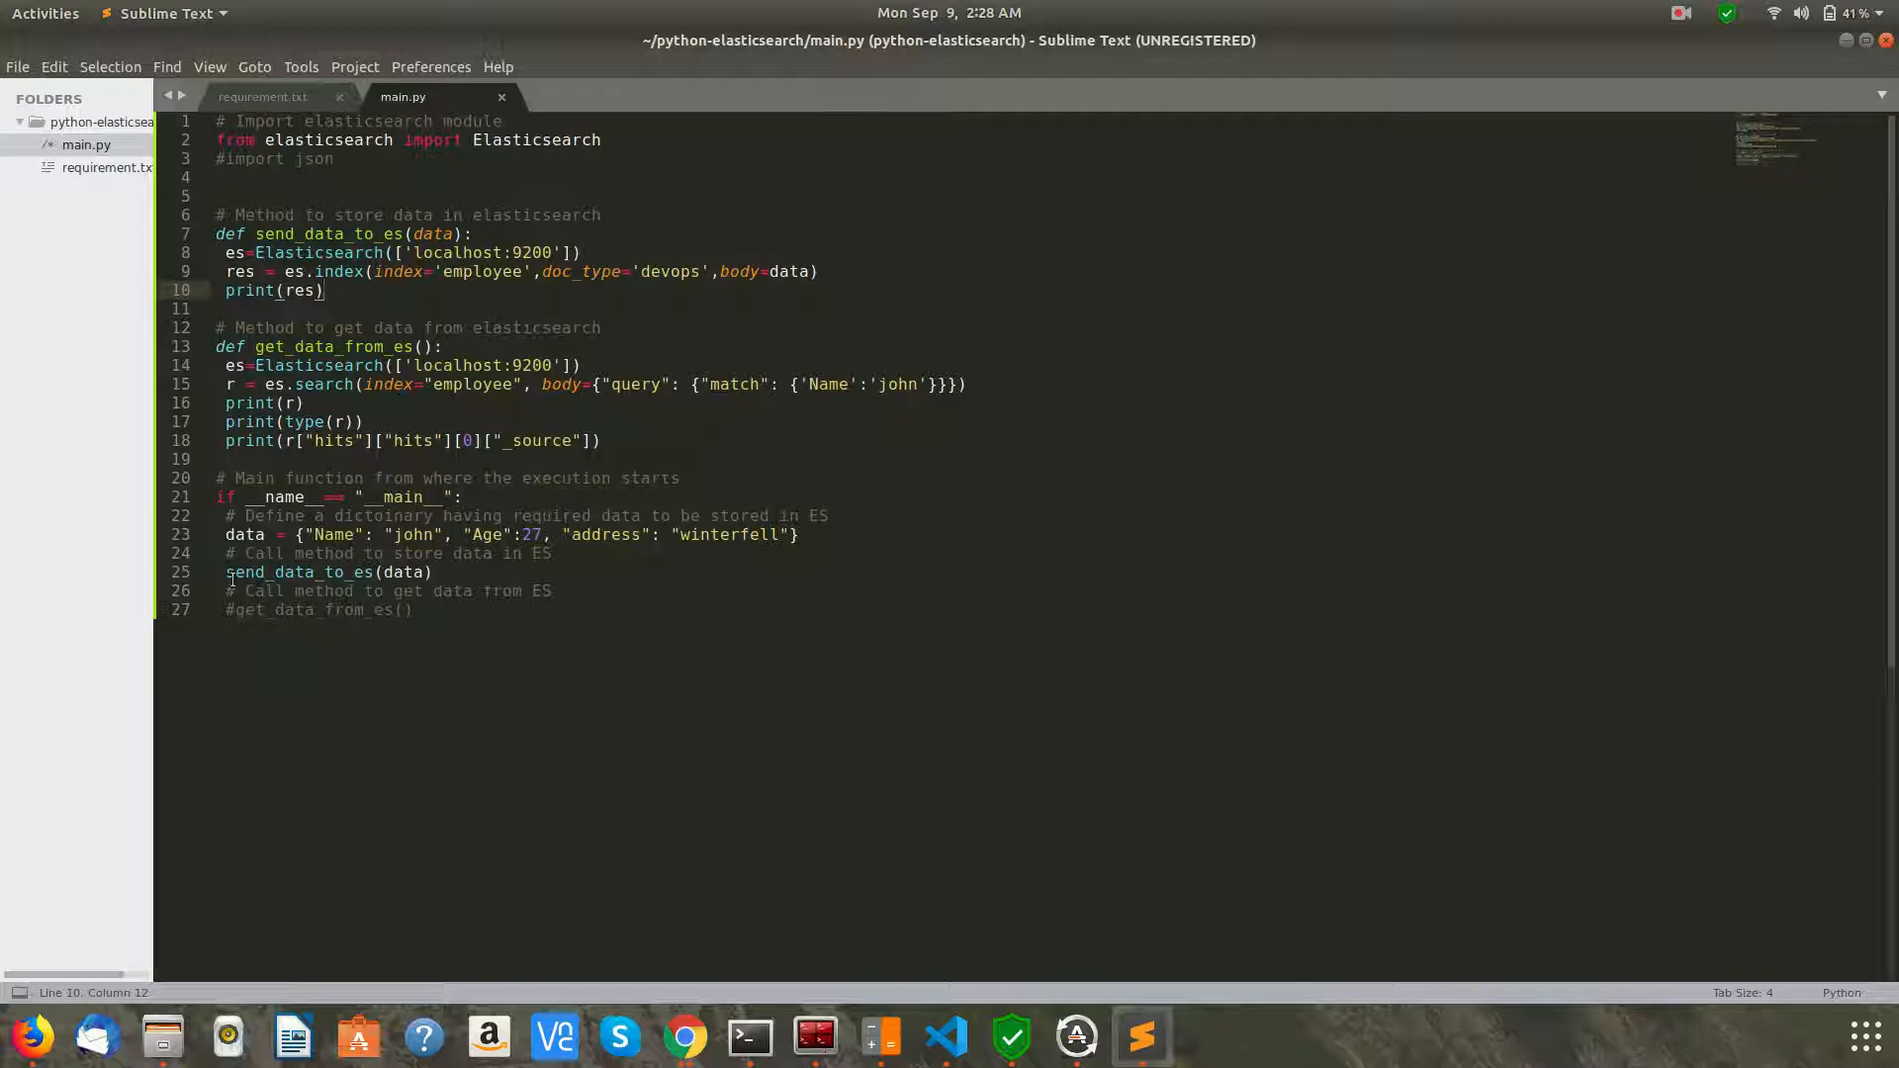
pyautogui.write('#')
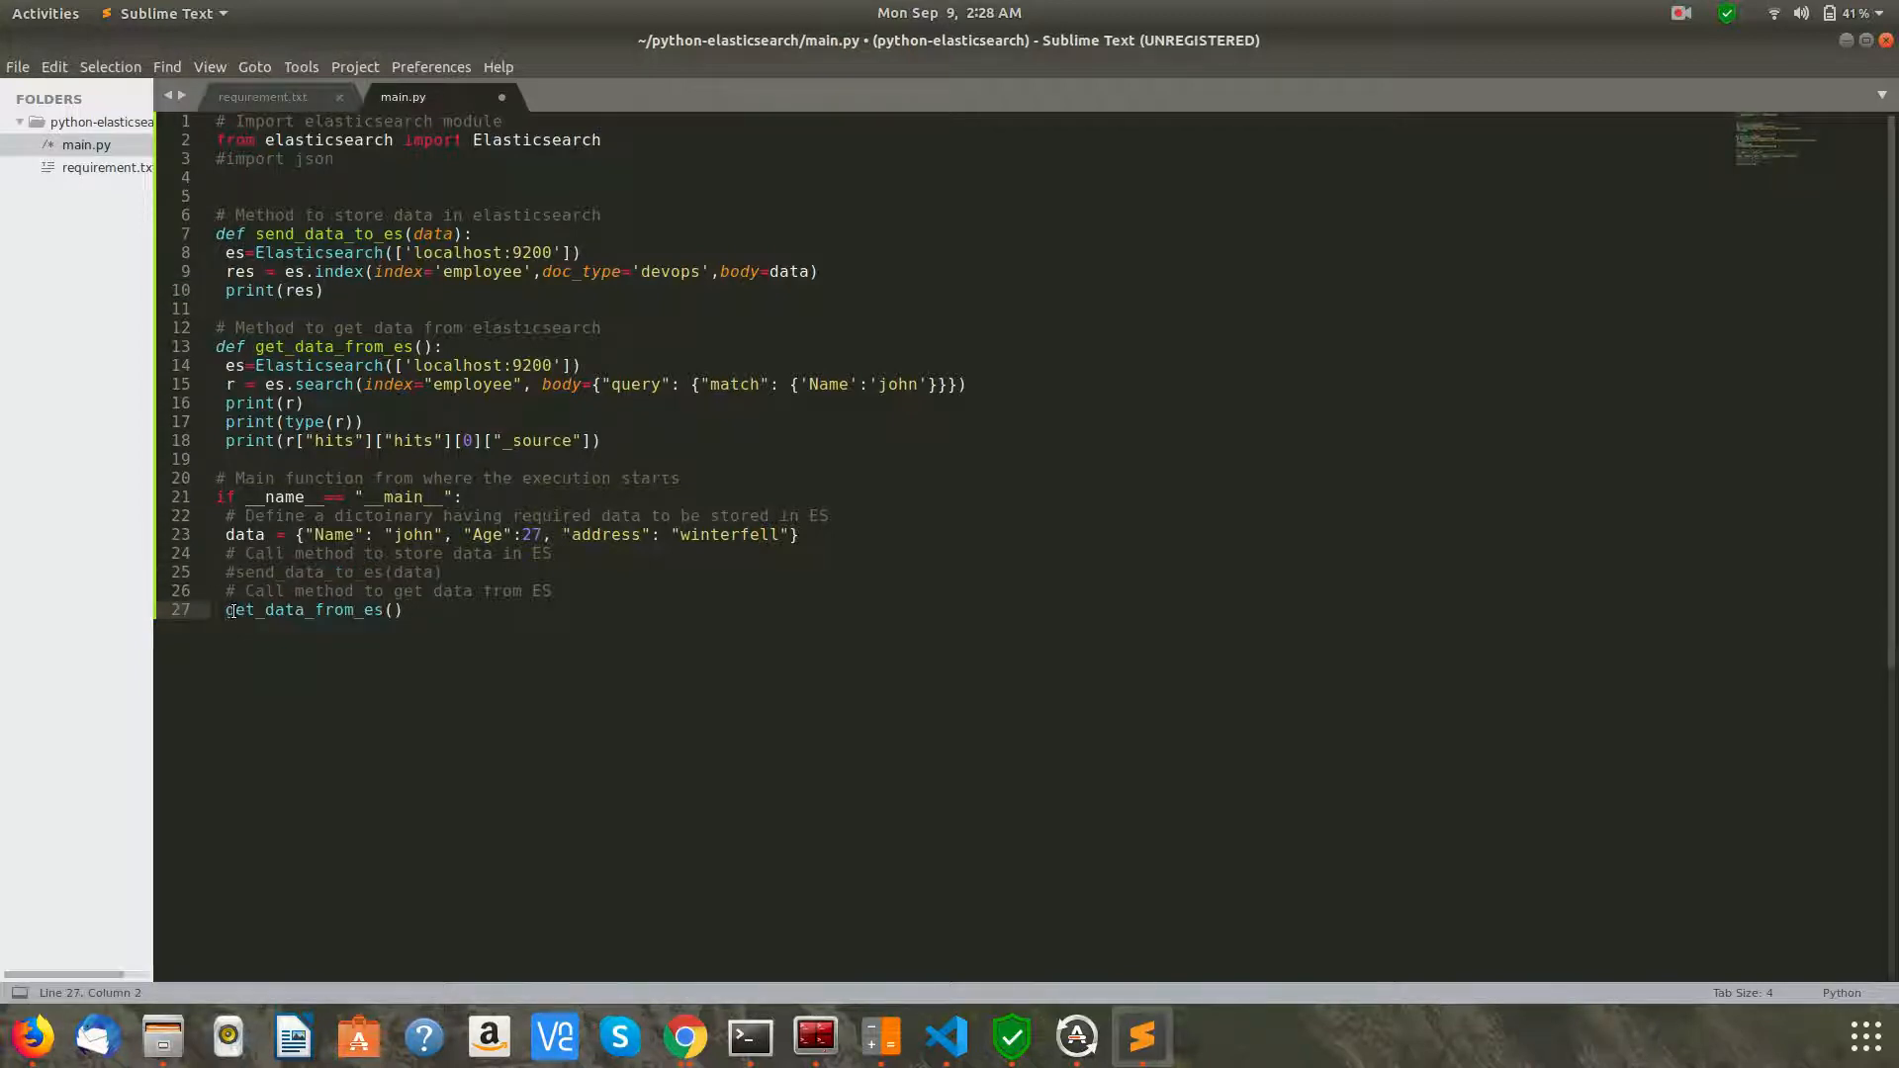
pyautogui.press('ctrl+s')
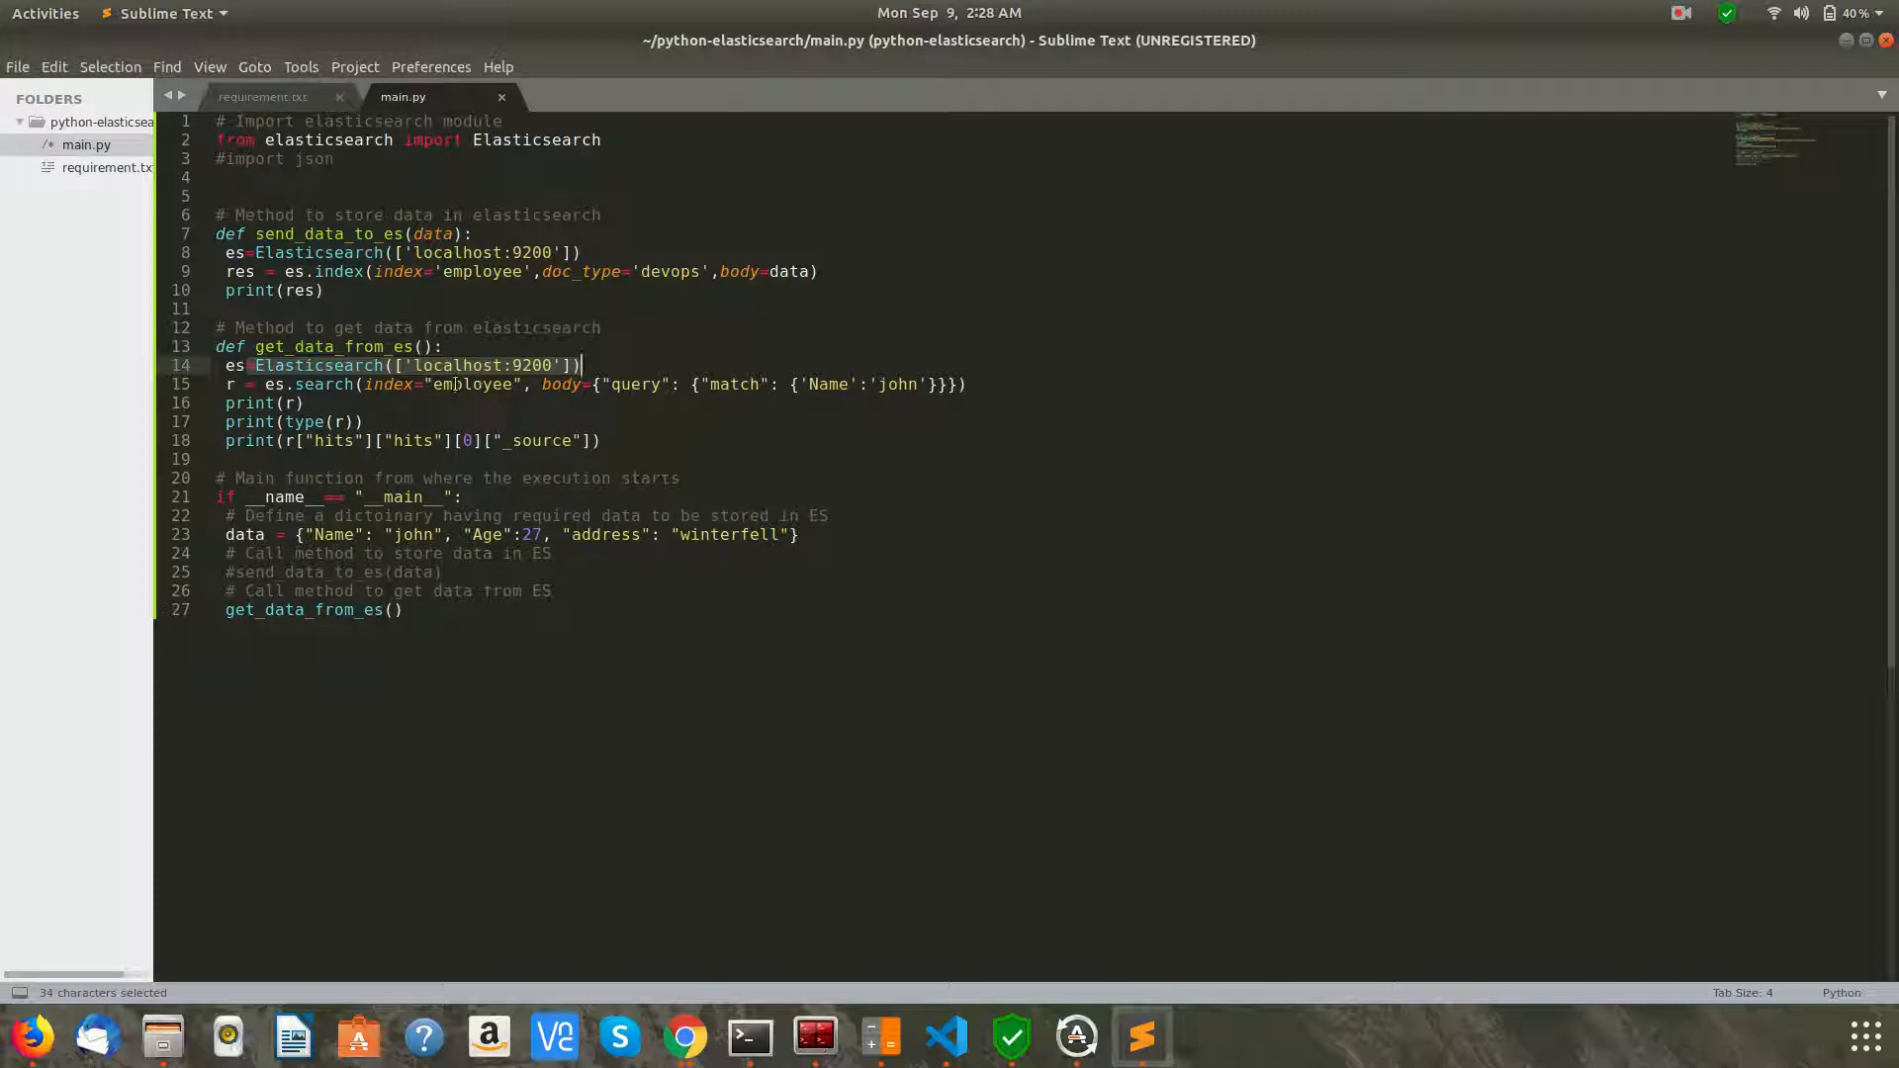
# Review the re-enabled get_data_from_es function's connection and its search query for john
pyautogui.doubleClick(473, 384)
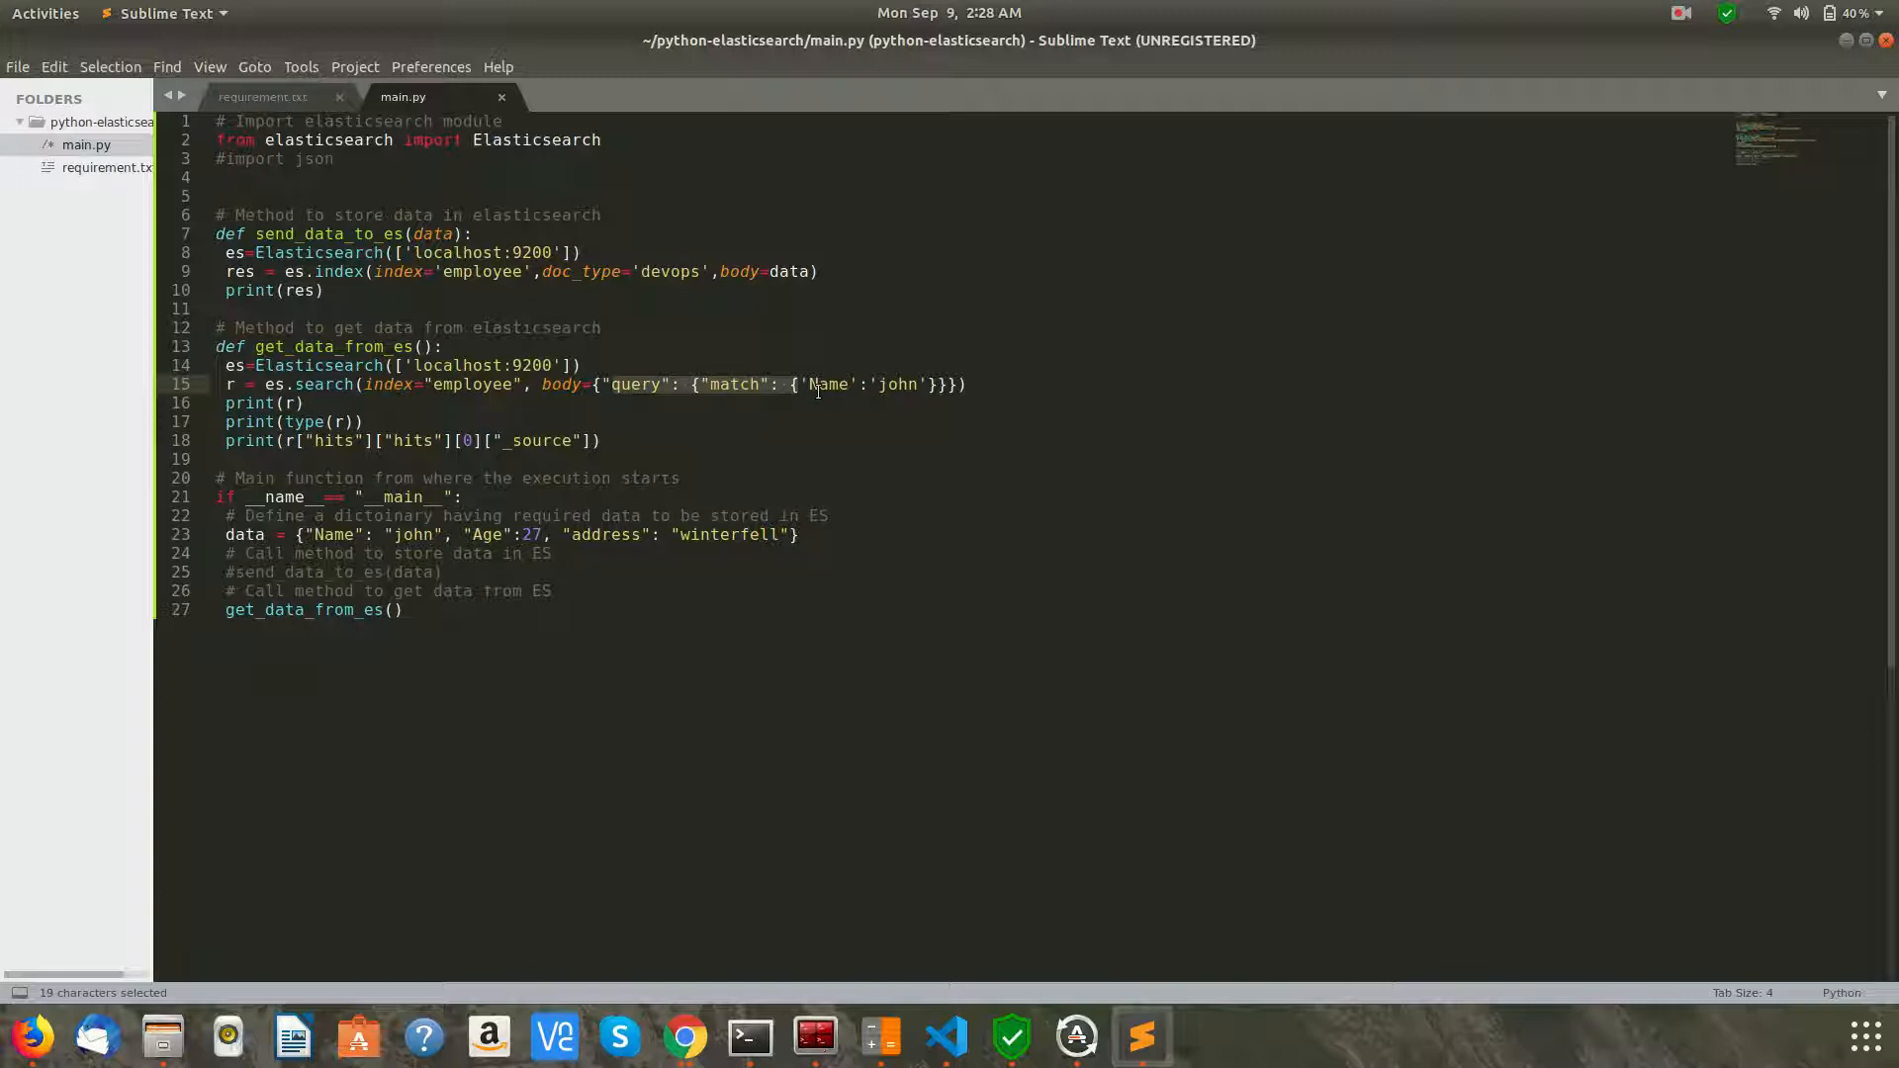
pyautogui.click(810, 384)
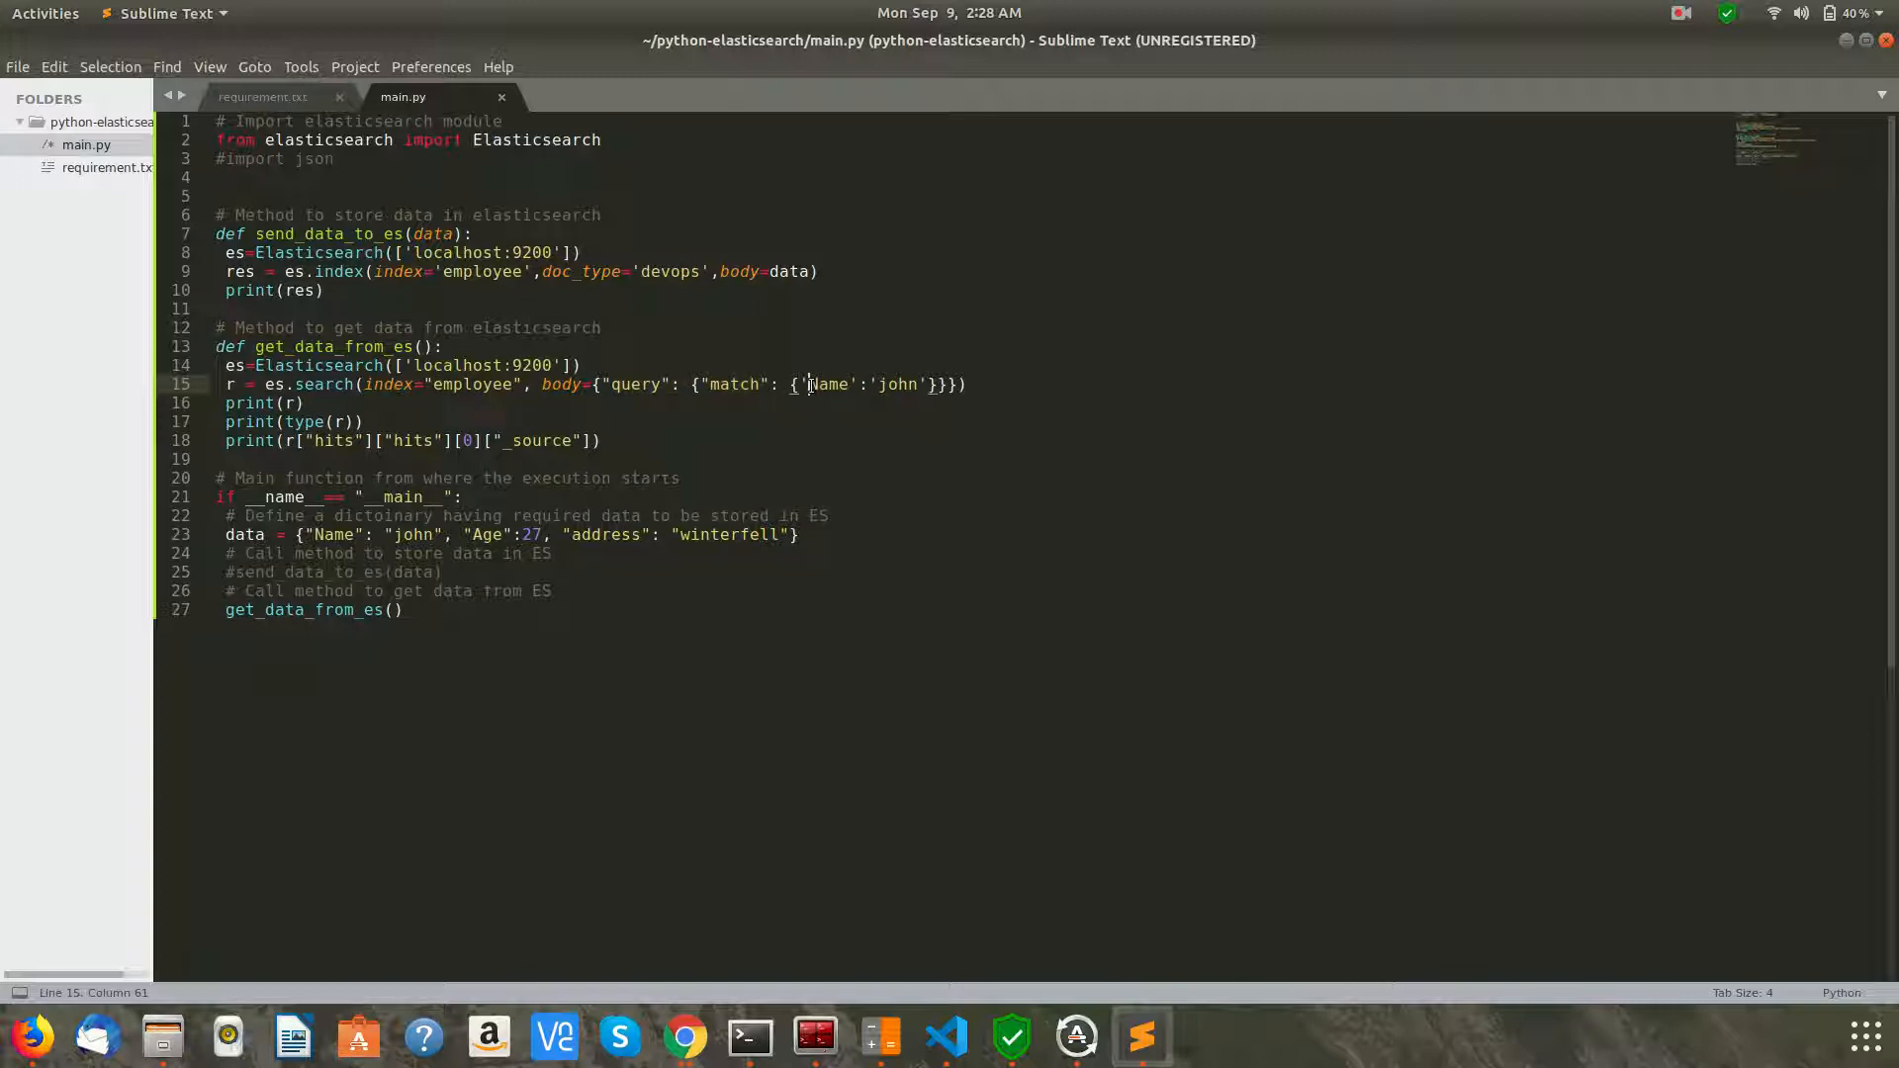
pyautogui.doubleClick(829, 384)
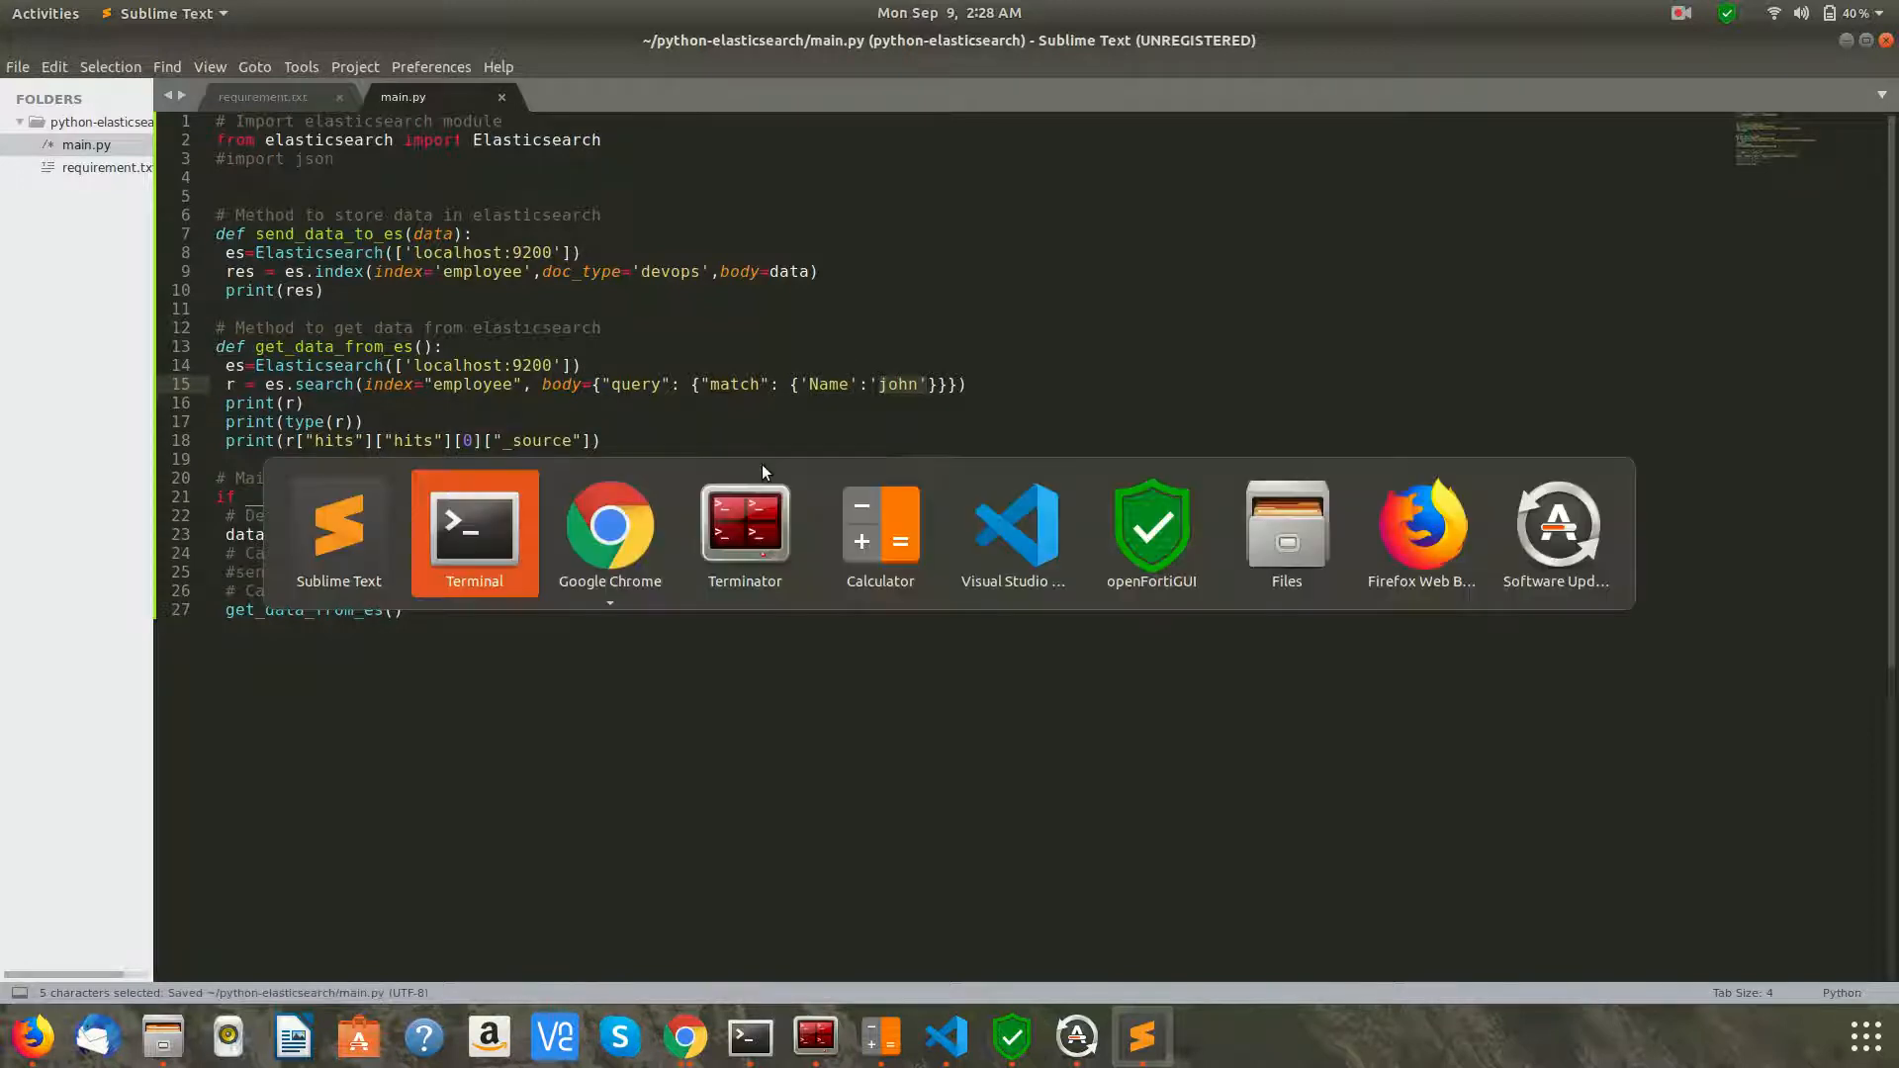
# Run python3 main.py again to fetch and print John's employee record, then return to Sublime Text
pyautogui.click(473, 532)
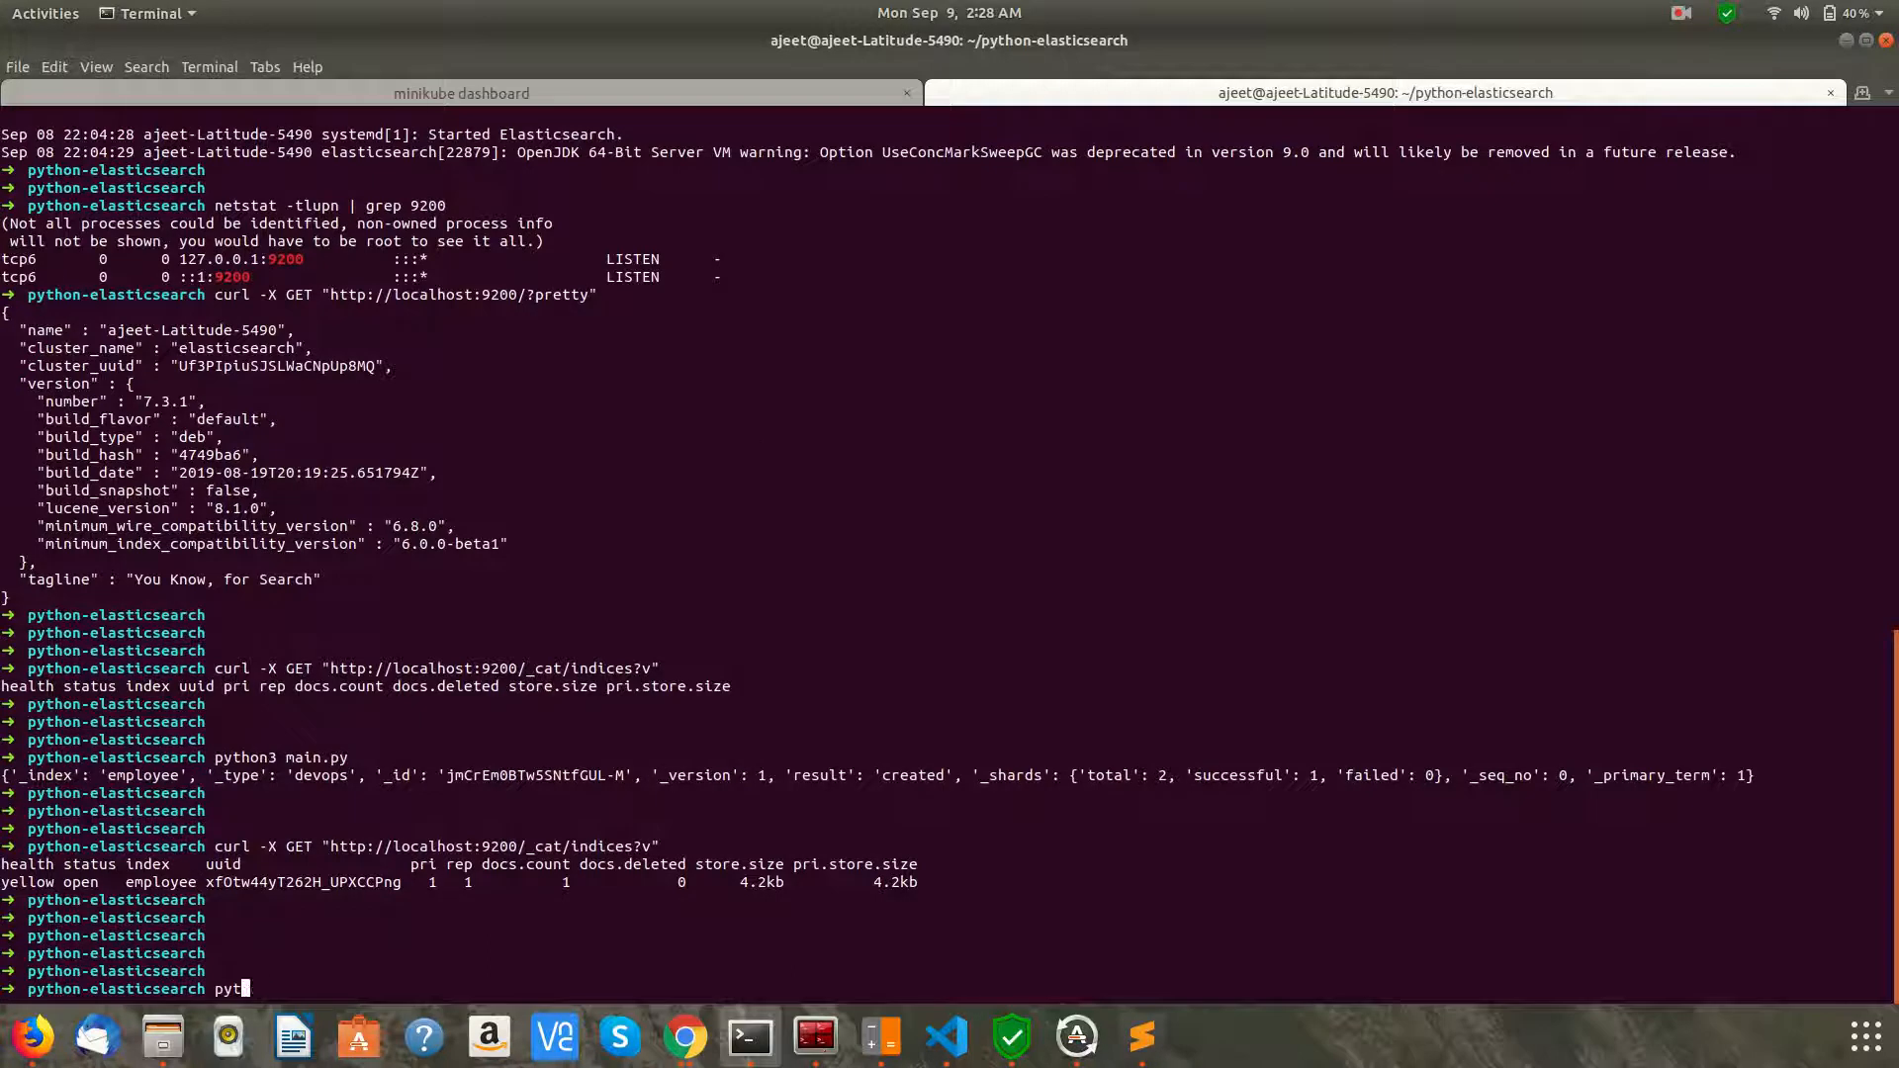
pyautogui.press('Tab')
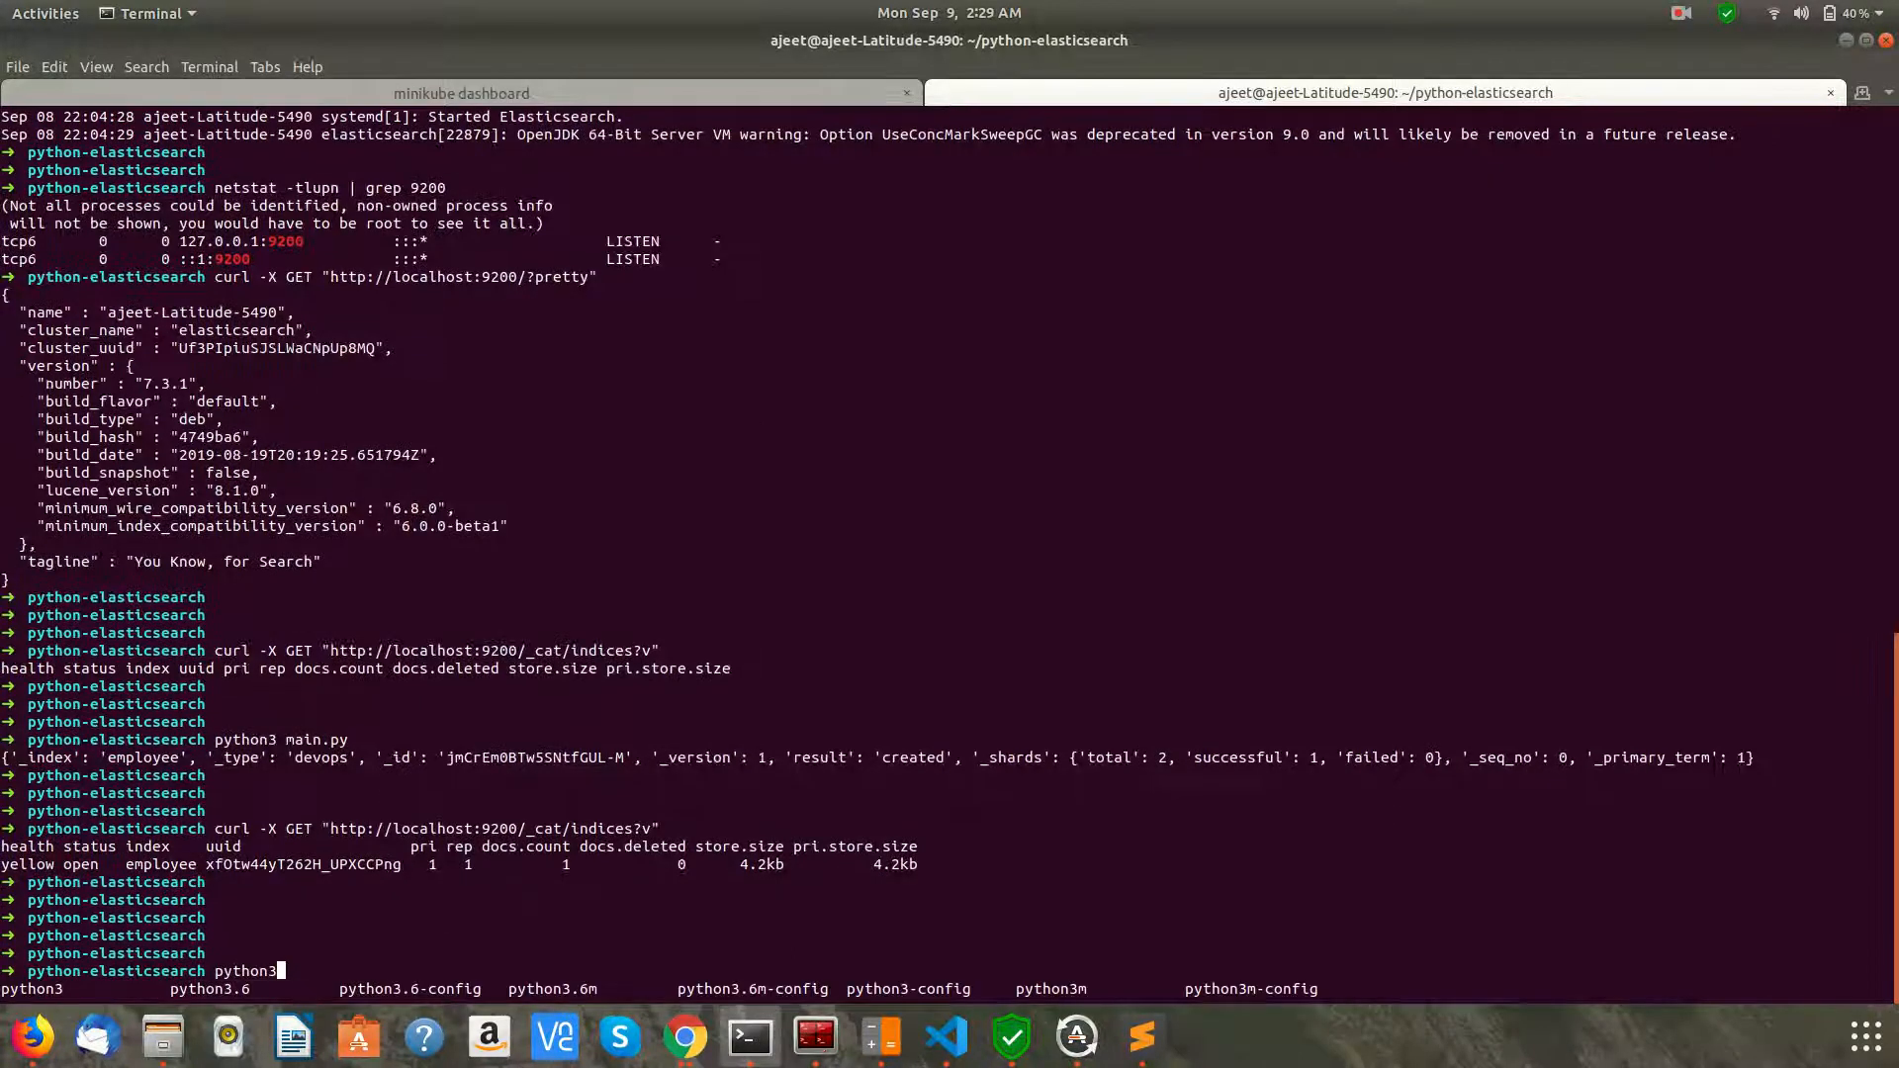
pyautogui.press('Tab')
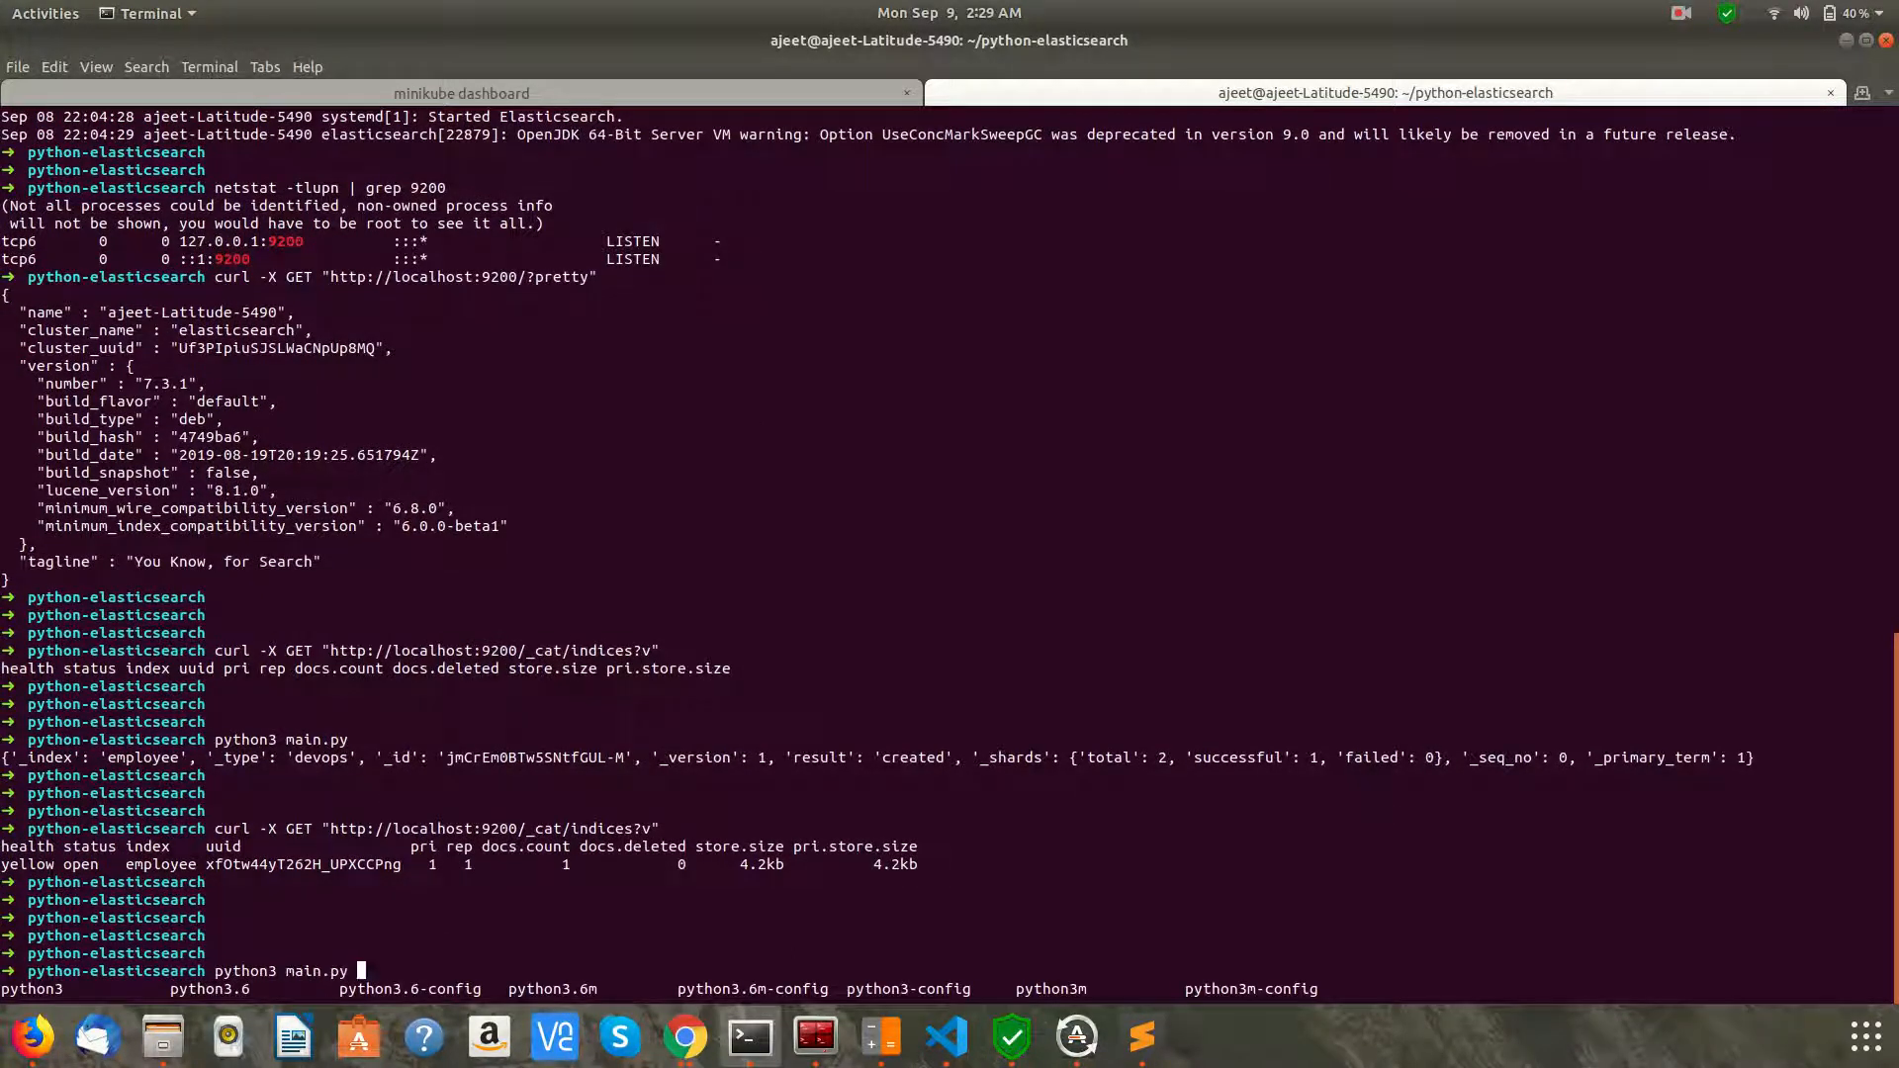
pyautogui.press('Return')
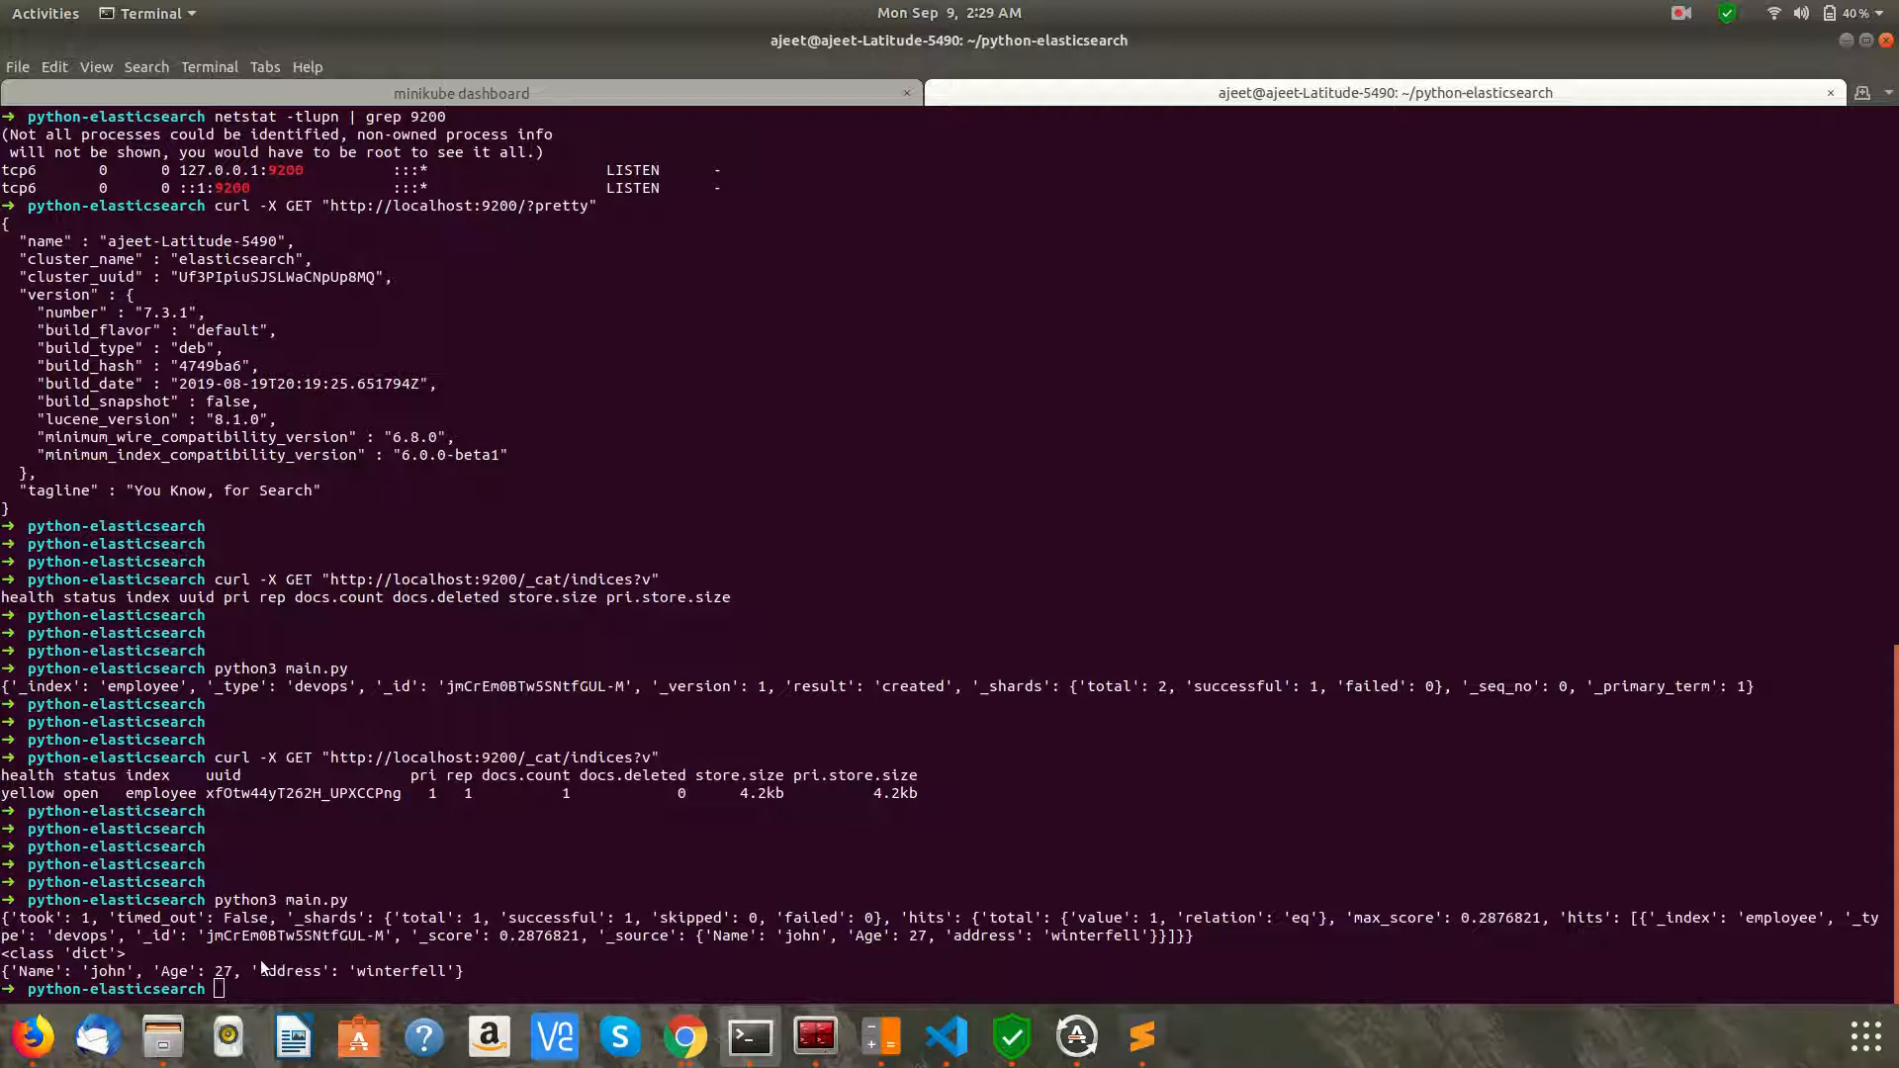
pyautogui.click(1140, 1038)
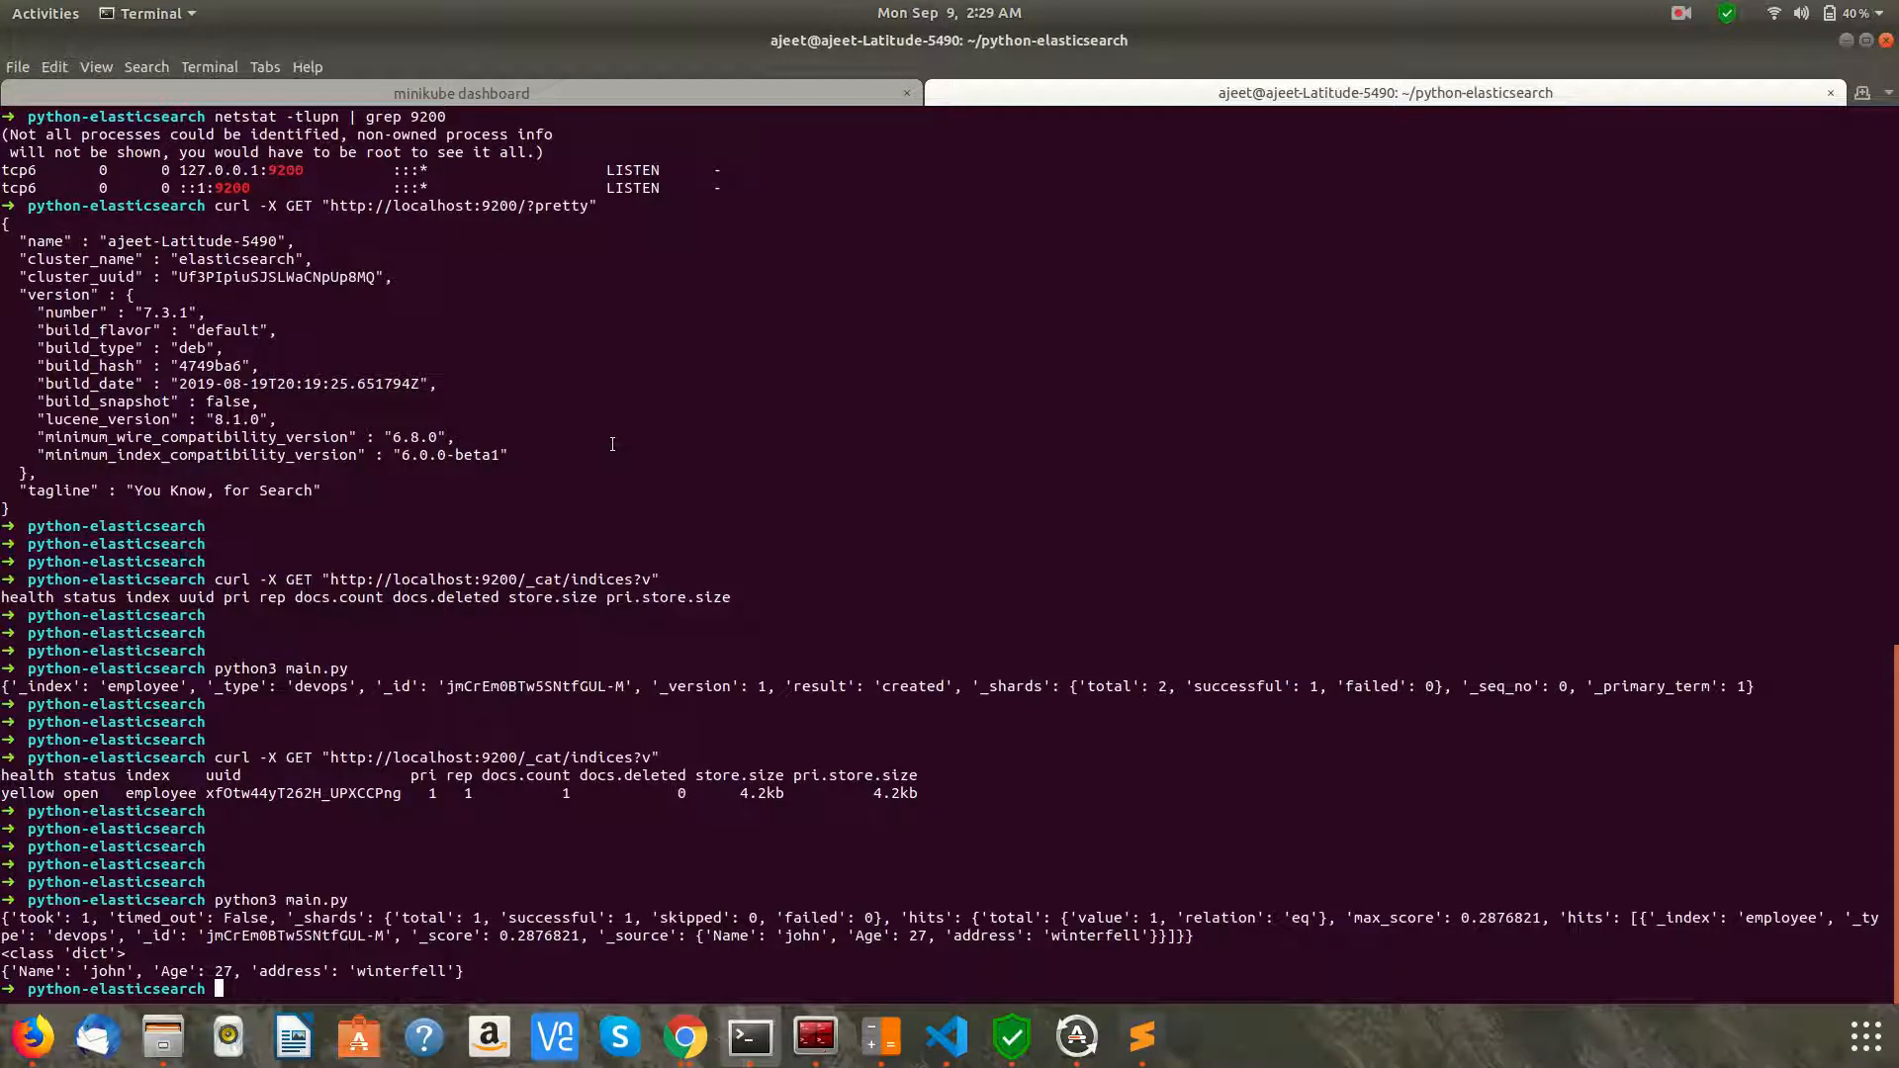
pyautogui.moveTo(354, 546)
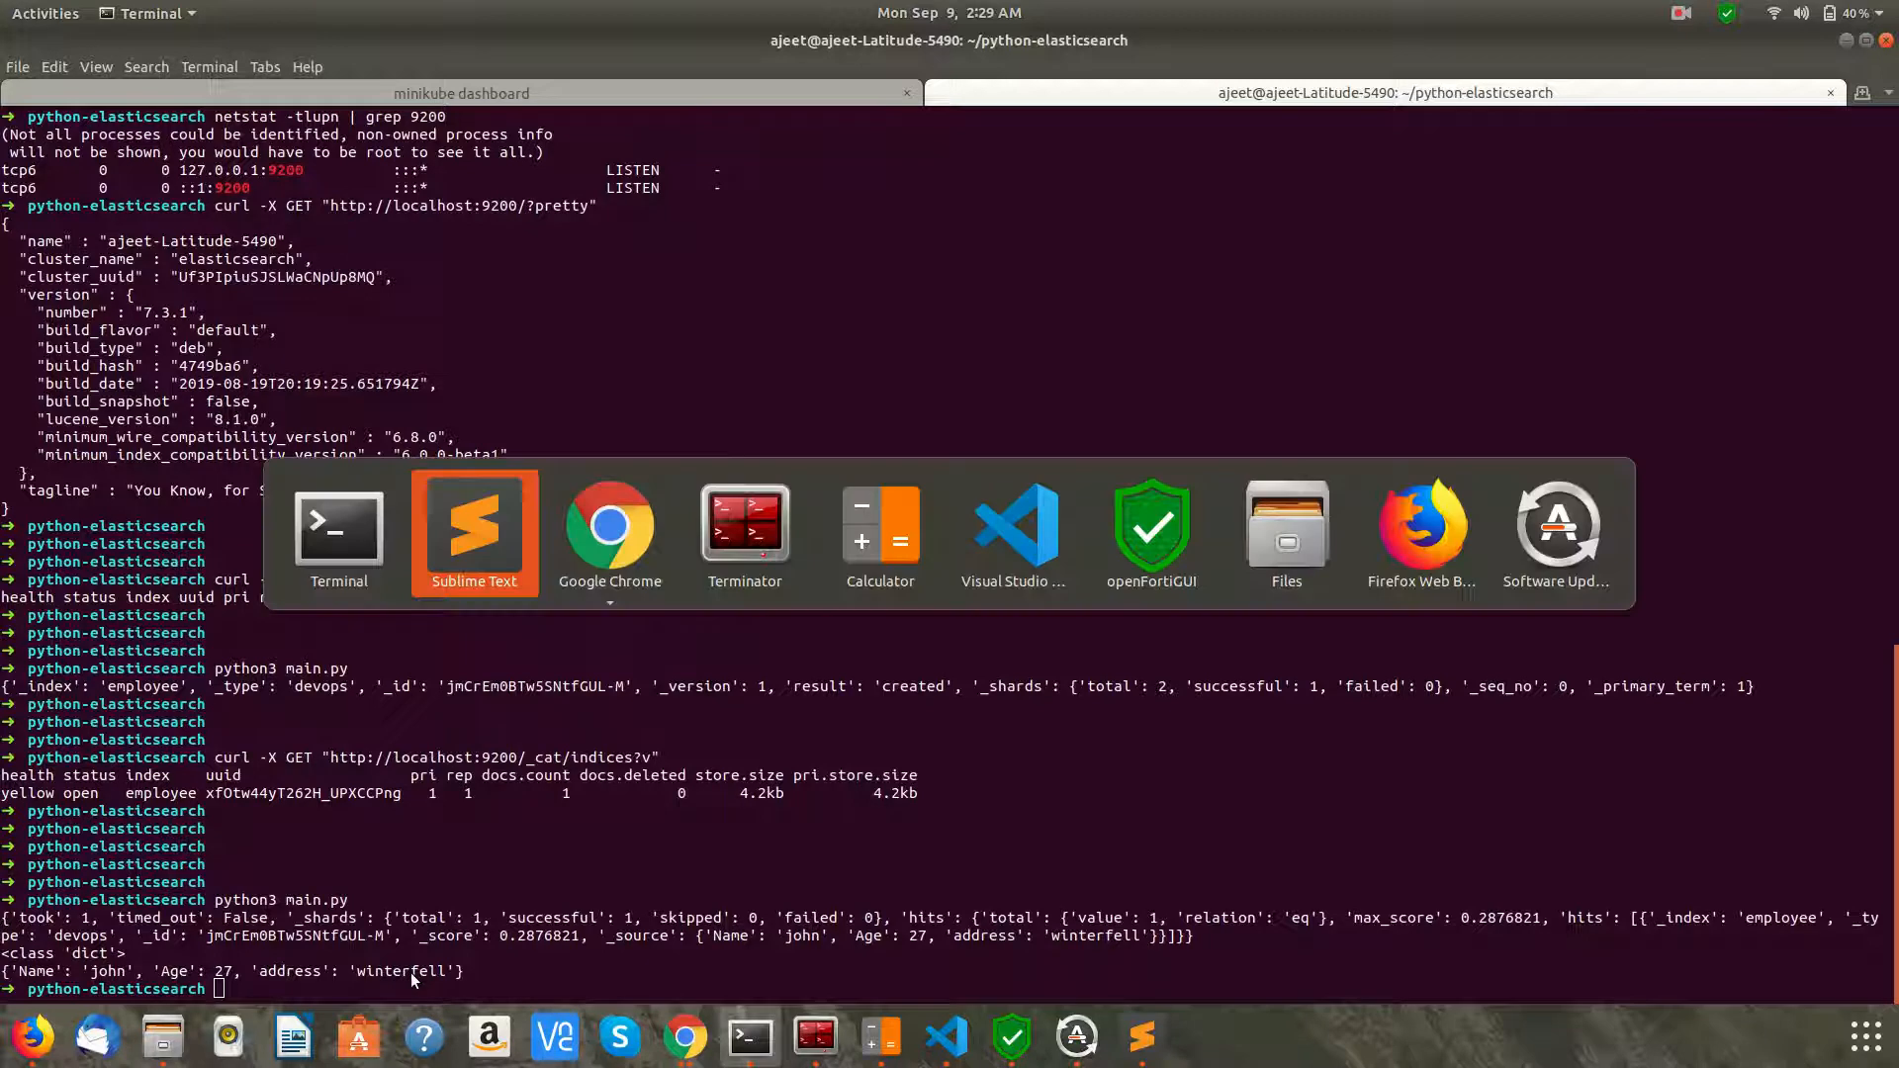
pyautogui.click(473, 530)
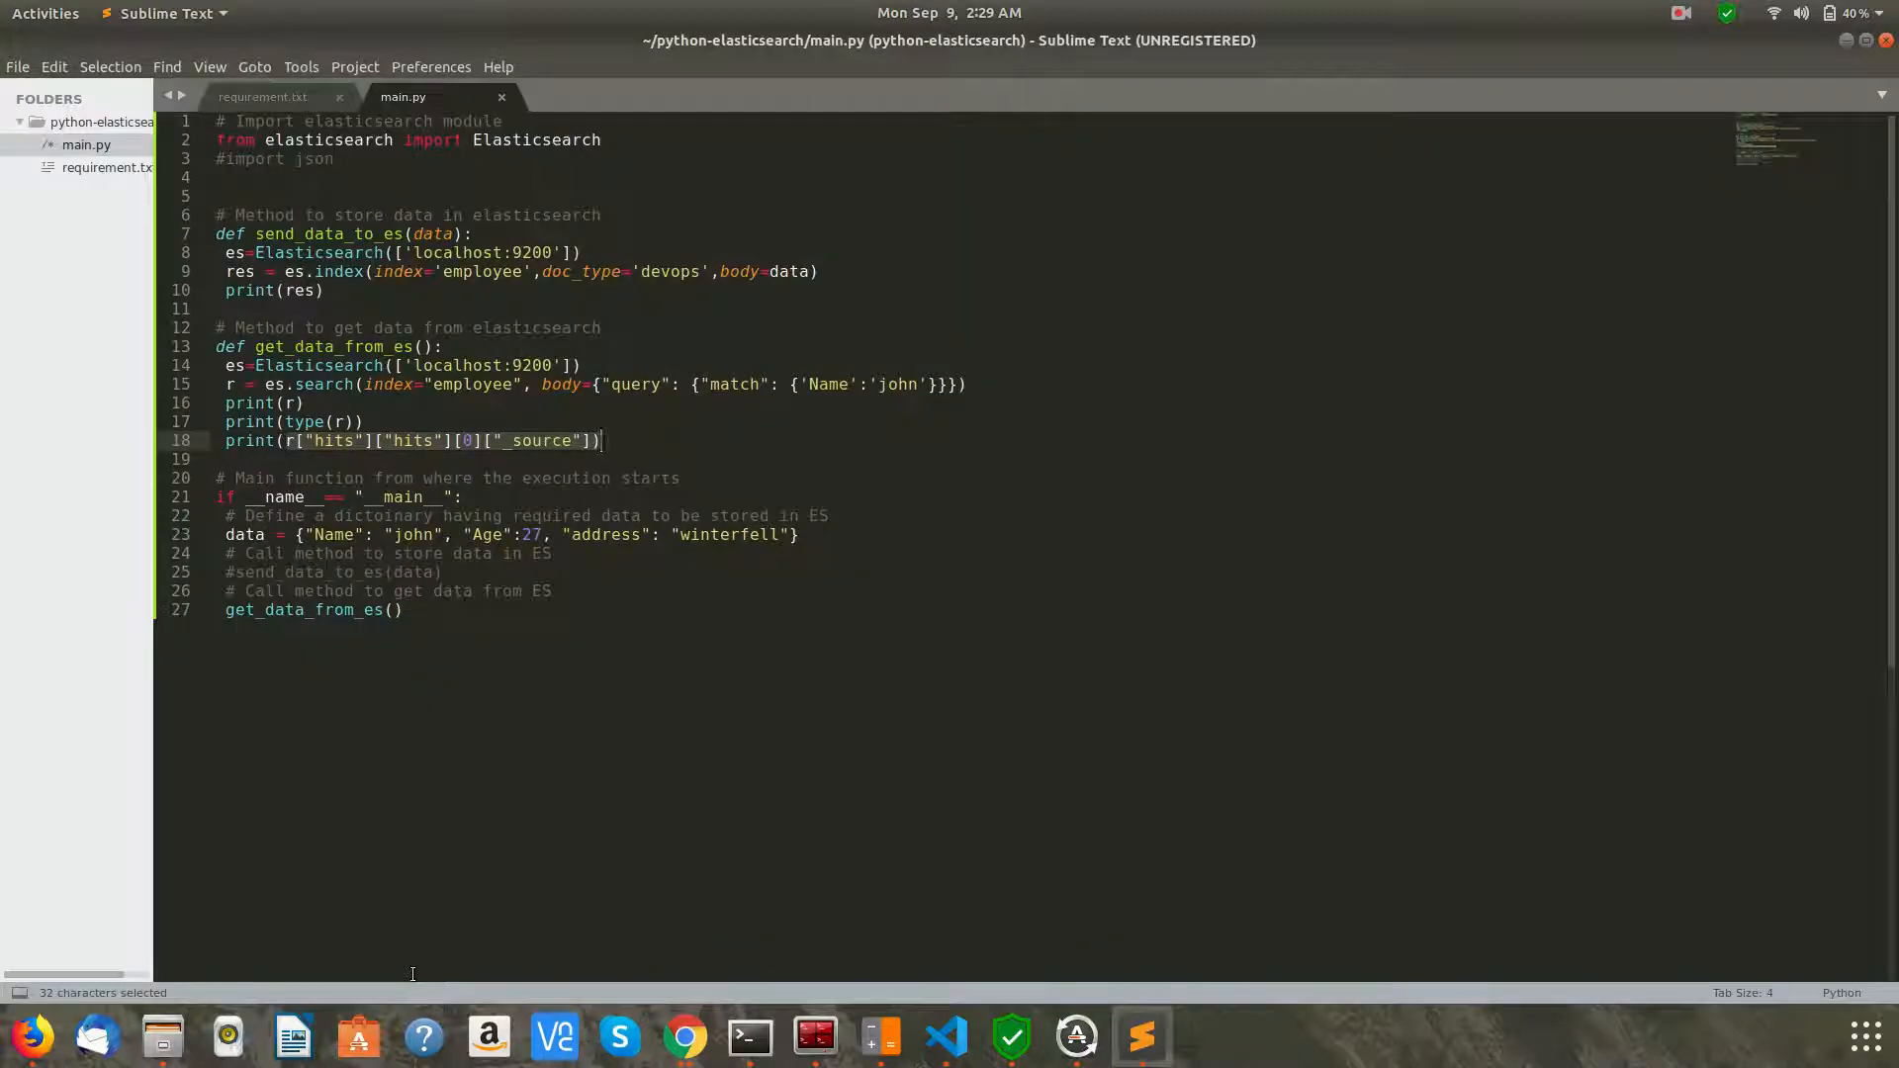